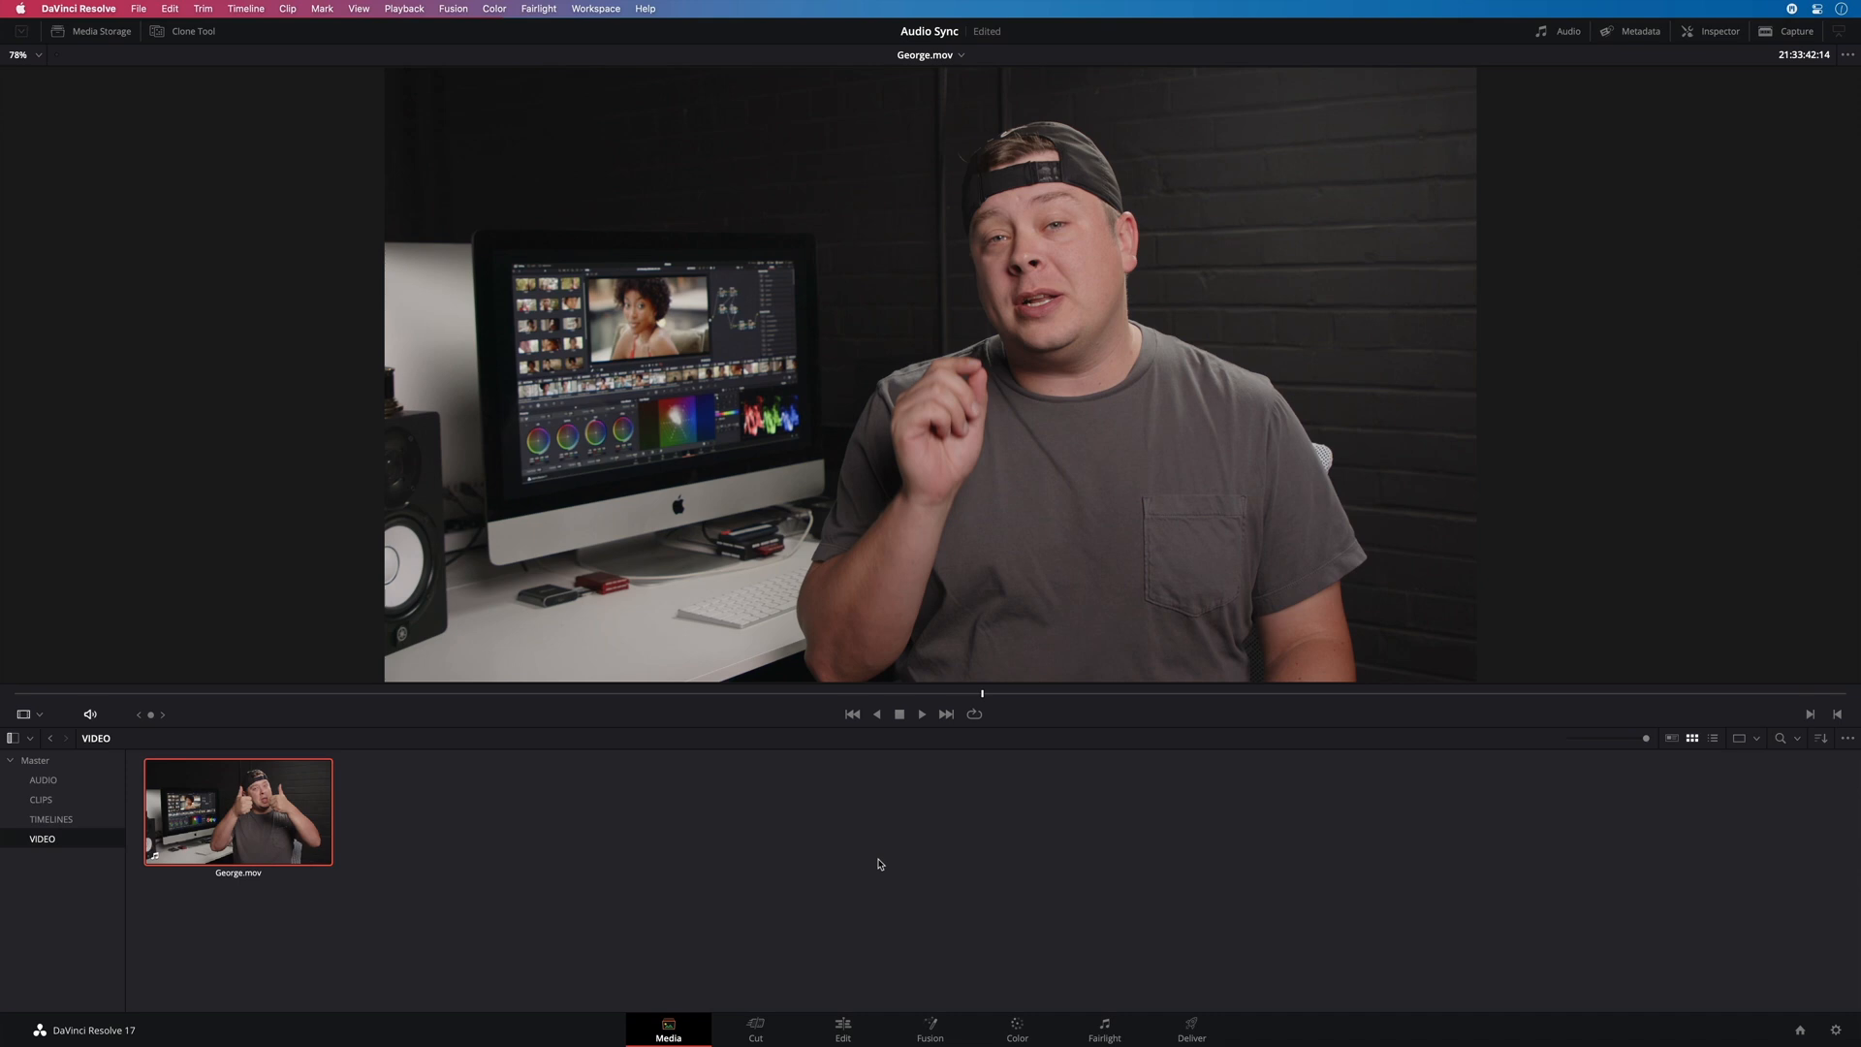
{"action": "mouse_move", "coordinate": [349, 950]}
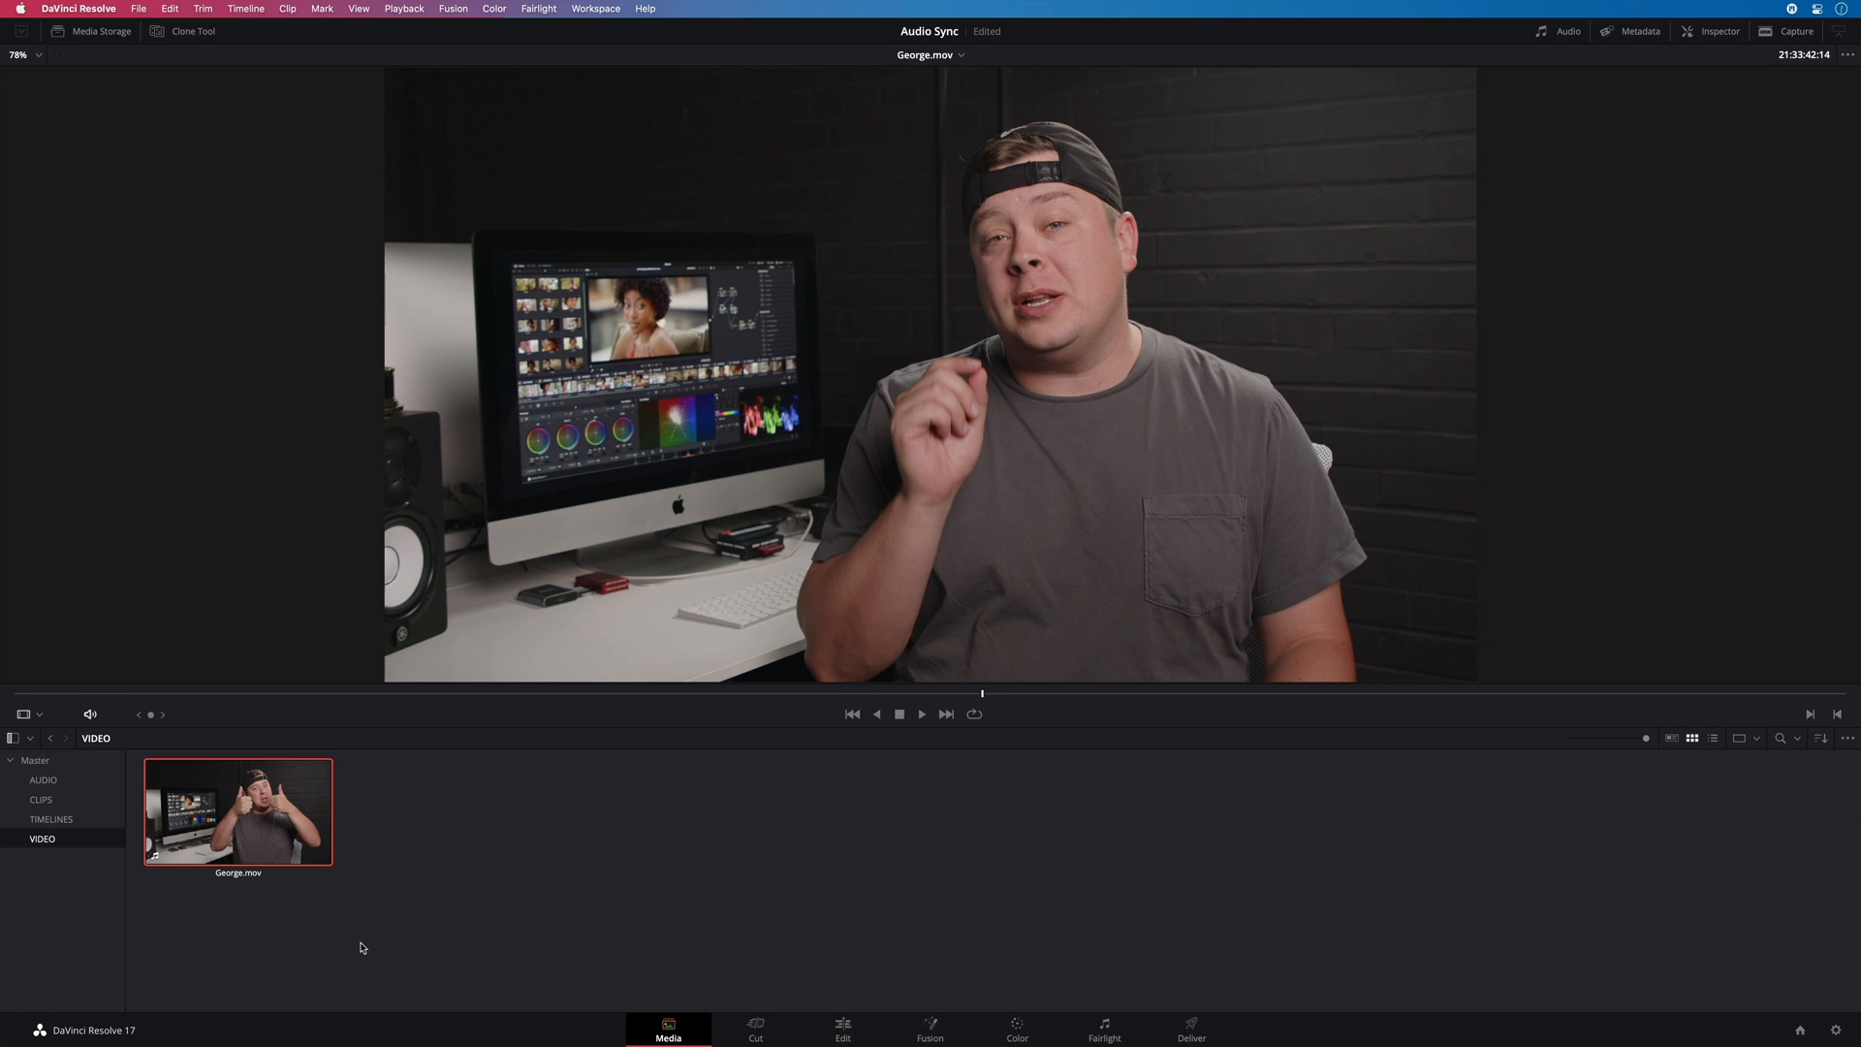
{"action": "mouse_move", "coordinate": [943, 704]}
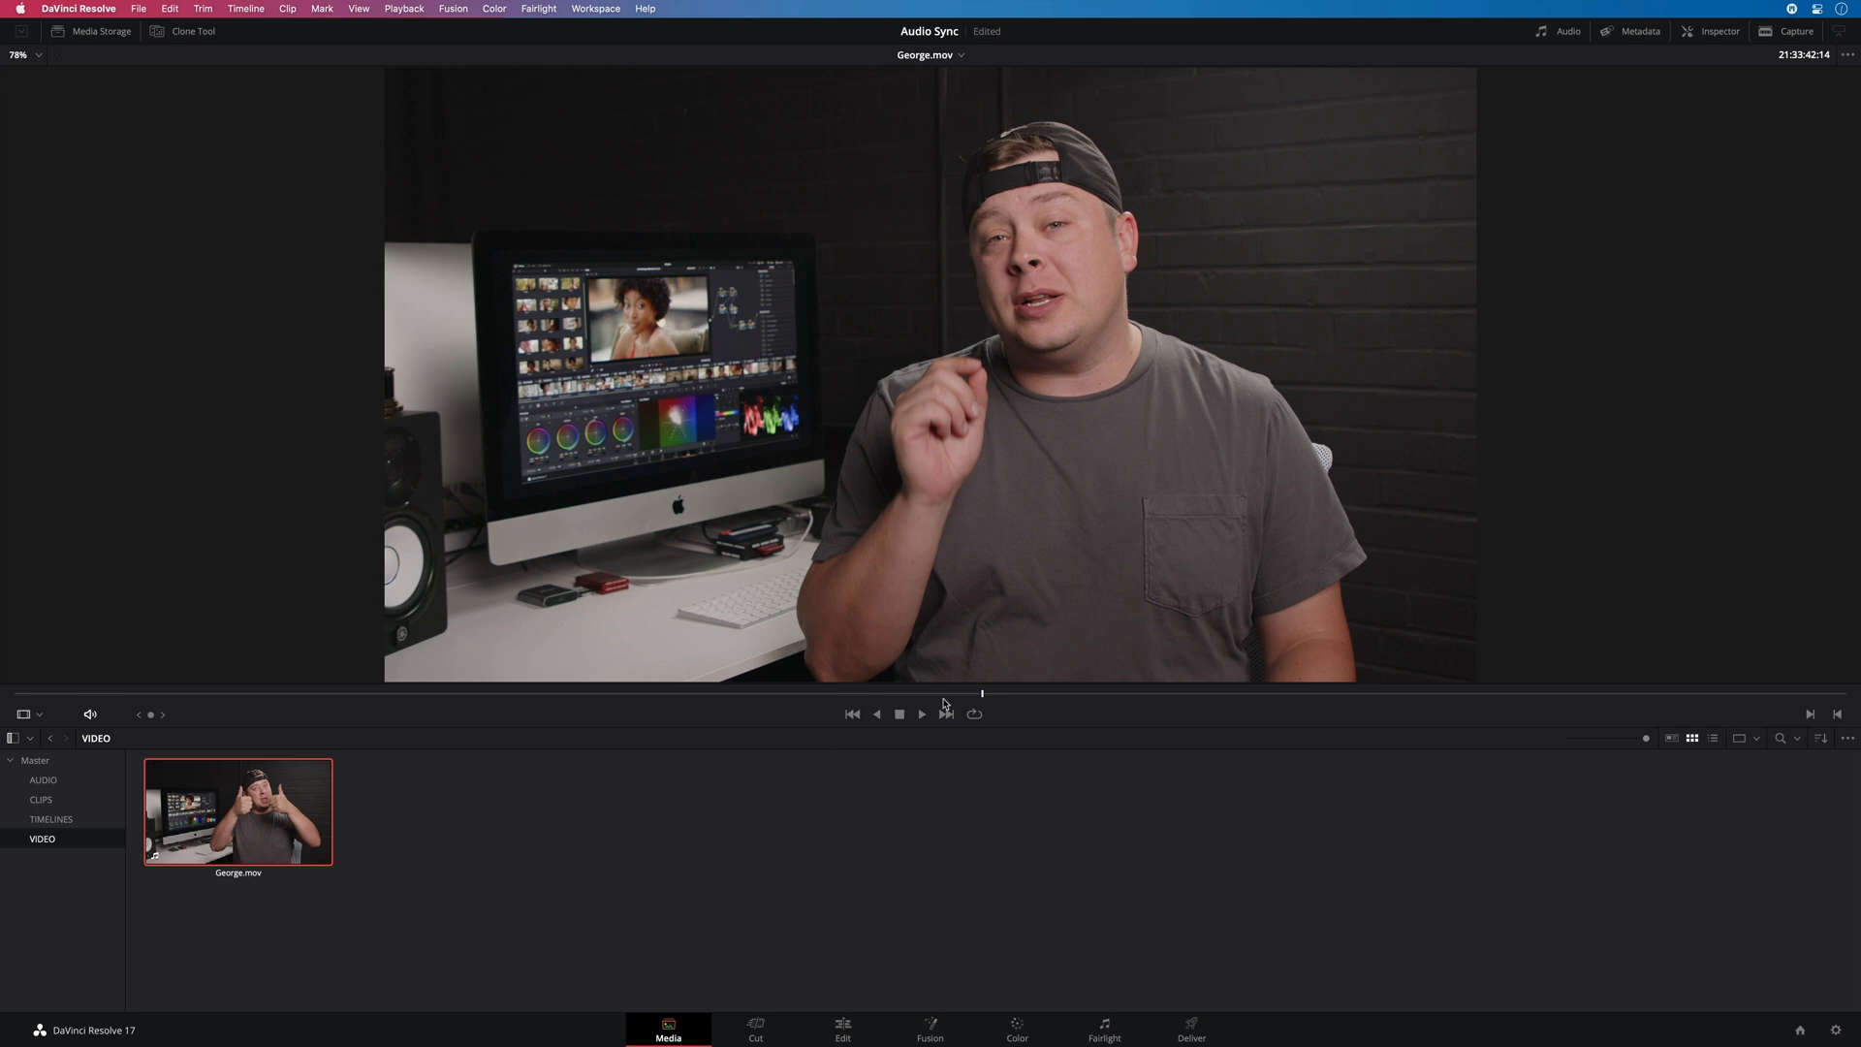
{"action": "mouse_move", "coordinate": [981, 699]}
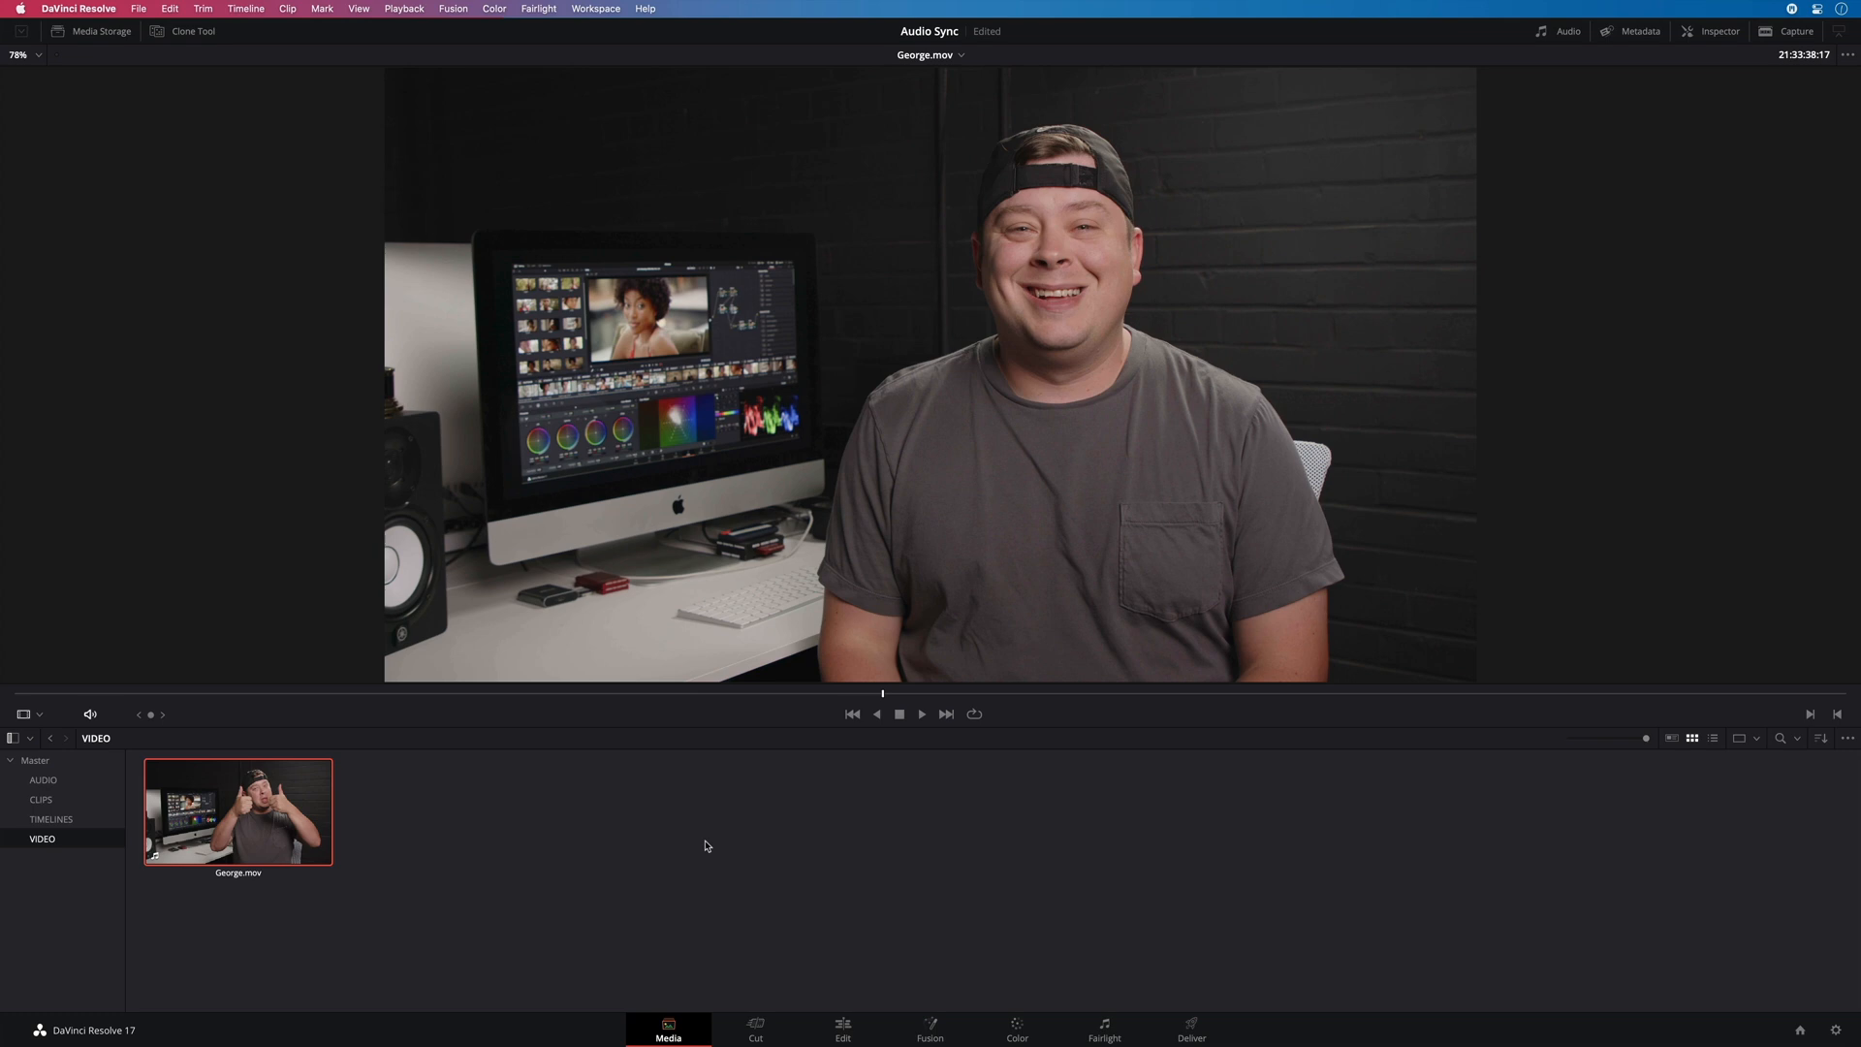
{"action": "mouse_move", "coordinate": [332, 915]}
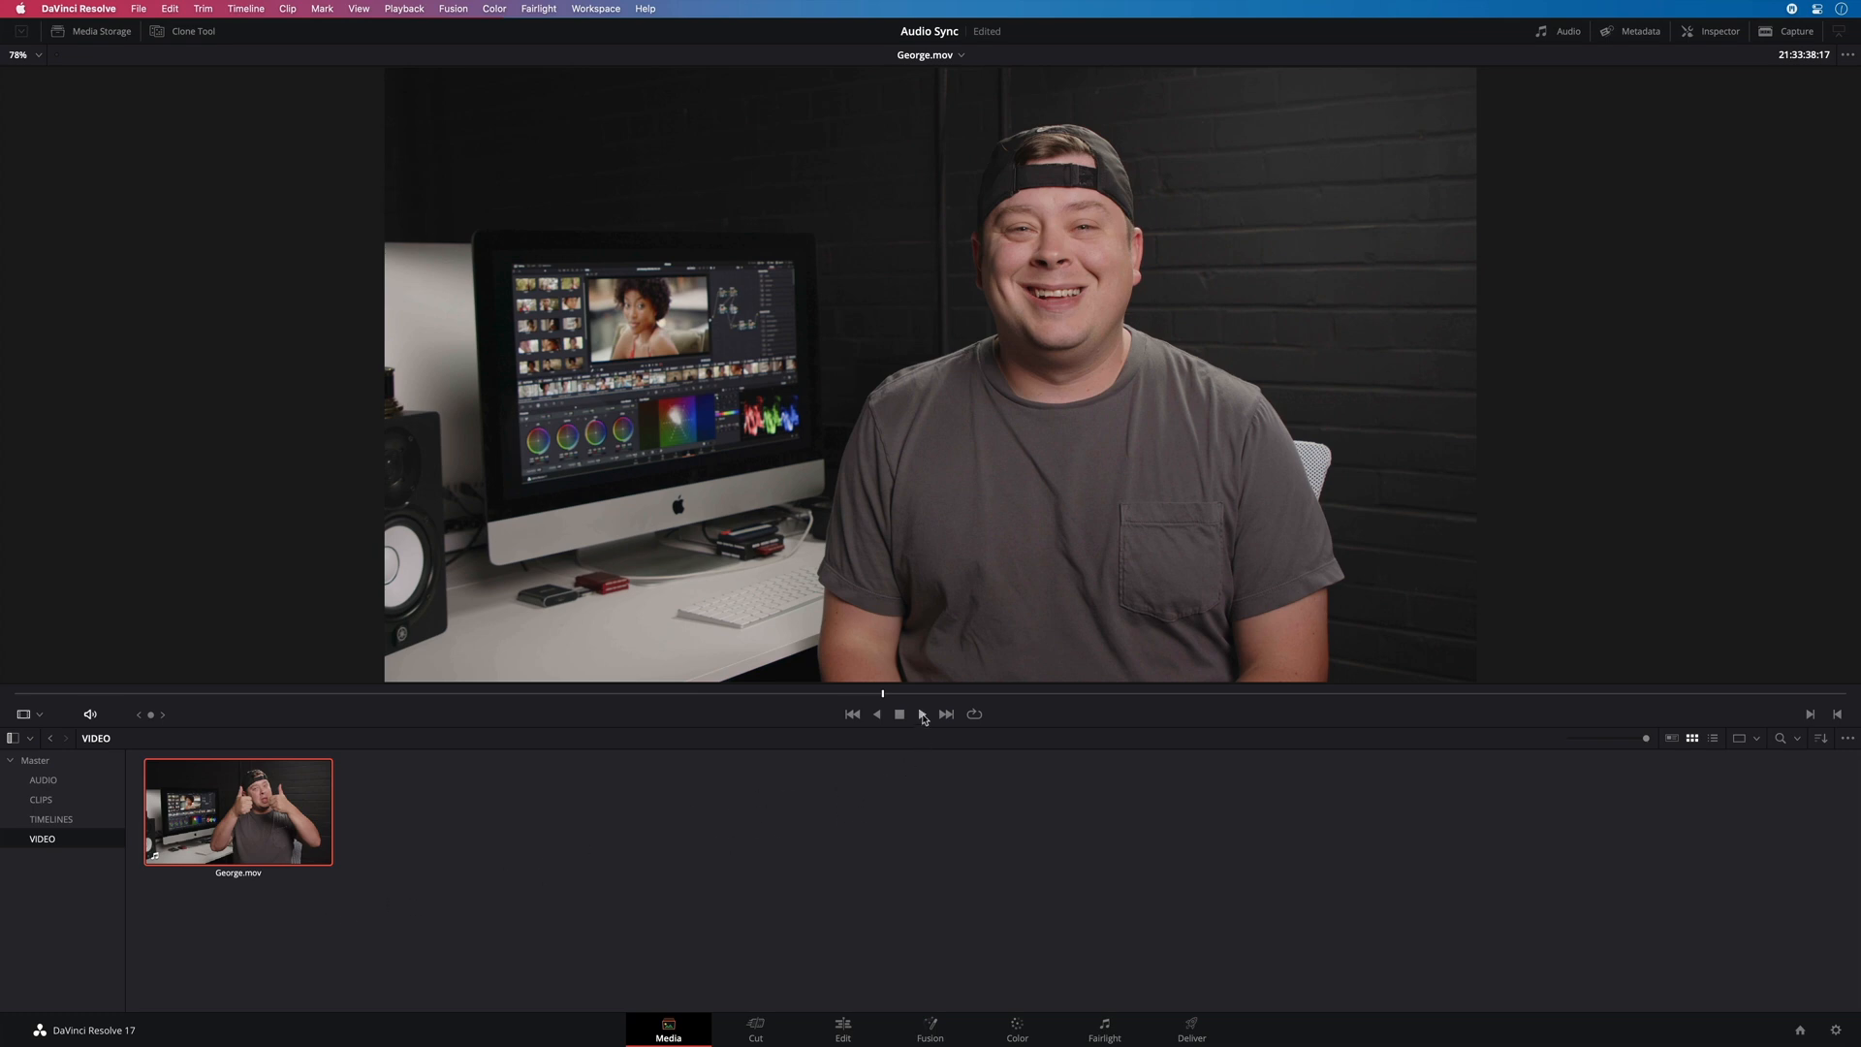
Play the George clip in the viewer briefly, then stop it
{"action": "left_click", "coordinate": [920, 713]}
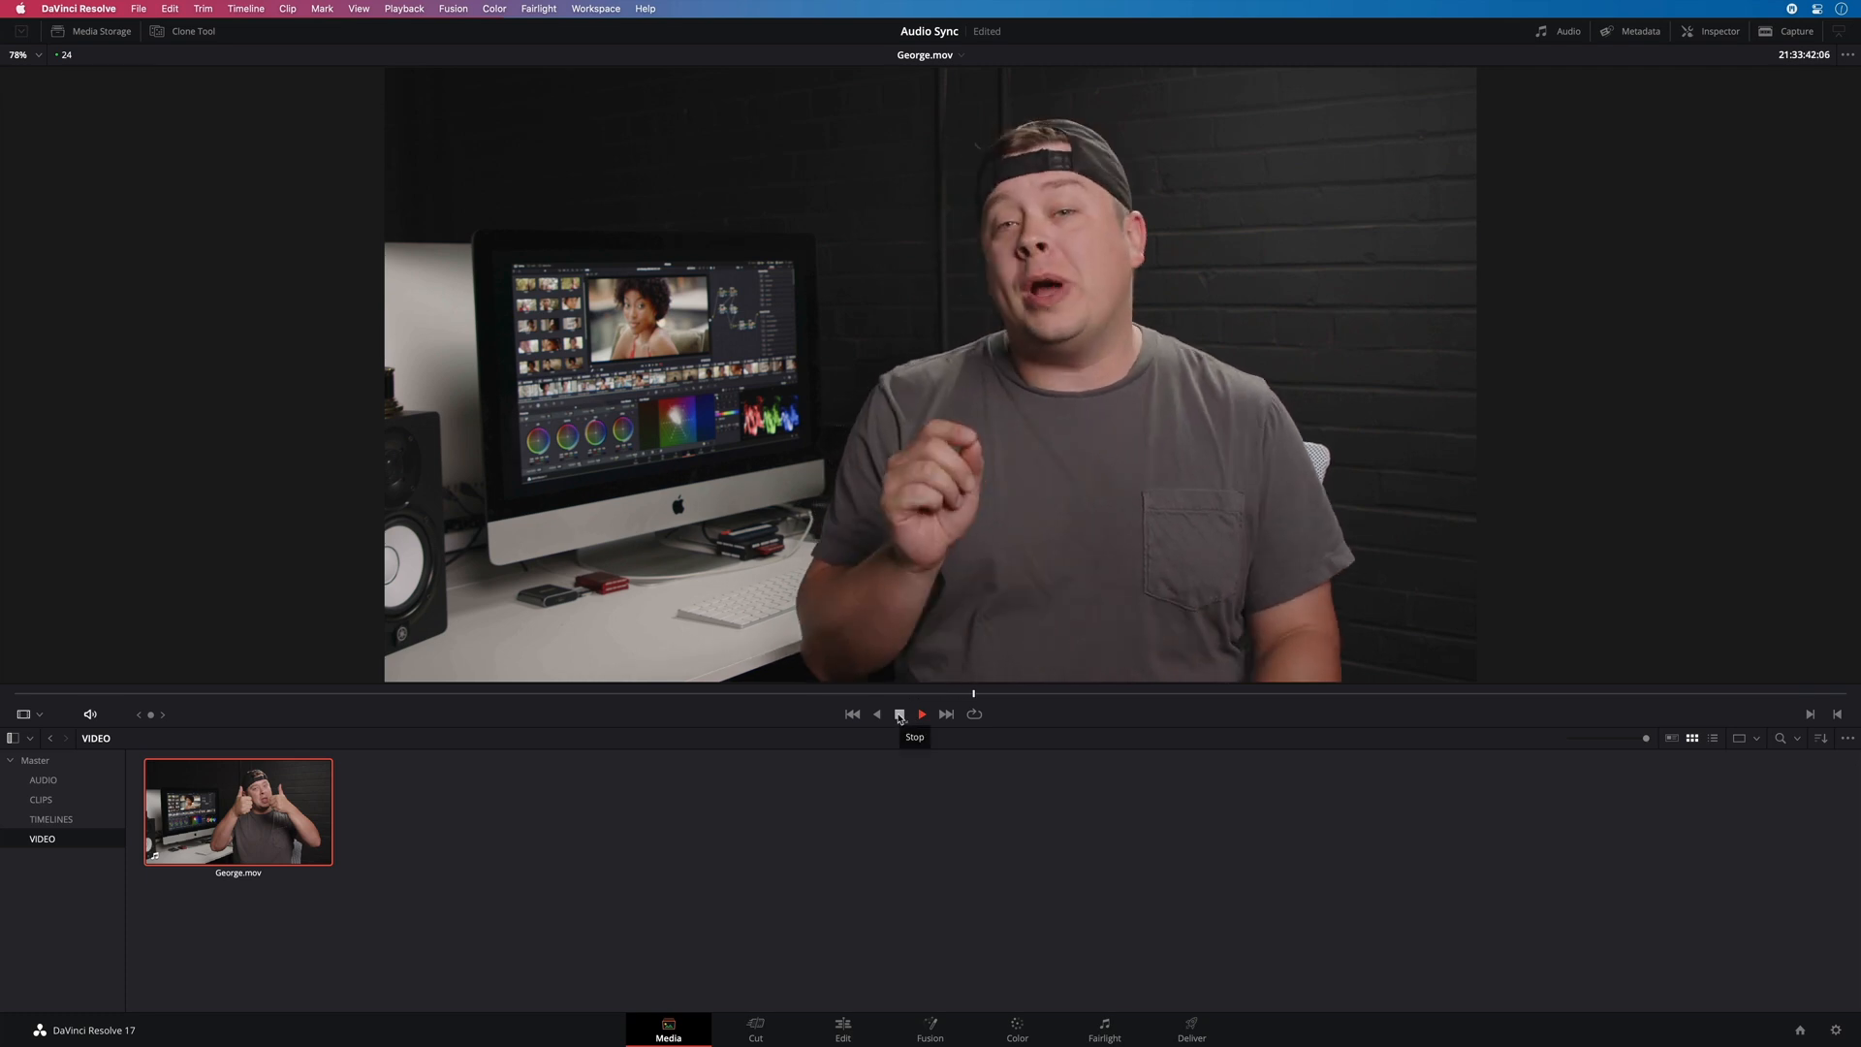
{"action": "left_click", "coordinate": [921, 713]}
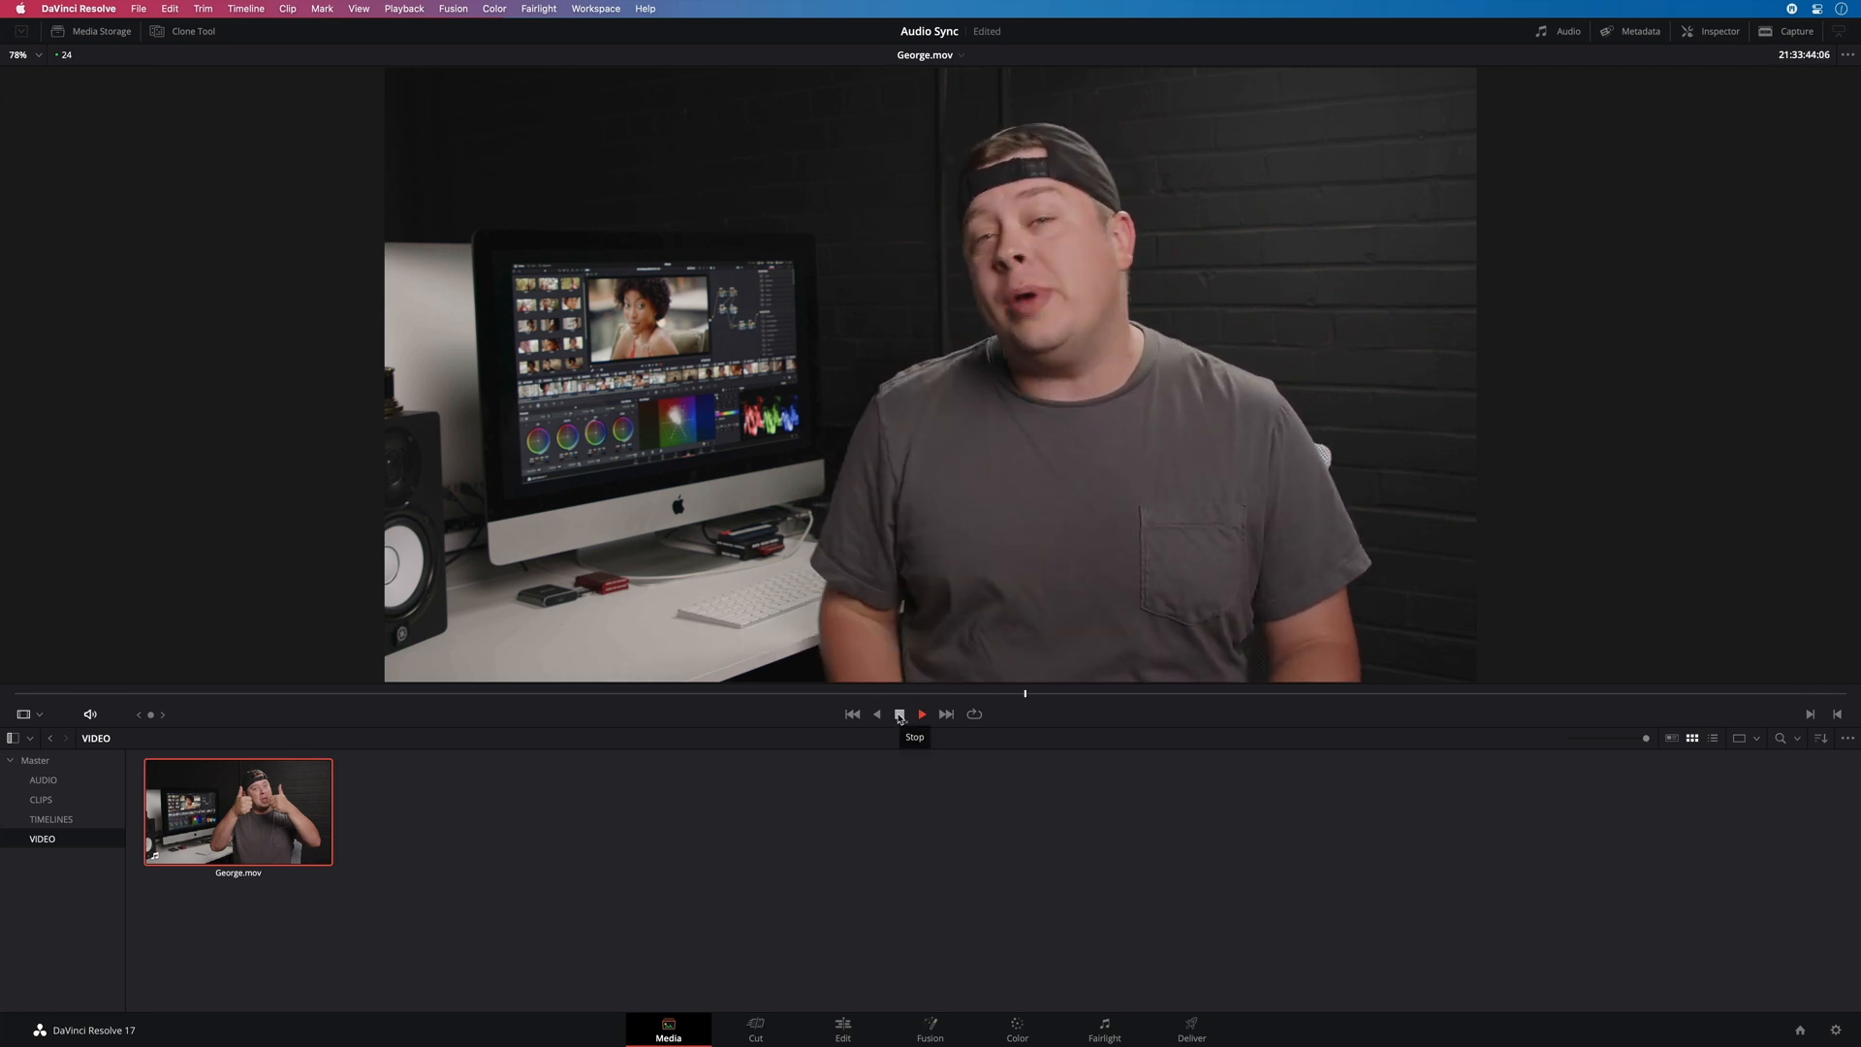
{"action": "left_click", "coordinate": [922, 713]}
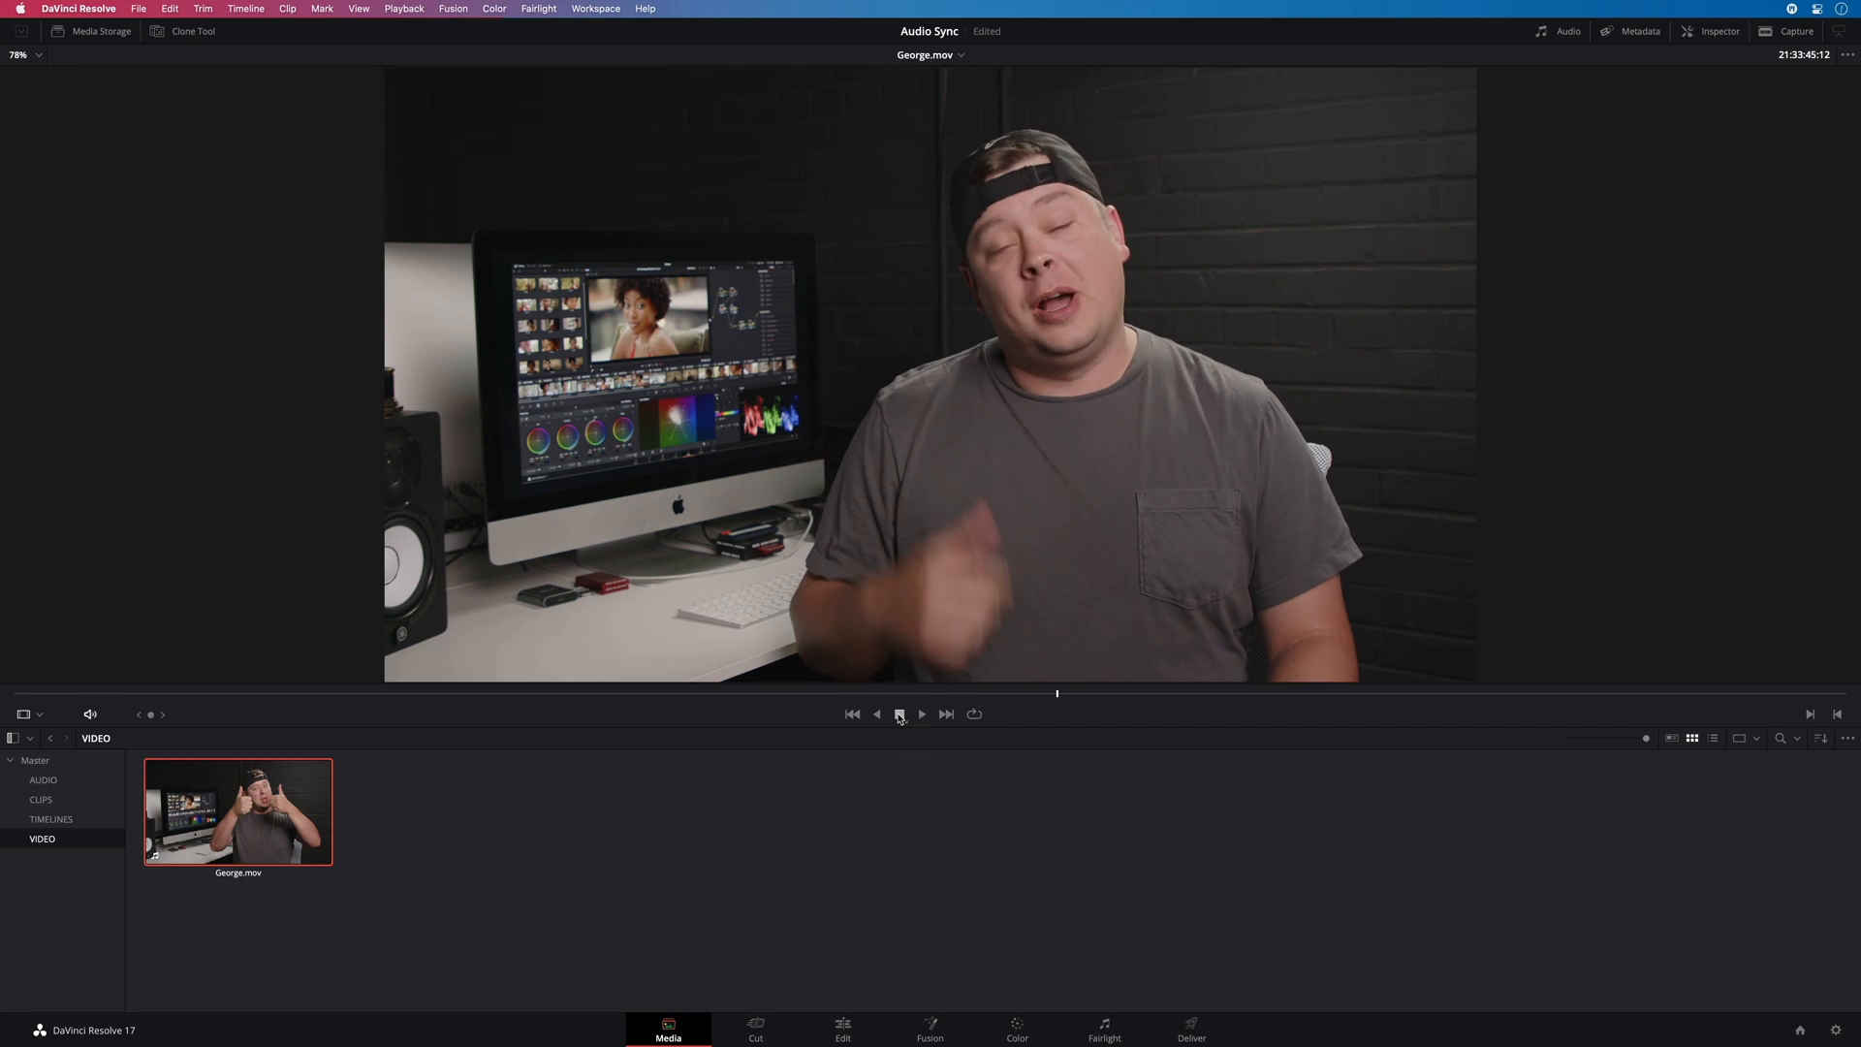
{"action": "left_click", "coordinate": [899, 714]}
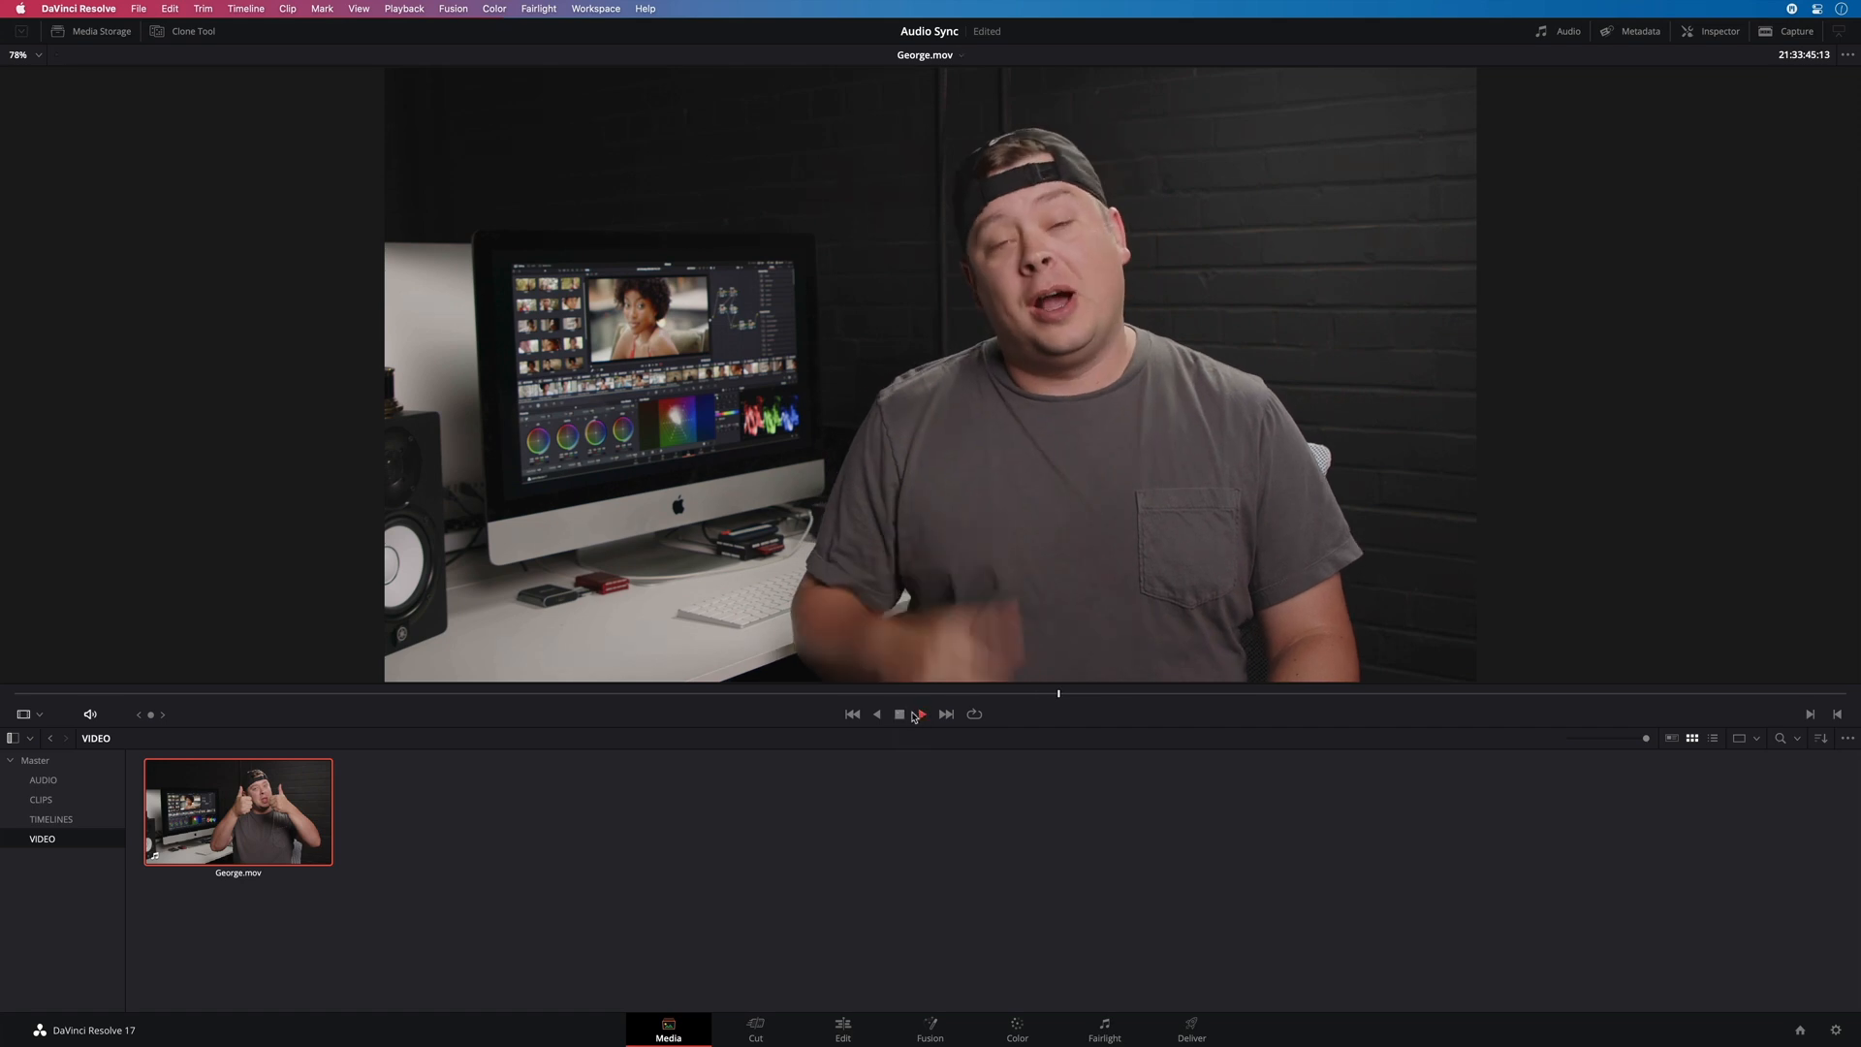
Check George.mov's audio channel setup in Clip Attributes, then close it
{"action": "right_click", "coordinate": [237, 812]}
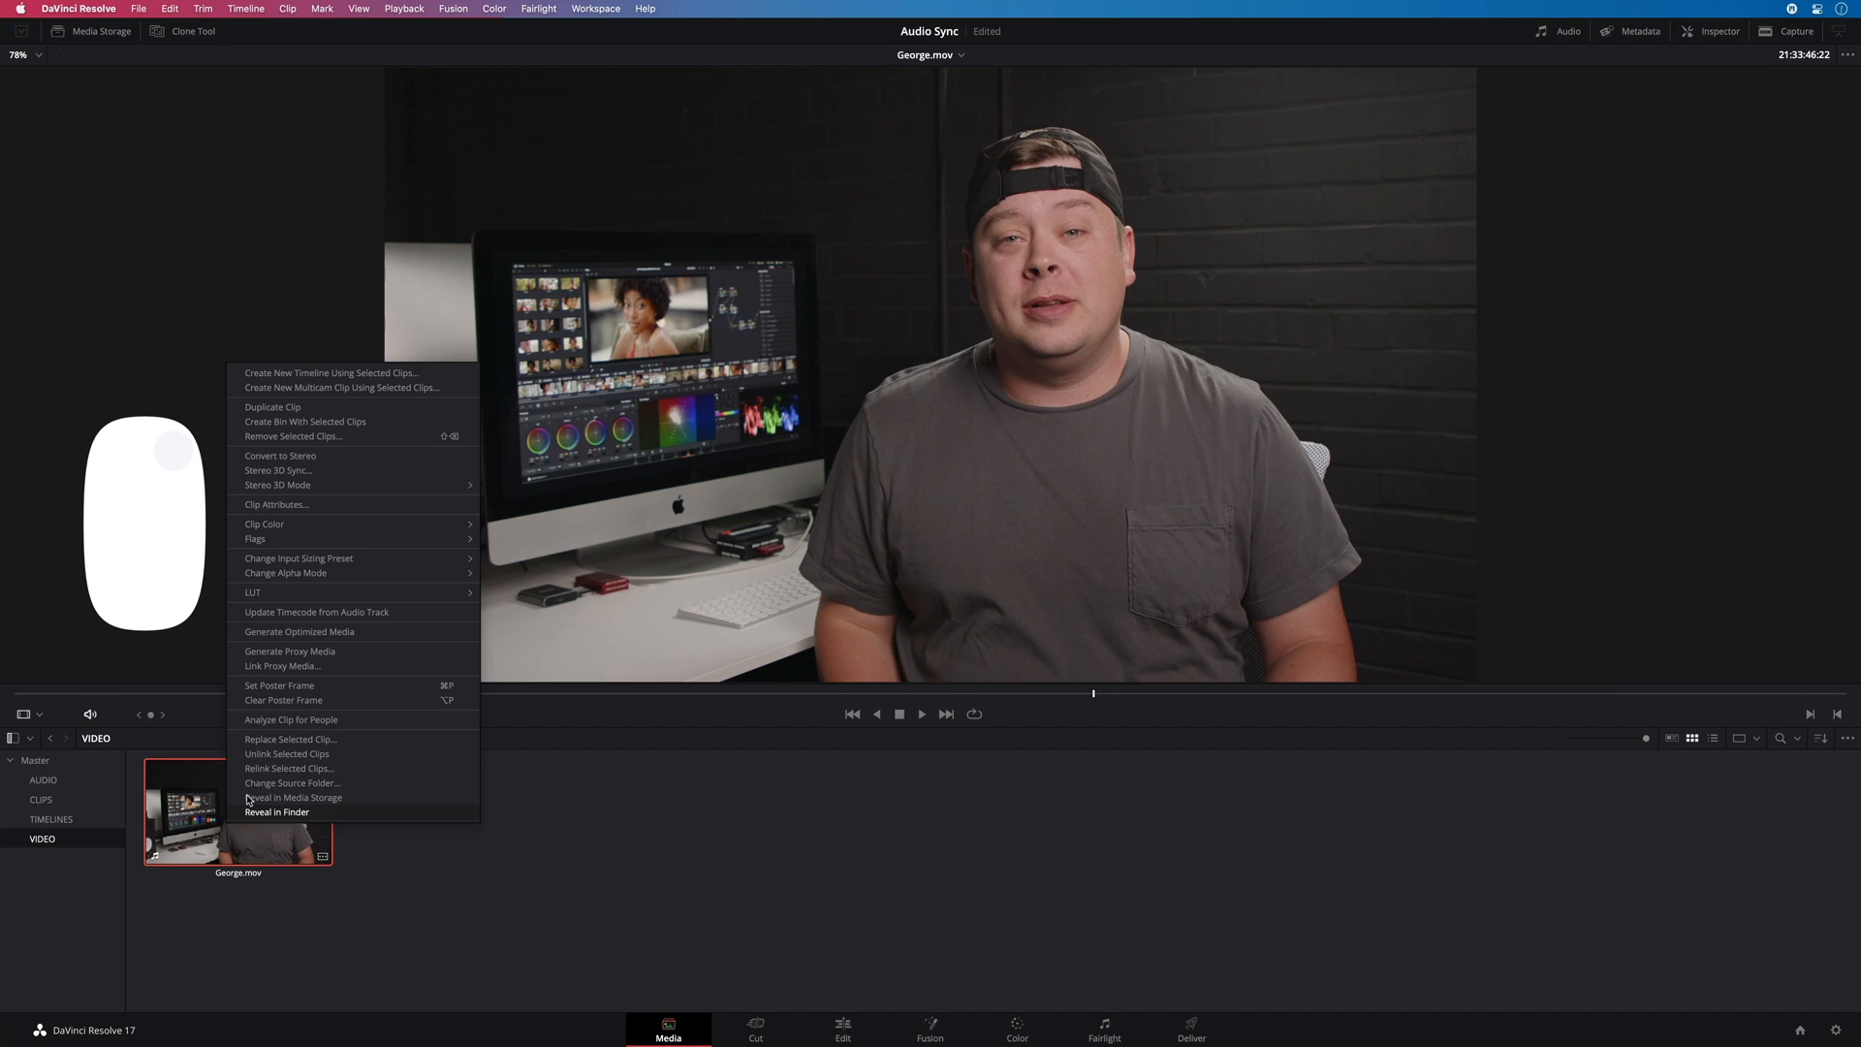
{"action": "left_click", "coordinate": [277, 503]}
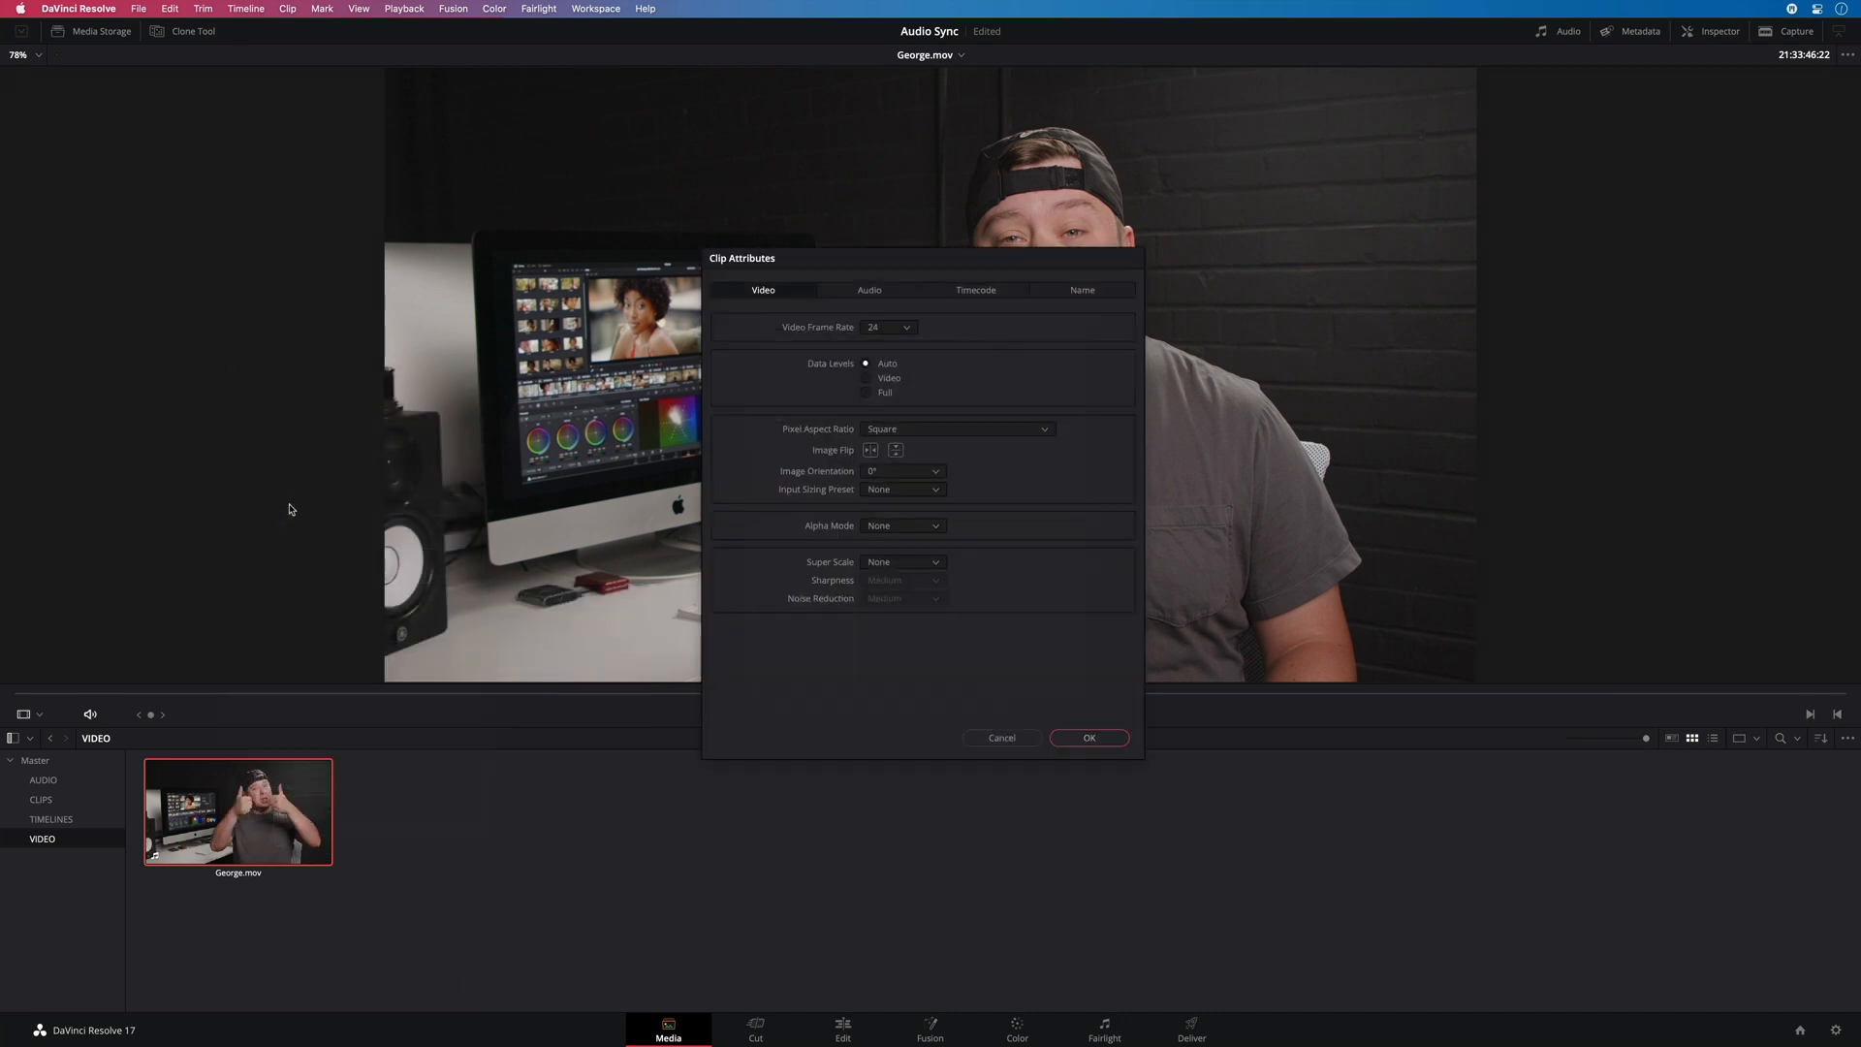
{"action": "left_click", "coordinate": [868, 290]}
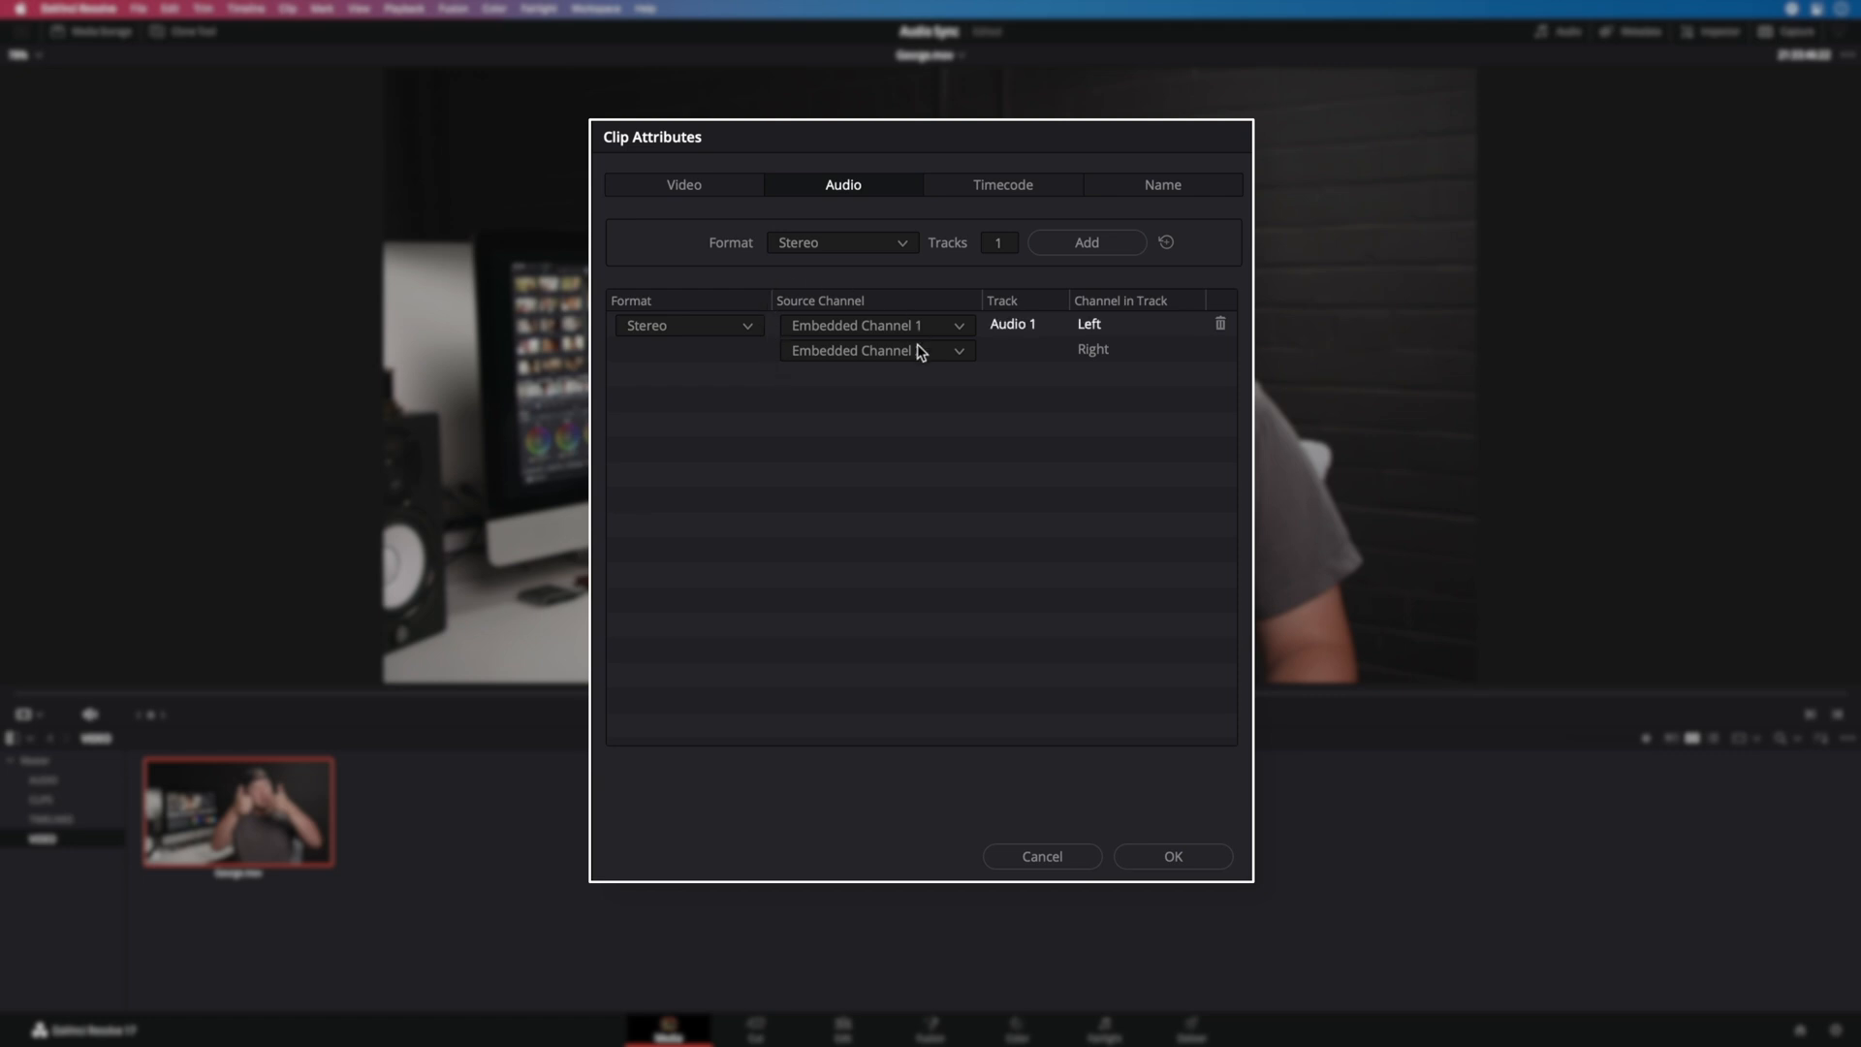
{"action": "left_click", "coordinate": [1170, 856]}
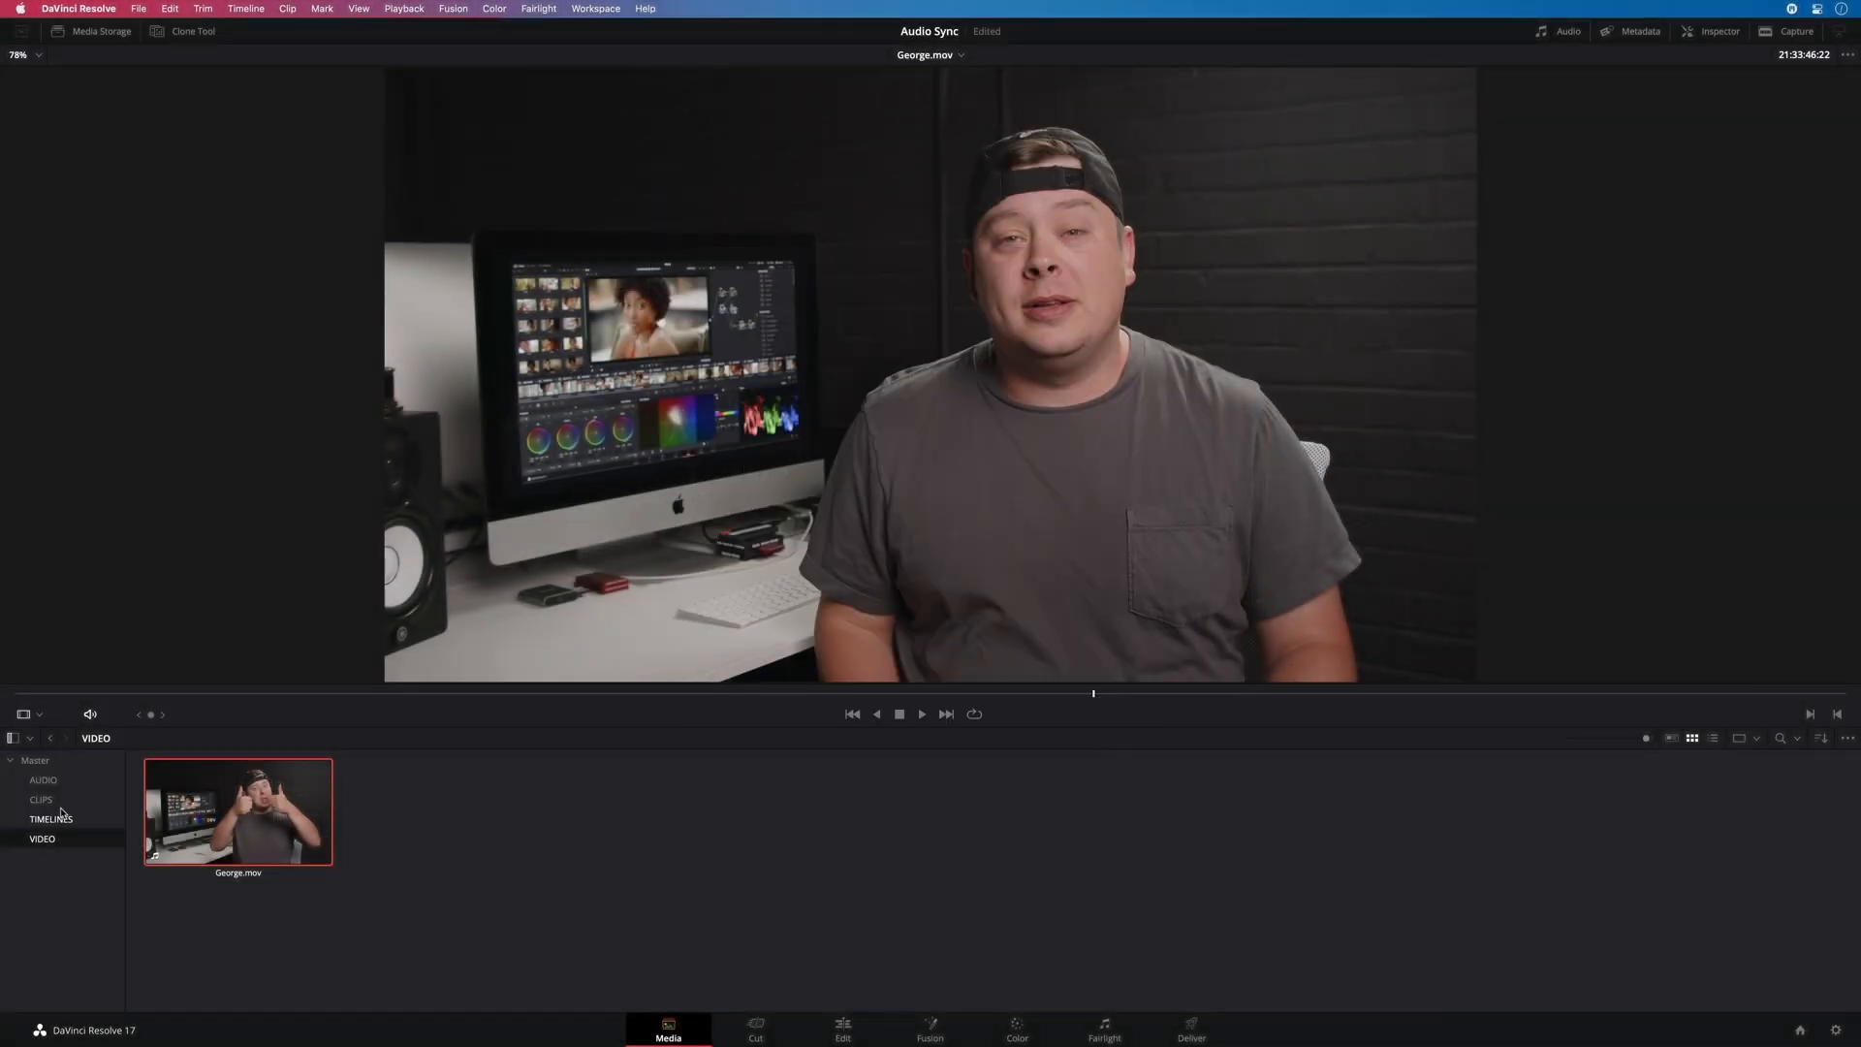
Load George_Audio_Zoom.WAV from the AUDIO bin into the viewer and play it briefly
{"action": "left_click", "coordinate": [43, 779]}
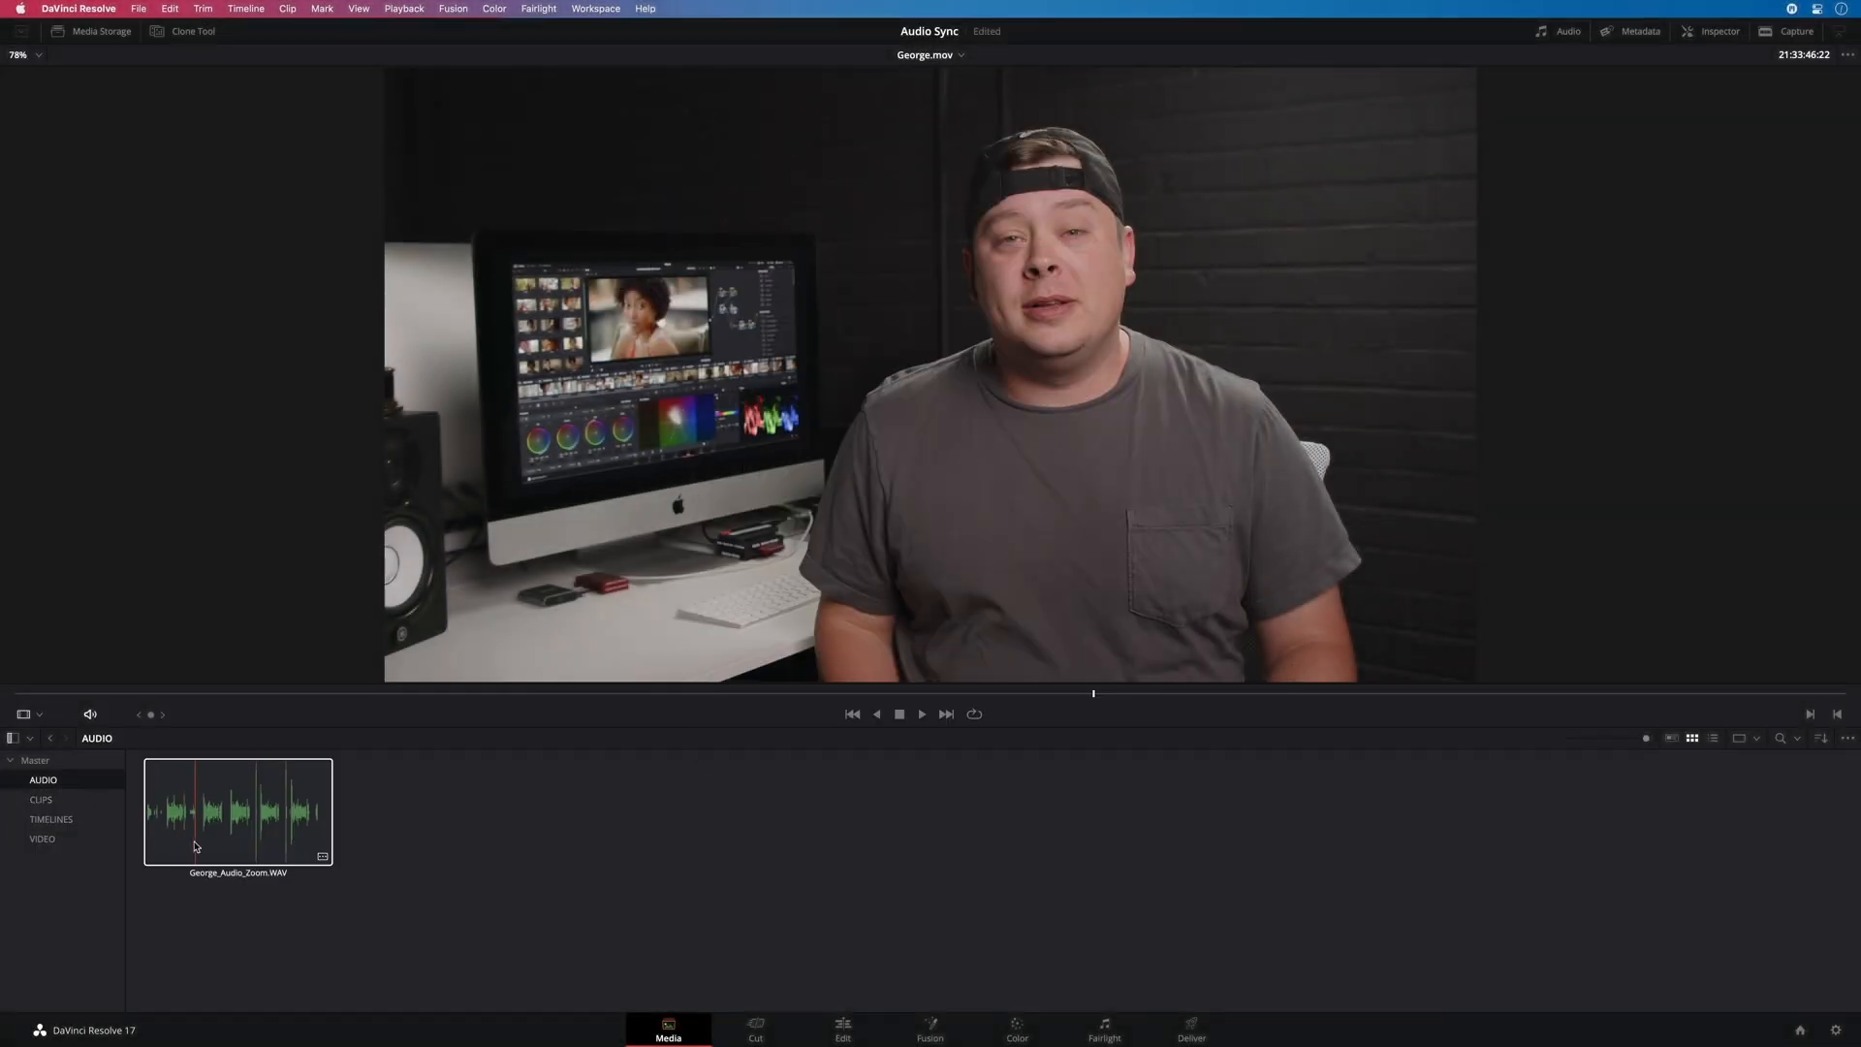
{"action": "double_click", "coordinate": [237, 814]}
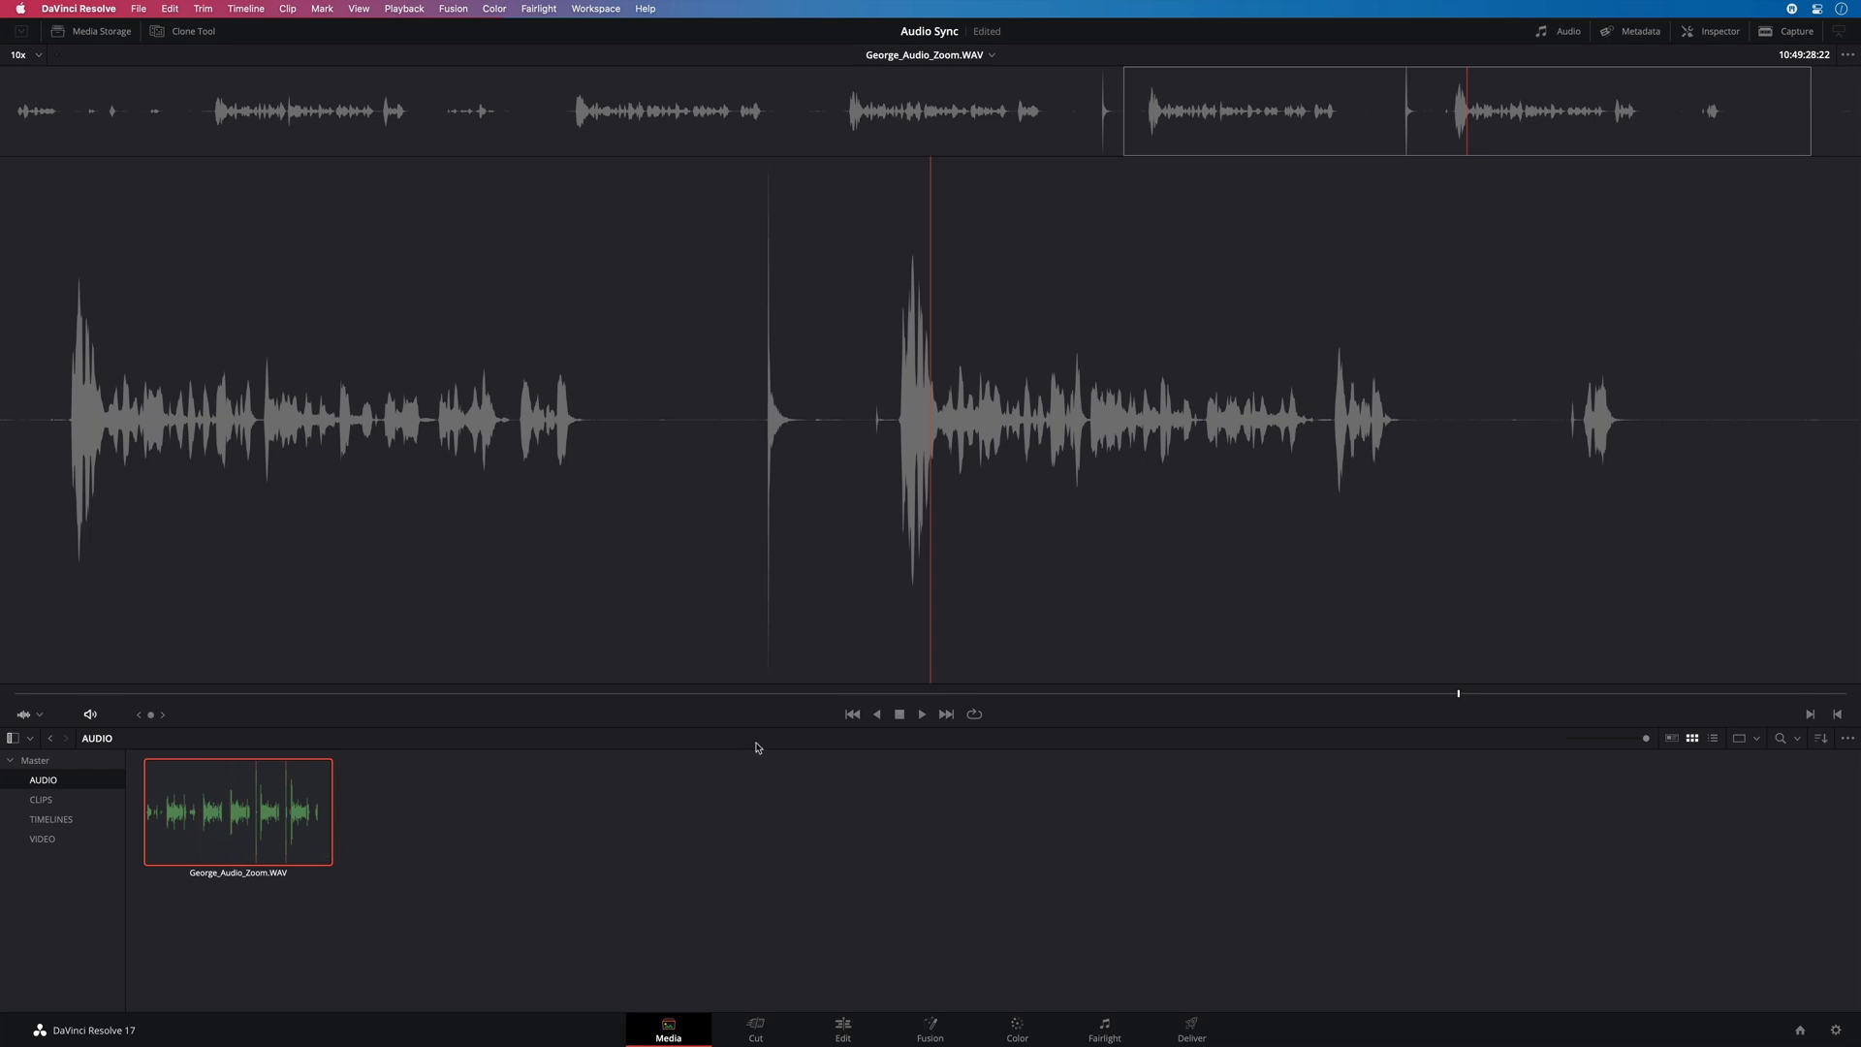
{"action": "left_click", "coordinate": [921, 713]}
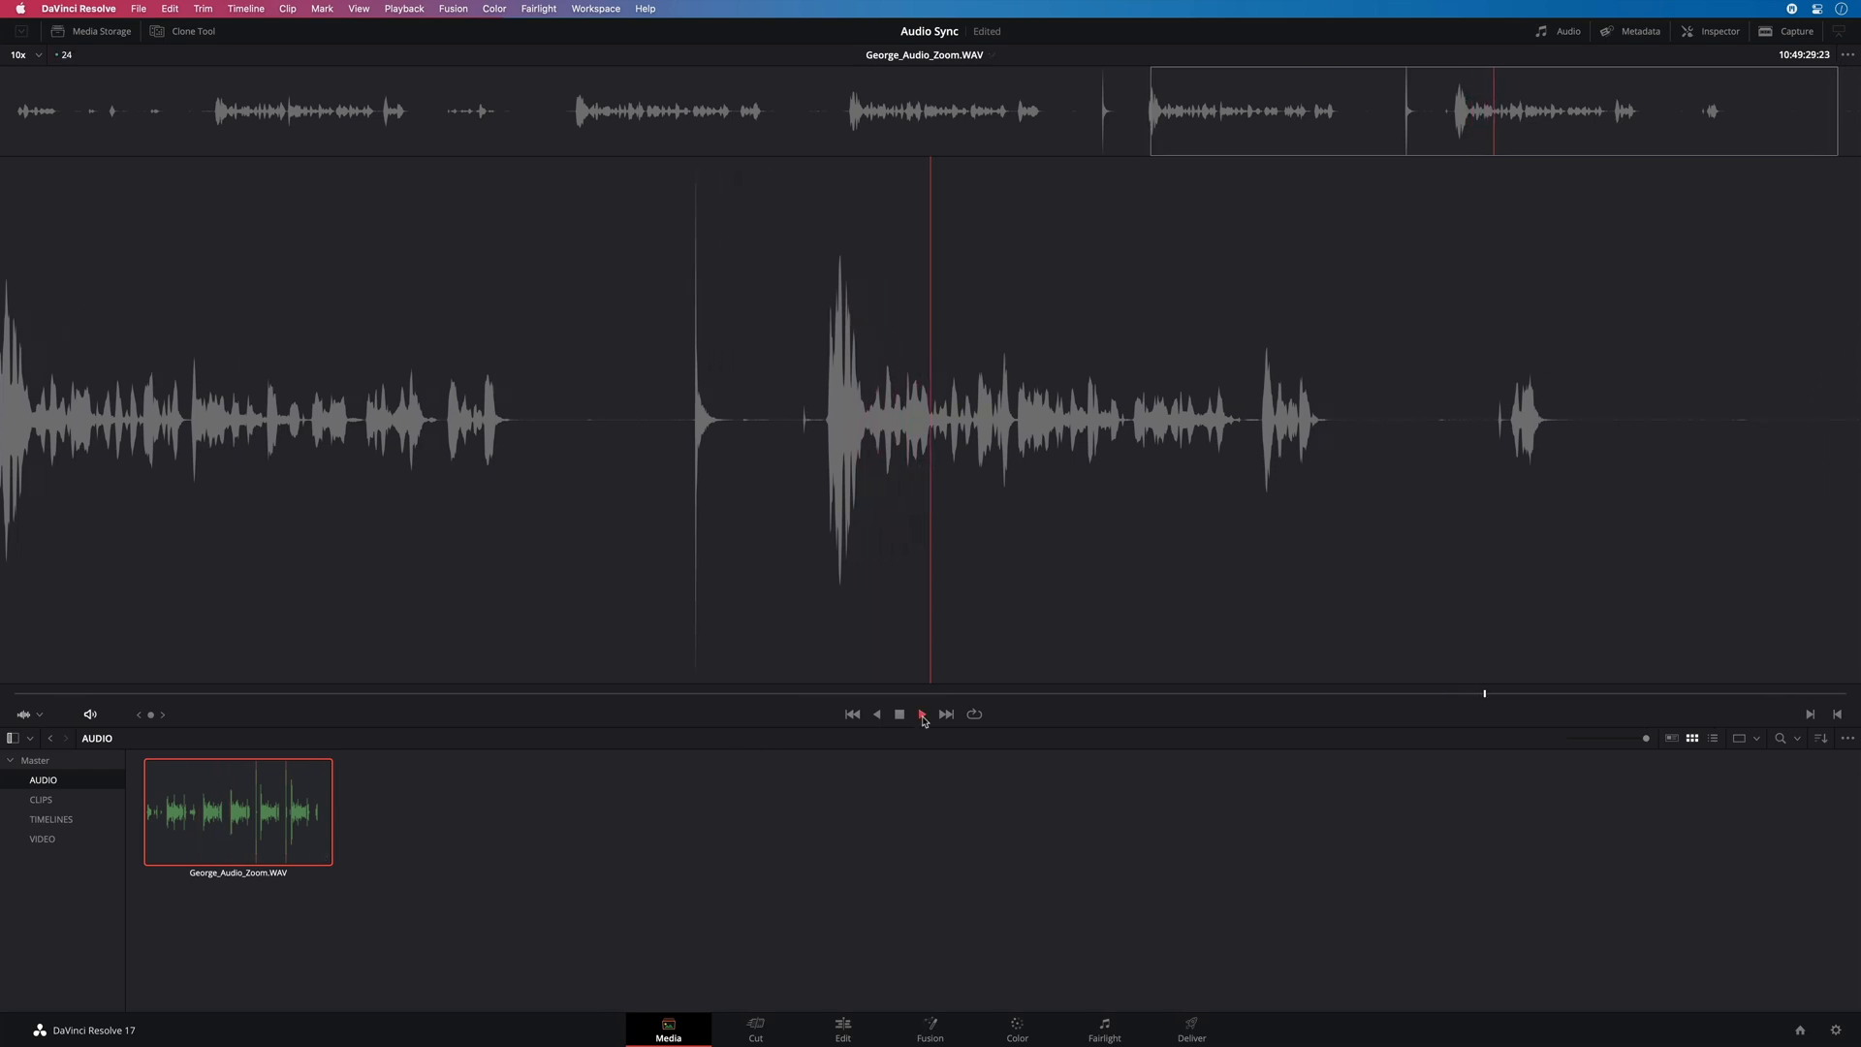
{"action": "left_click", "coordinate": [900, 714]}
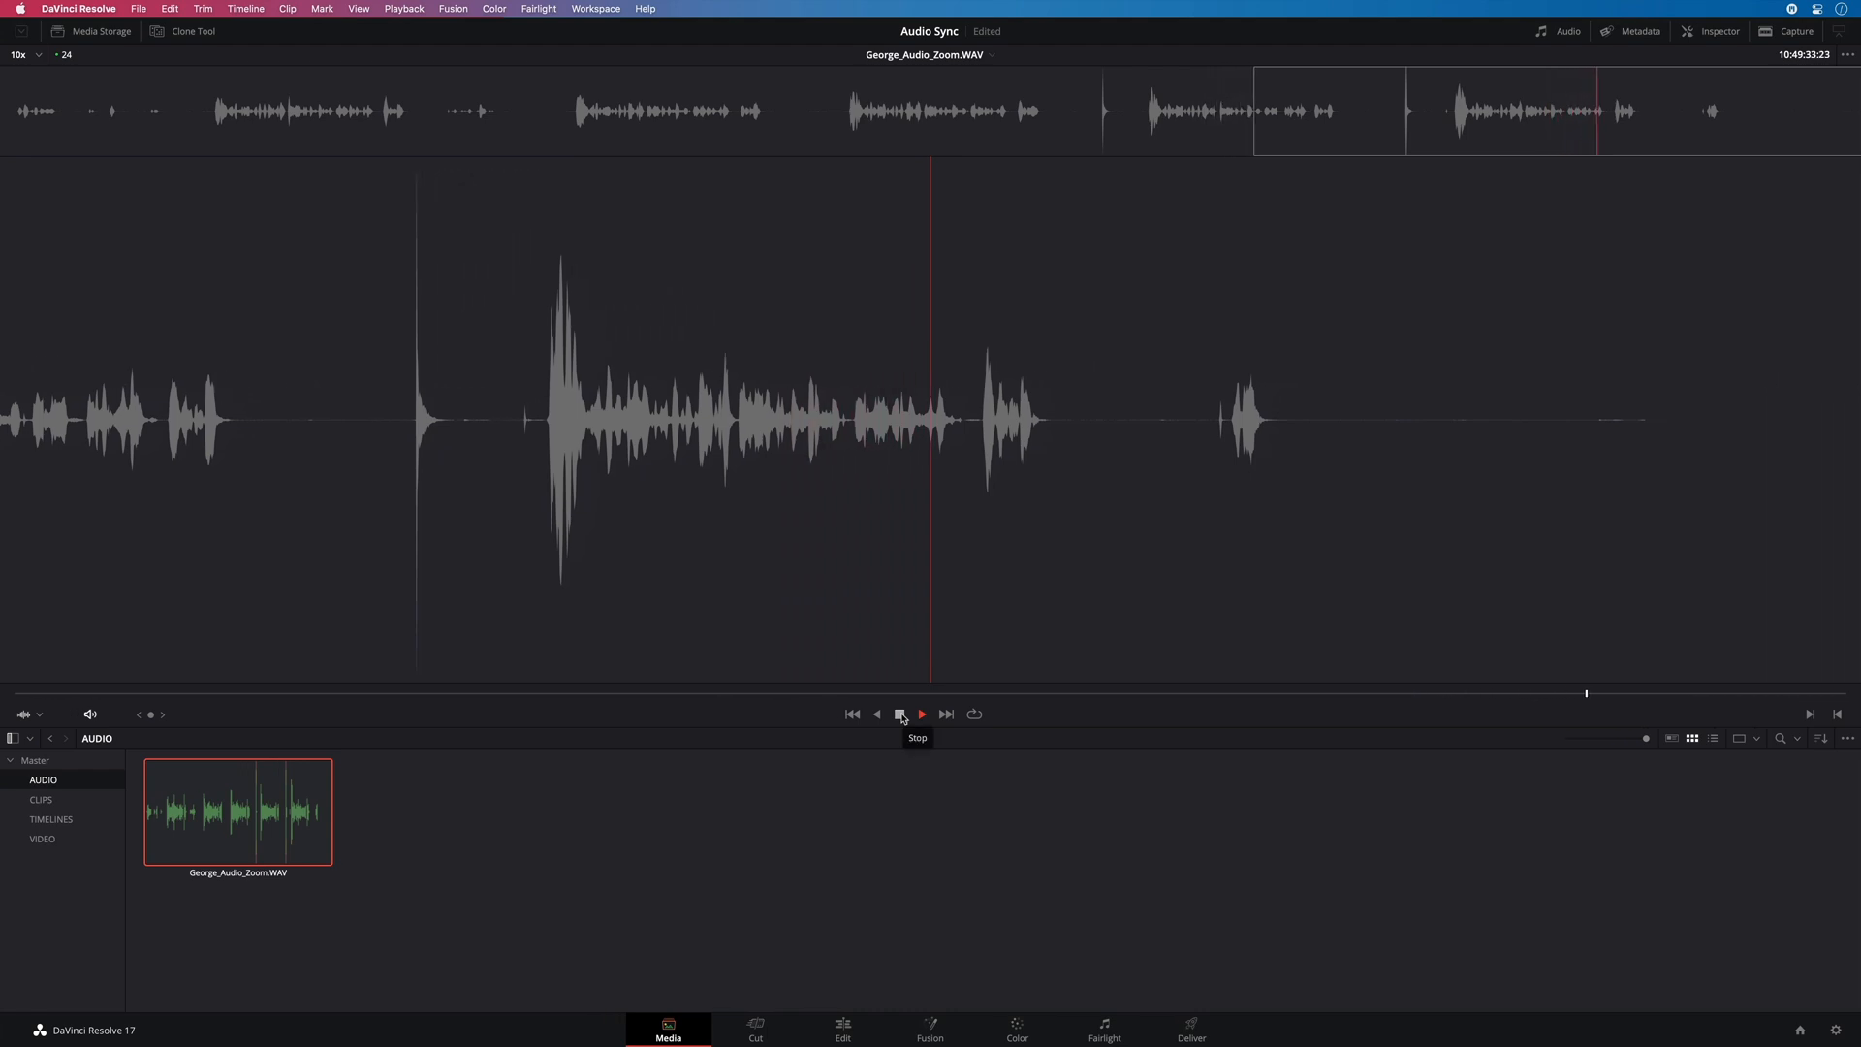
{"action": "left_click", "coordinate": [900, 714]}
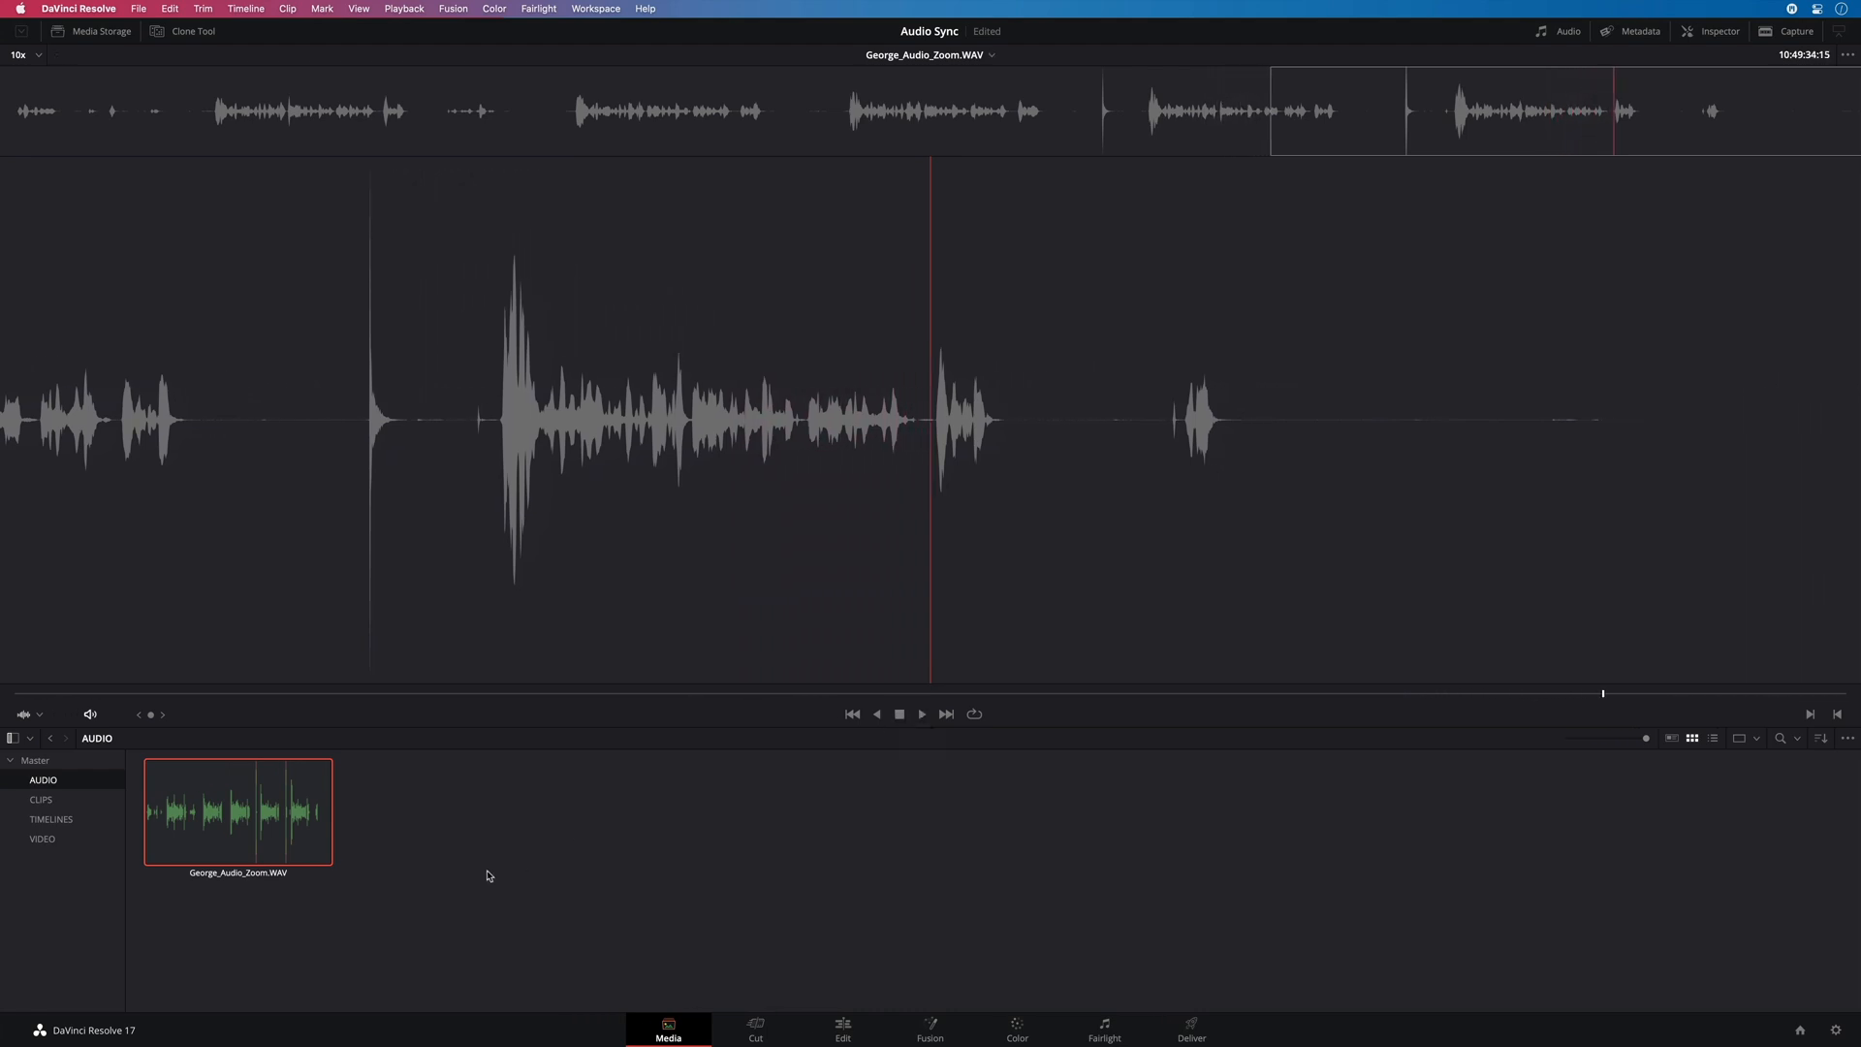
{"action": "mouse_move", "coordinate": [145, 882]}
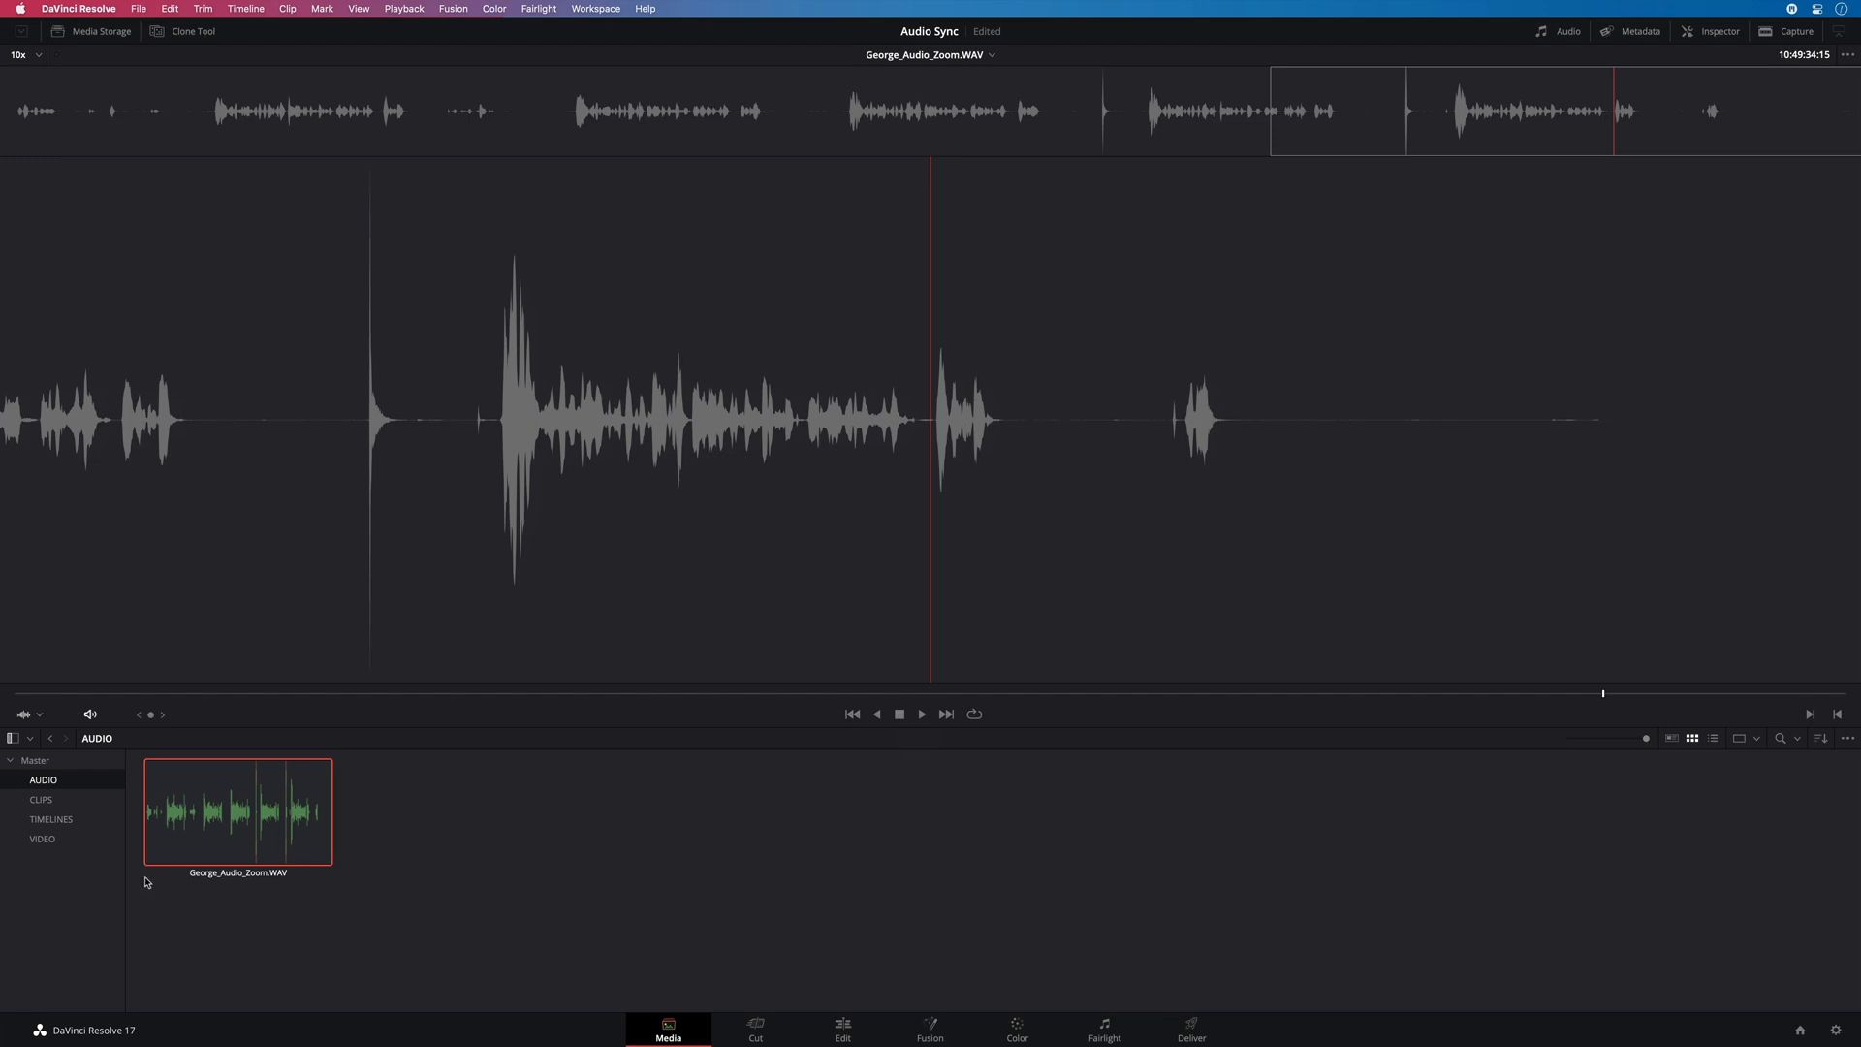
Add the VIDEO bin to the selection so George.mov shows beside the Zoom WAV
{"action": "left_click", "coordinate": [42, 840]}
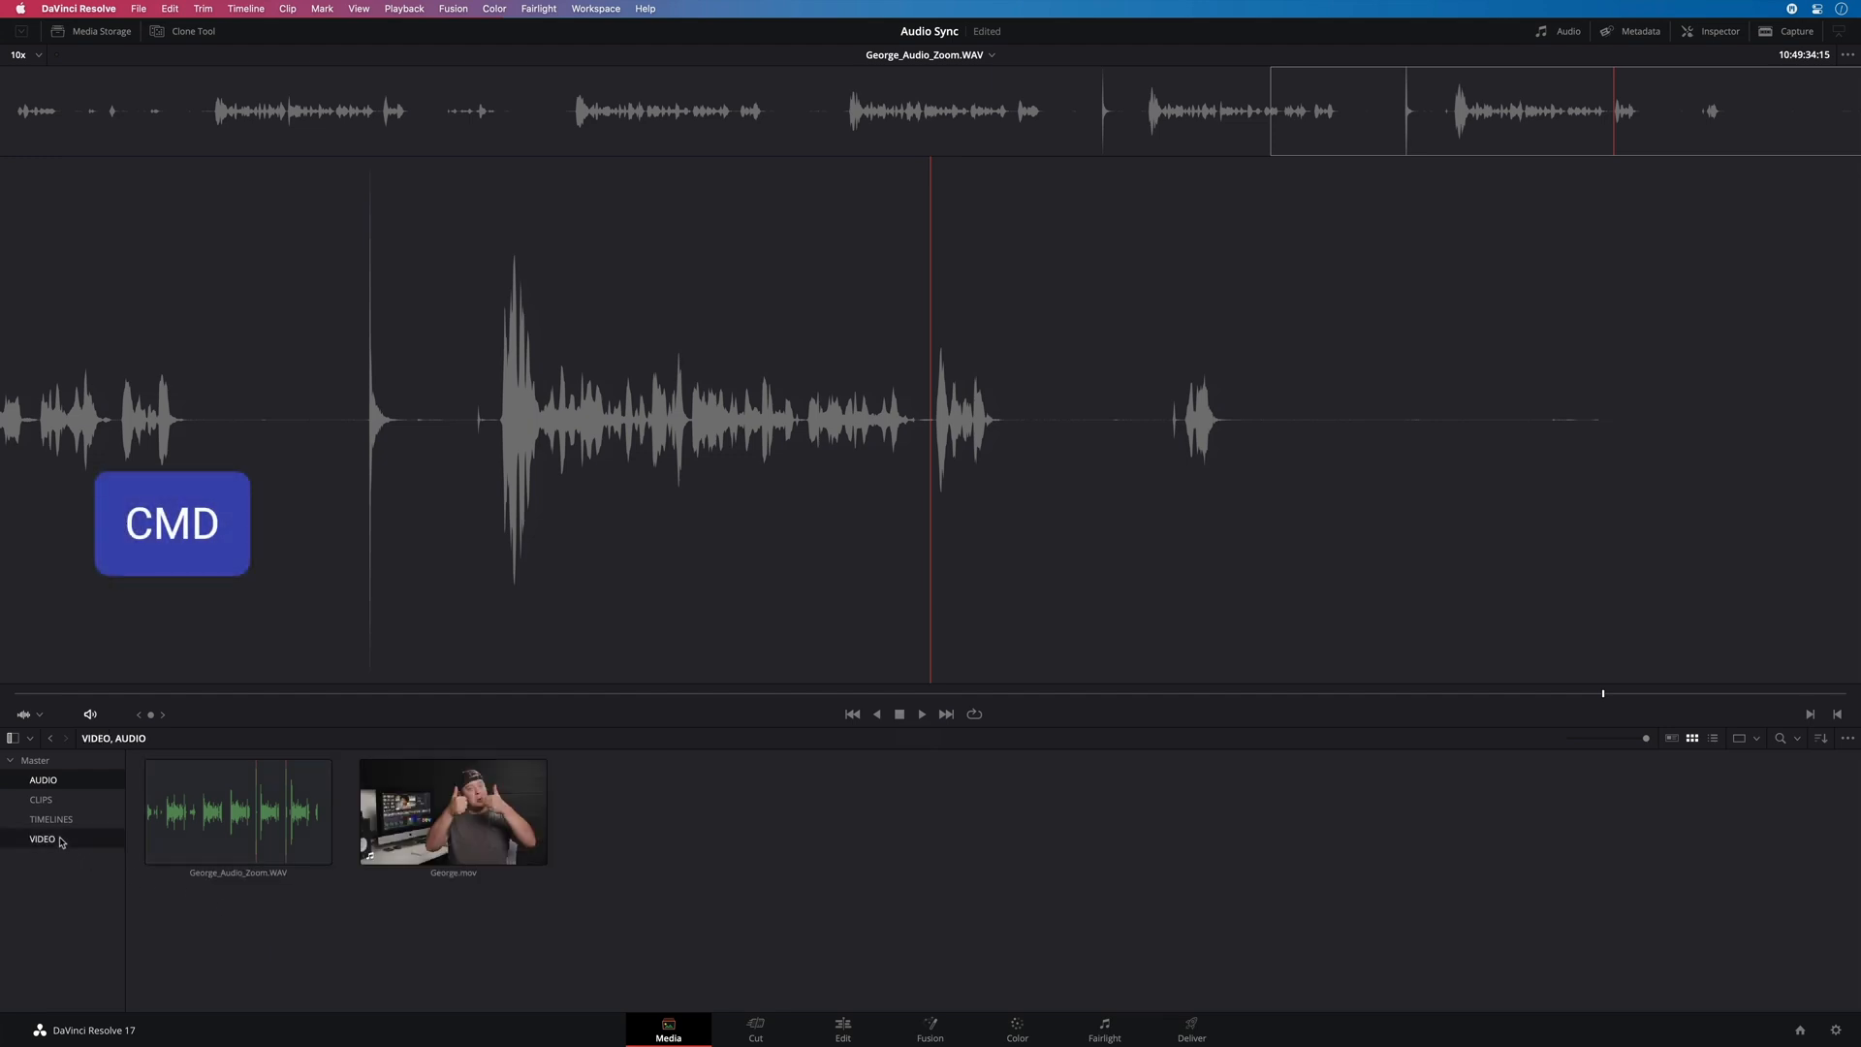
{"action": "mouse_move", "coordinate": [182, 937]}
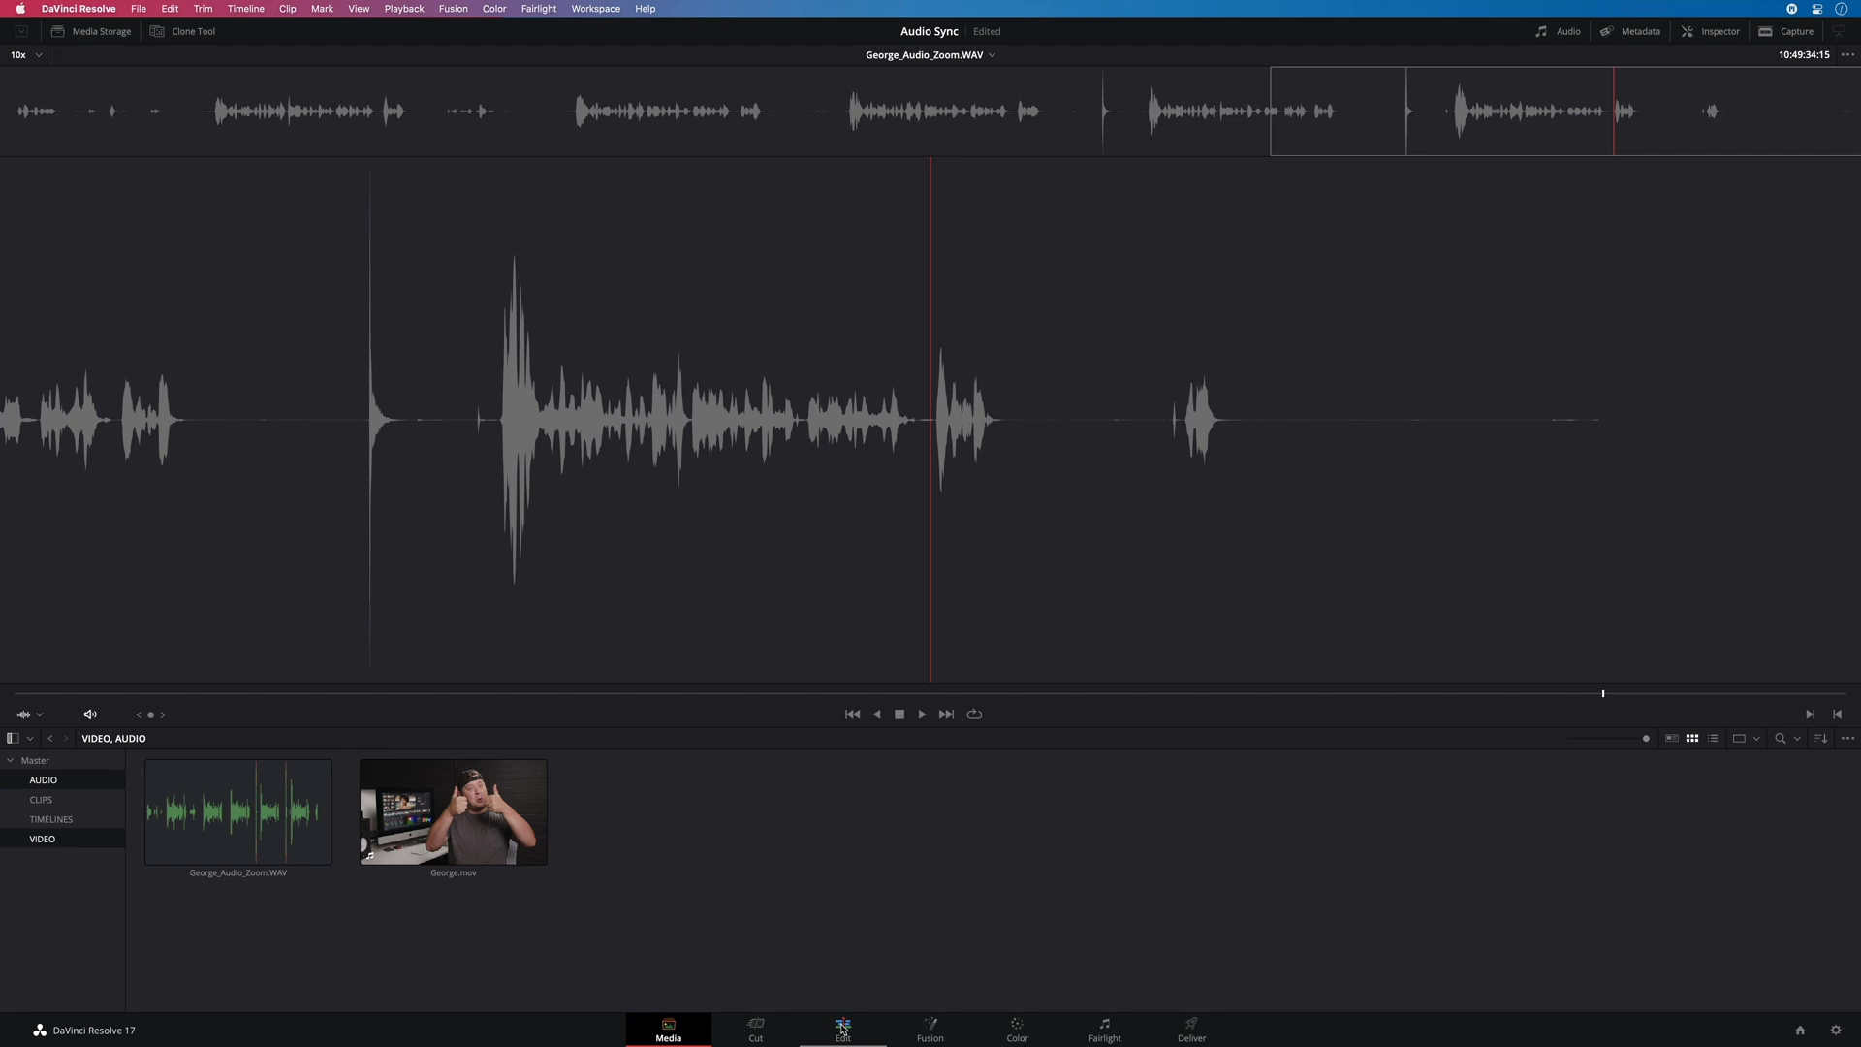
Inspect Timeline 1 on the Edit page, with George.mov above the aligned Zoom WAV
{"action": "left_click", "coordinate": [842, 1027]}
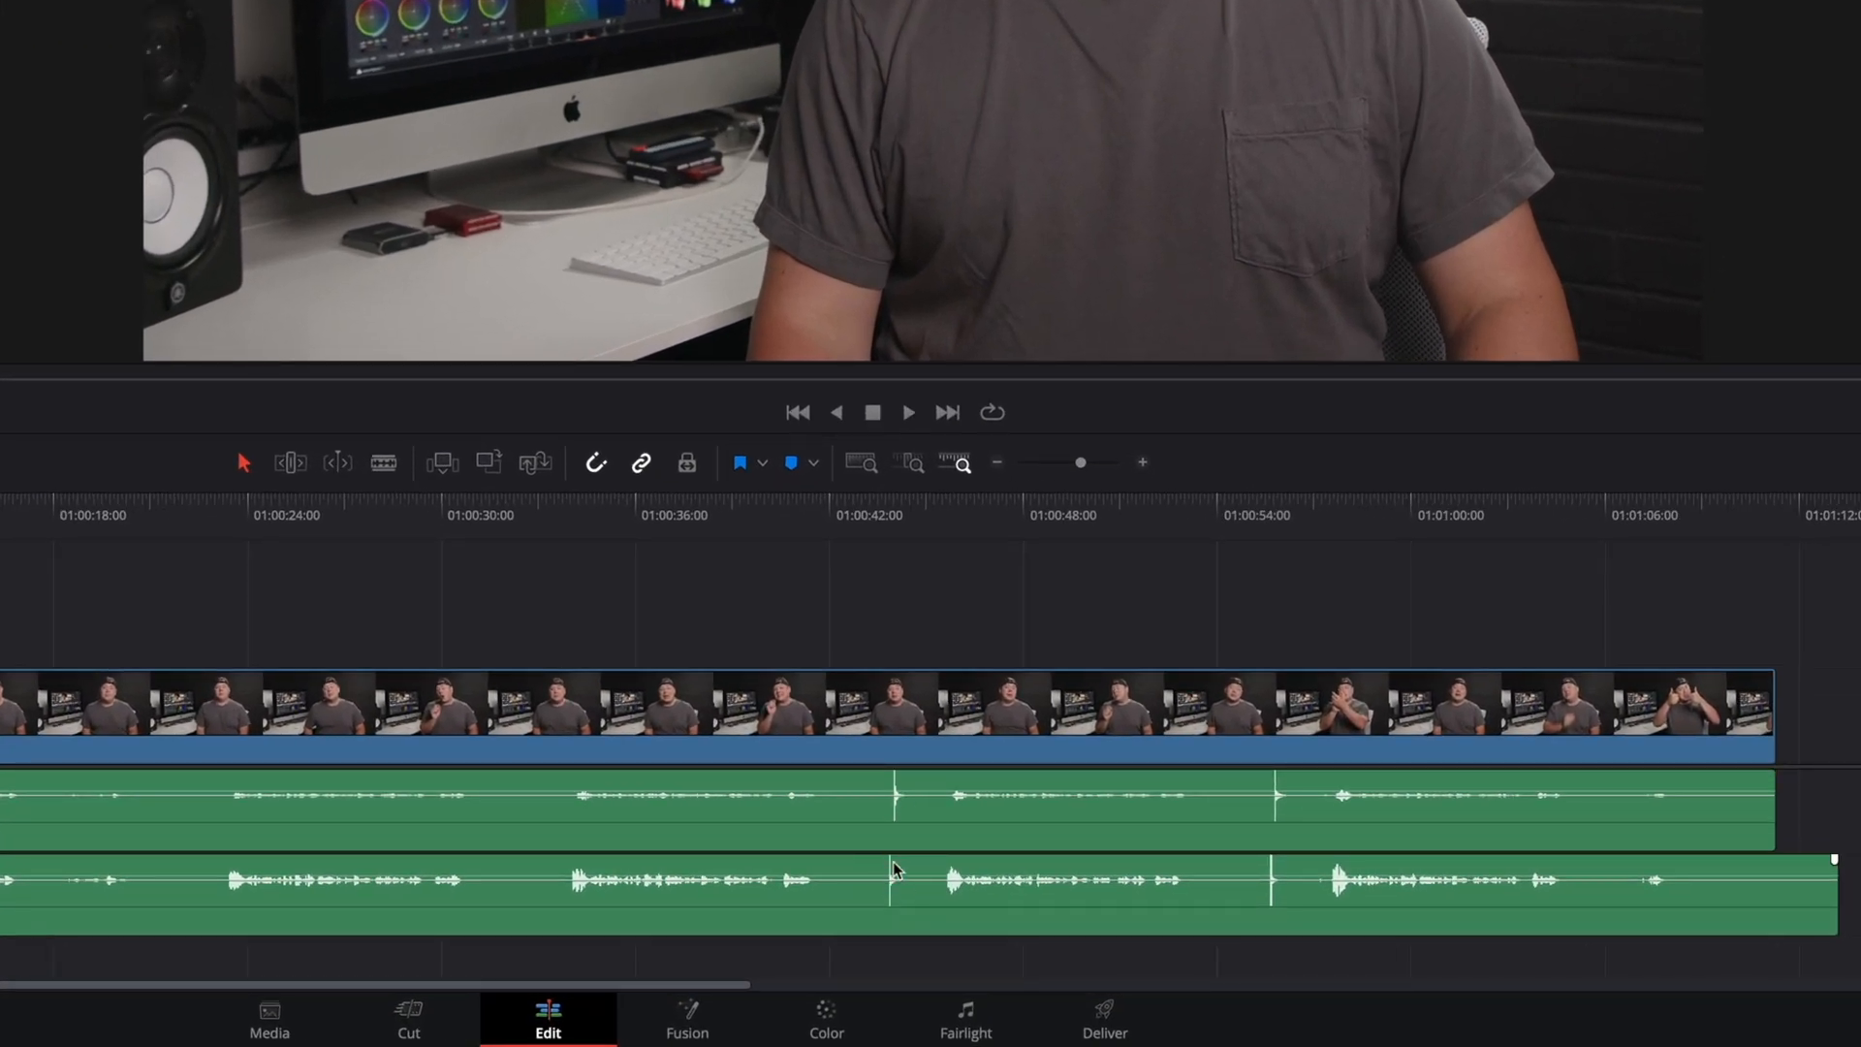
{"action": "left_click", "coordinate": [881, 513]}
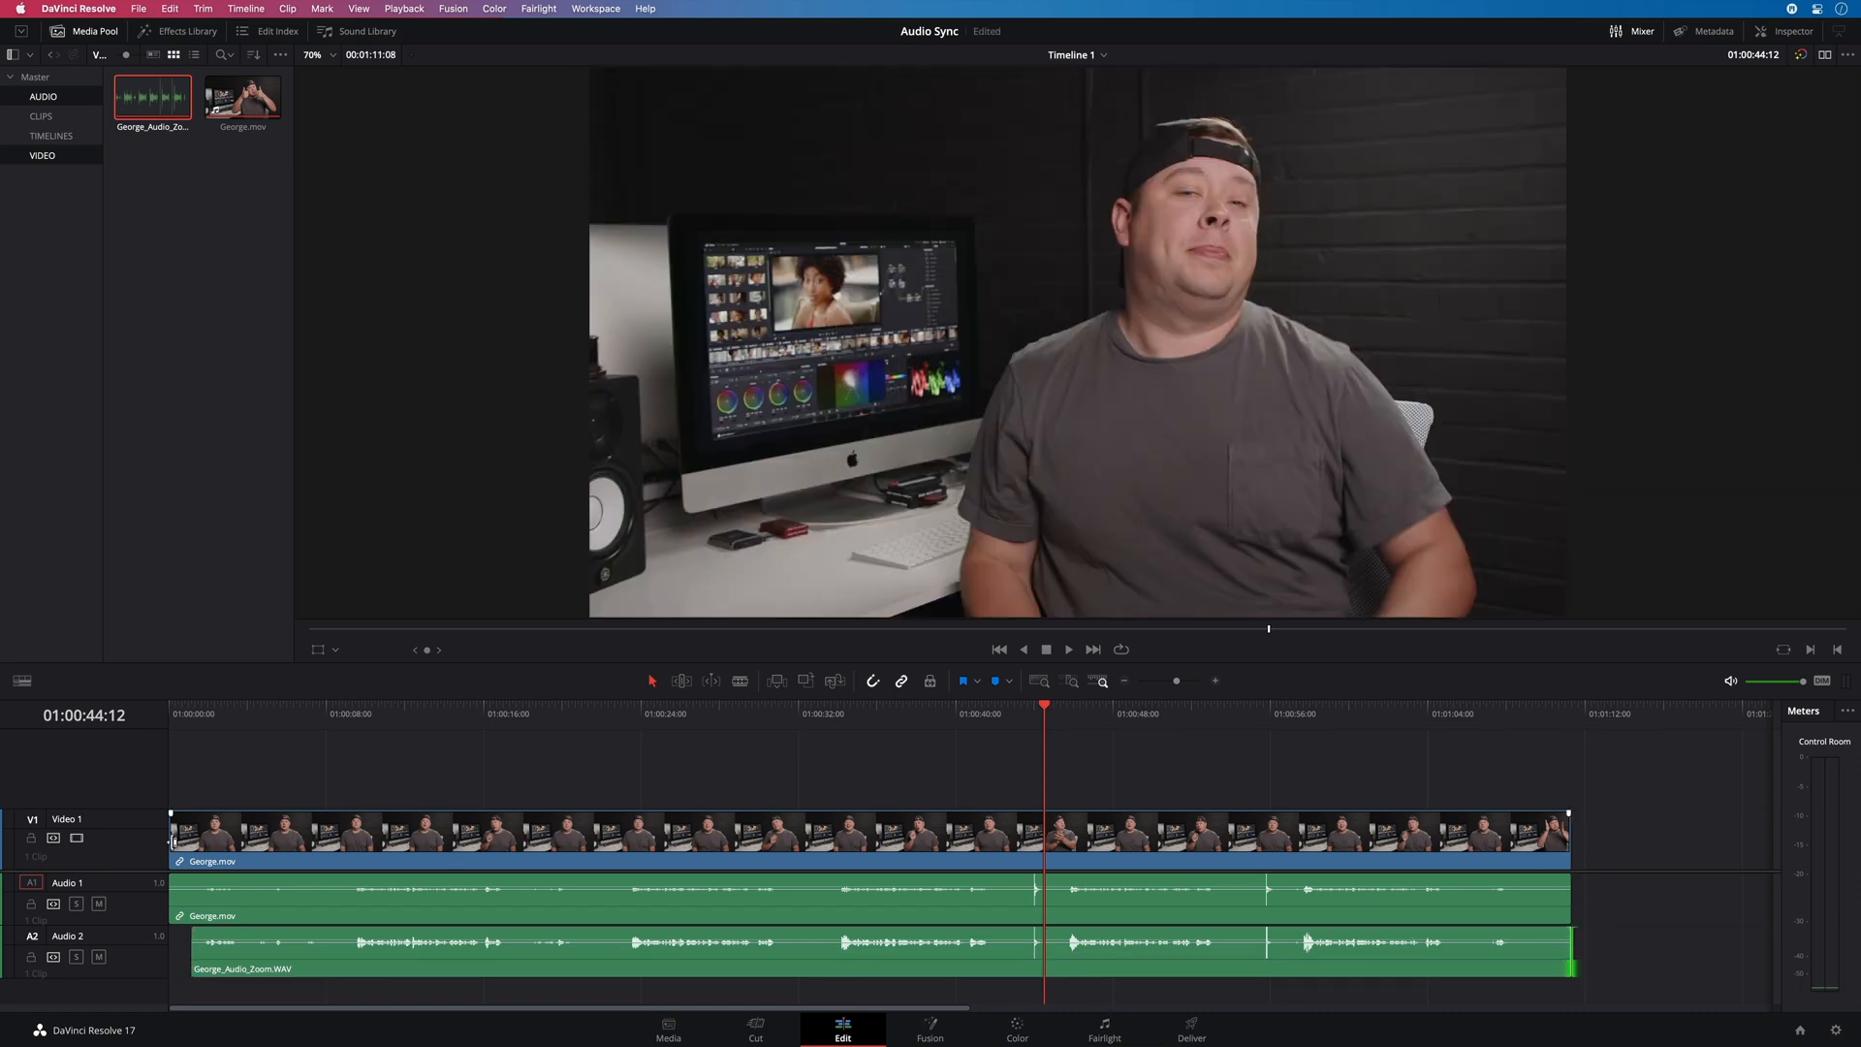
Unlink George.mov from its camera audio, then select both George clips on the timeline
{"action": "left_click", "coordinate": [831, 902]}
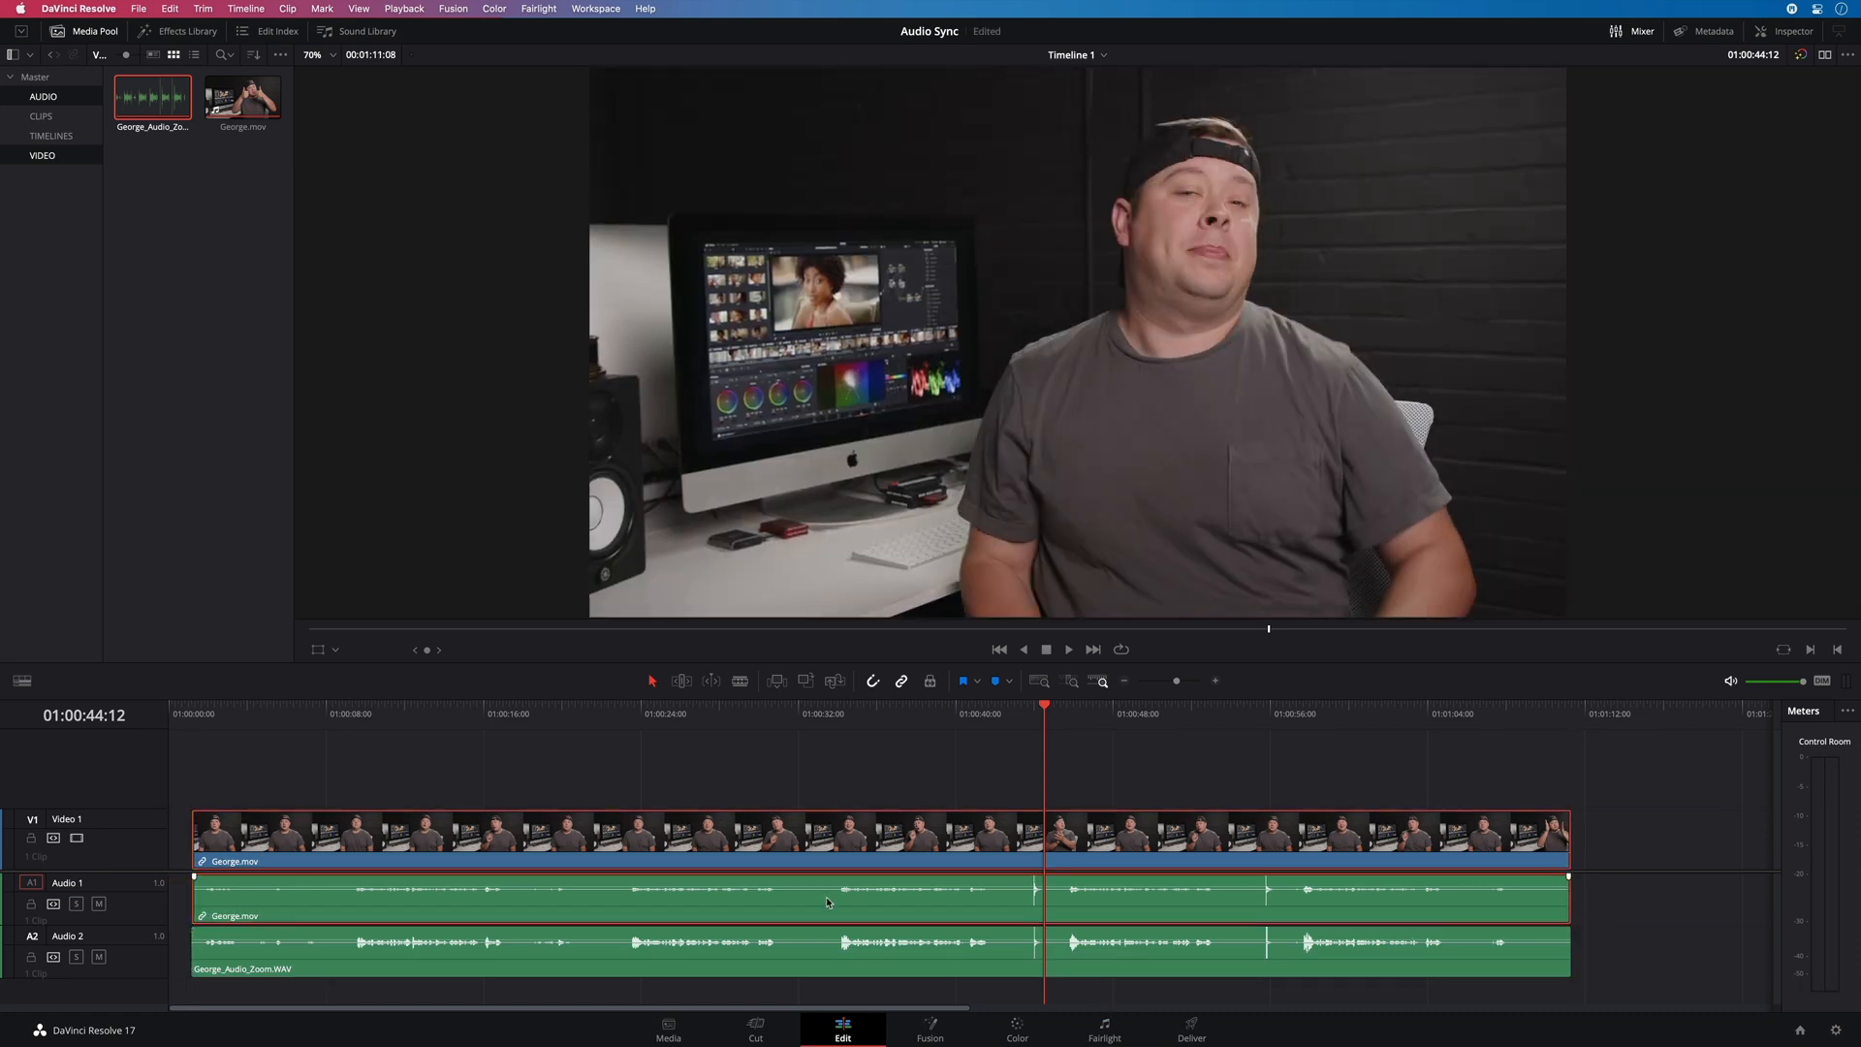
{"action": "right_click", "coordinate": [827, 902]}
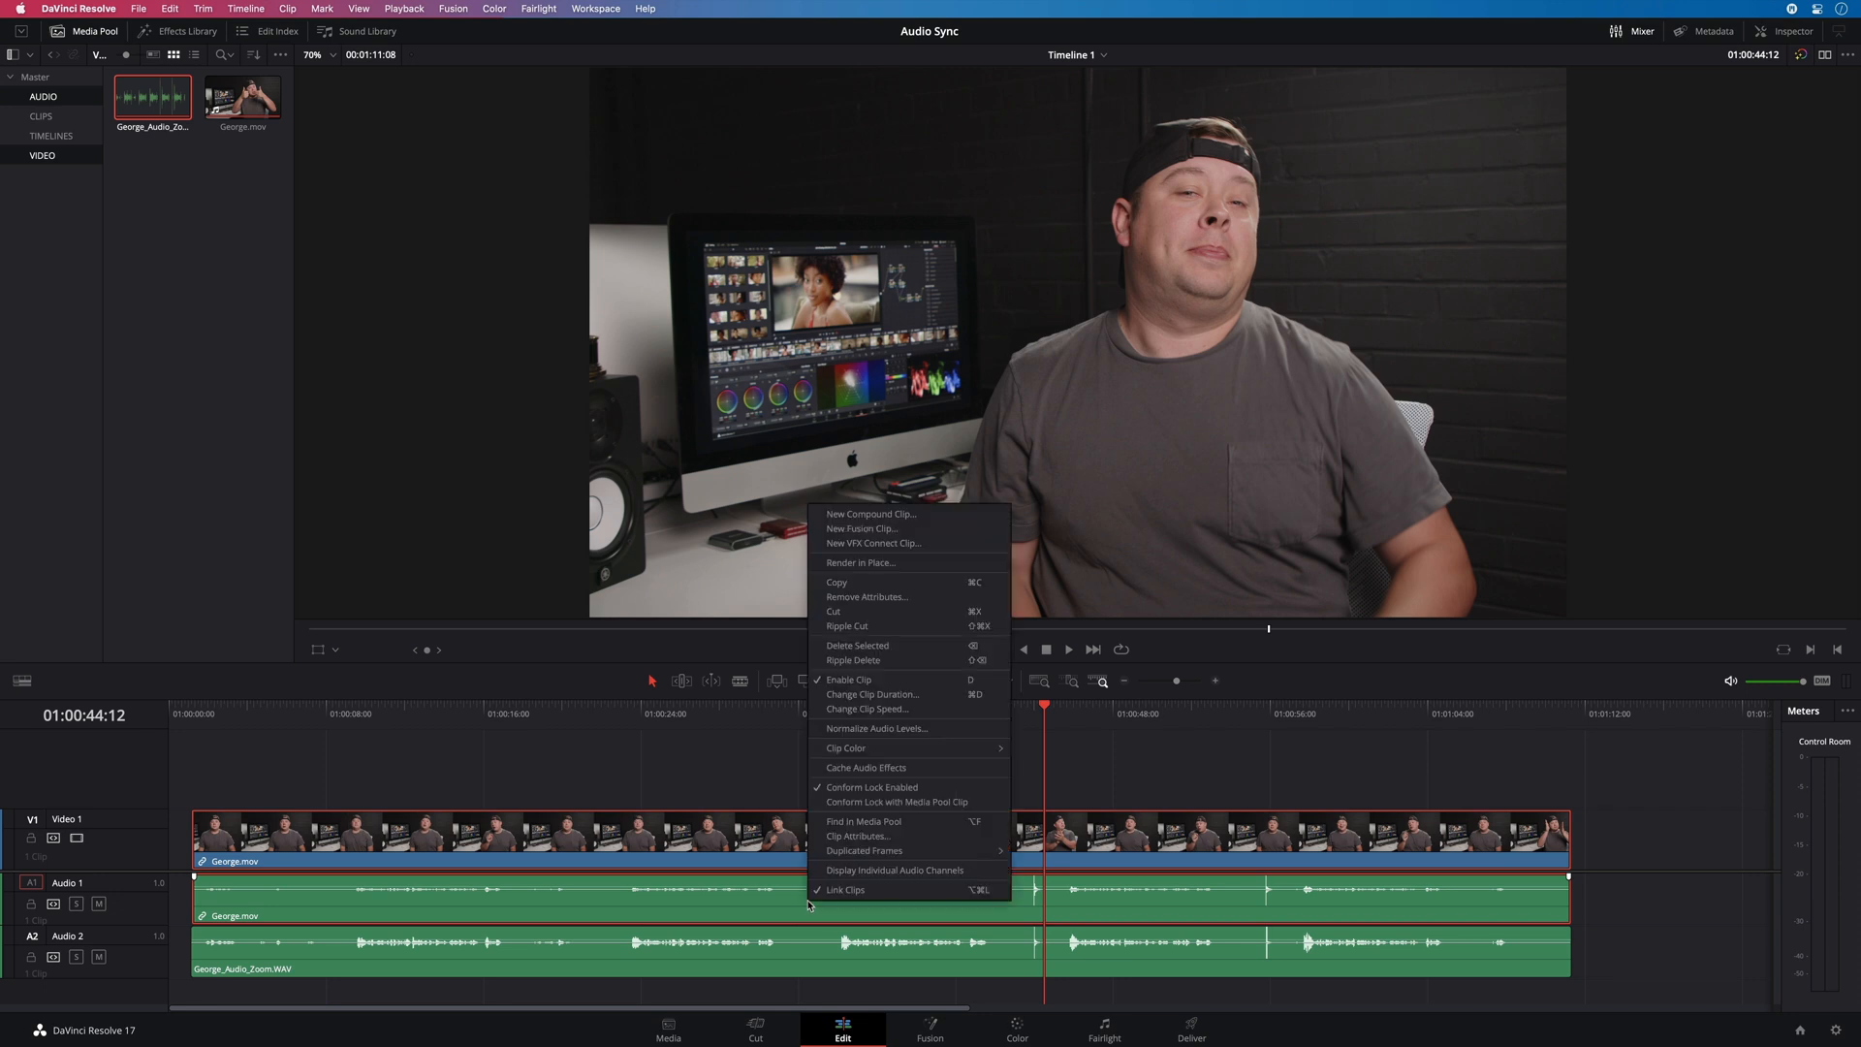
{"action": "left_click", "coordinate": [845, 889]}
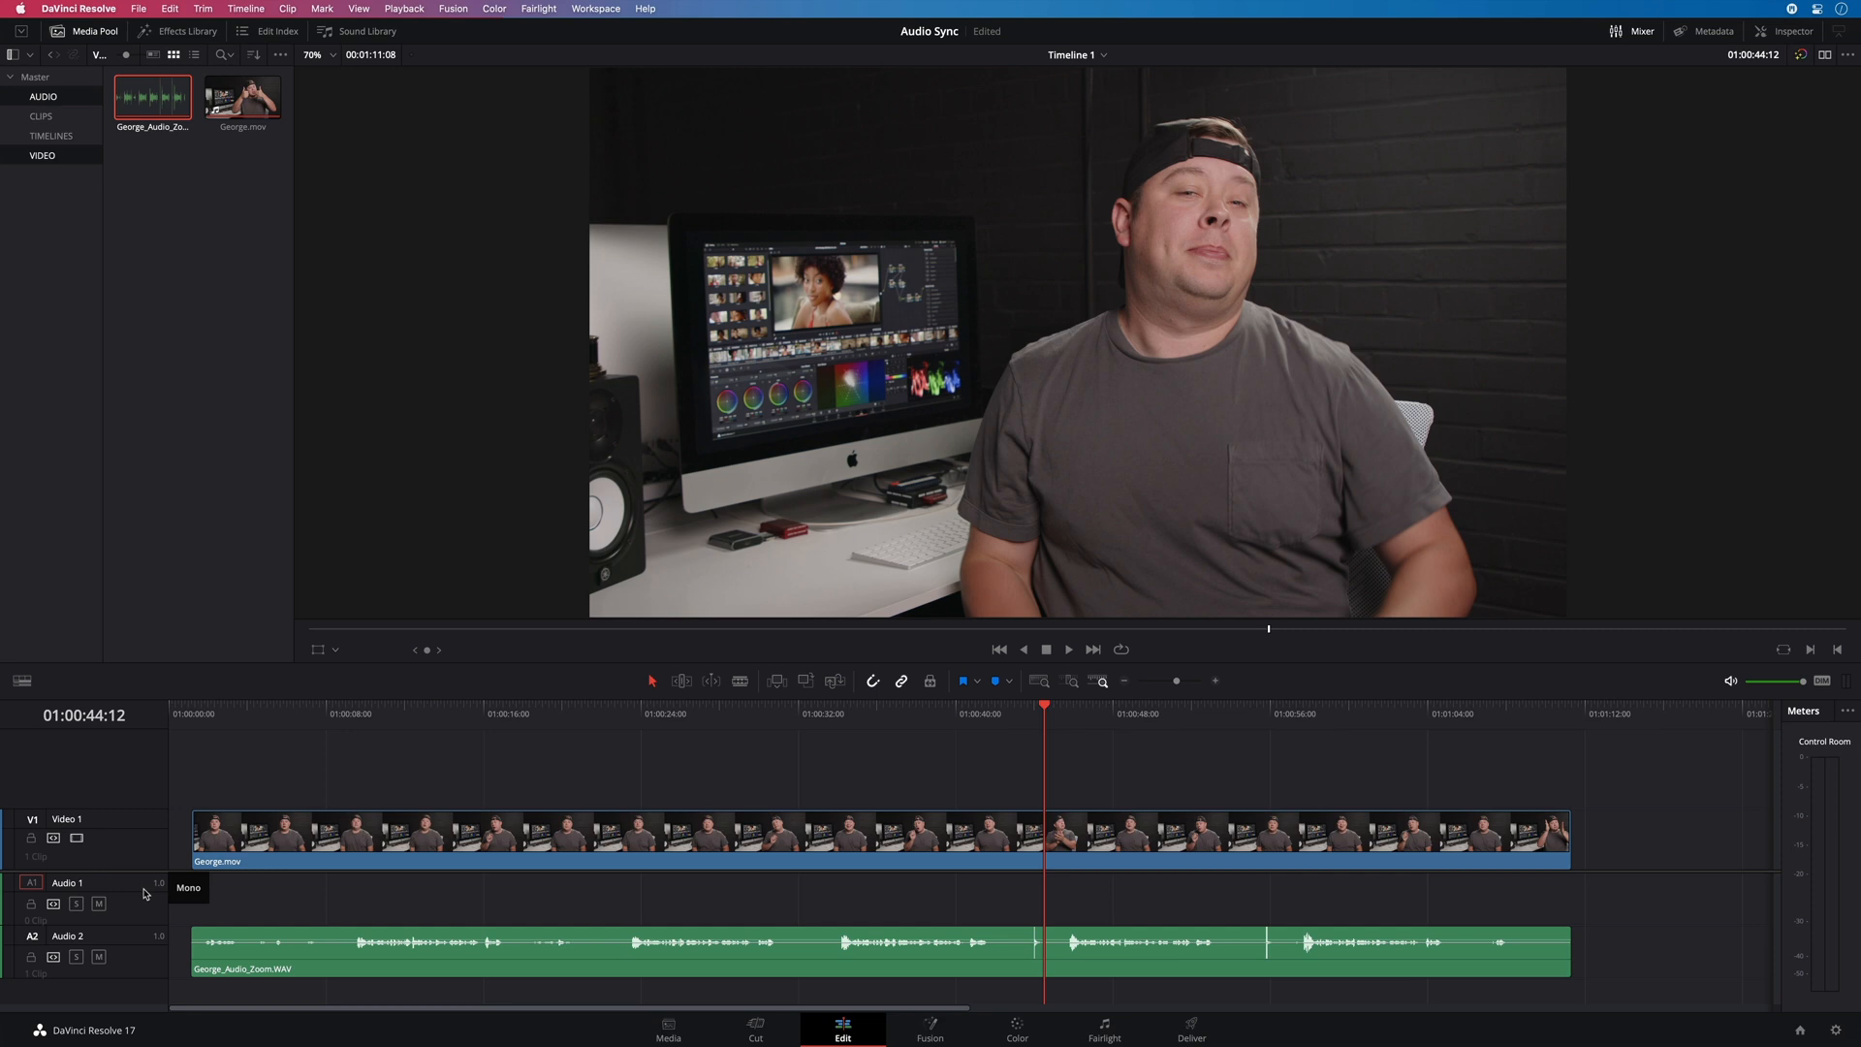
{"action": "right_click", "coordinate": [67, 883]}
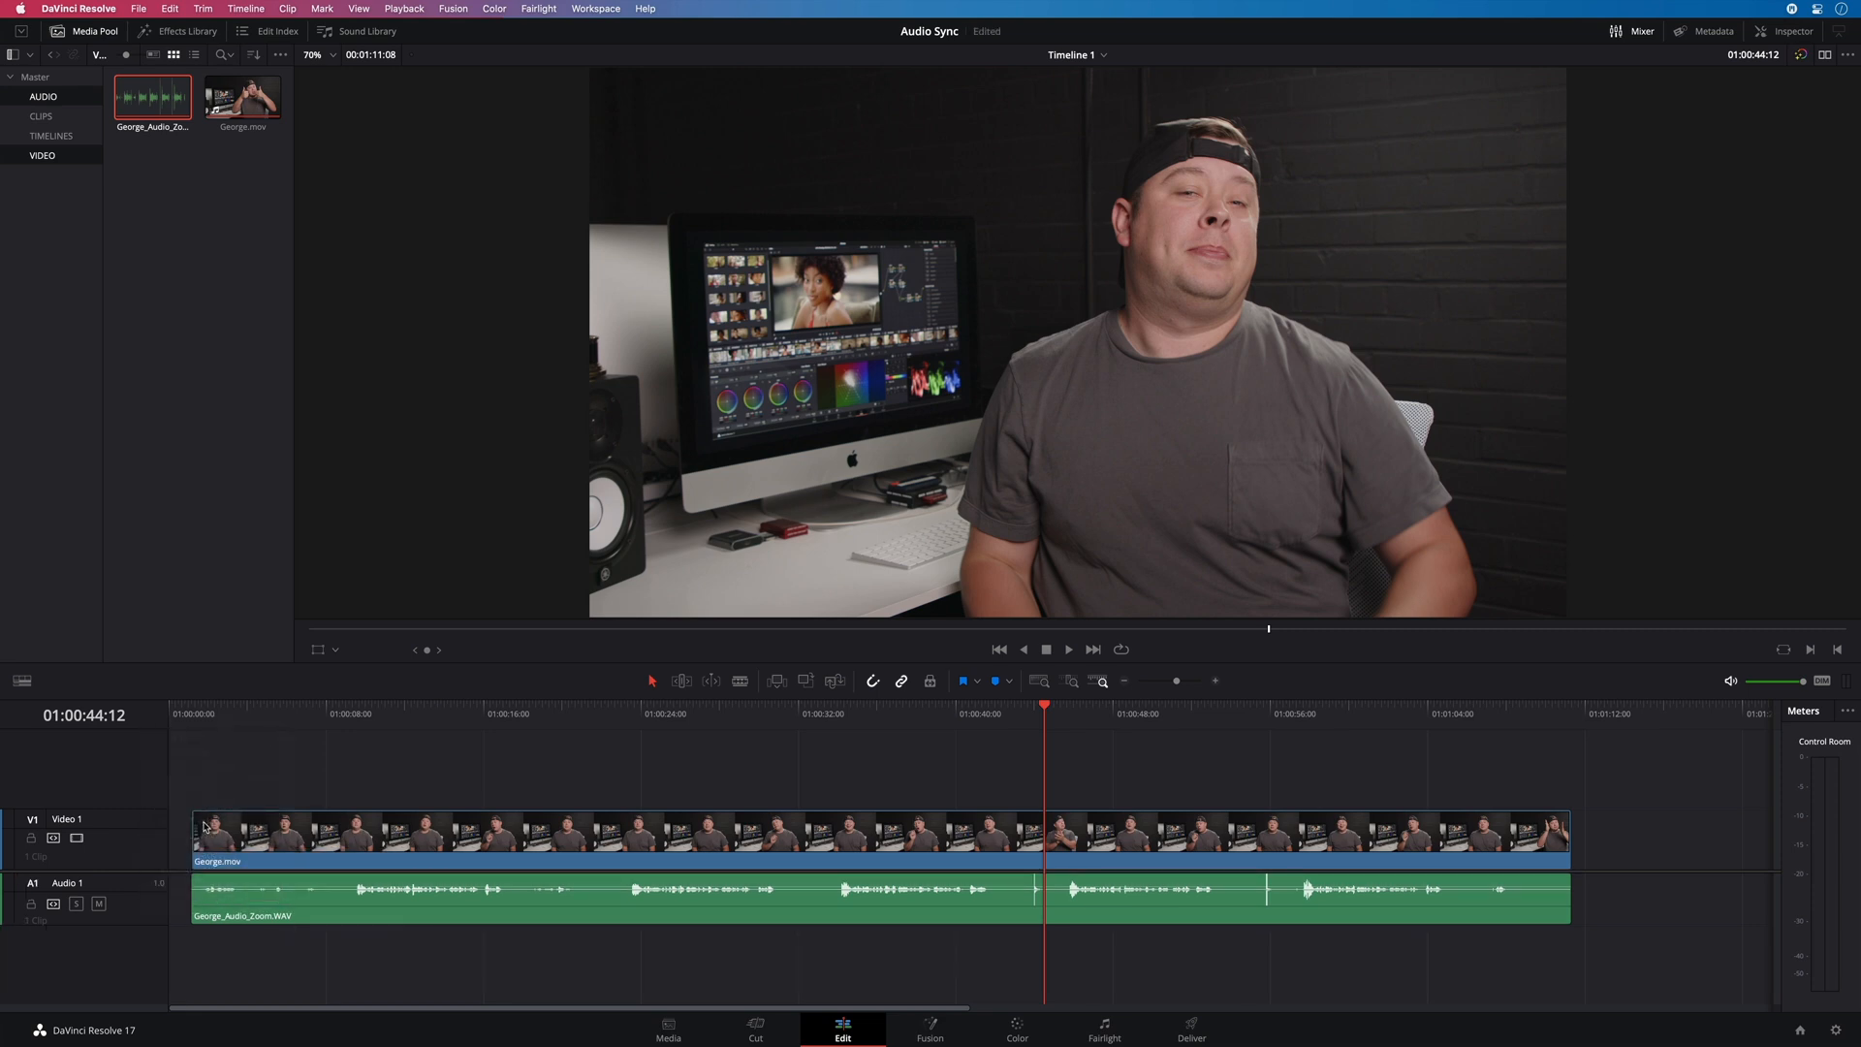
{"action": "left_click", "coordinate": [783, 910]}
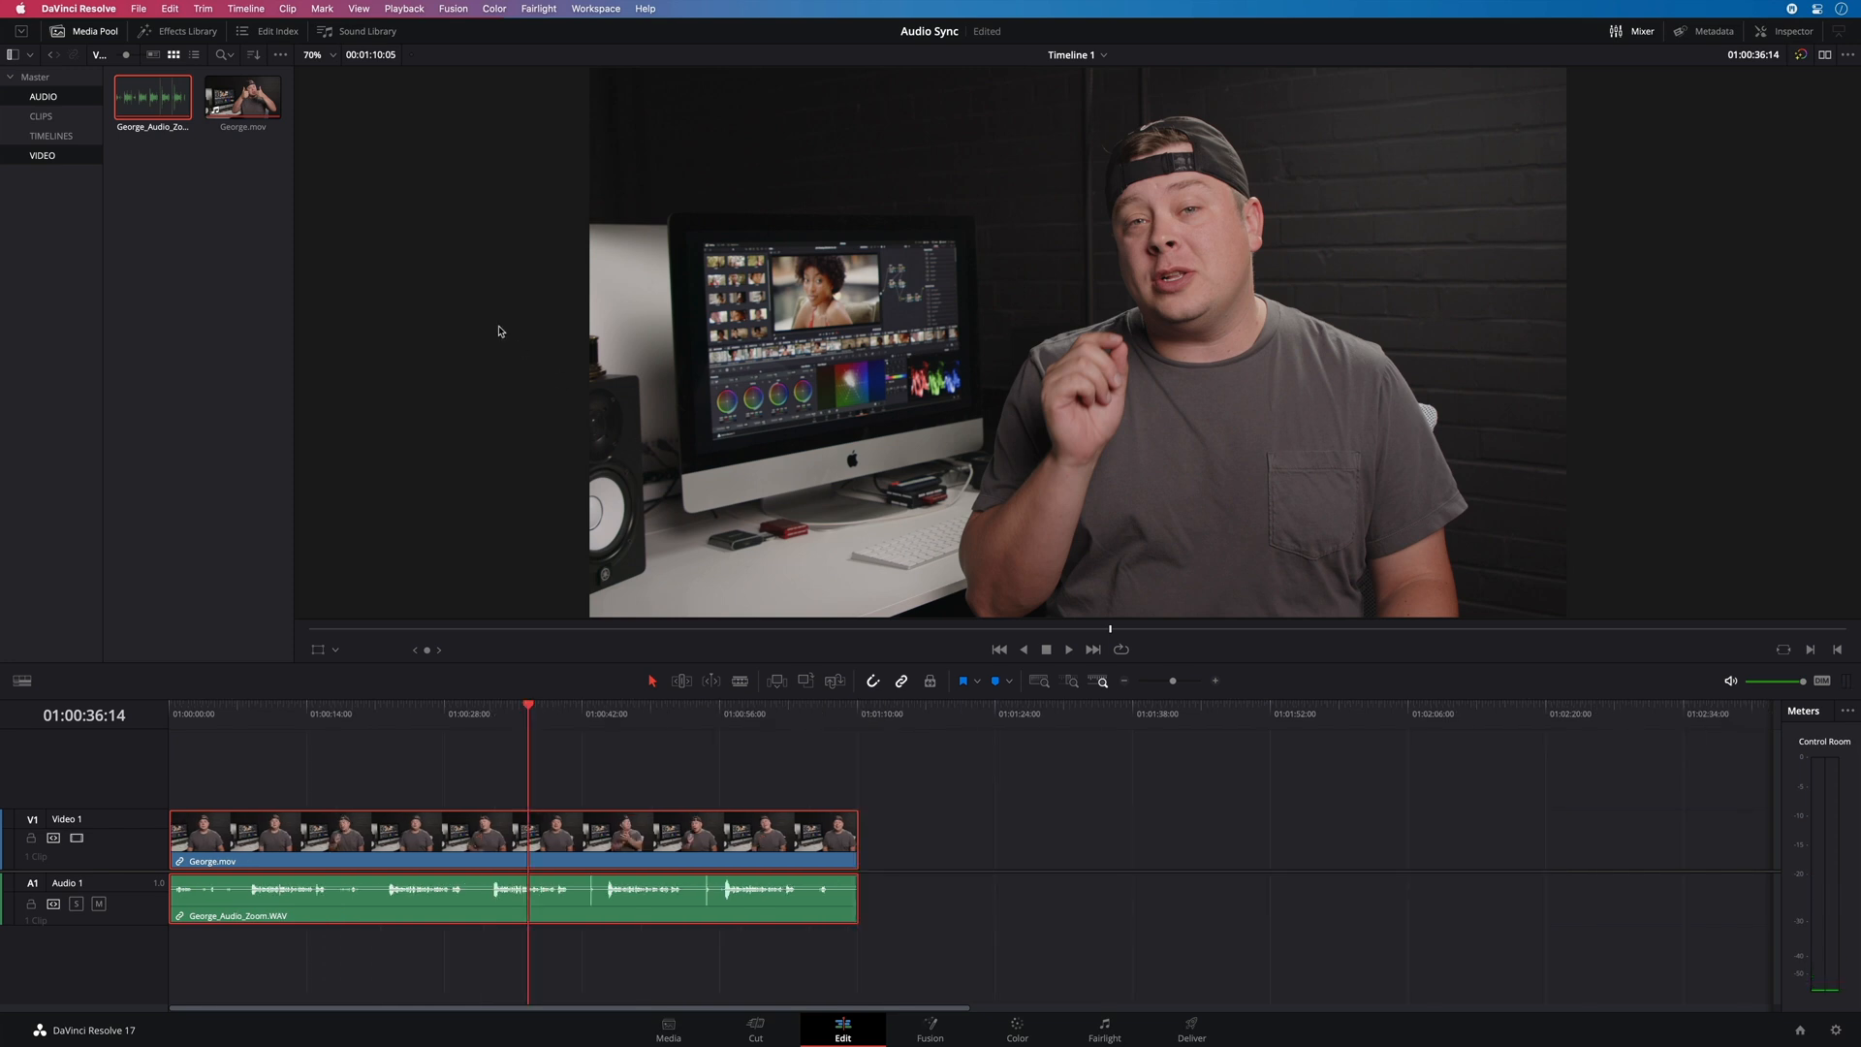
Select the extra unsynced George clip on the timeline, then return to the Media page
{"action": "left_click", "coordinate": [241, 95]}
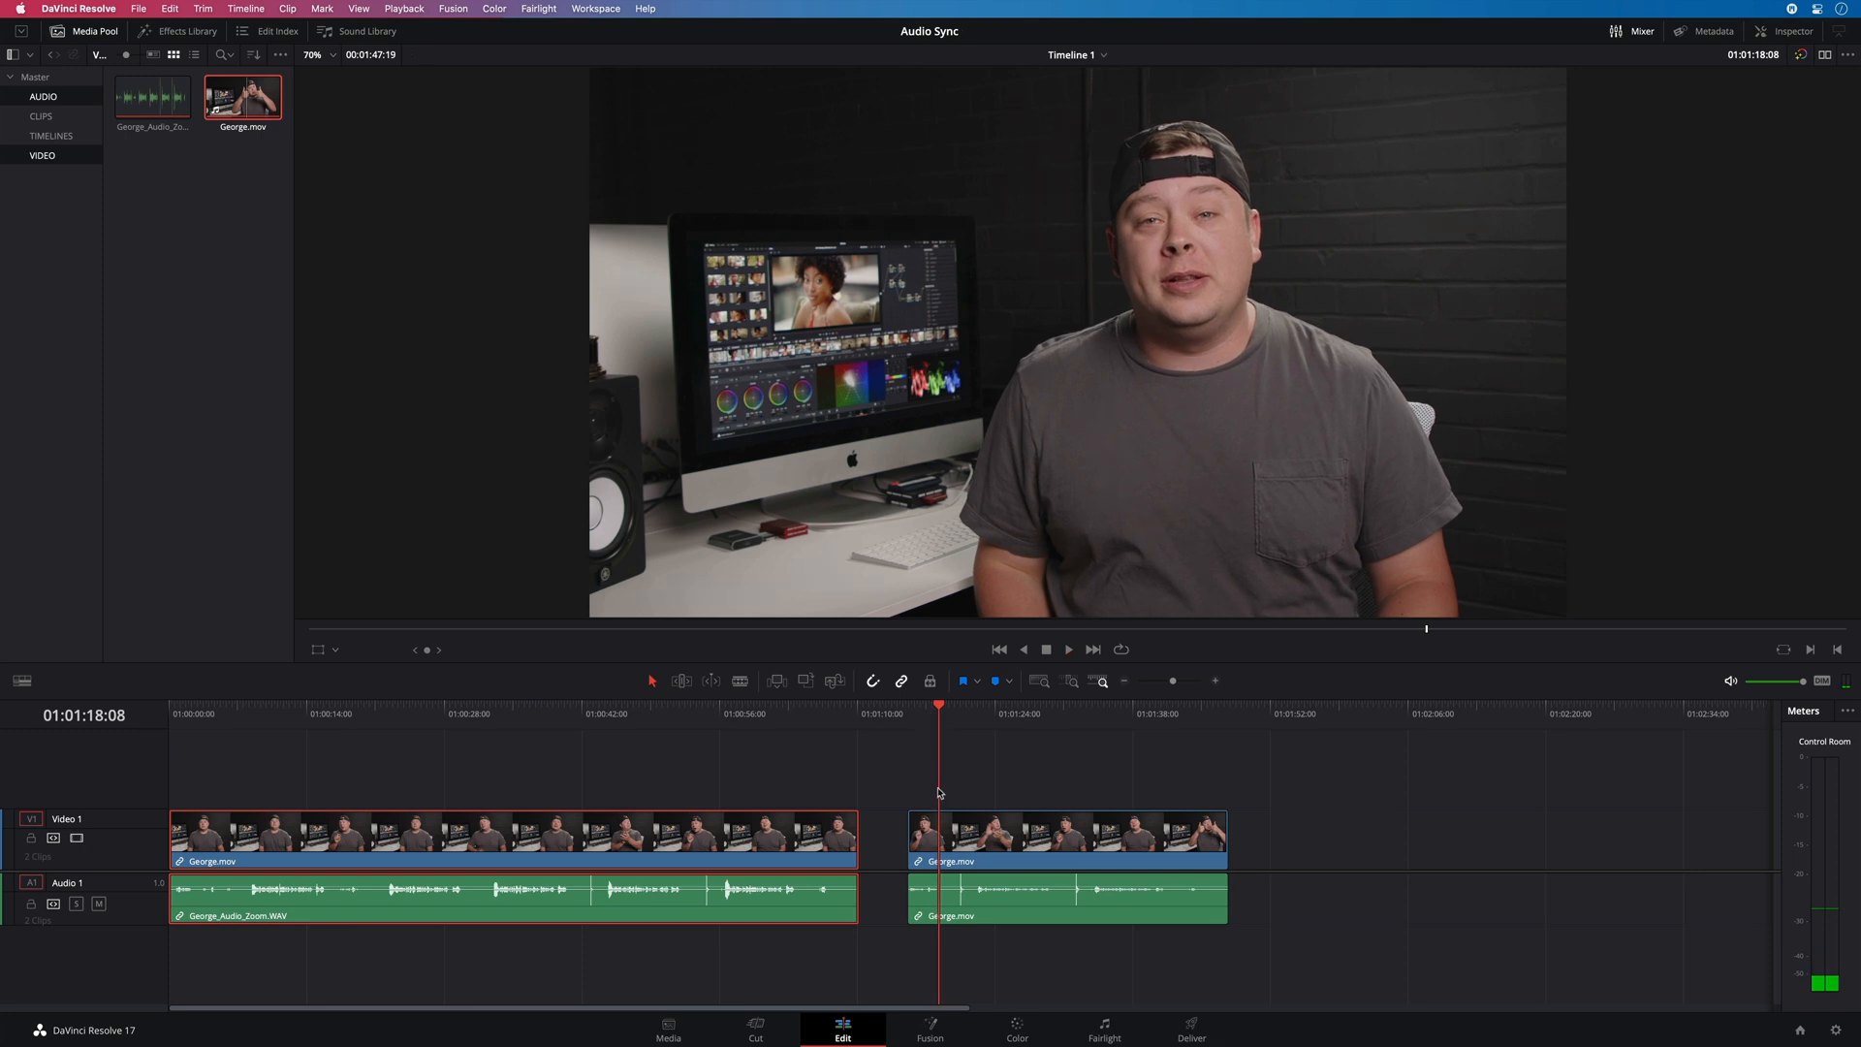
{"action": "left_click", "coordinate": [1025, 885]}
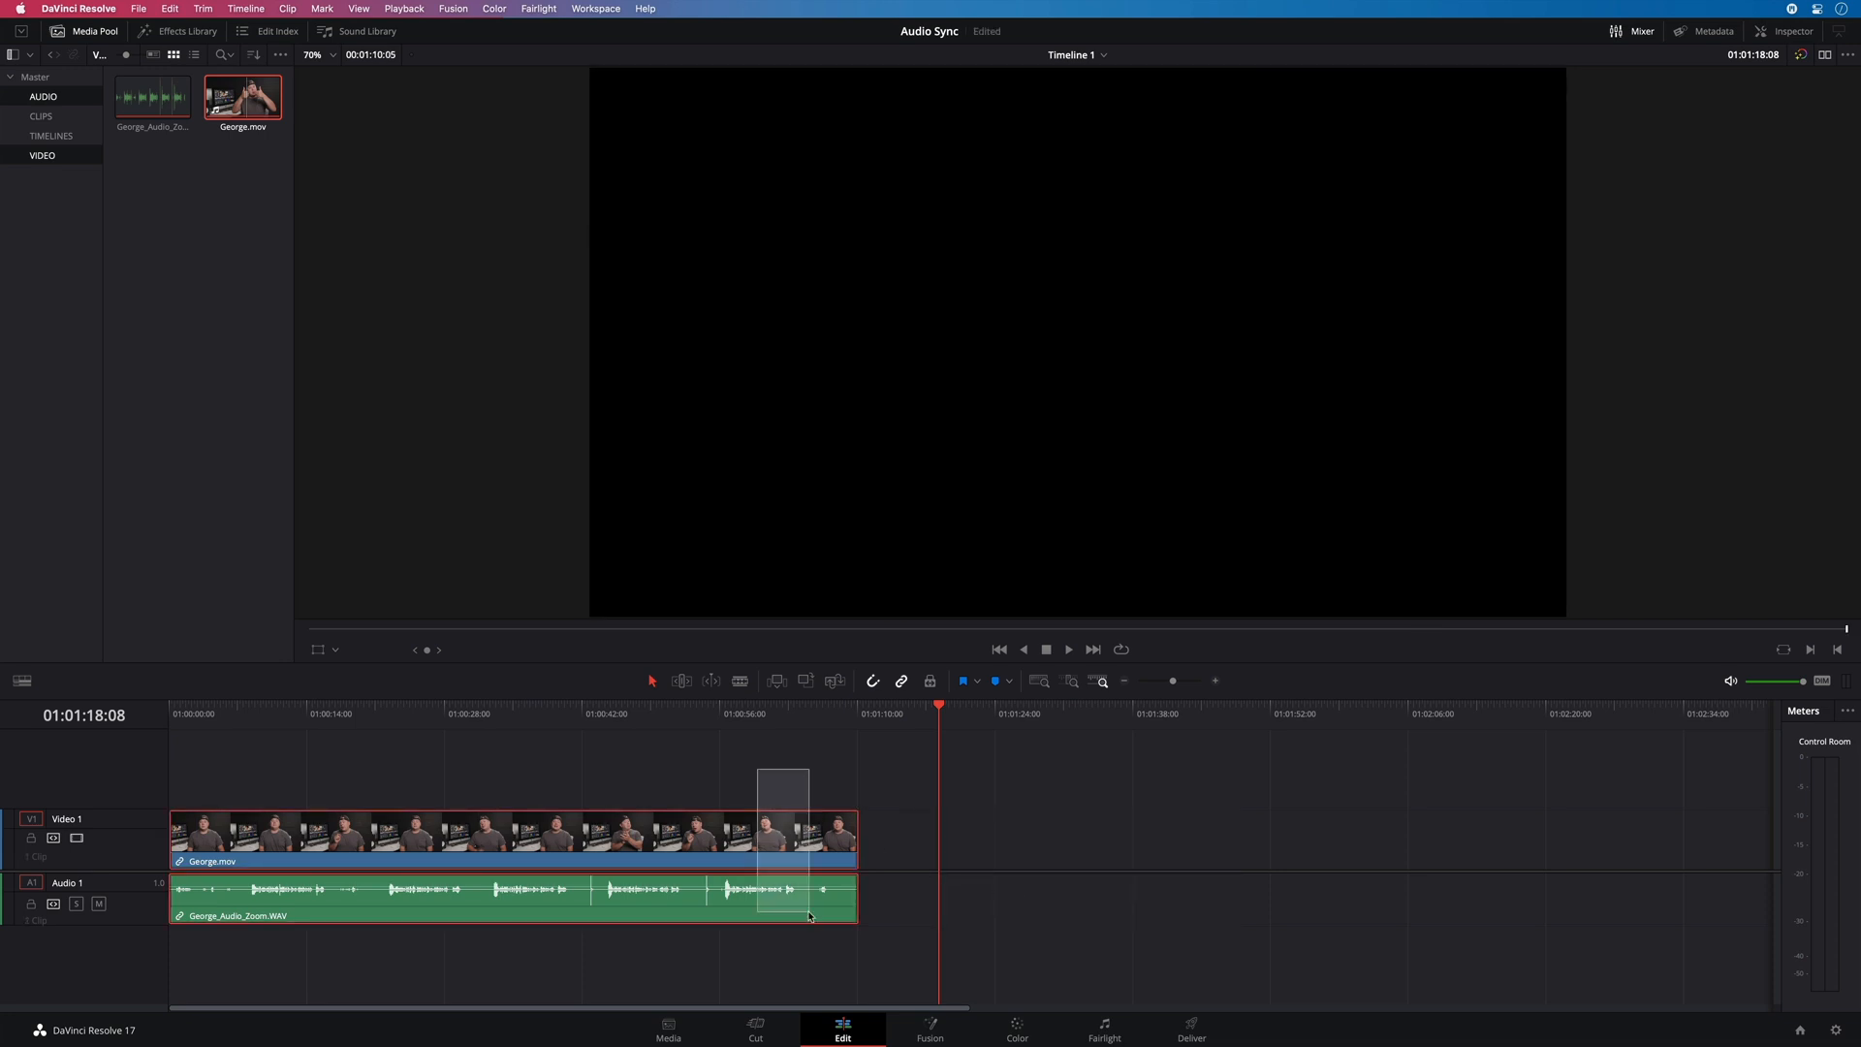
{"action": "left_click", "coordinate": [668, 1026]}
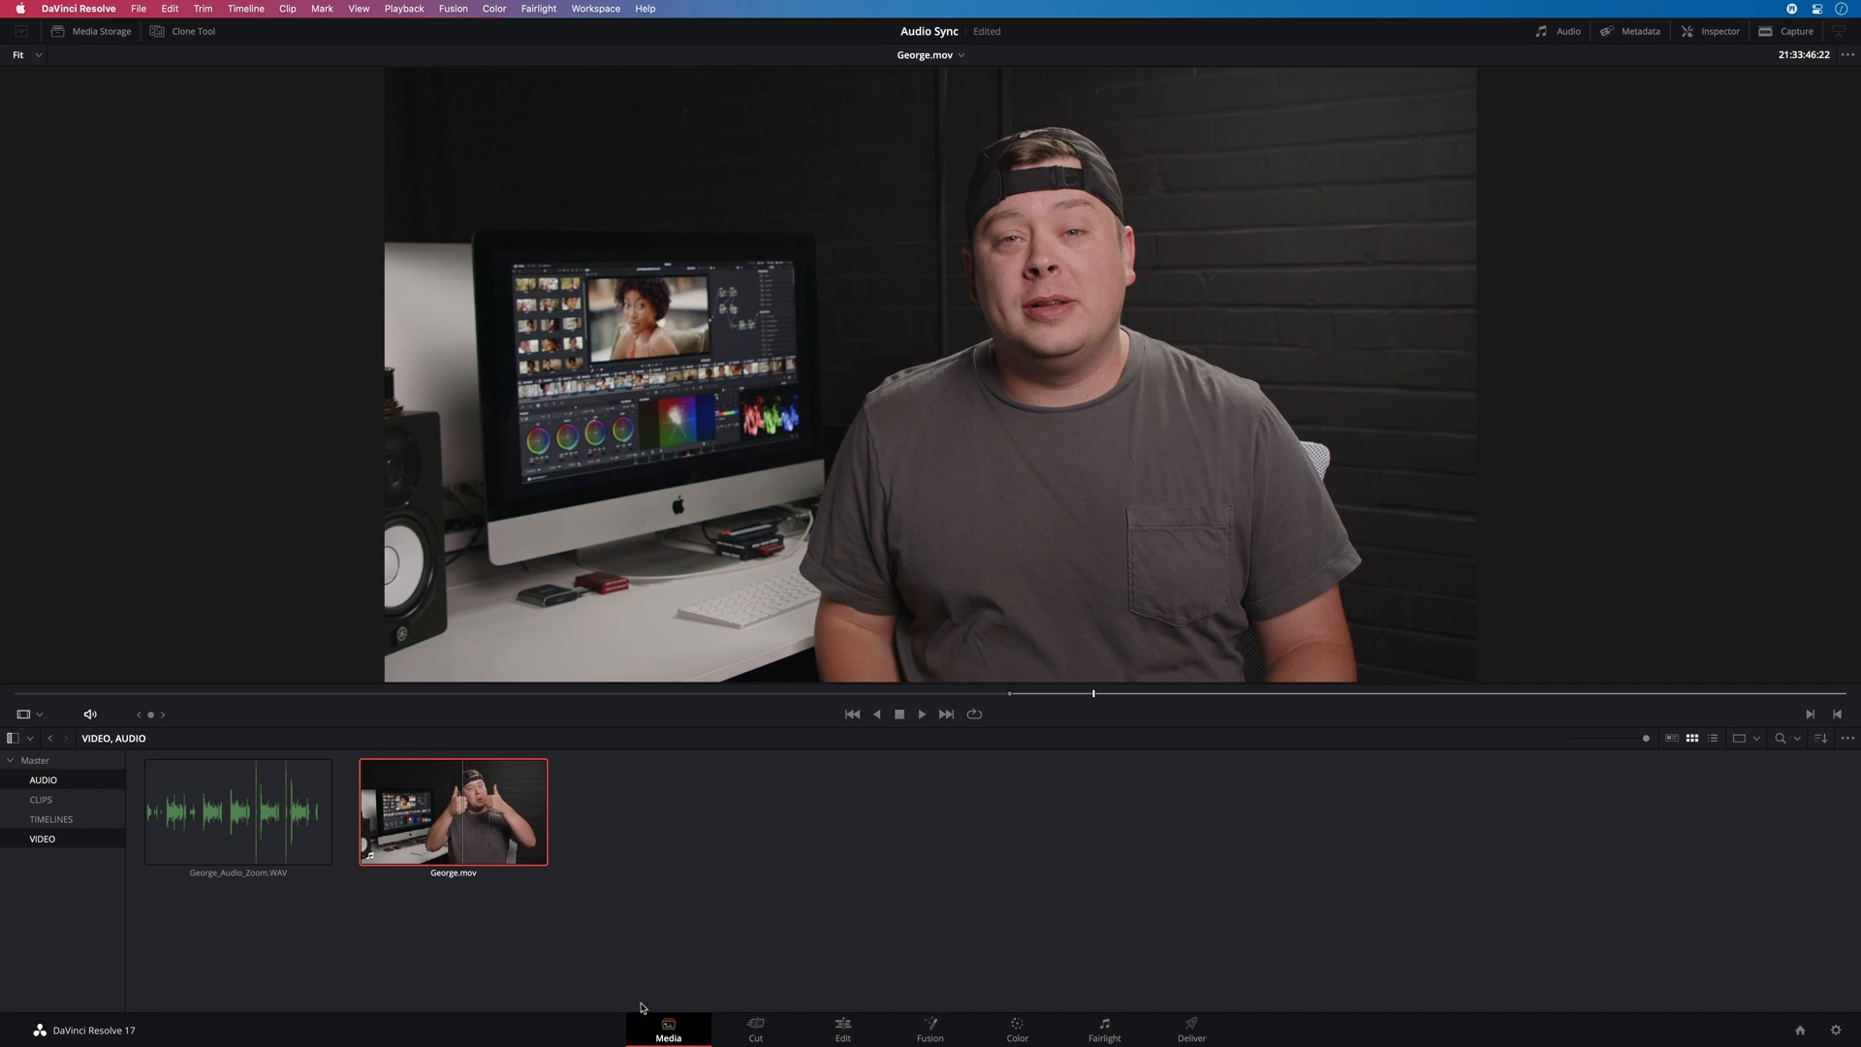
{"action": "mouse_move", "coordinate": [844, 795]}
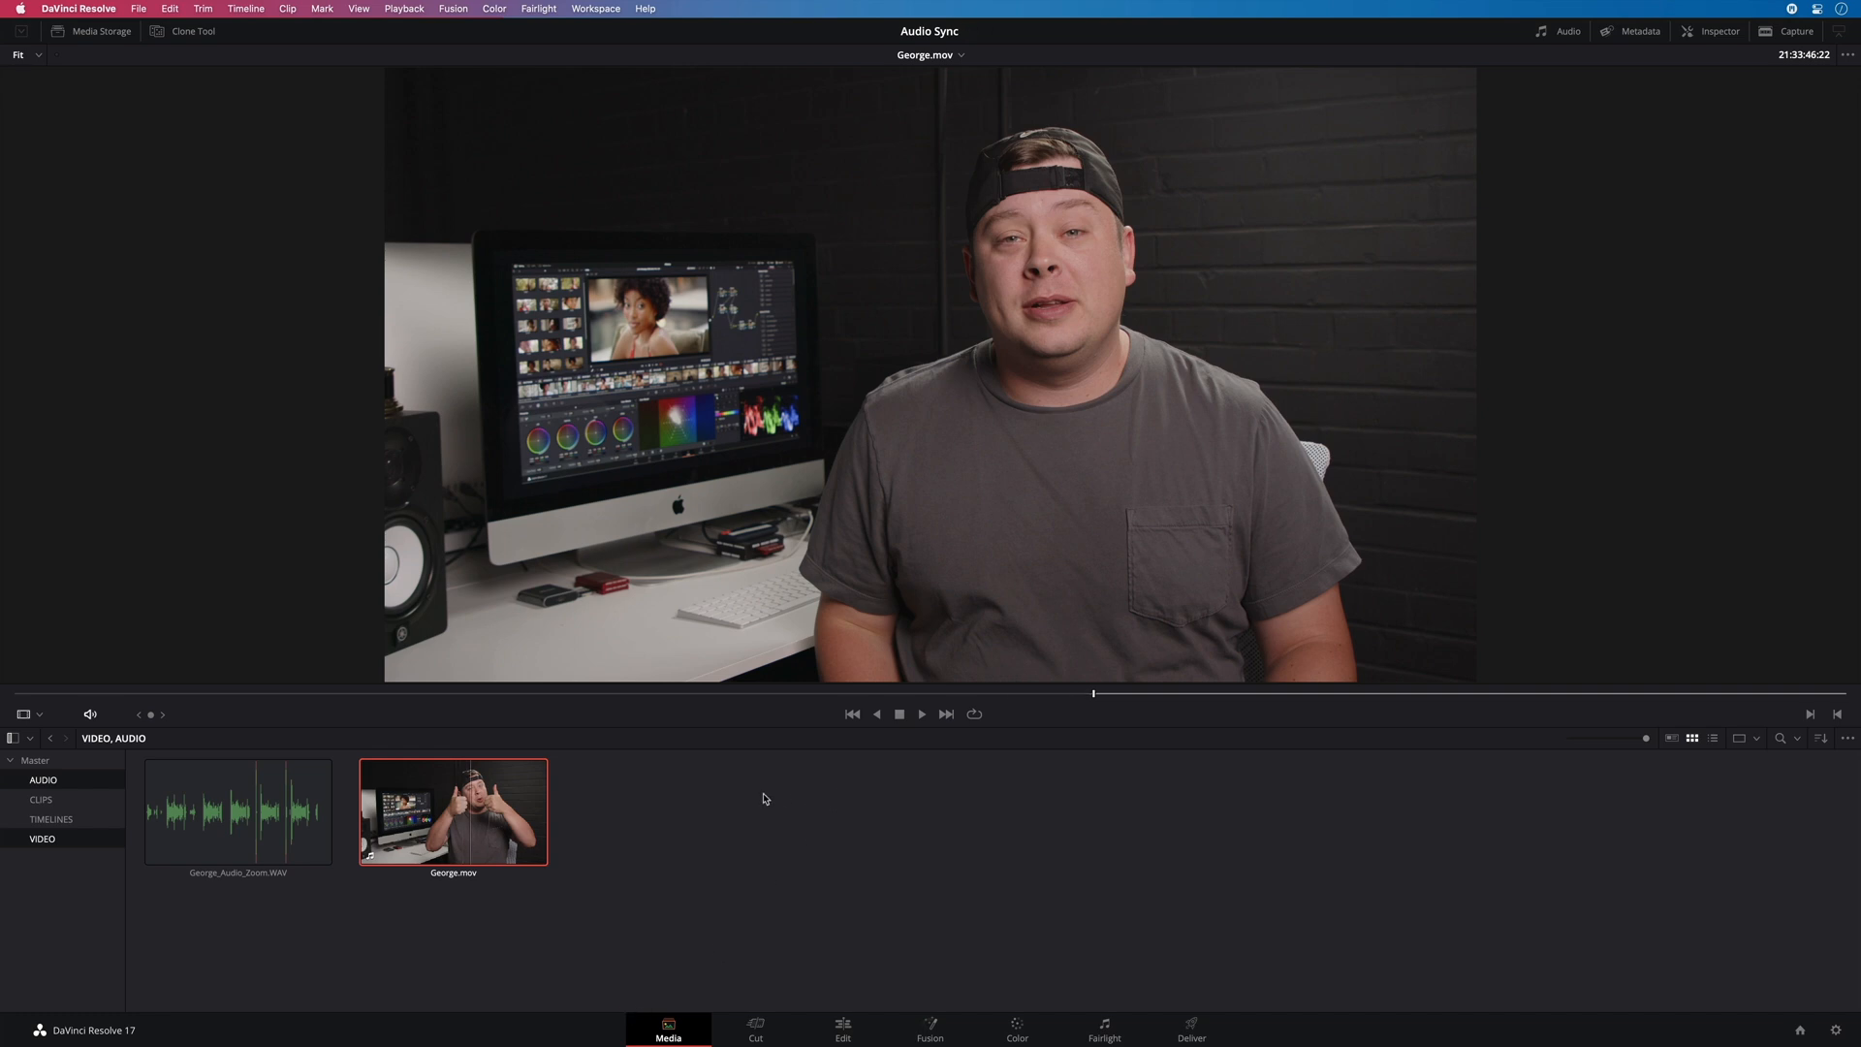
Load George_Audio_Zoom.WAV into the Media page source viewer
{"action": "left_click", "coordinate": [237, 813]}
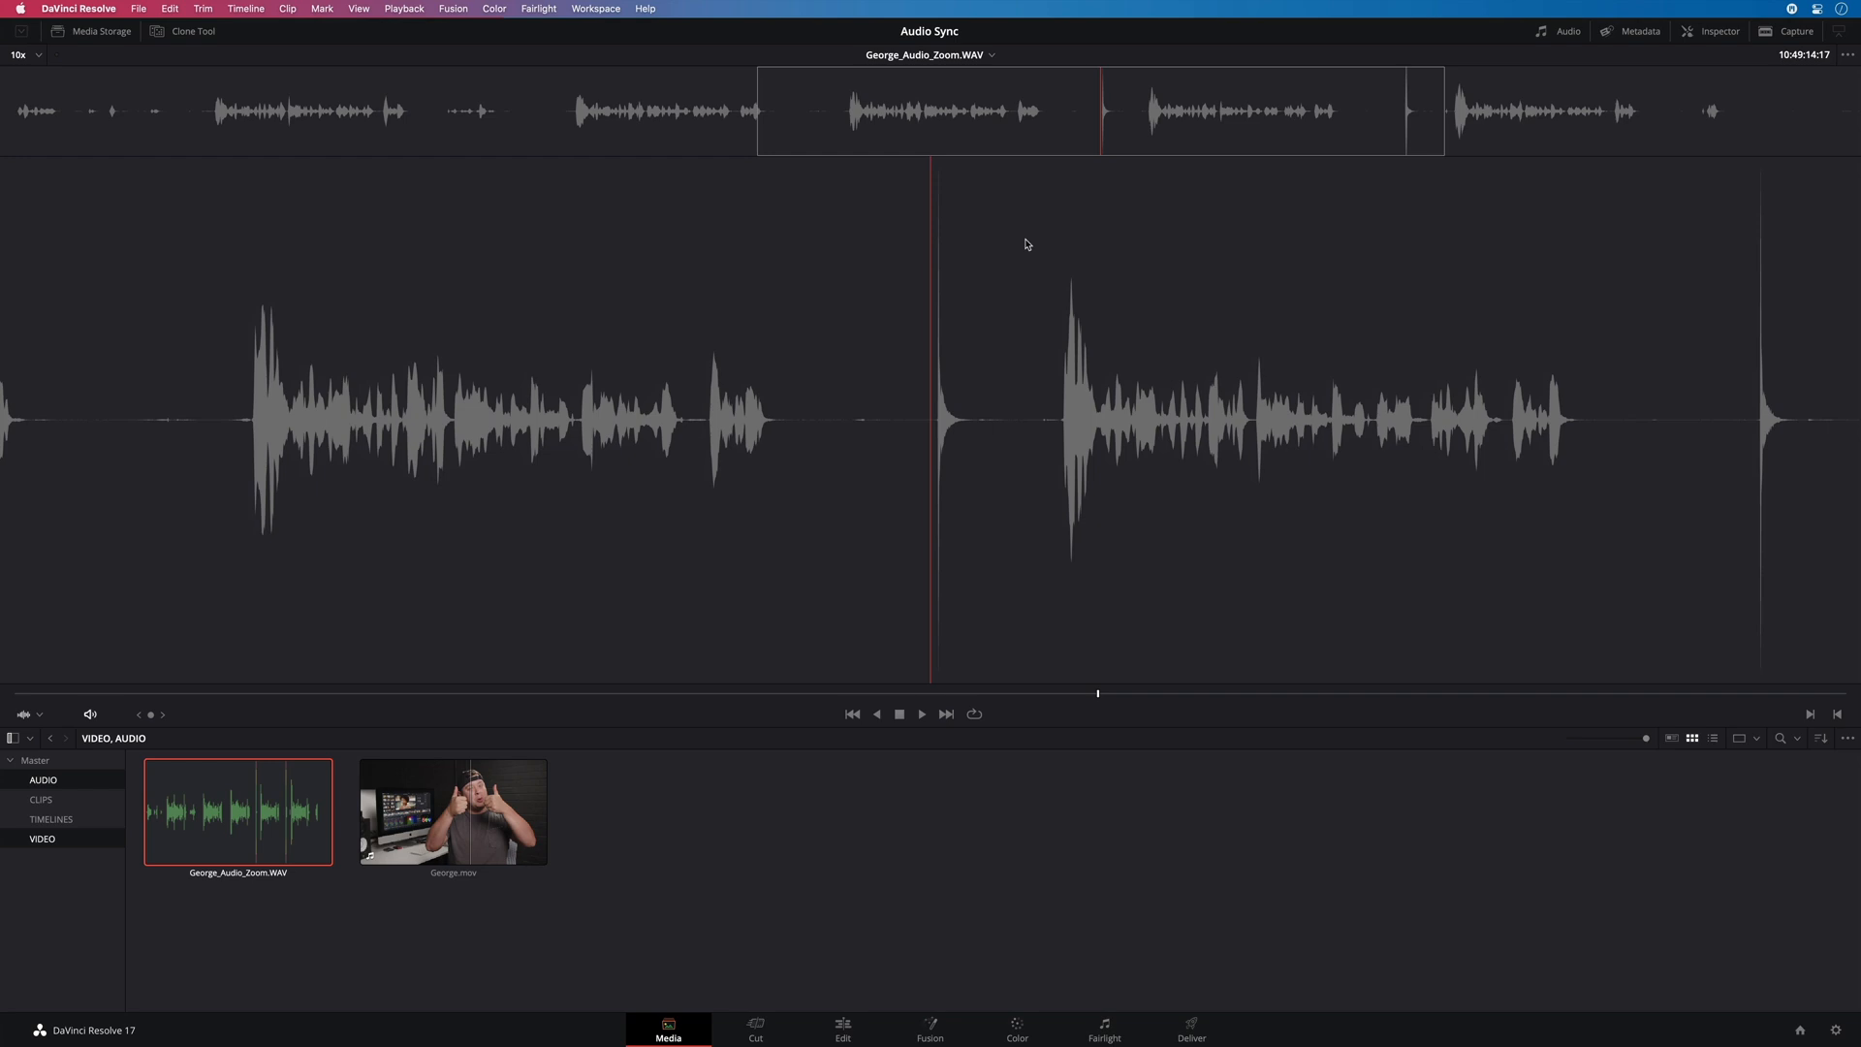
{"action": "mouse_move", "coordinate": [950, 330]}
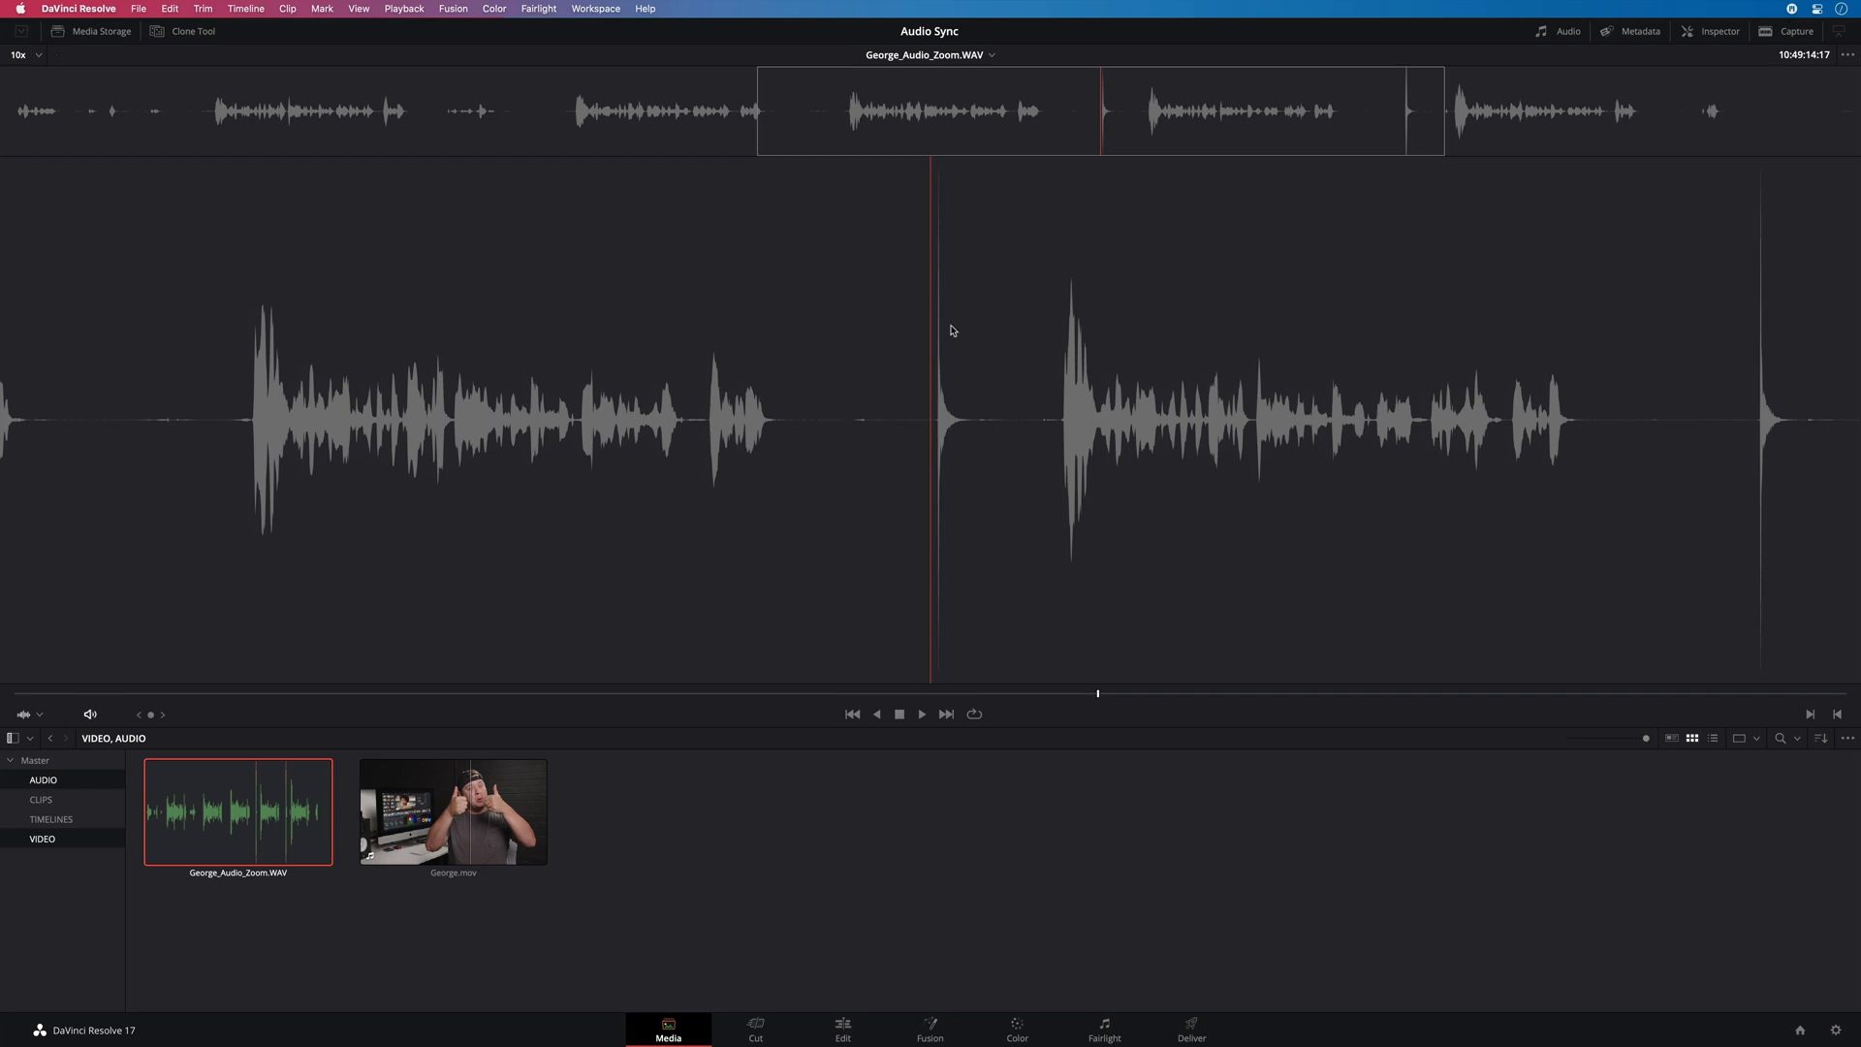
{"action": "mouse_move", "coordinate": [924, 392]}
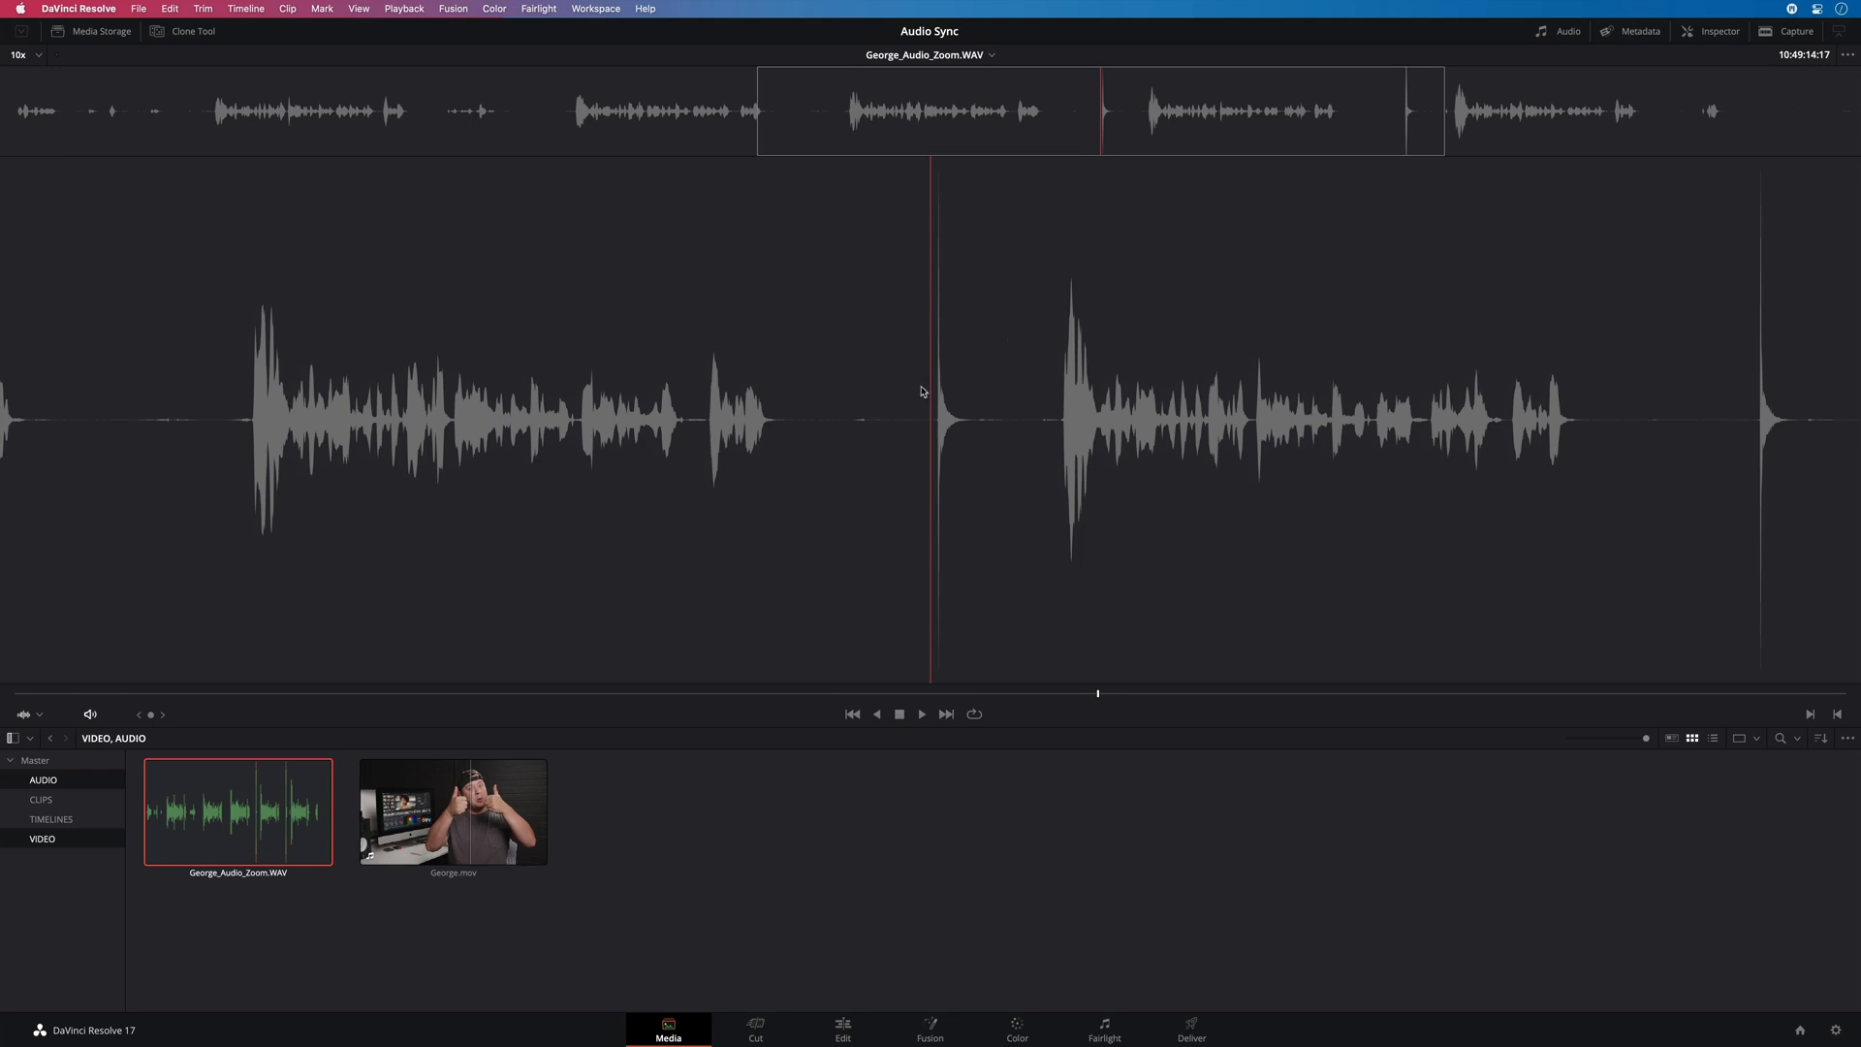
{"action": "mouse_move", "coordinate": [1565, 32]}
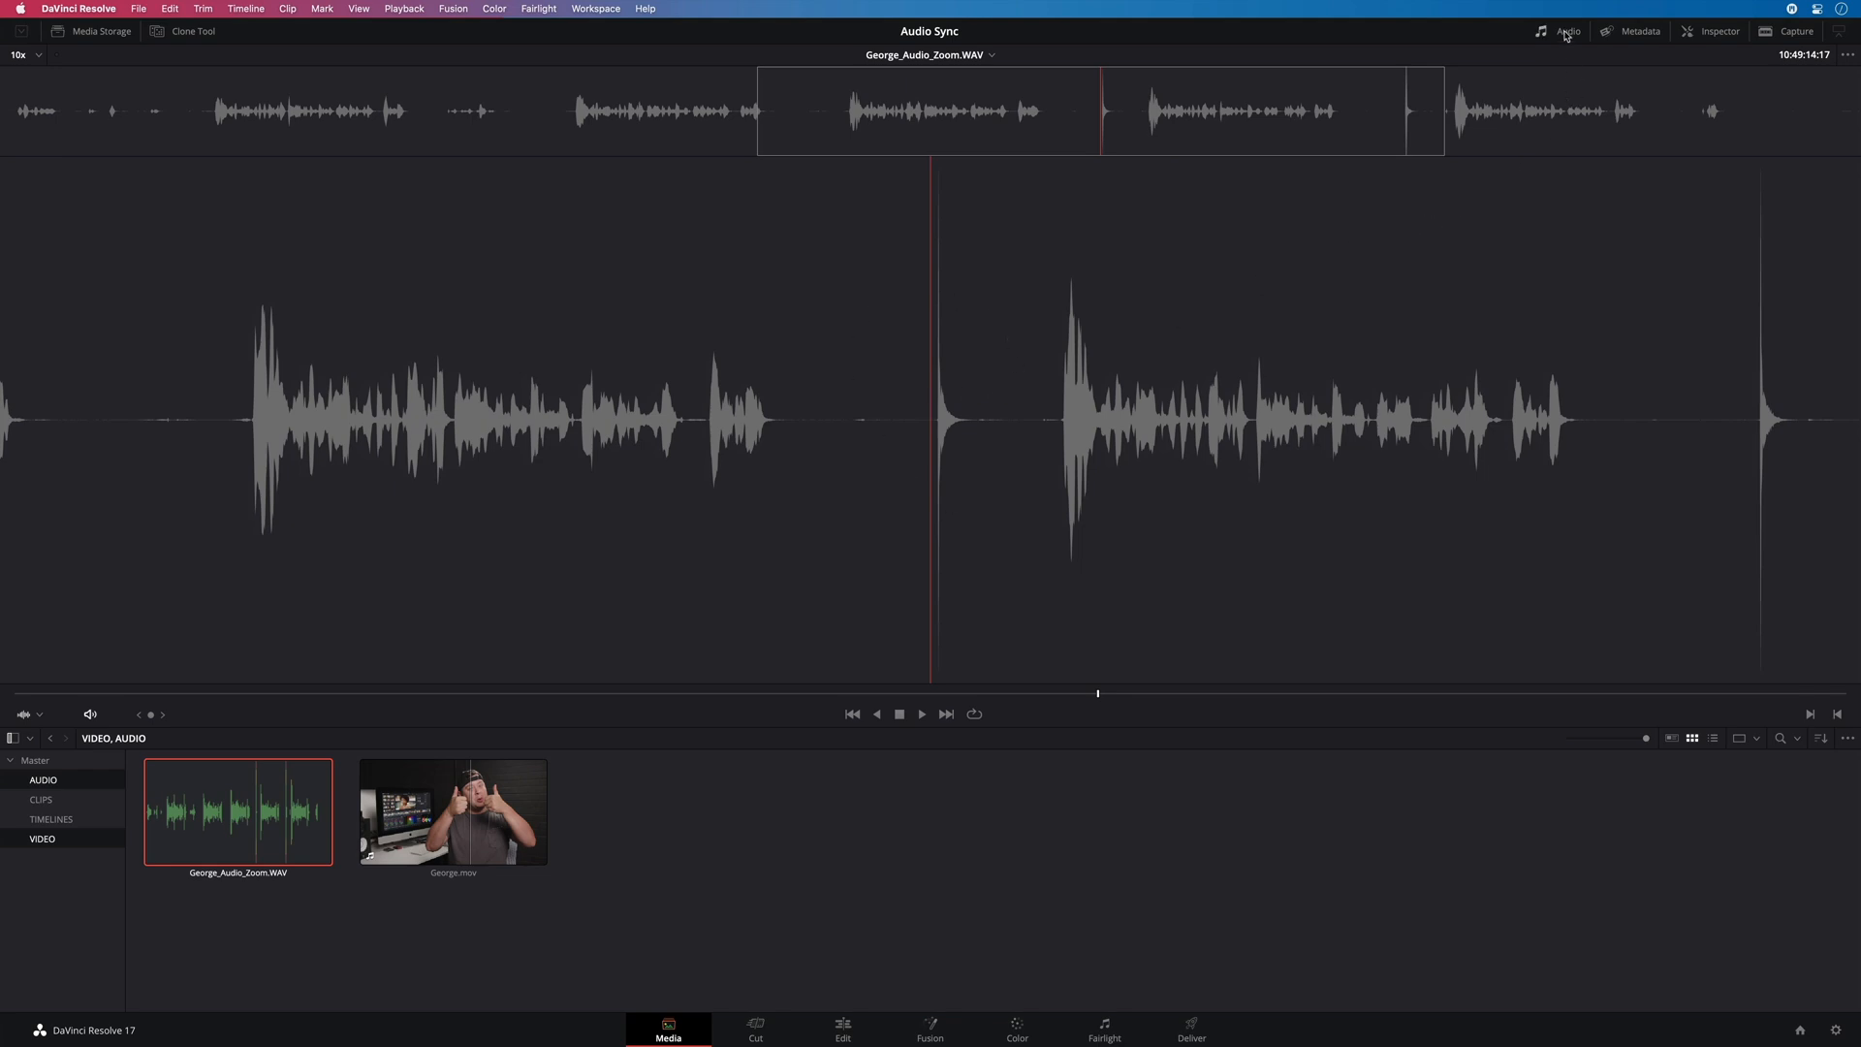
Show the embedded audio panel and switch it from Meters to Waveform
{"action": "left_click", "coordinate": [1566, 31]}
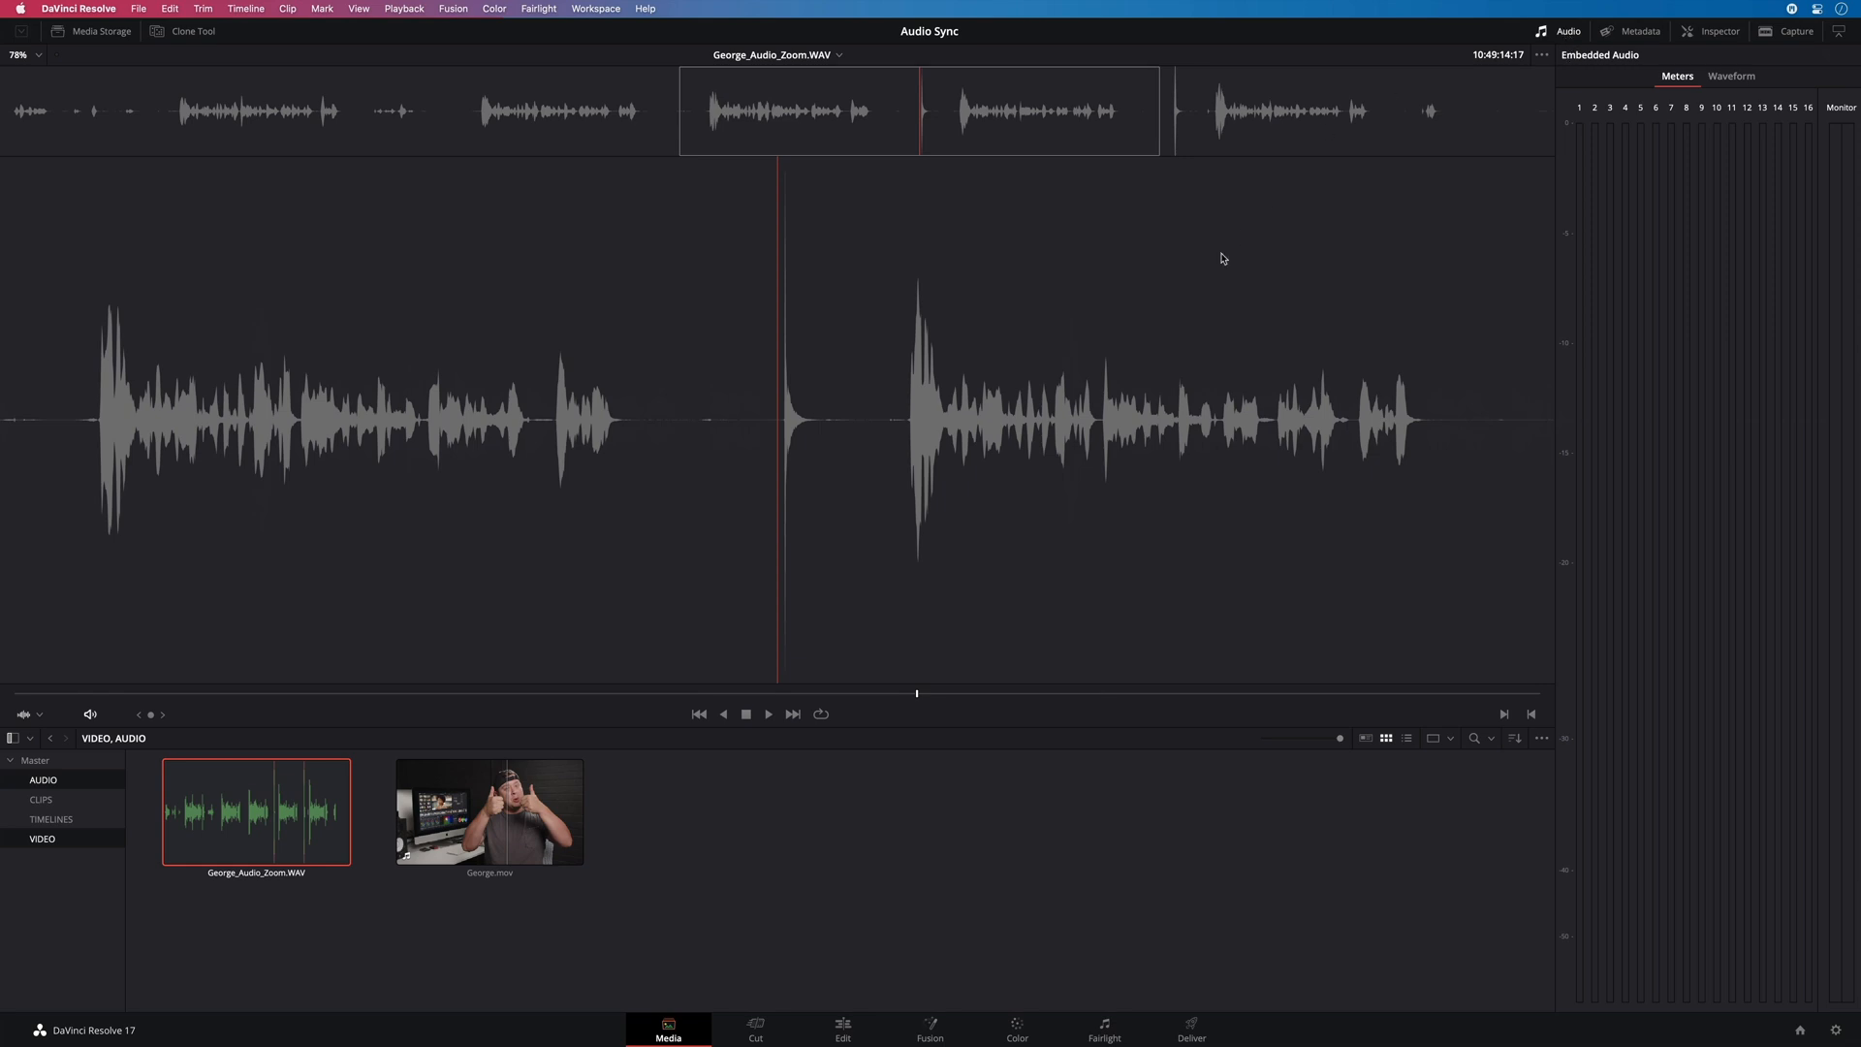
{"action": "left_click", "coordinate": [766, 714]}
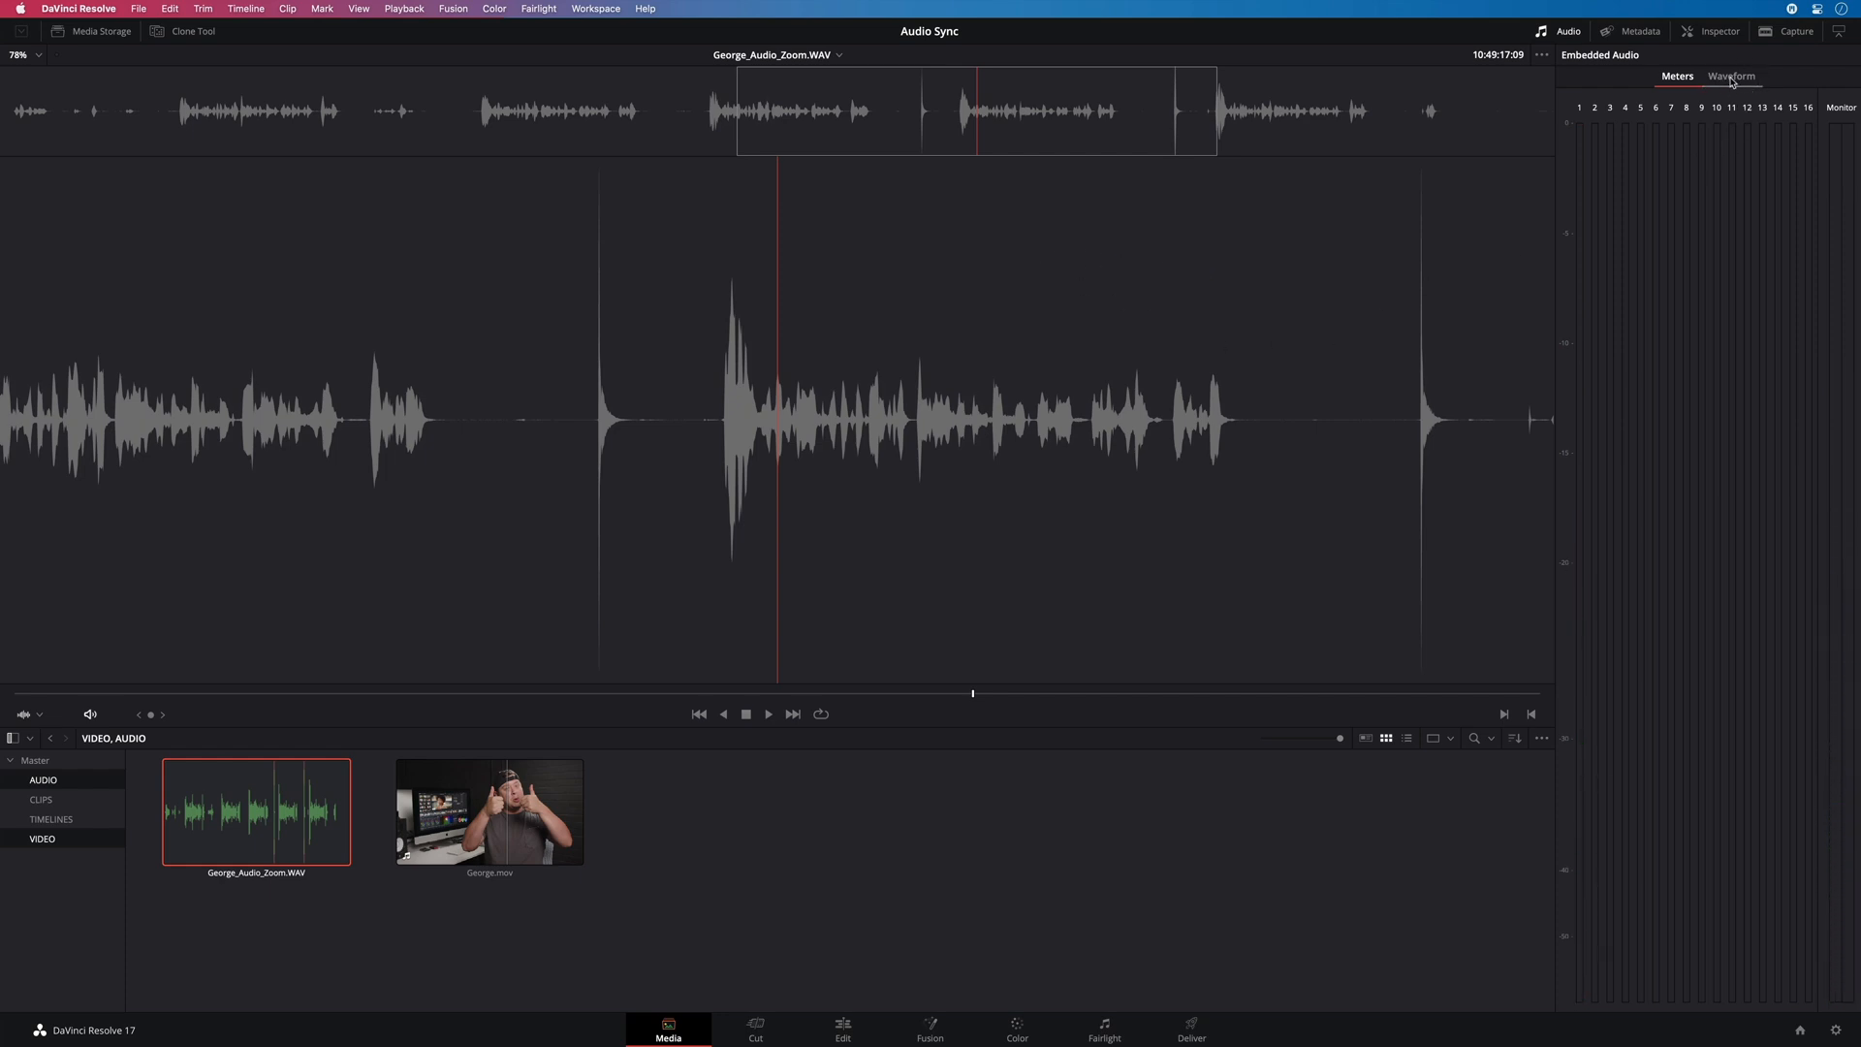
{"action": "left_click", "coordinate": [1731, 76]}
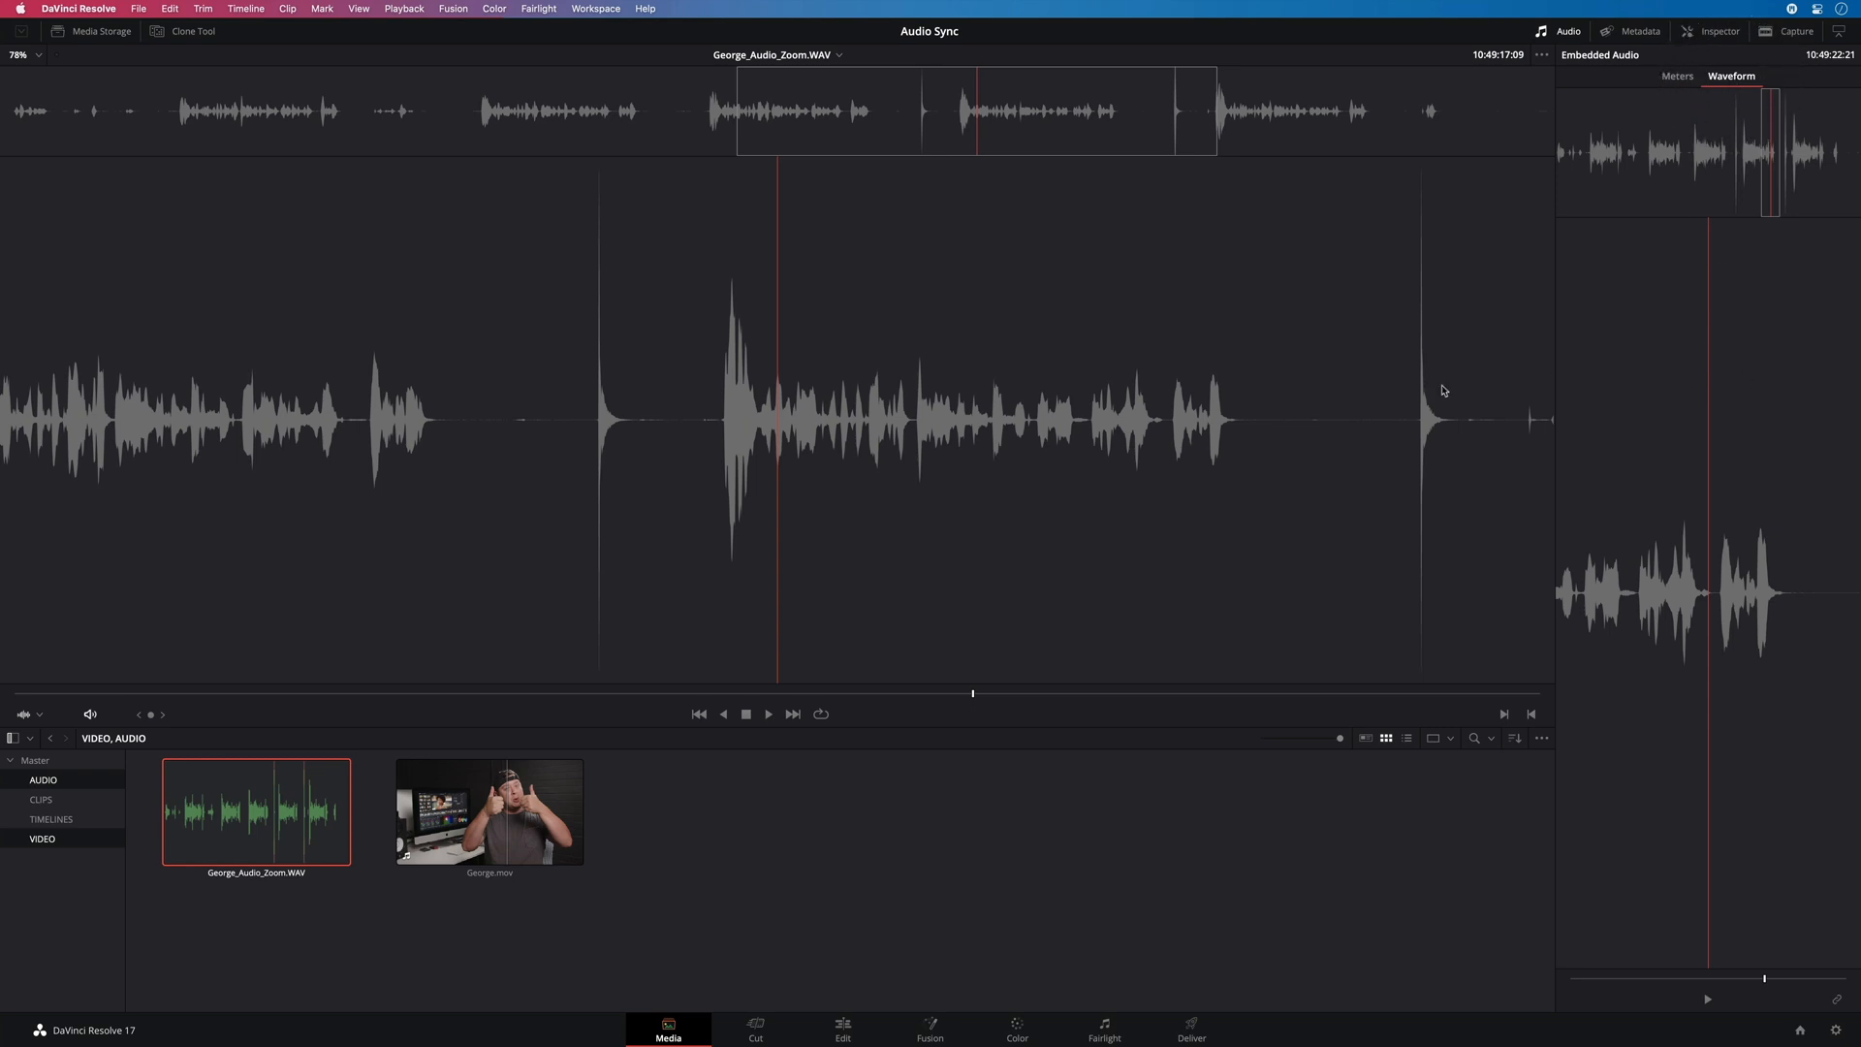
{"action": "mouse_move", "coordinate": [1587, 735]}
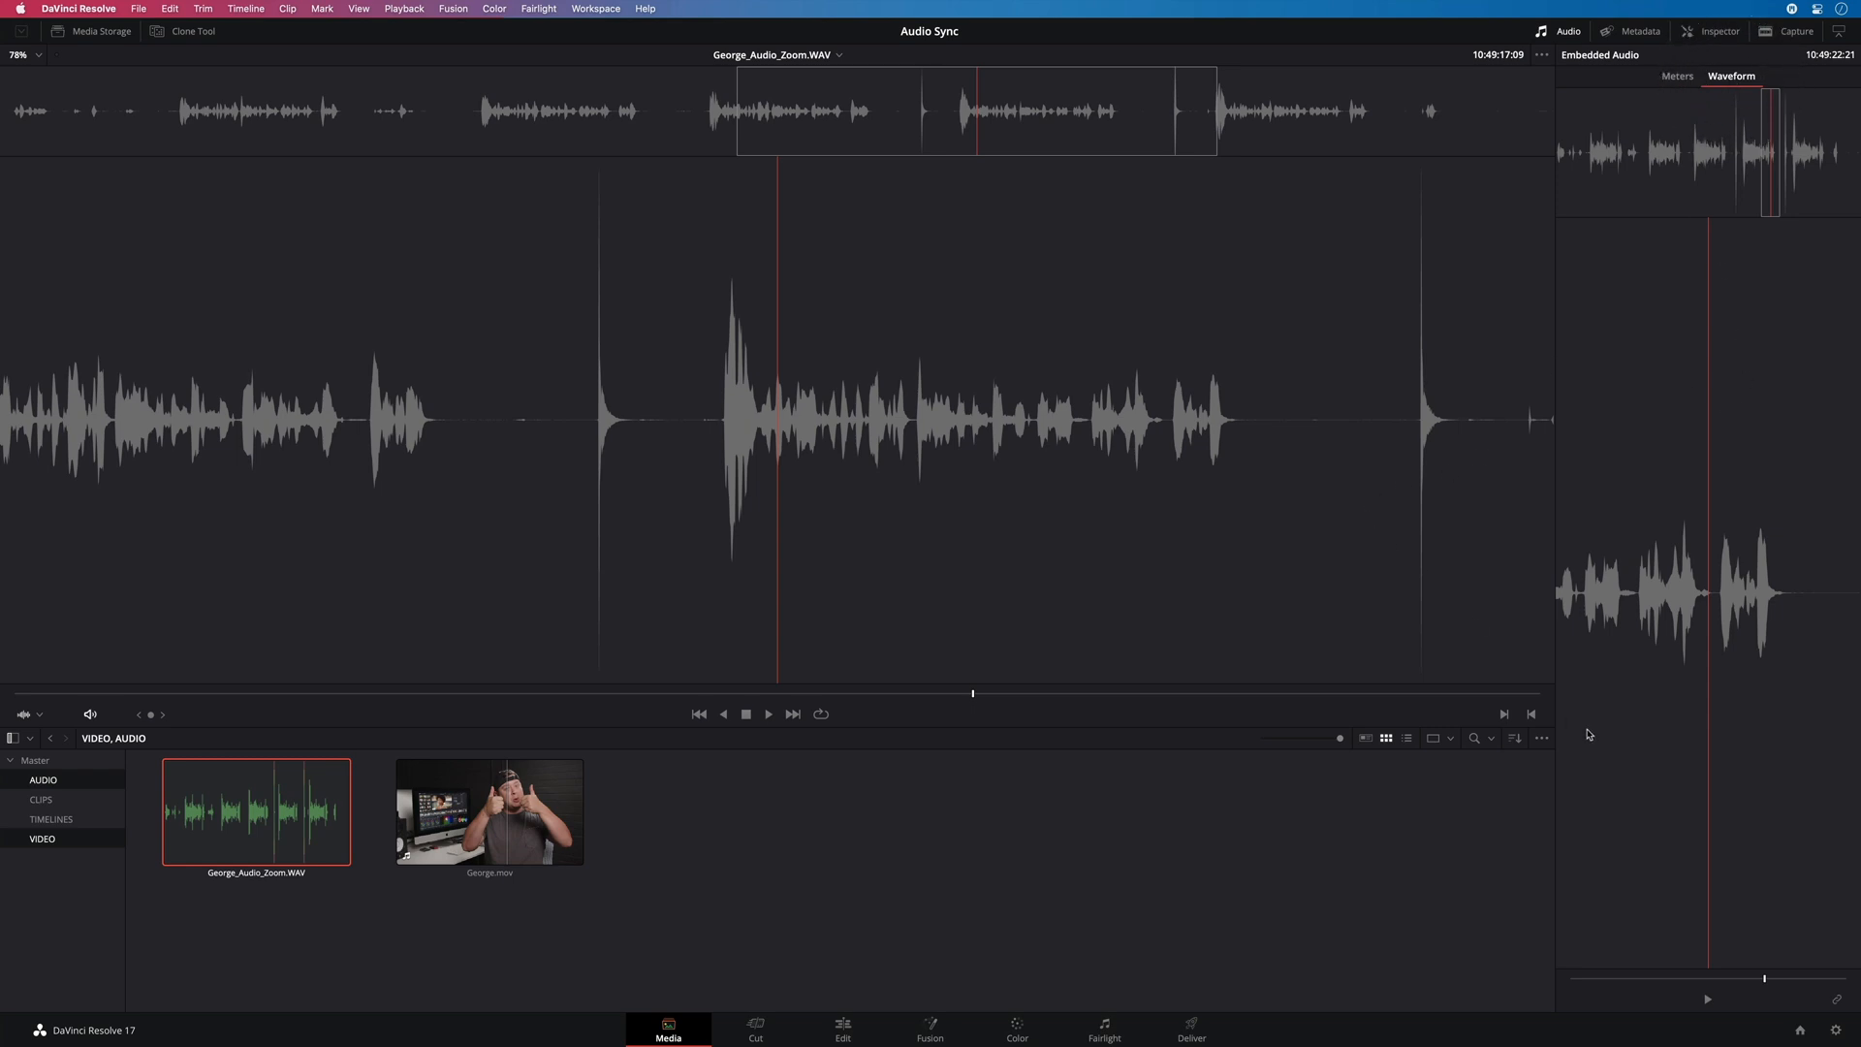
{"action": "mouse_move", "coordinate": [1770, 211]}
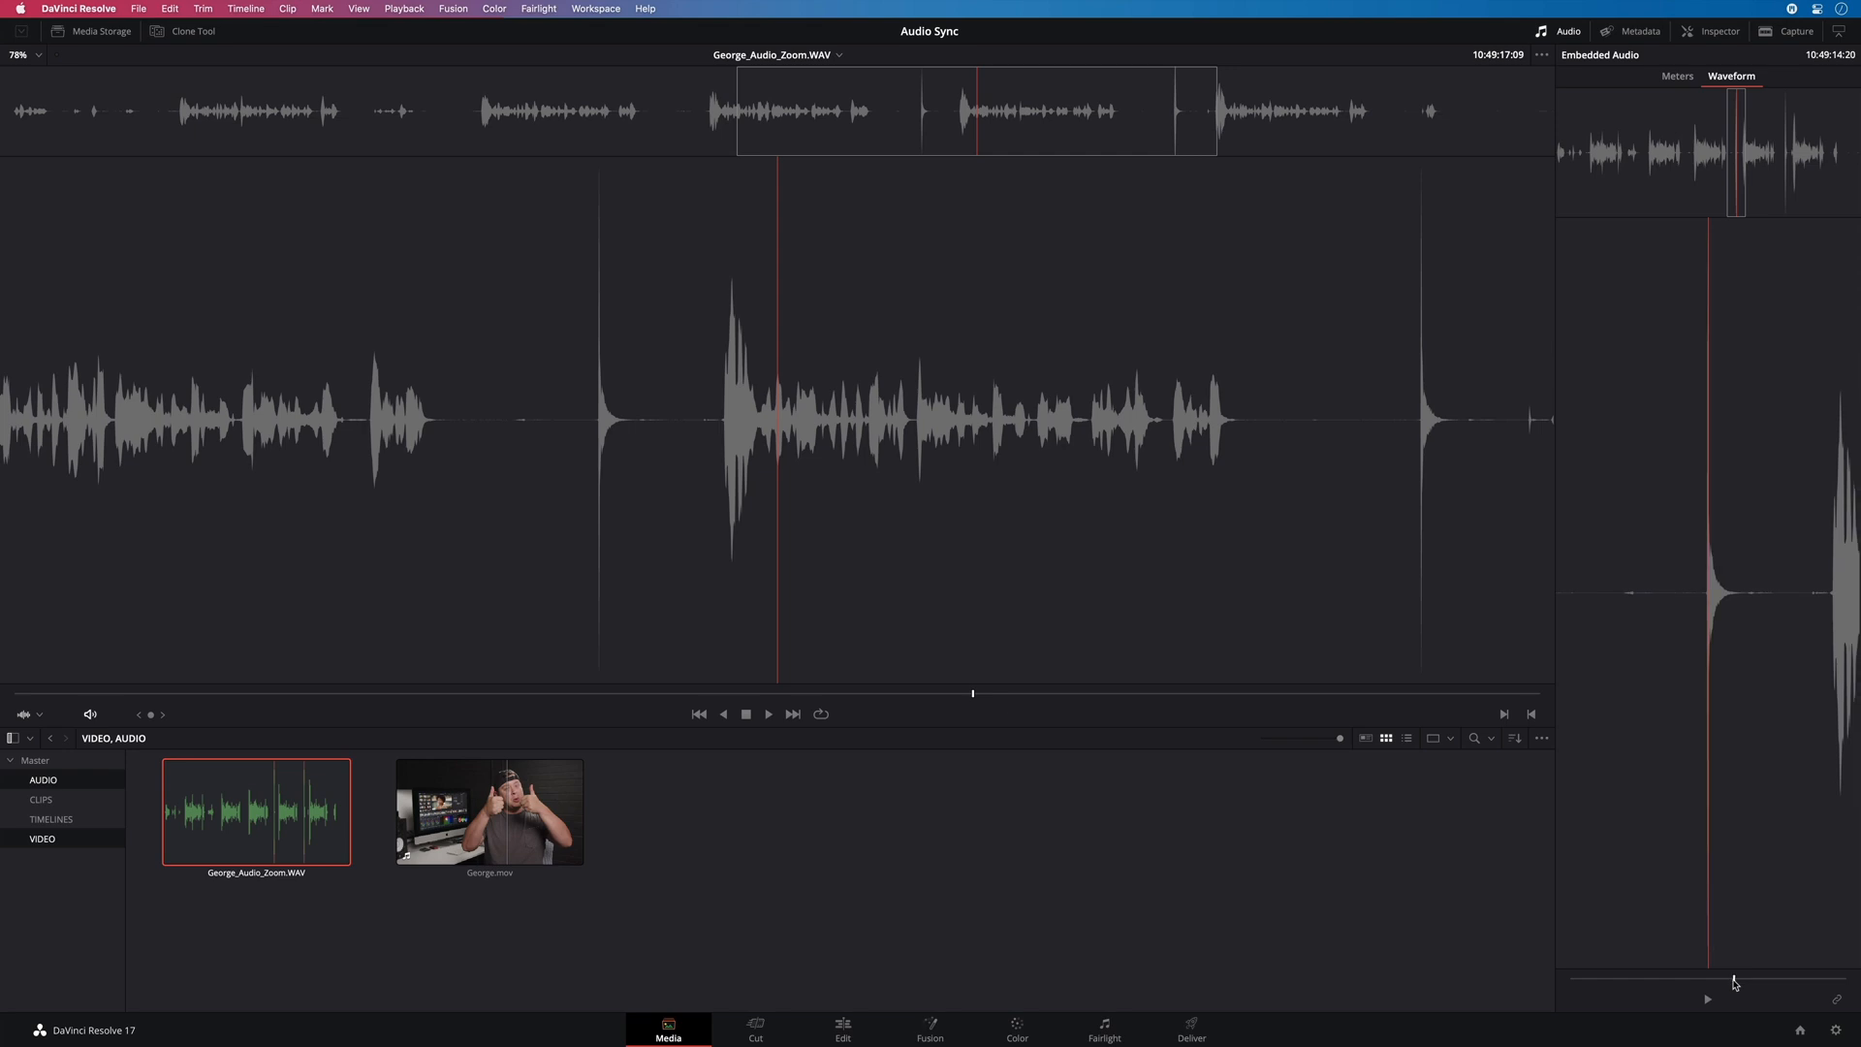
{"action": "mouse_move", "coordinate": [1718, 720]}
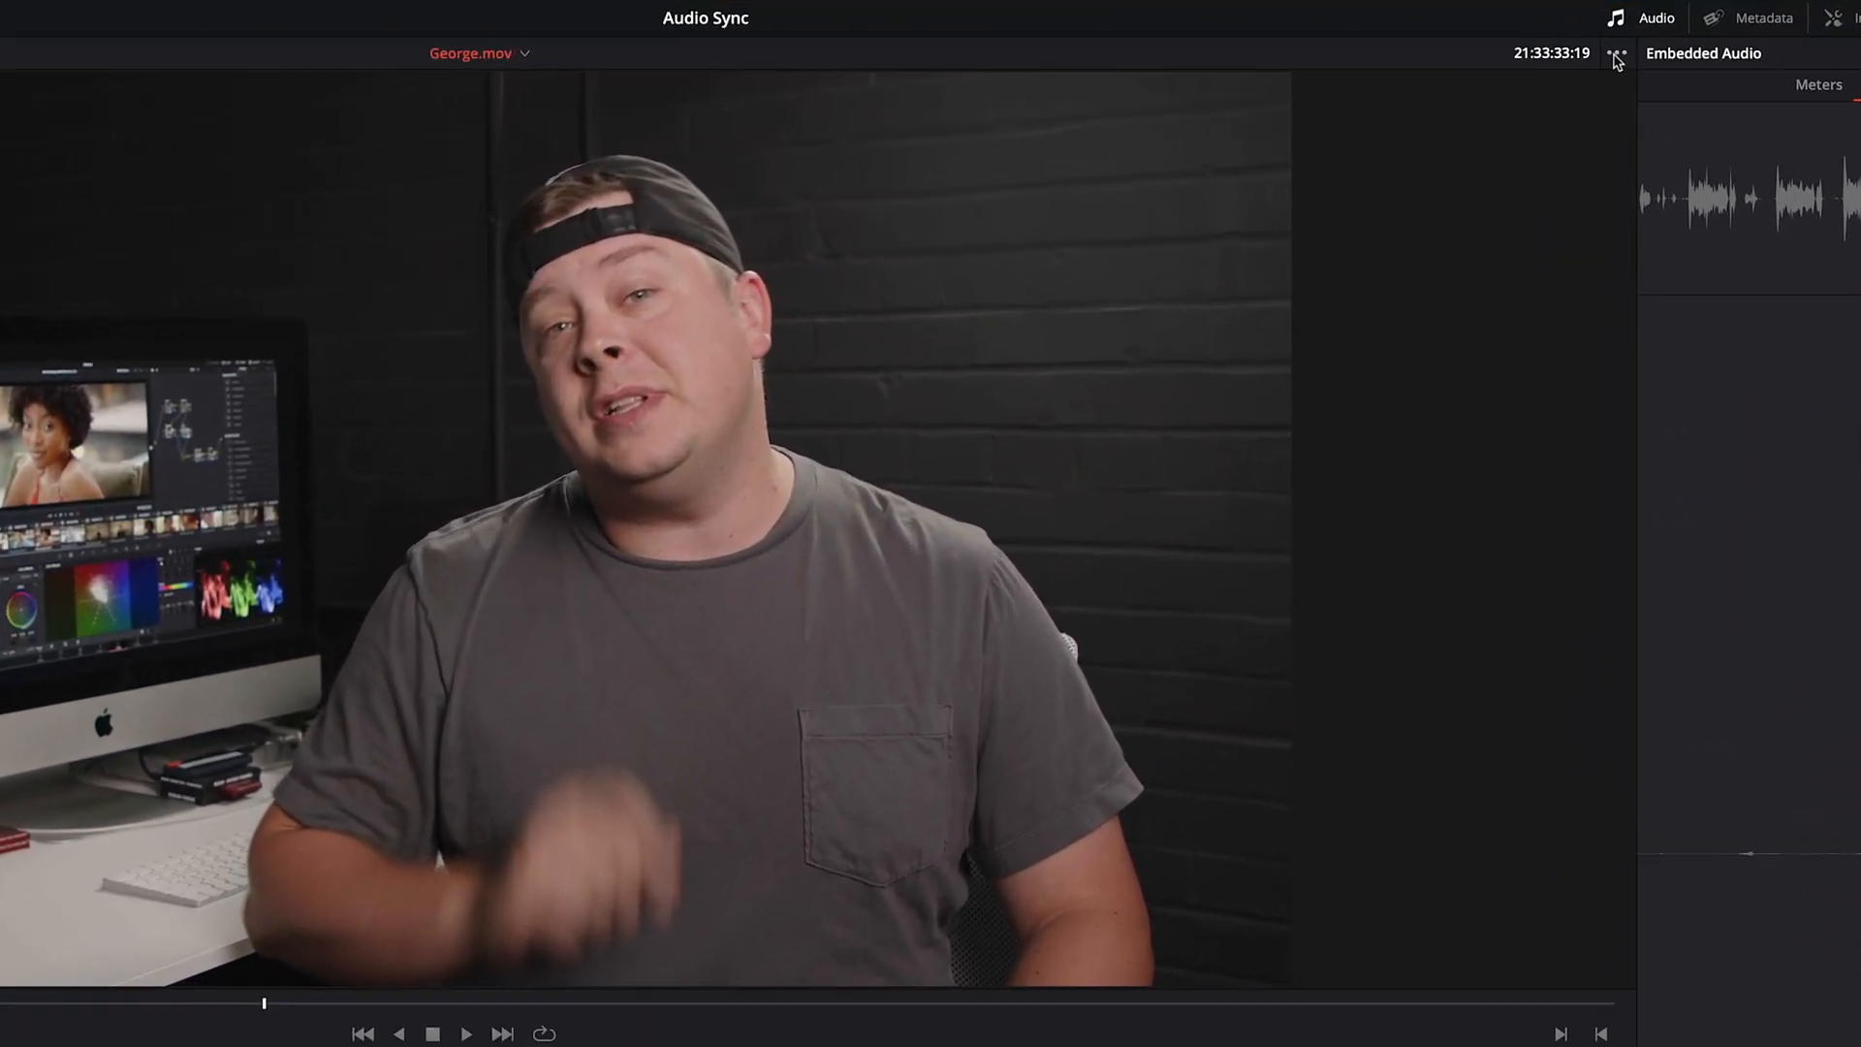
Enable Show Zoomed Audio Waveform in the viewer options for George.mov
{"action": "left_click", "coordinate": [1617, 59]}
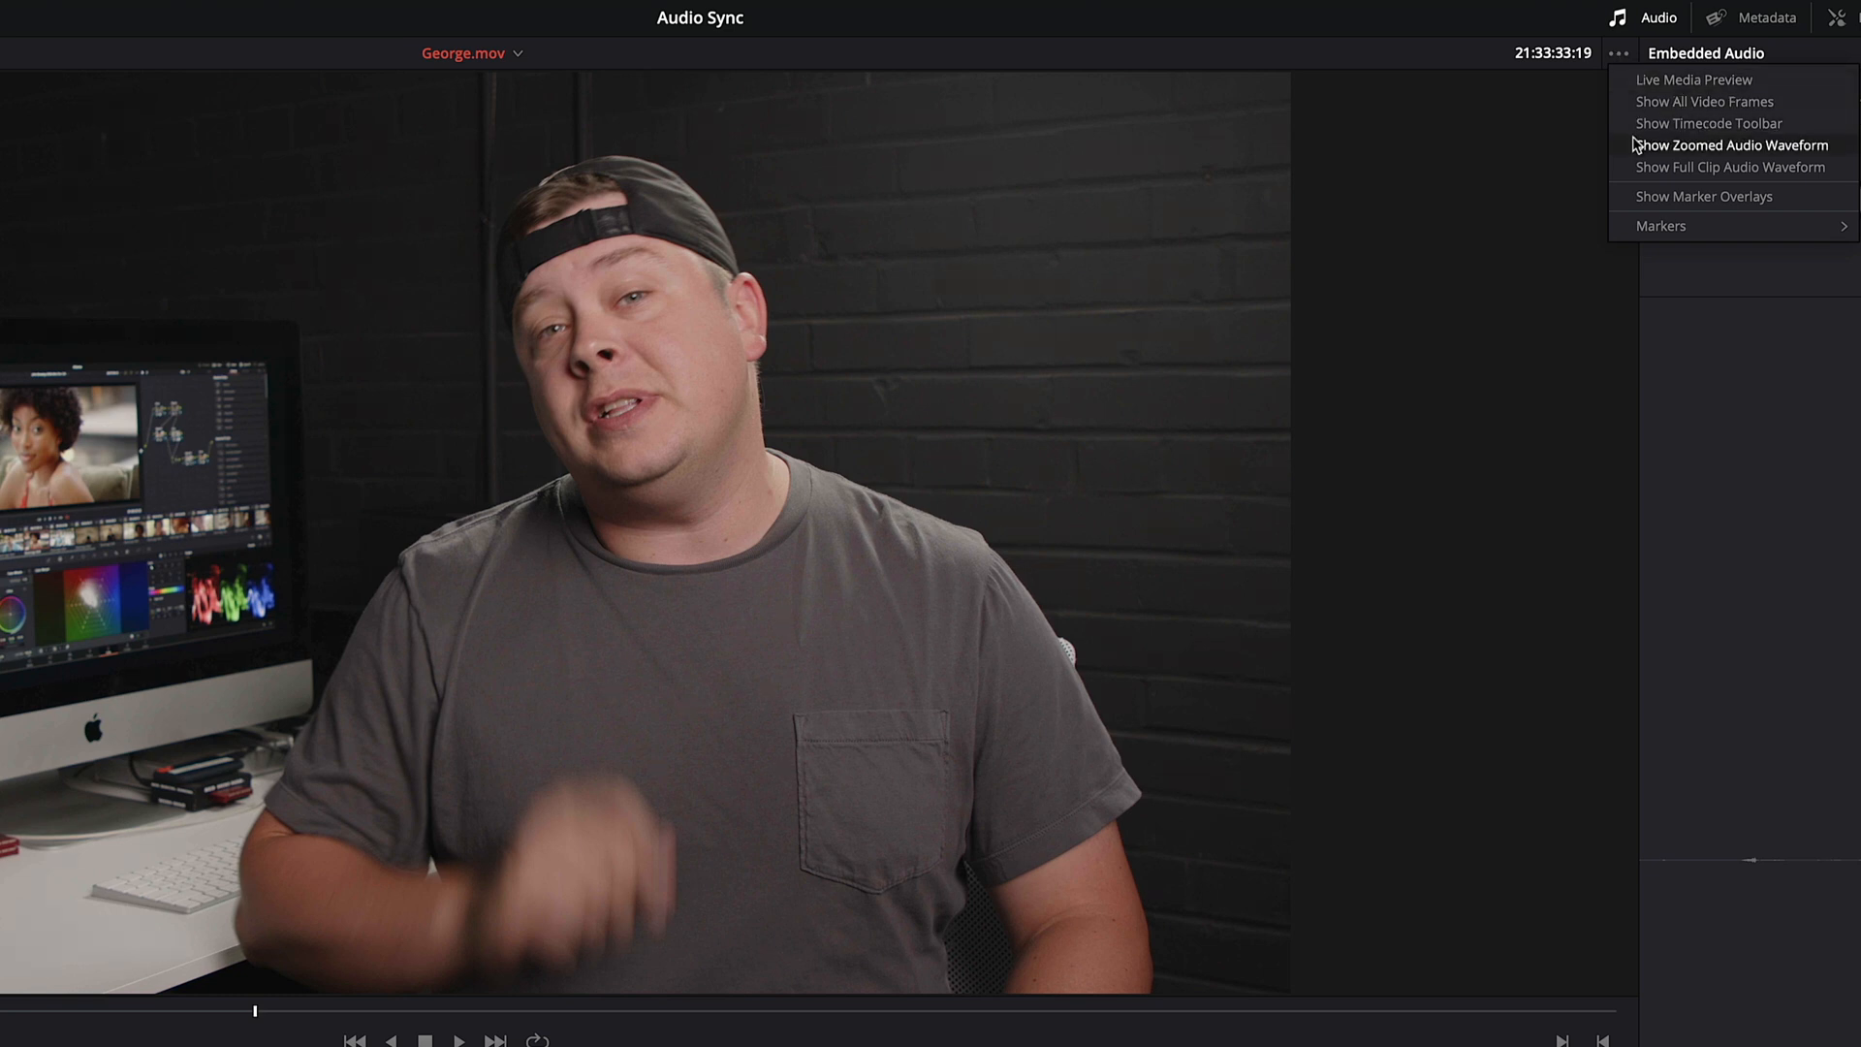
{"action": "left_click", "coordinate": [1730, 144]}
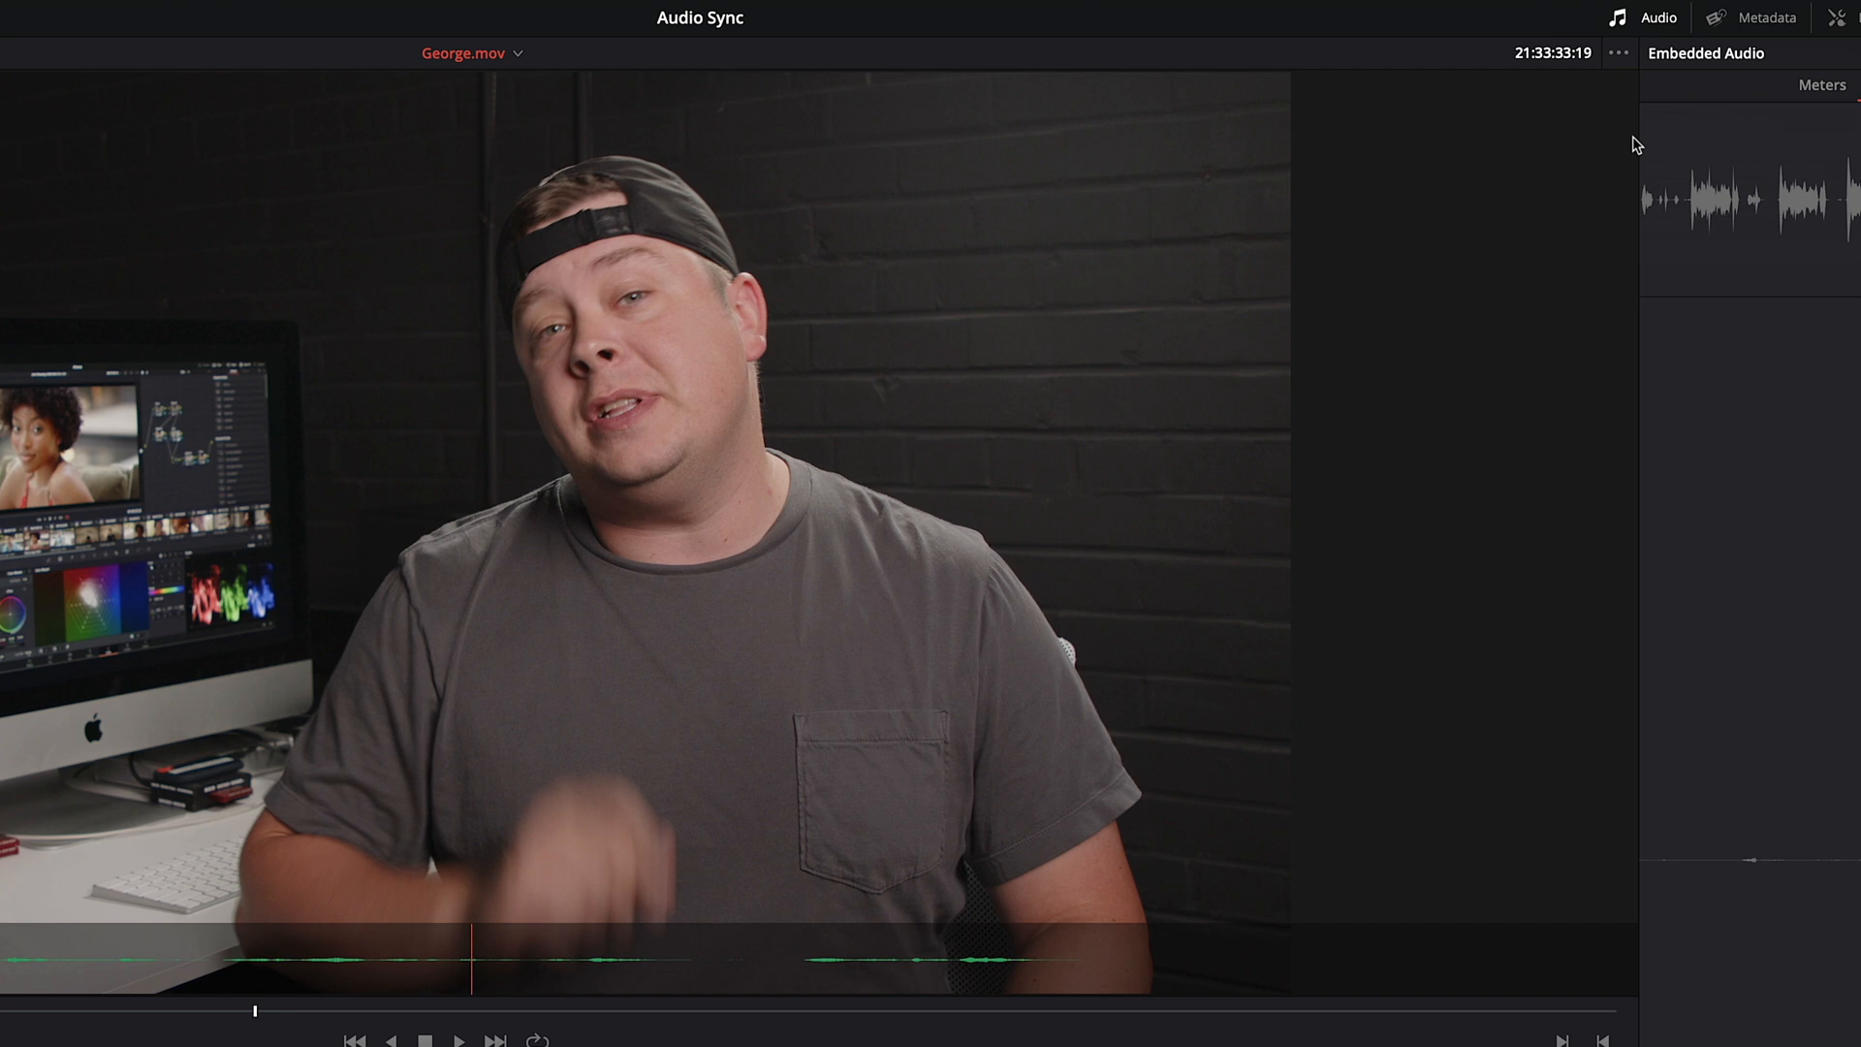
{"action": "left_click", "coordinate": [458, 1040]}
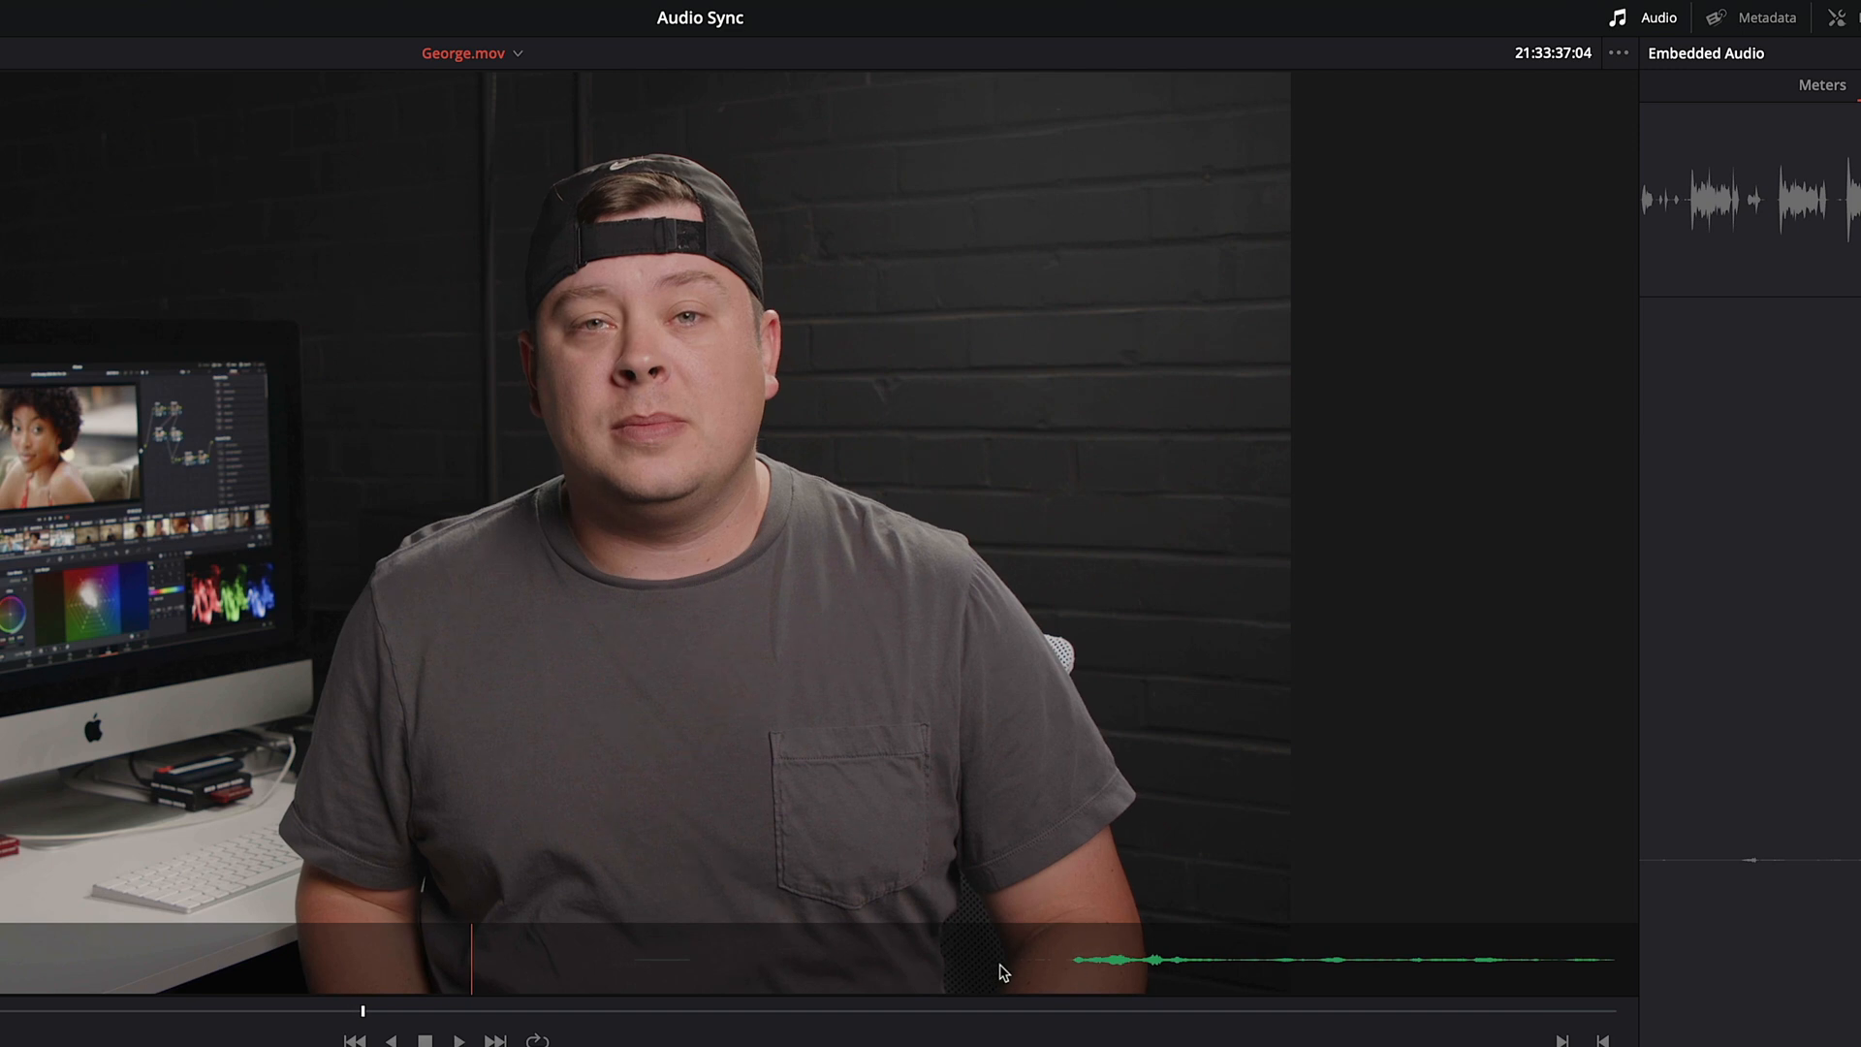
{"action": "left_click", "coordinate": [1618, 53]}
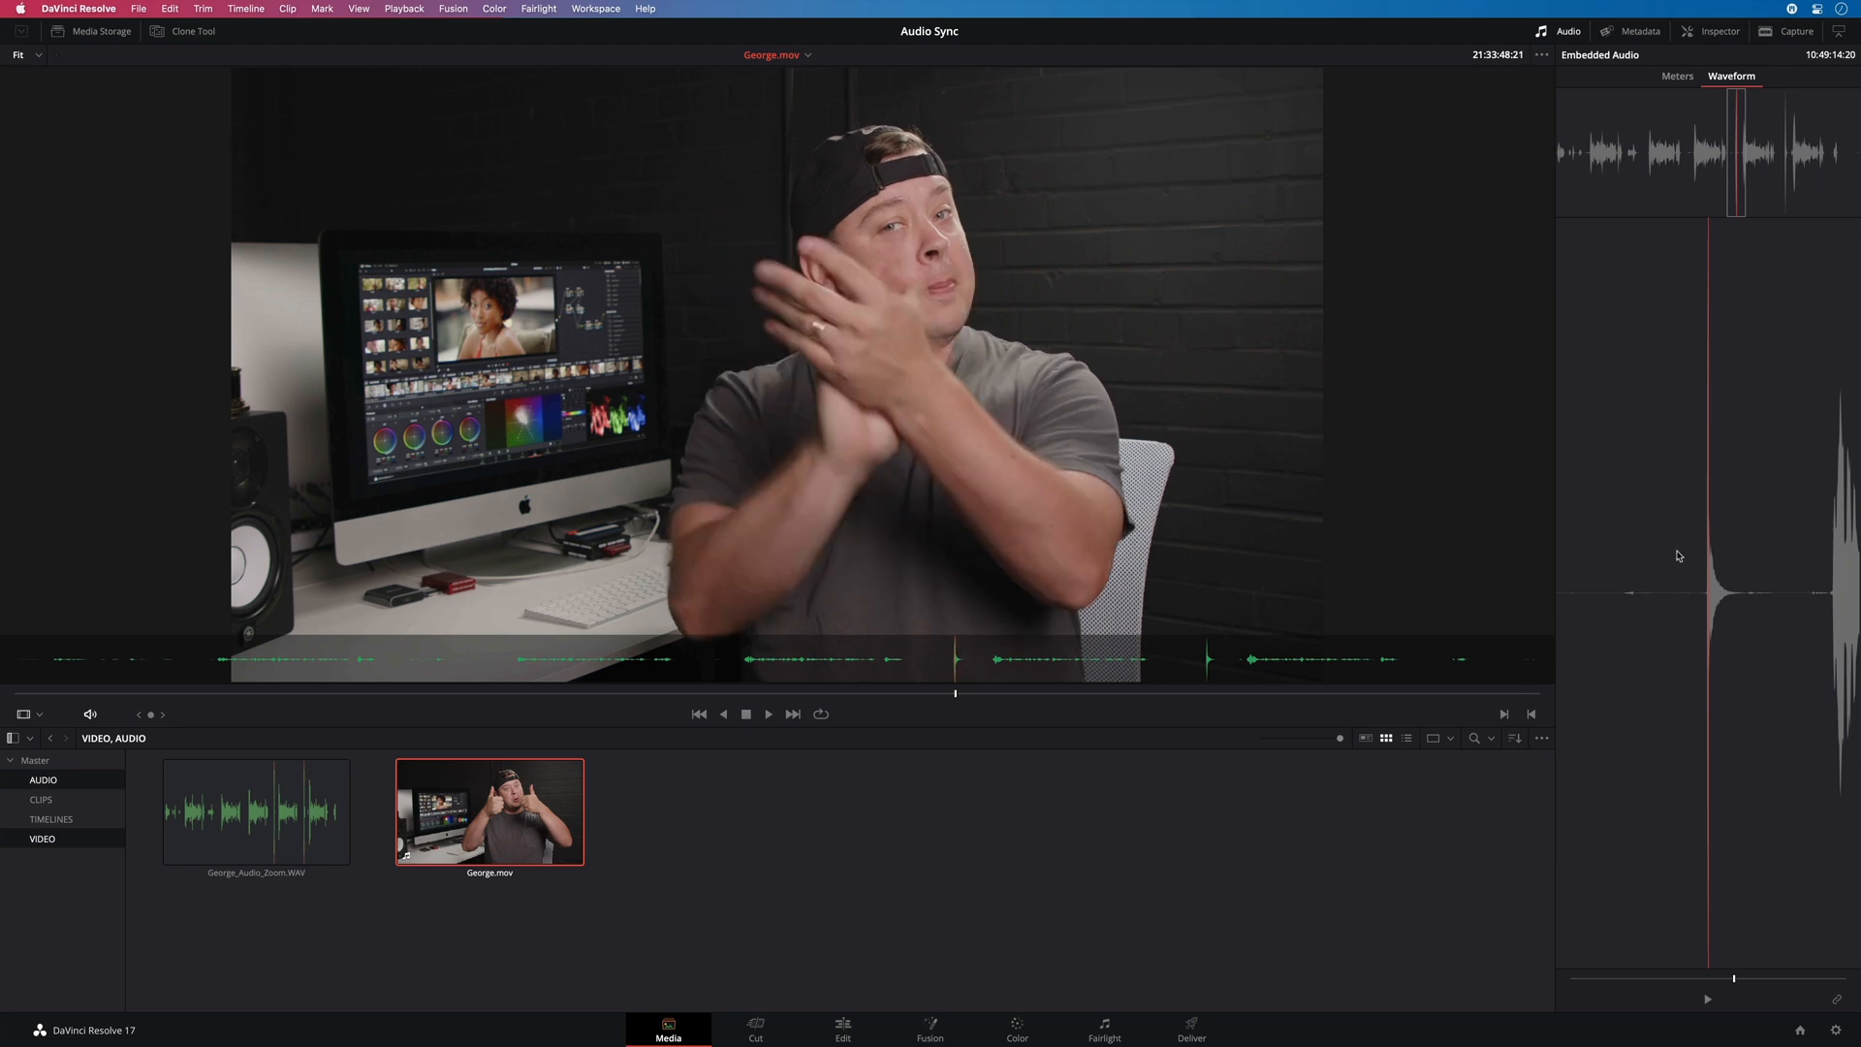
{"action": "mouse_move", "coordinate": [1008, 590]}
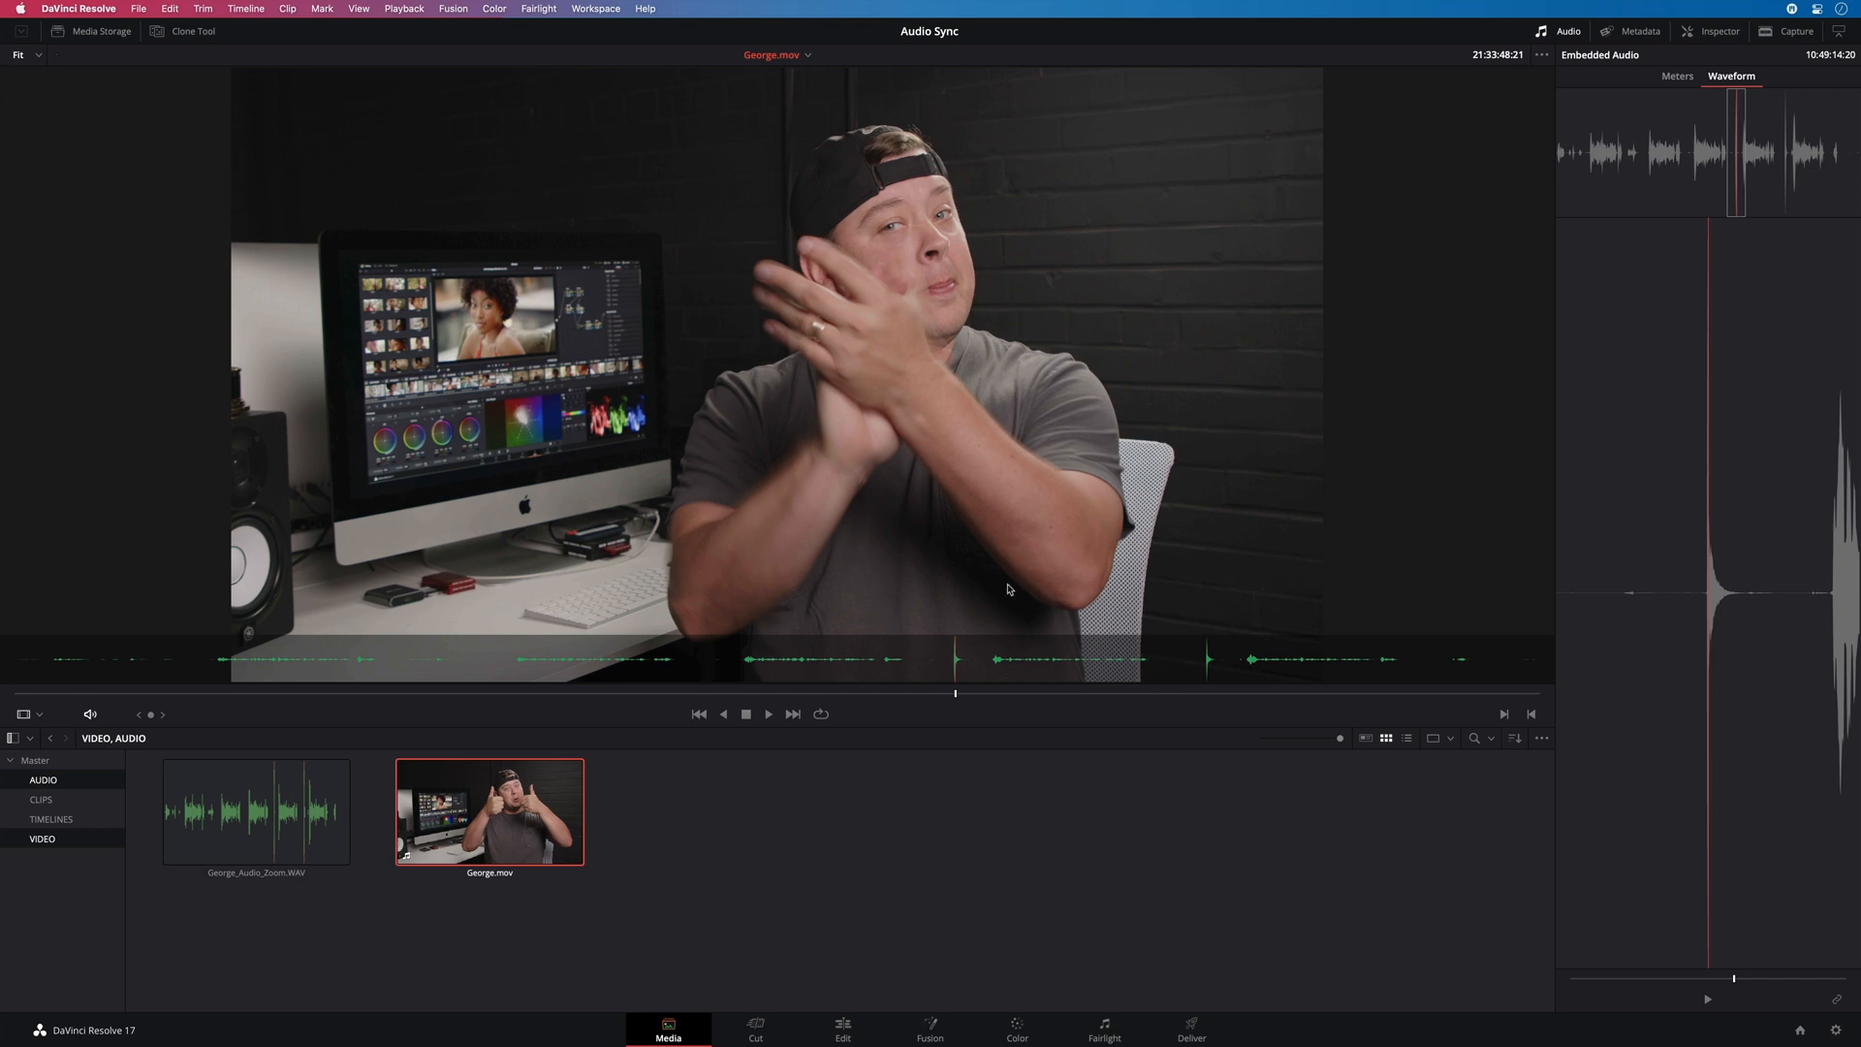
{"action": "mouse_move", "coordinate": [1548, 752]}
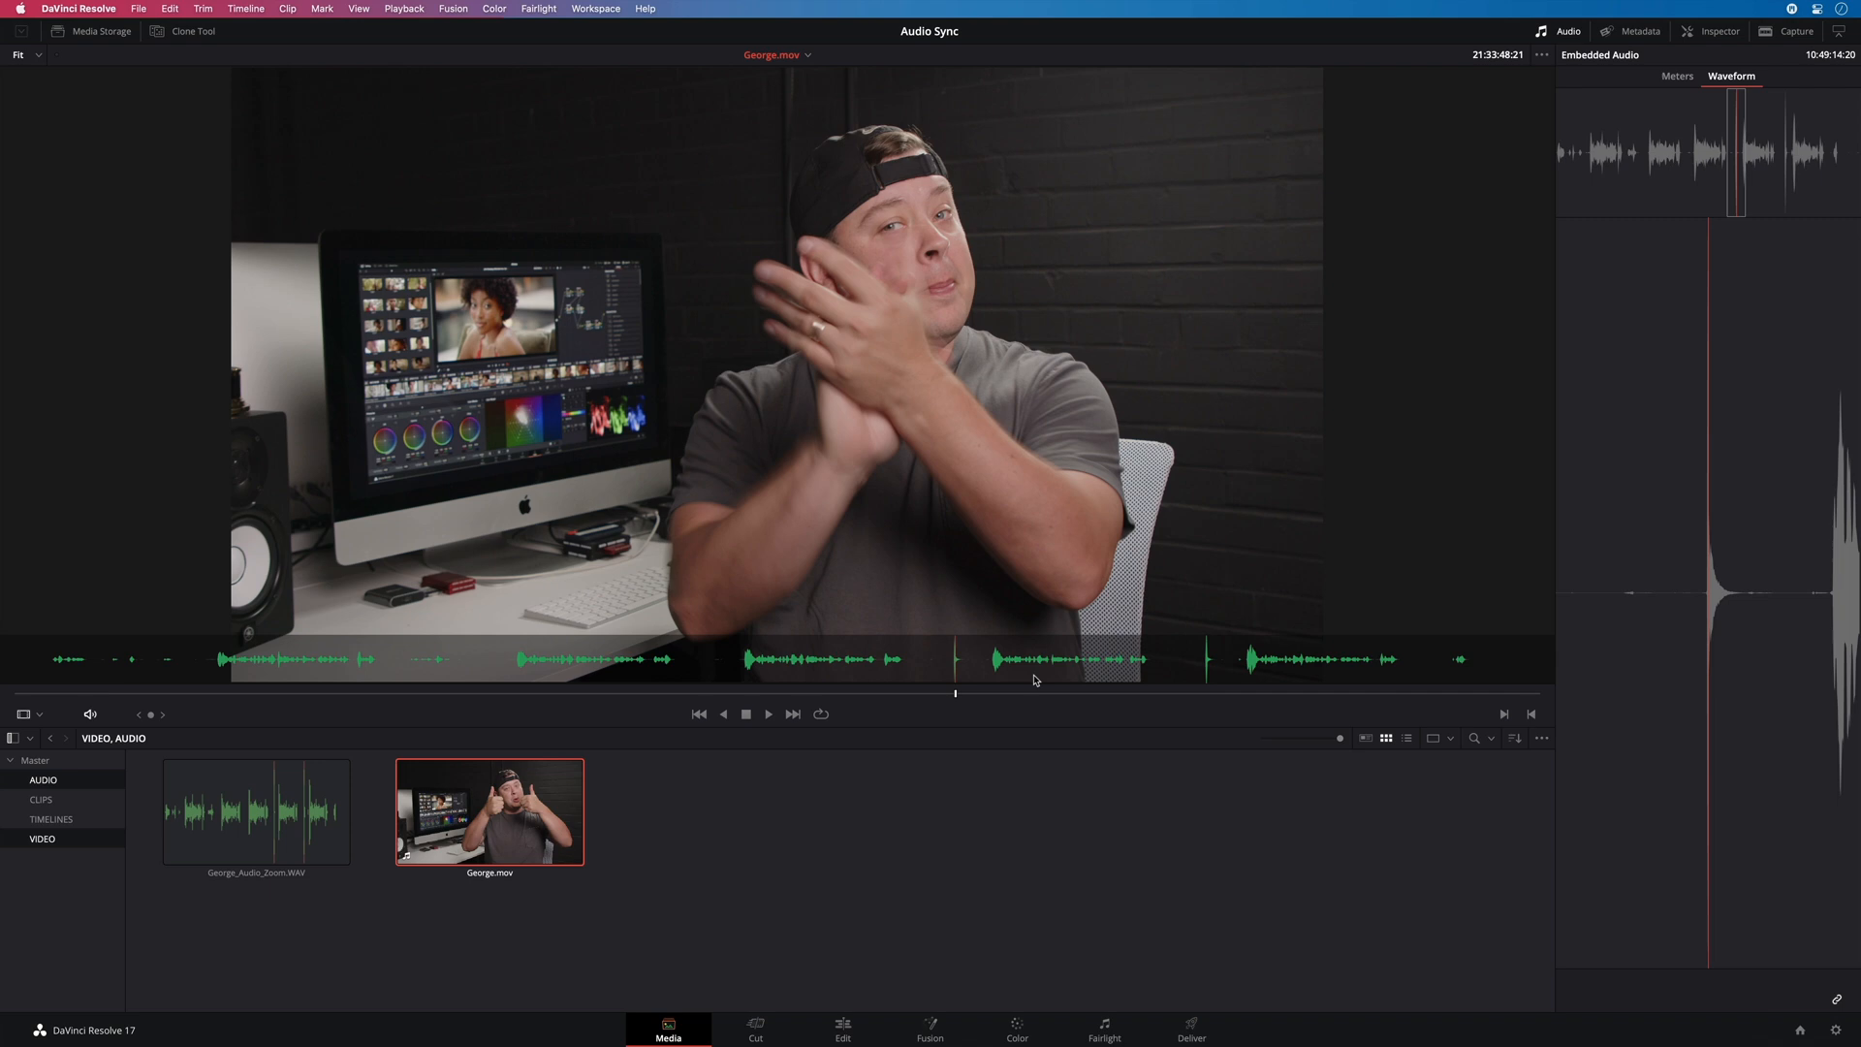
{"action": "mouse_move", "coordinate": [1059, 692]}
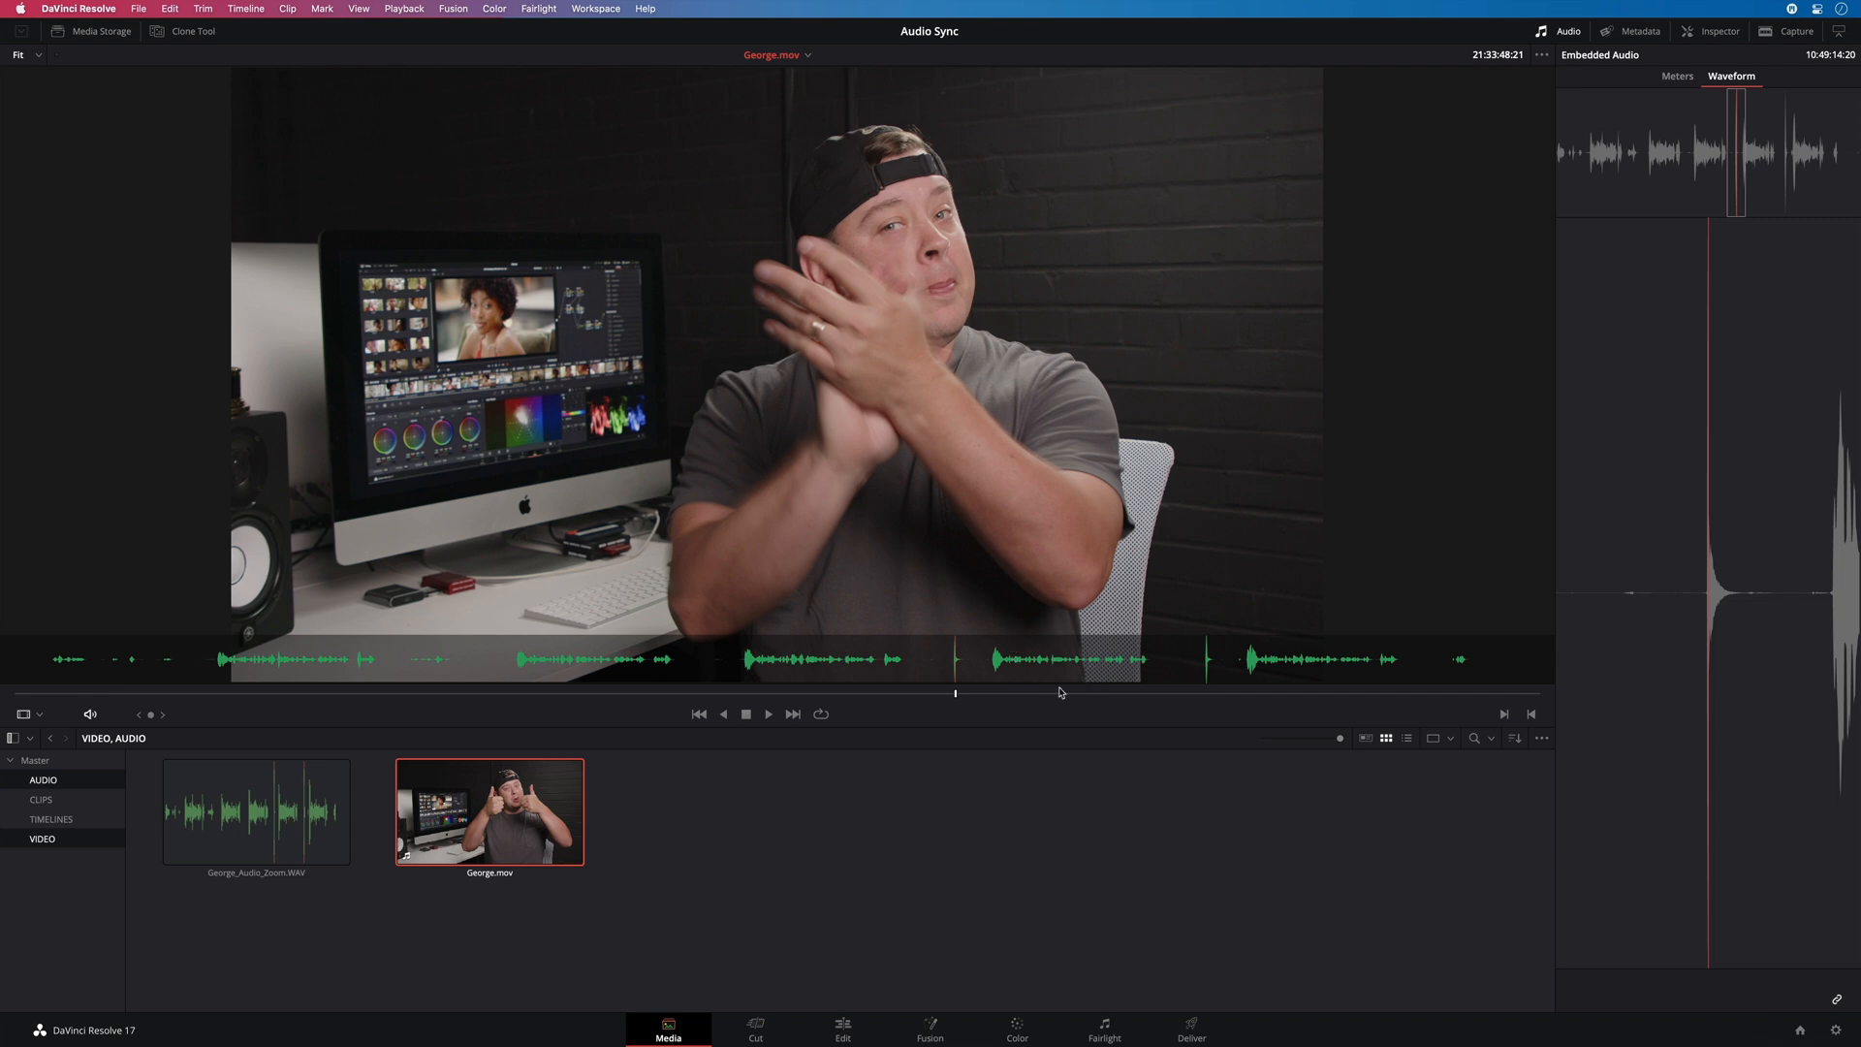
Move George.mov to a later frame, with the embedded Zoom waveform following
{"action": "left_click", "coordinate": [768, 714]}
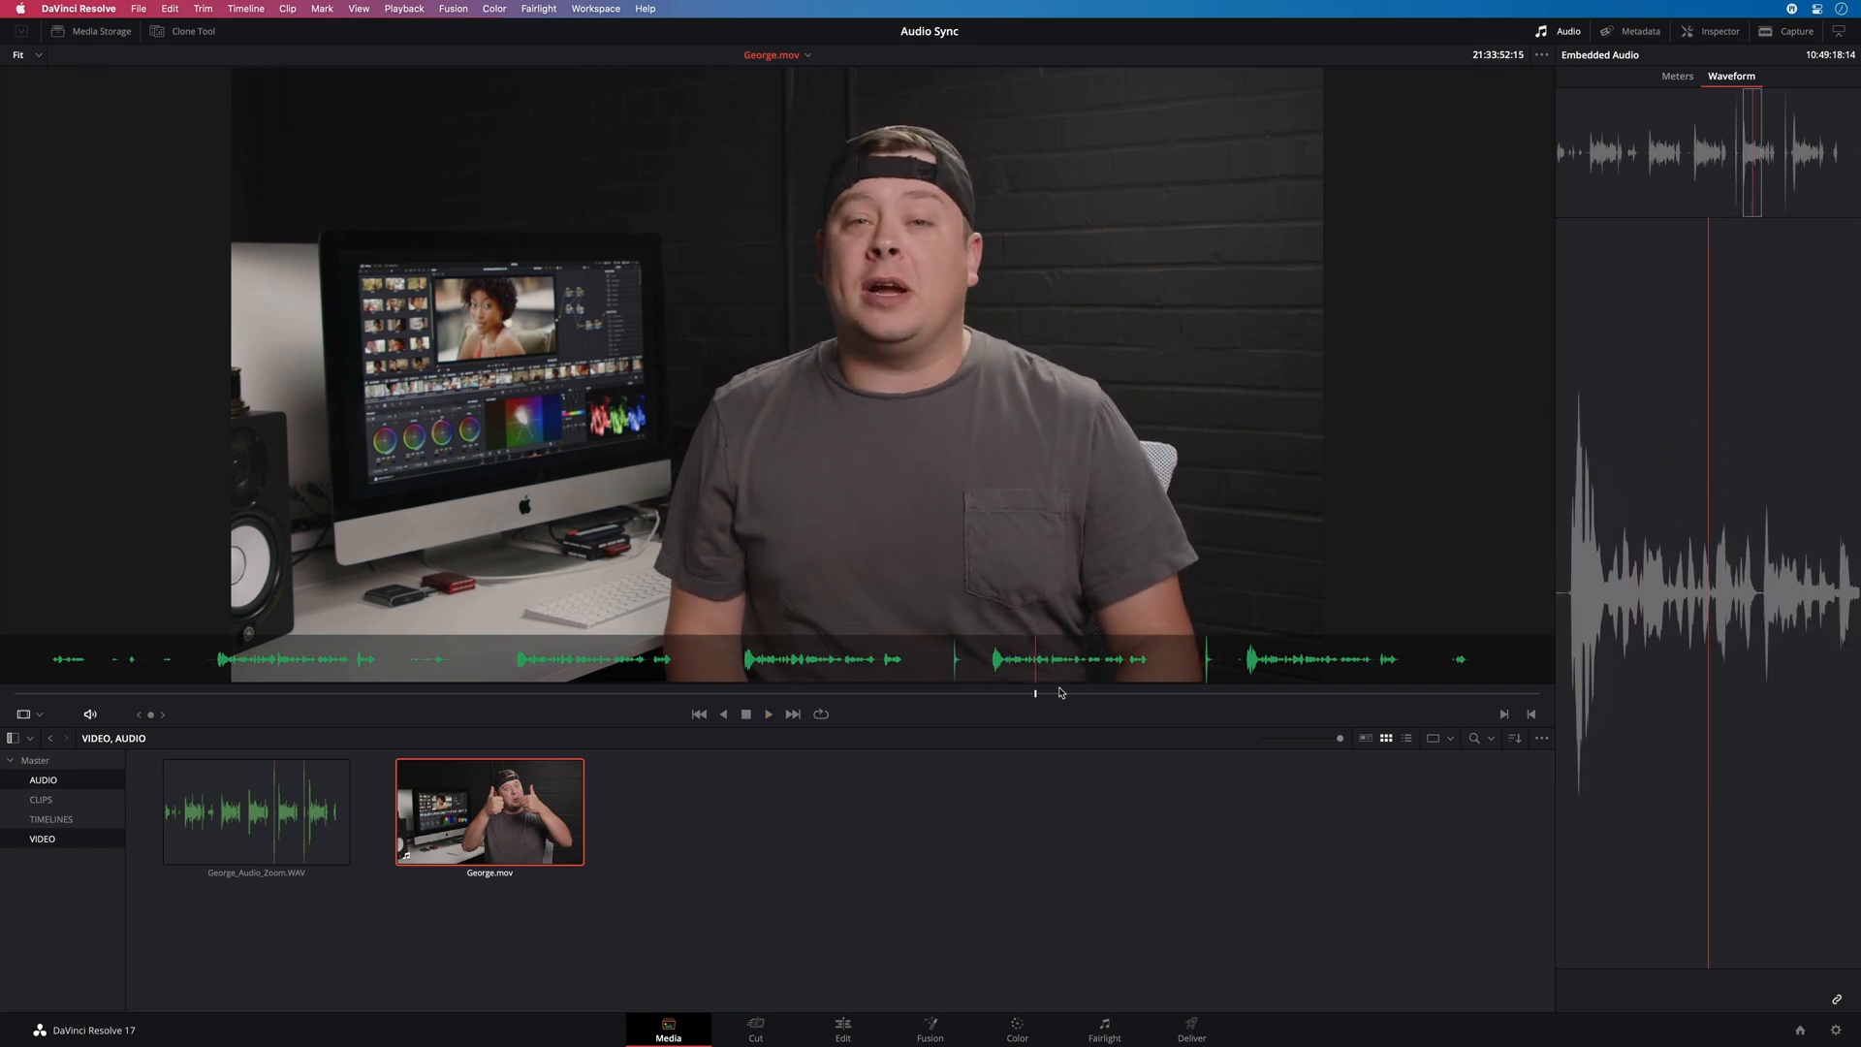
{"action": "mouse_move", "coordinate": [1034, 700]}
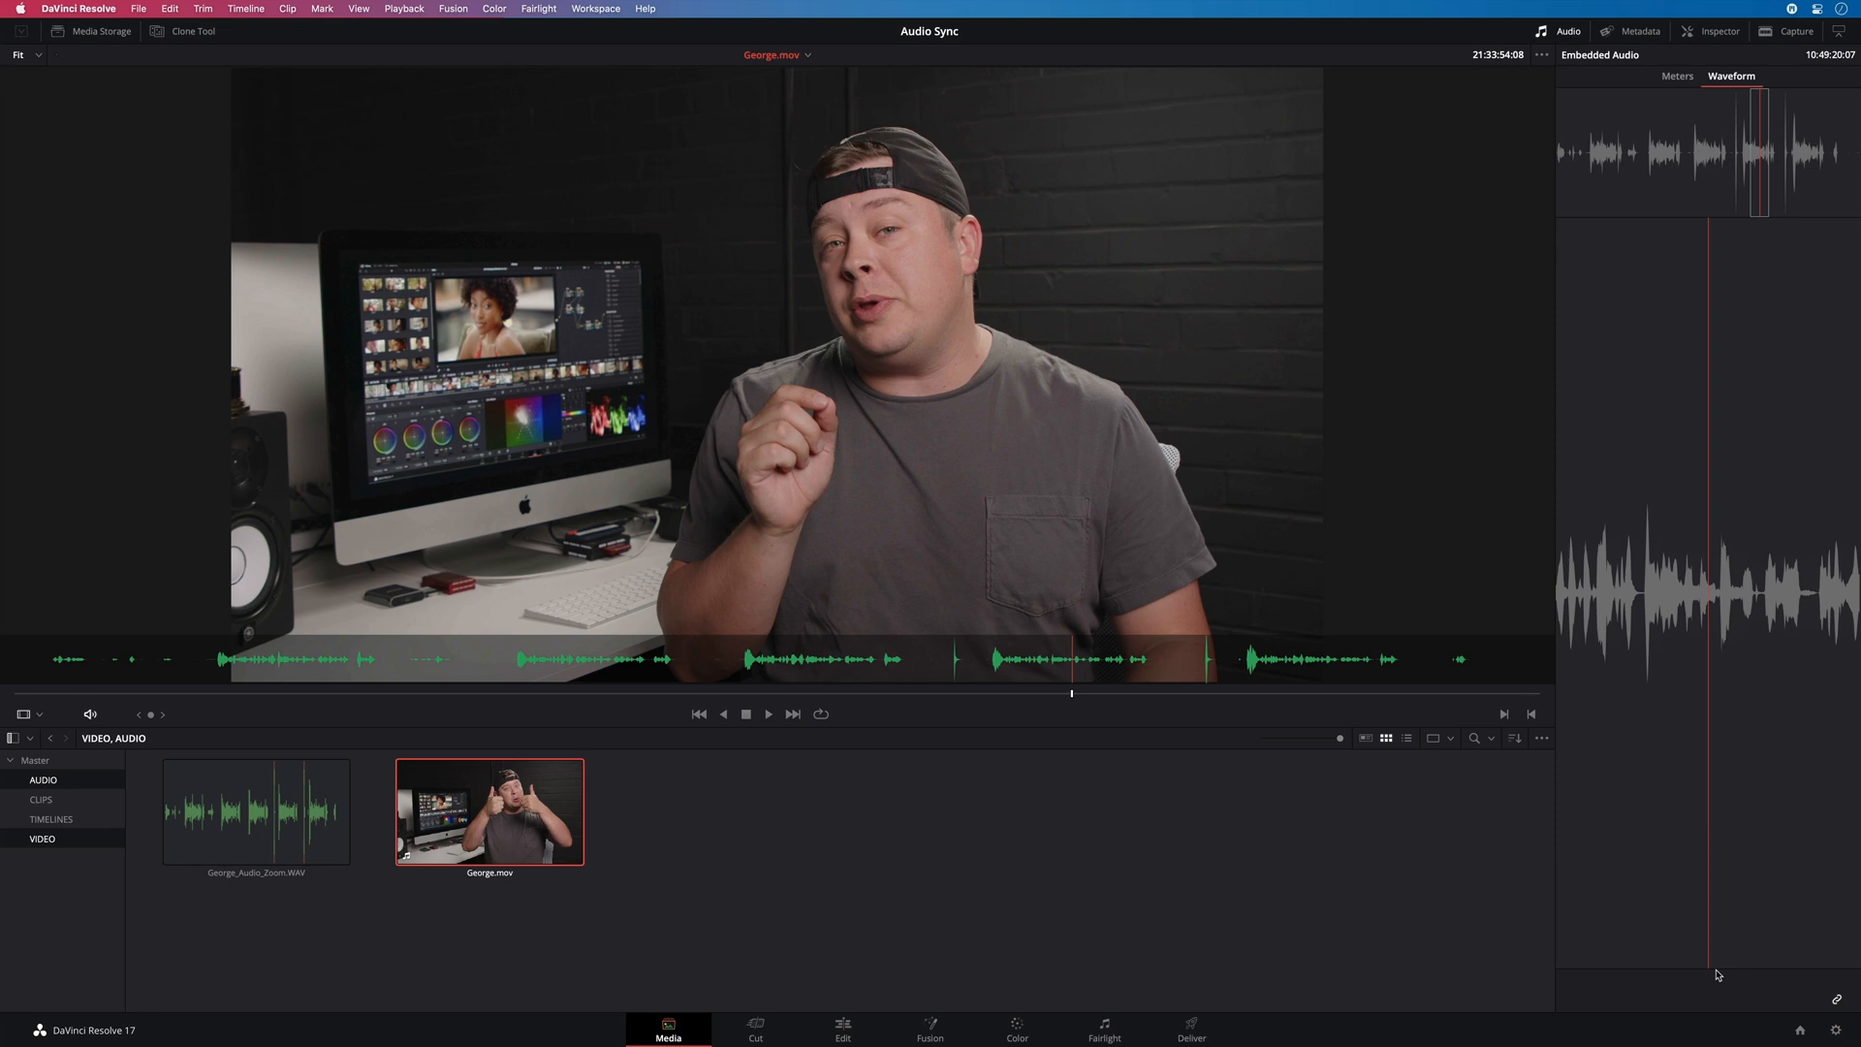
{"action": "mouse_move", "coordinate": [502, 841]}
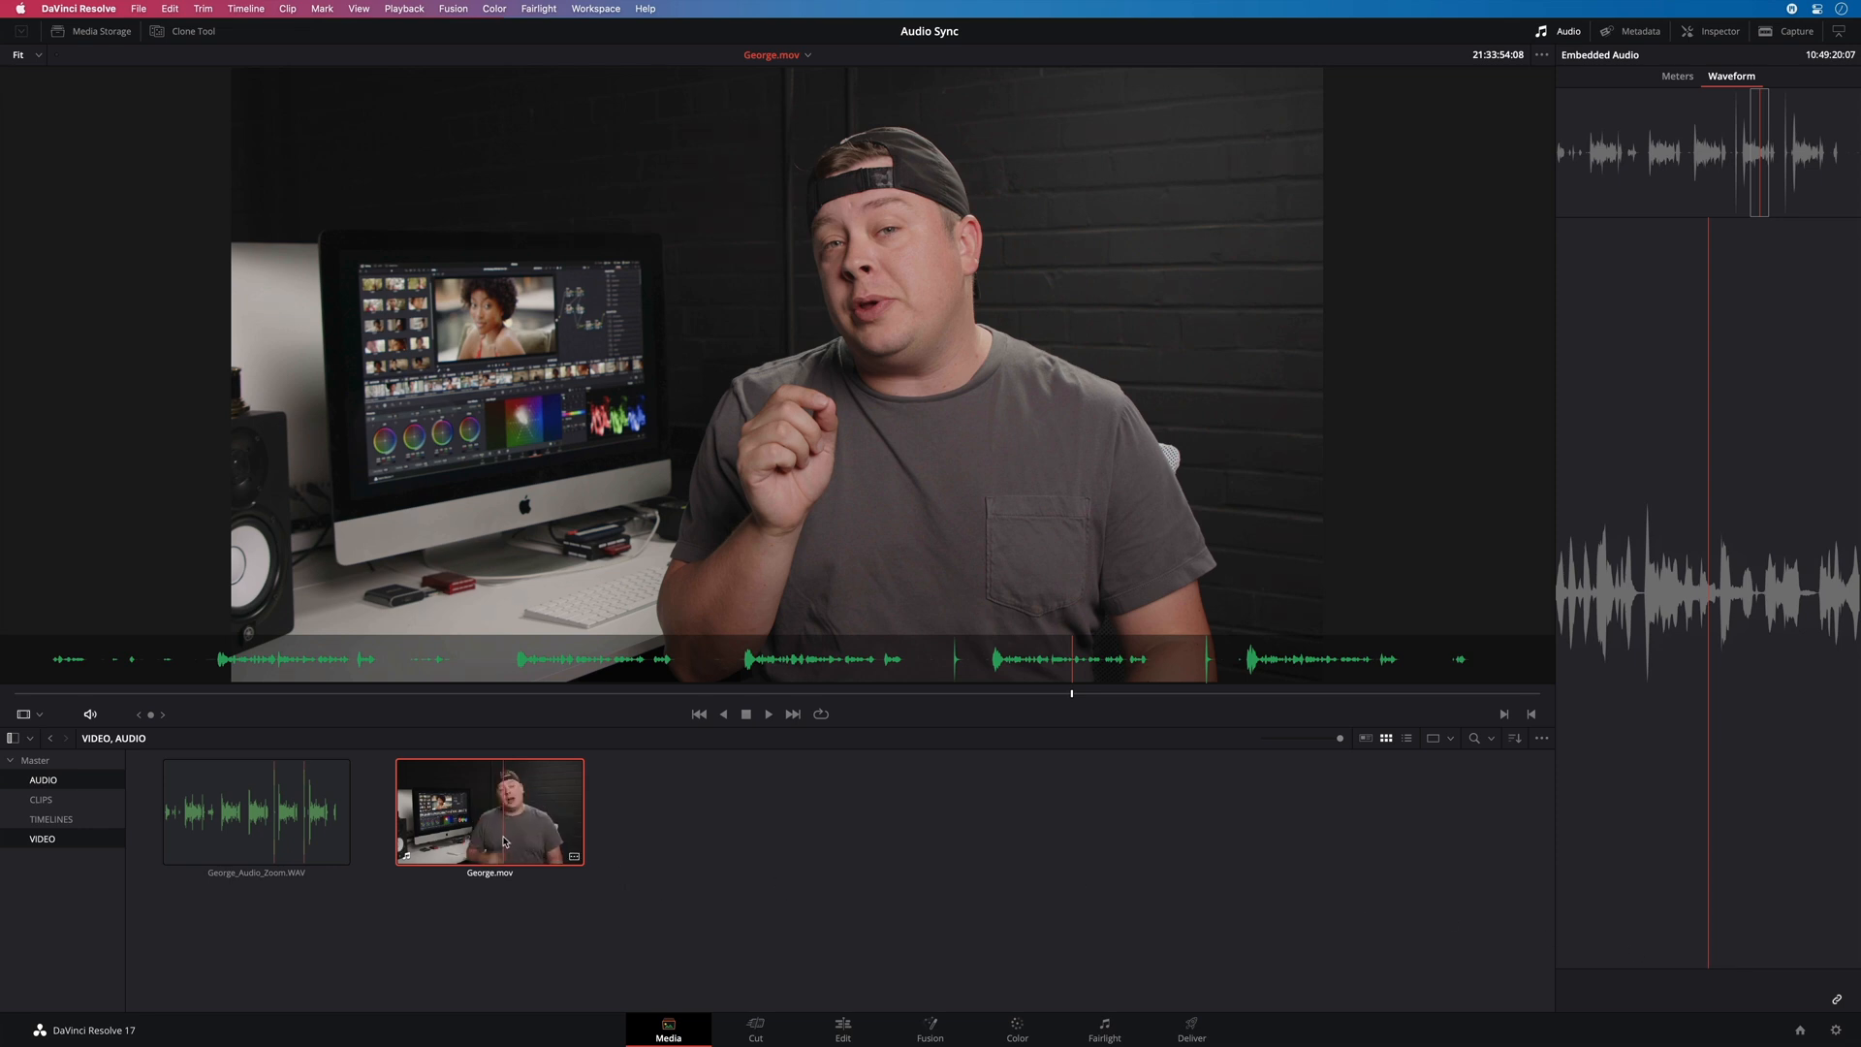
{"action": "left_click", "coordinate": [768, 713]}
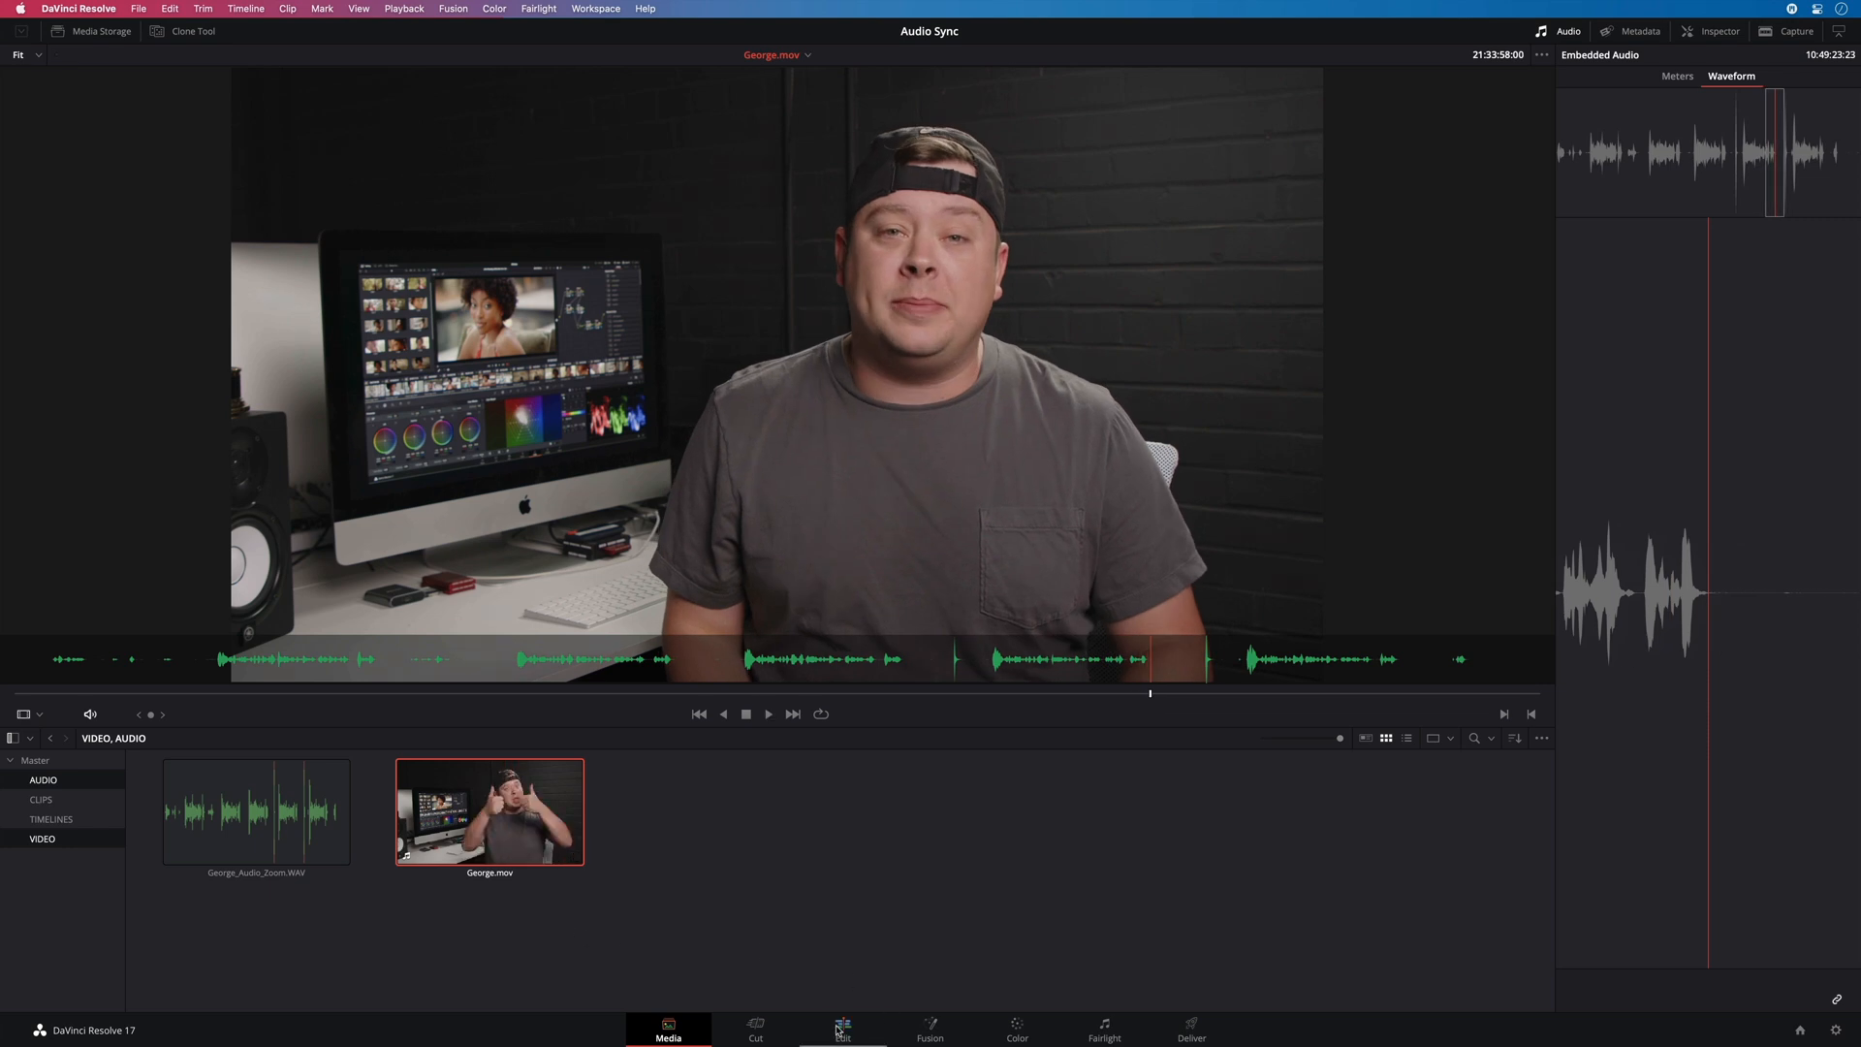
Set George.mov's audio to Stereo from Embedded Channels 1 and 2 in Clip Attributes
{"action": "left_click", "coordinate": [843, 1028]}
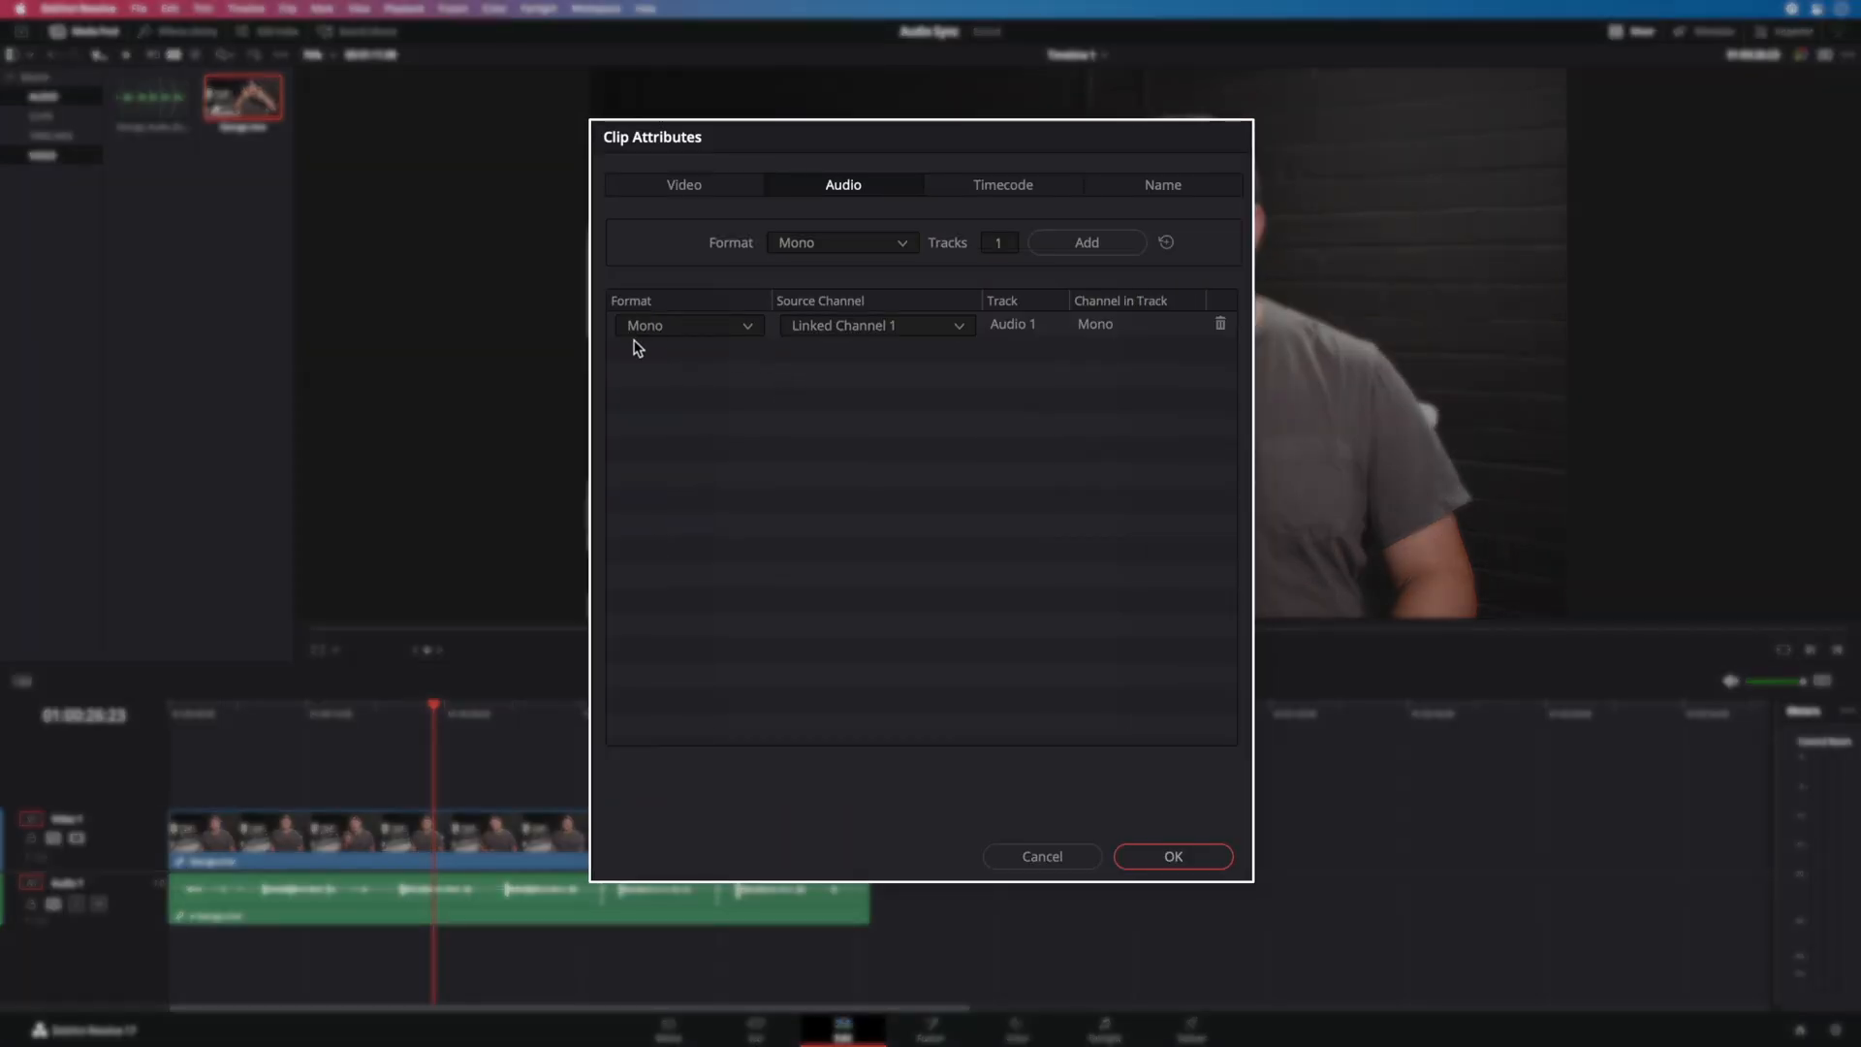
{"action": "mouse_move", "coordinate": [908, 348]}
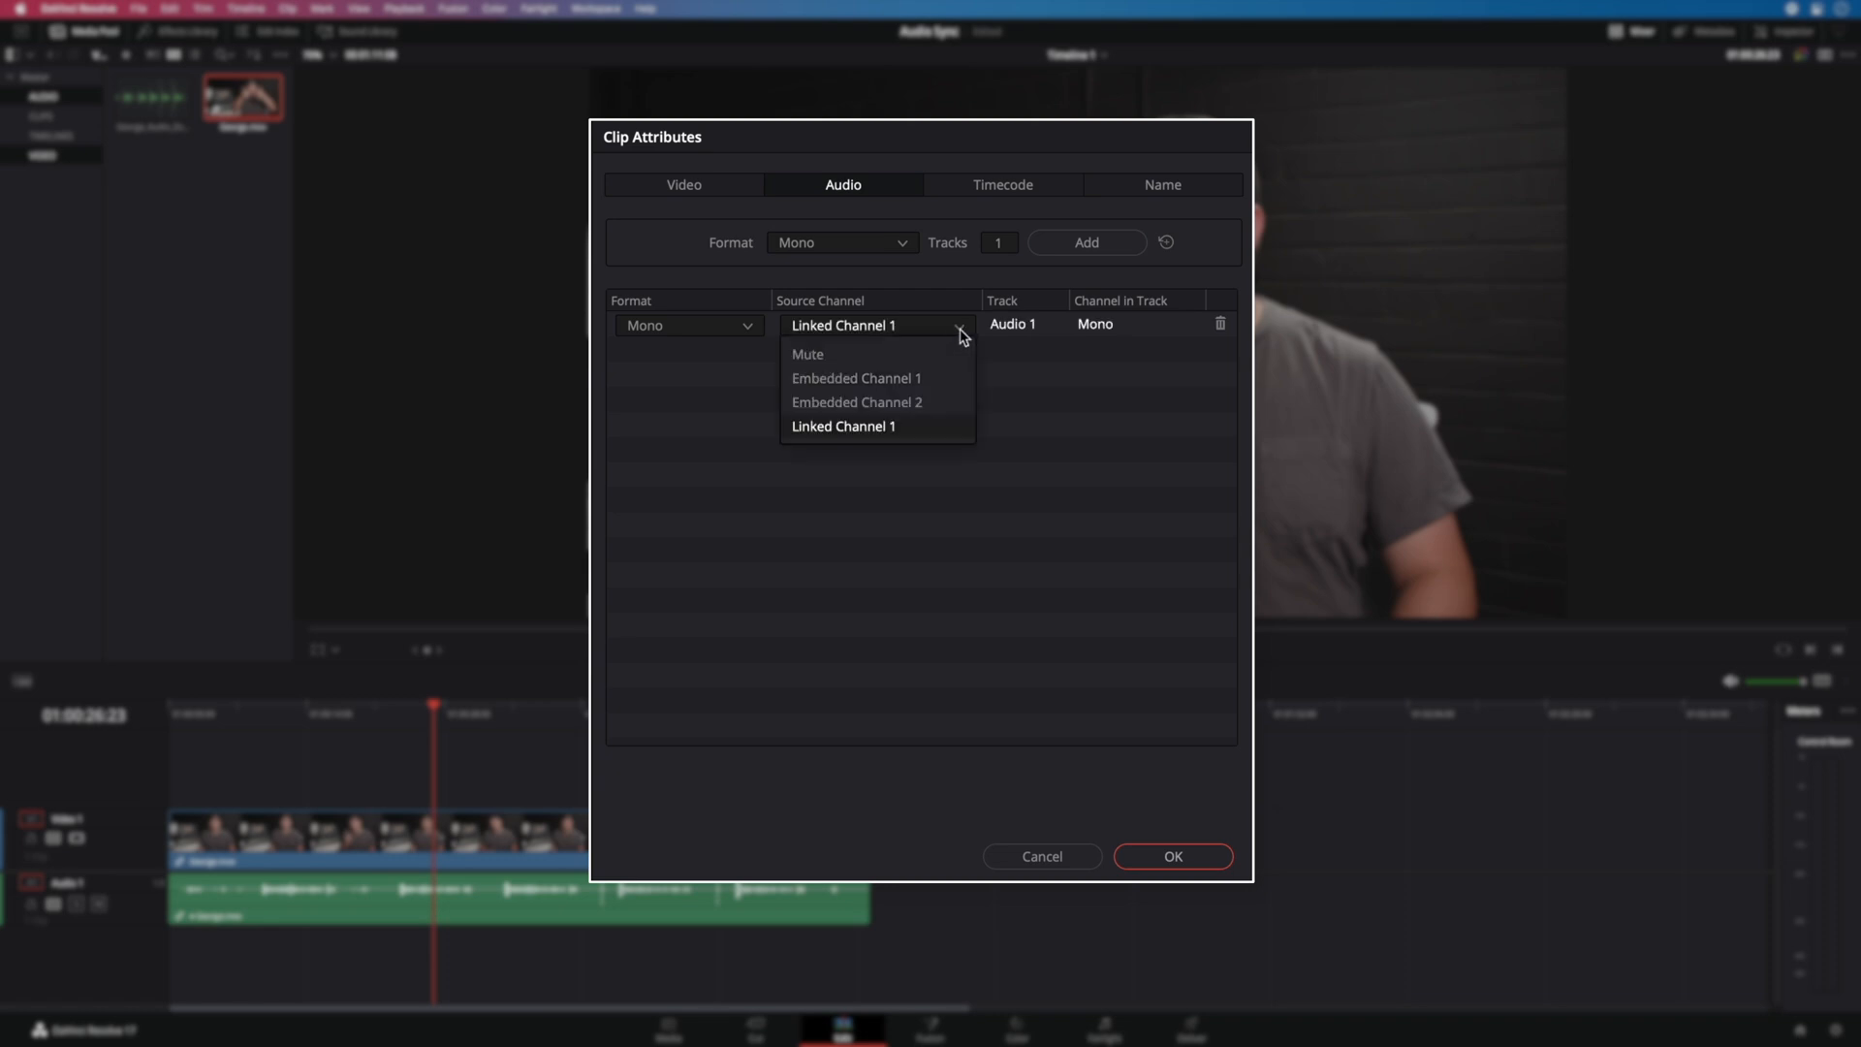
{"action": "mouse_move", "coordinate": [908, 377]}
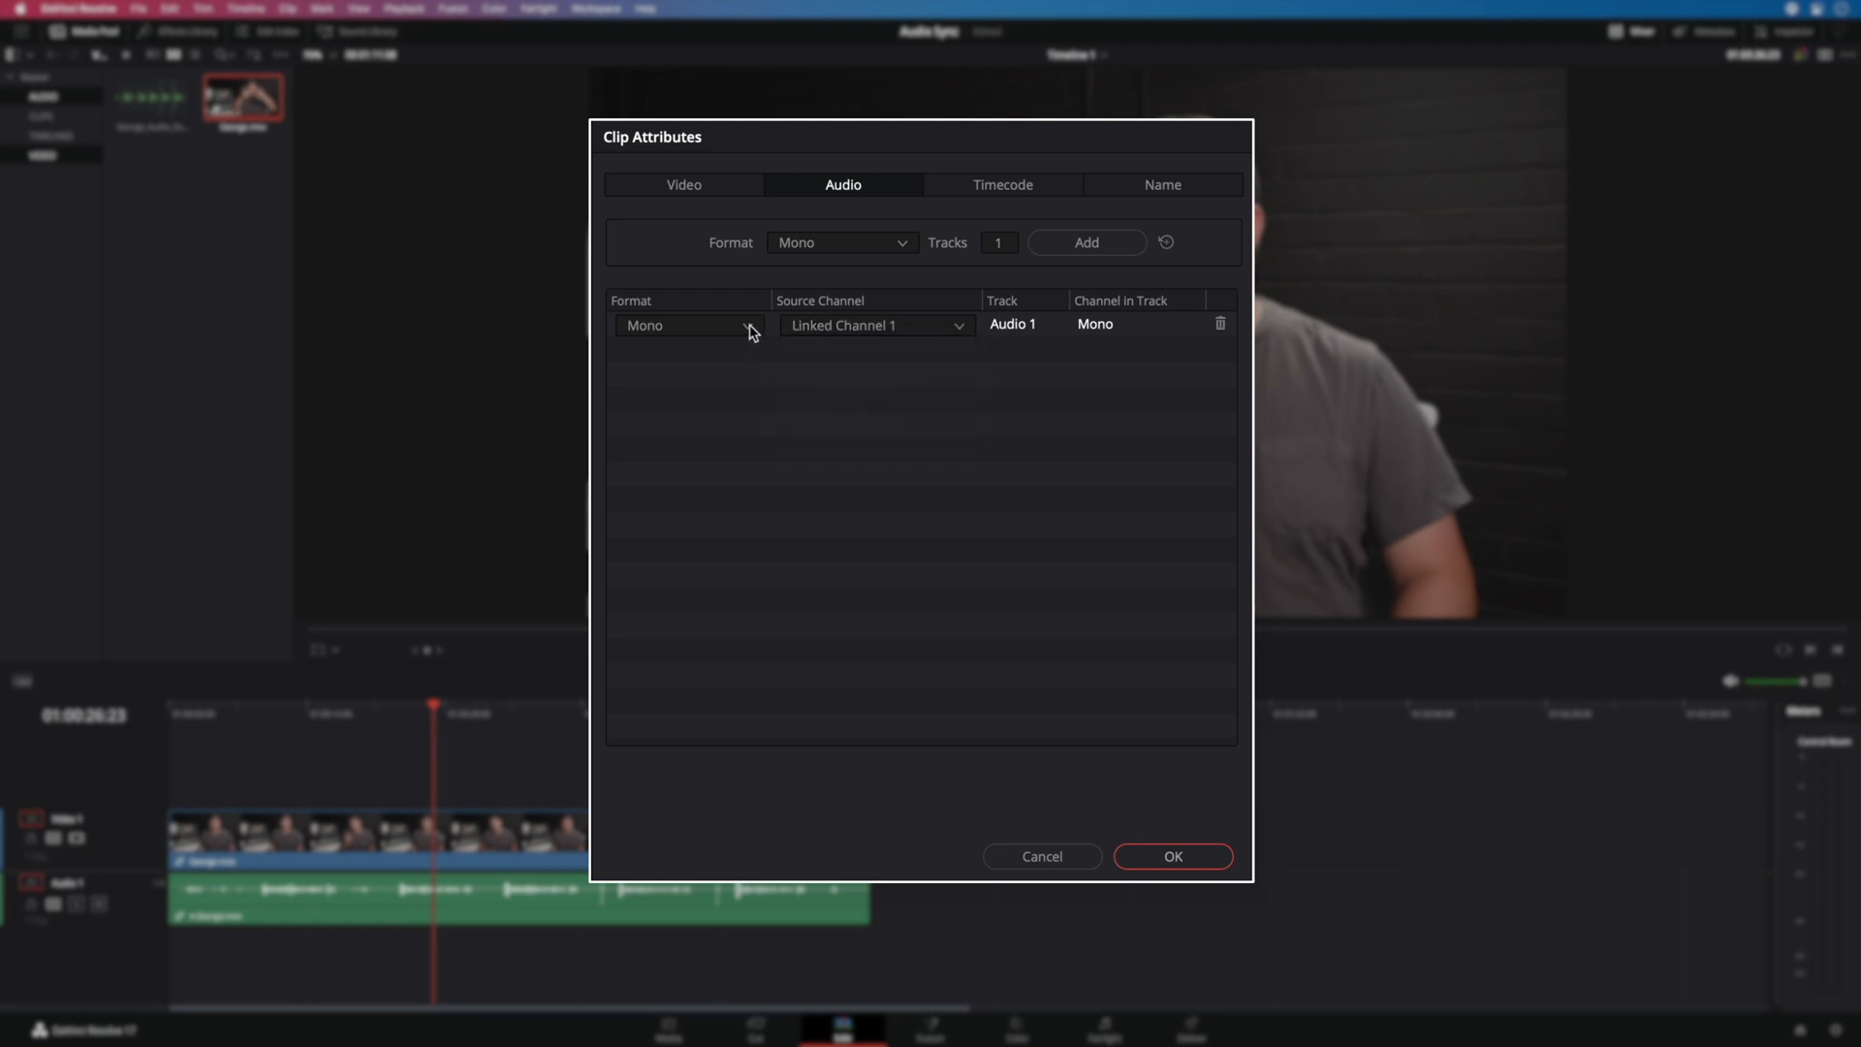
{"action": "left_click", "coordinate": [686, 326]}
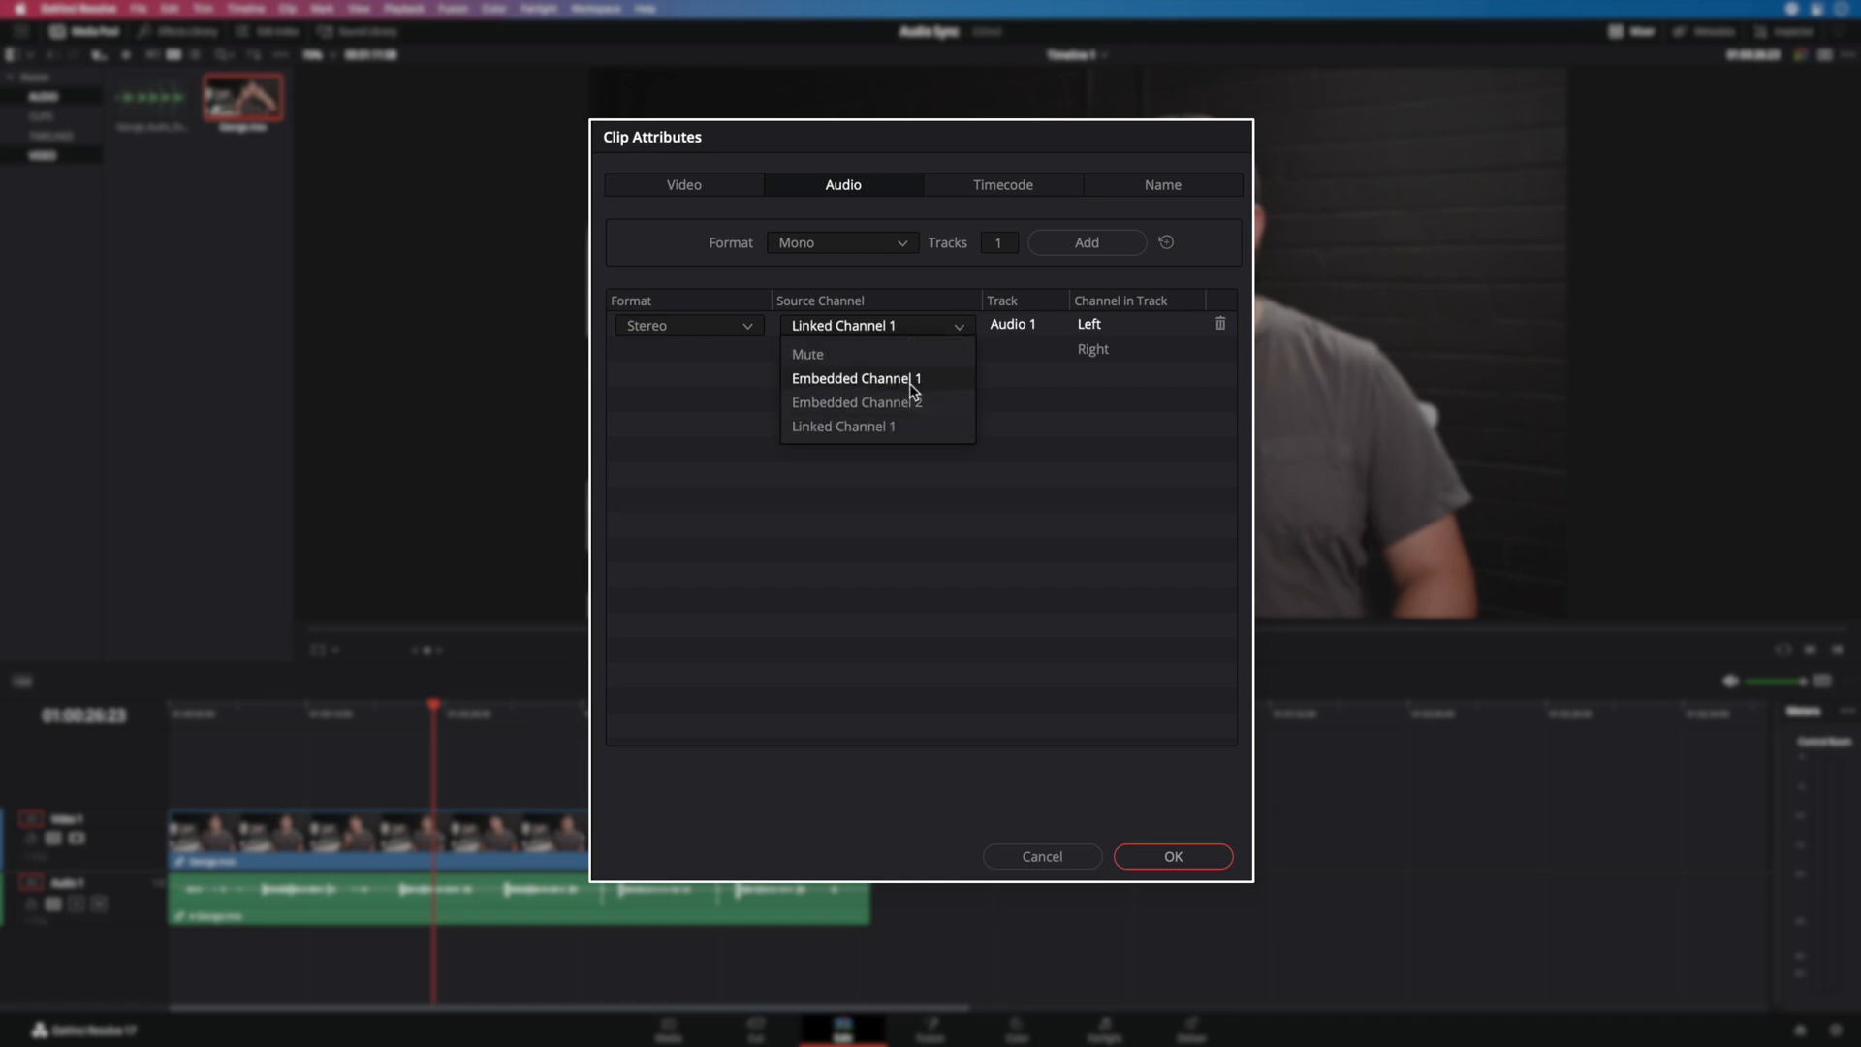
{"action": "left_click", "coordinate": [855, 377]}
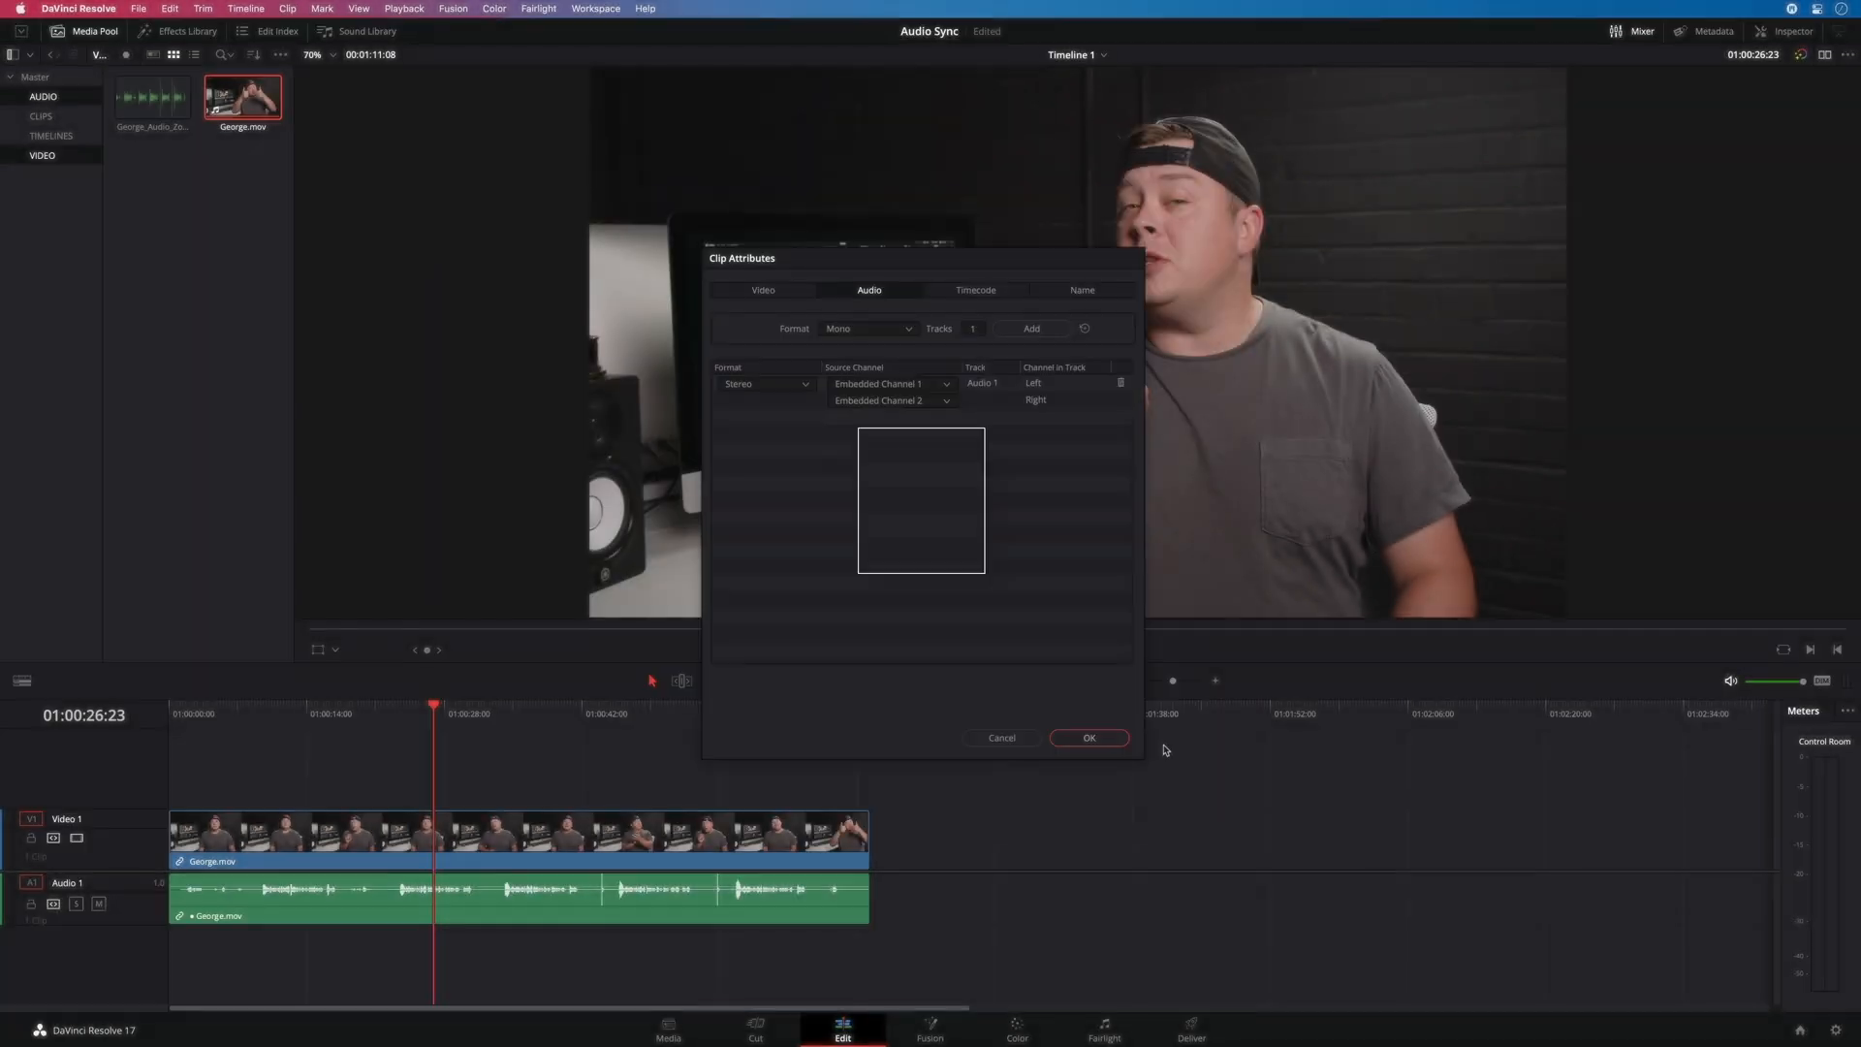
{"action": "left_click", "coordinate": [1085, 736]}
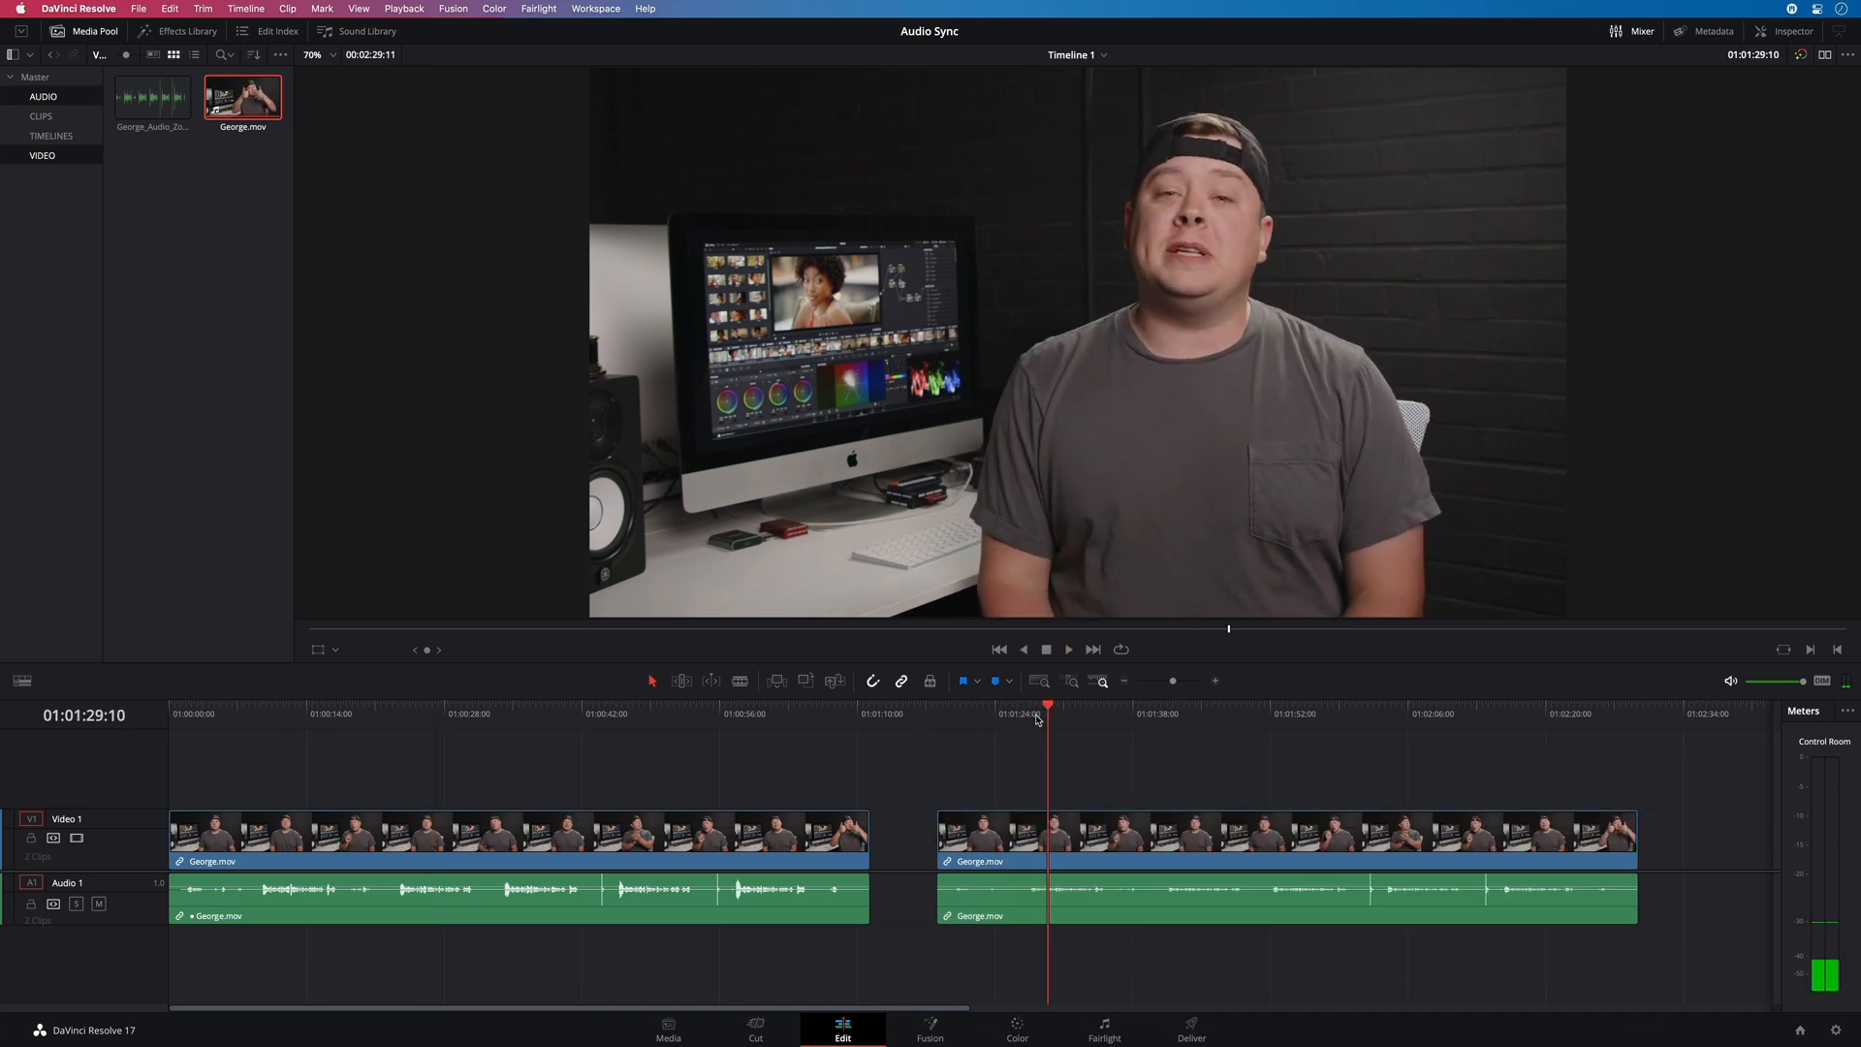
Append George.mov to the timeline from its Media Pool menu and return to the Media page
{"action": "right_click", "coordinate": [242, 97]}
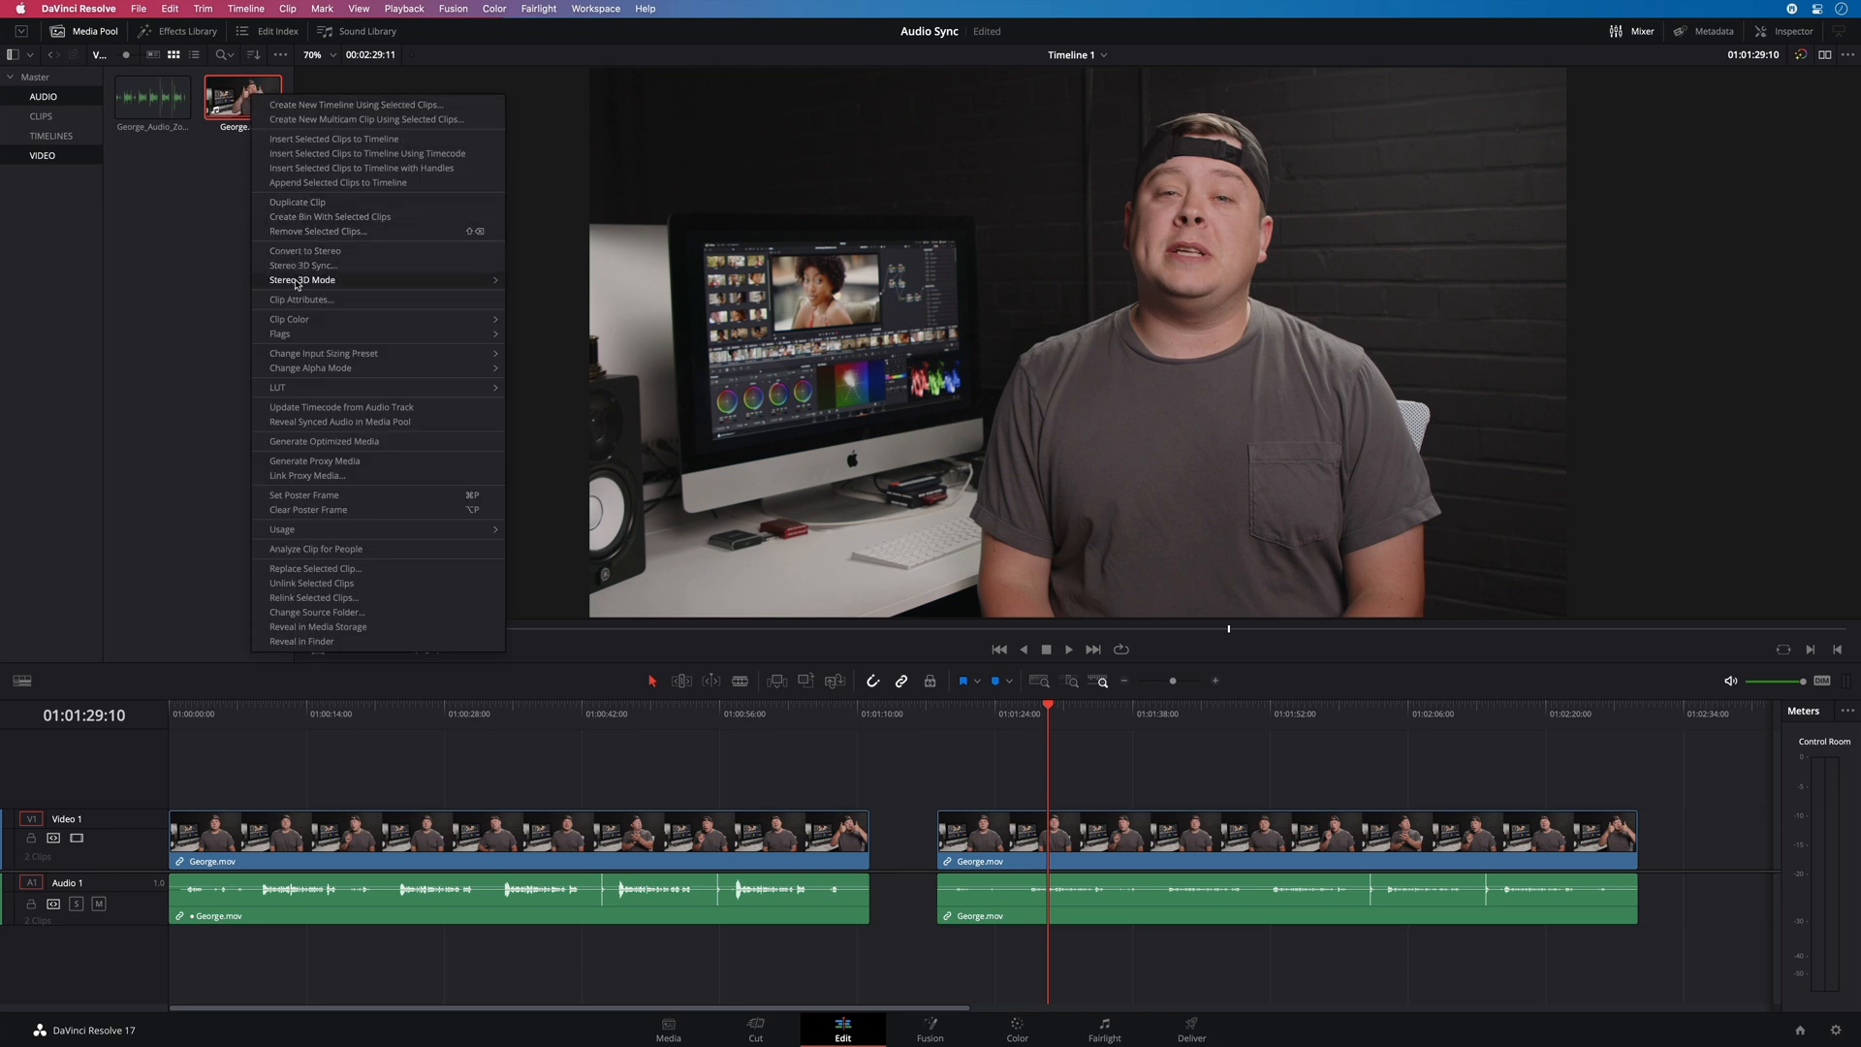
{"action": "left_click", "coordinate": [301, 299]}
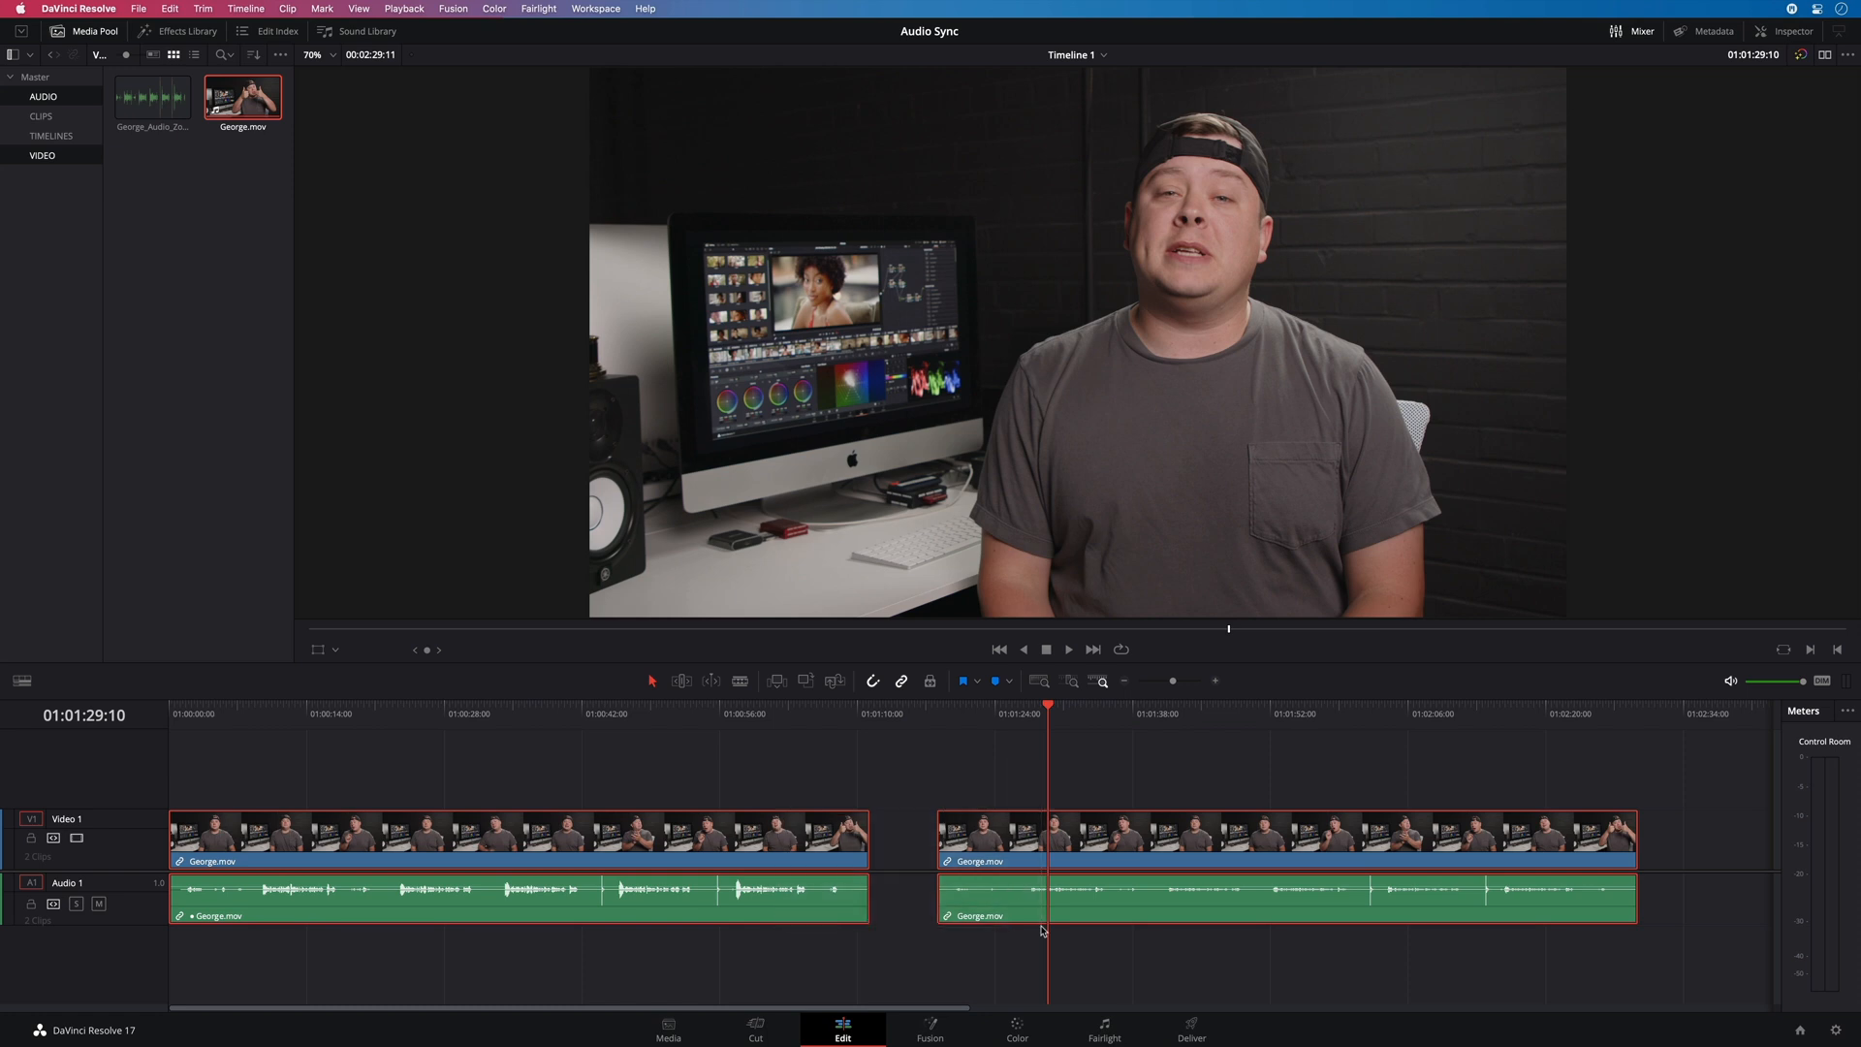
{"action": "left_click", "coordinate": [667, 1030]}
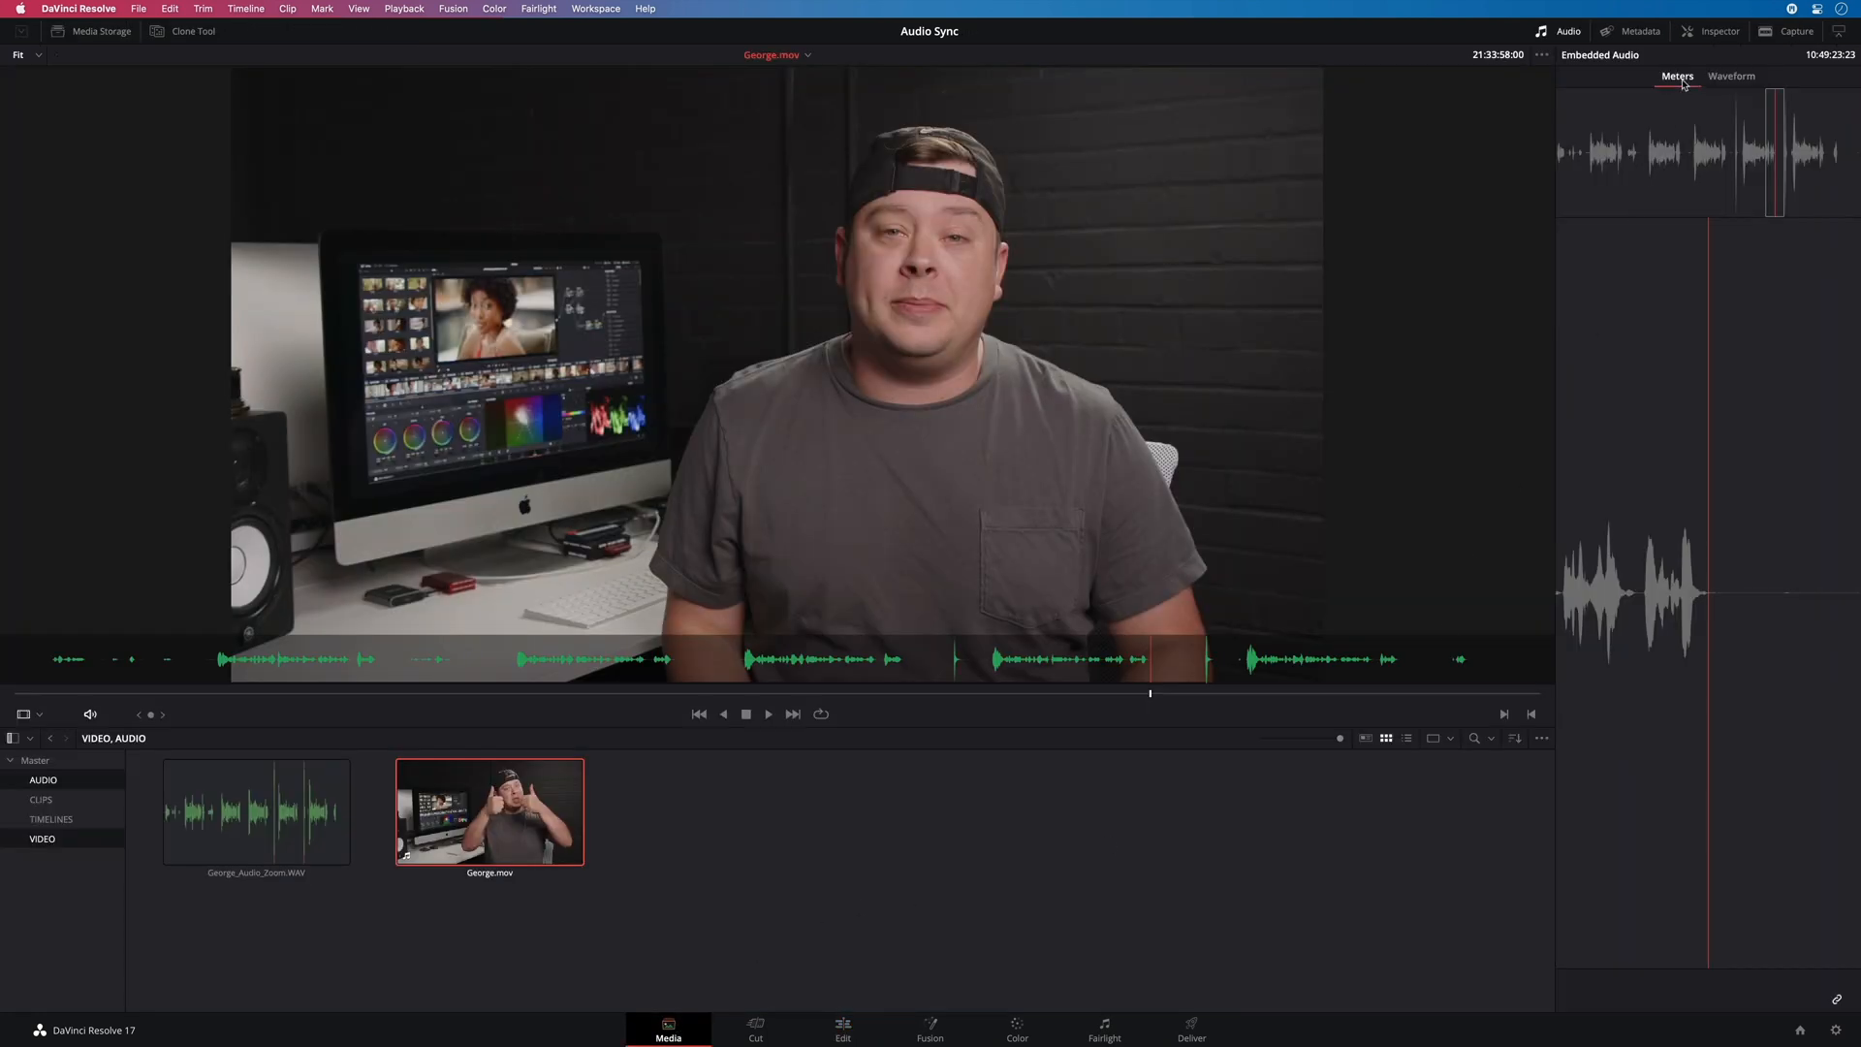
Close the Audio panel, clear the selection, and show the CLIPS and AUDIO bins together
{"action": "left_click", "coordinate": [1566, 31]}
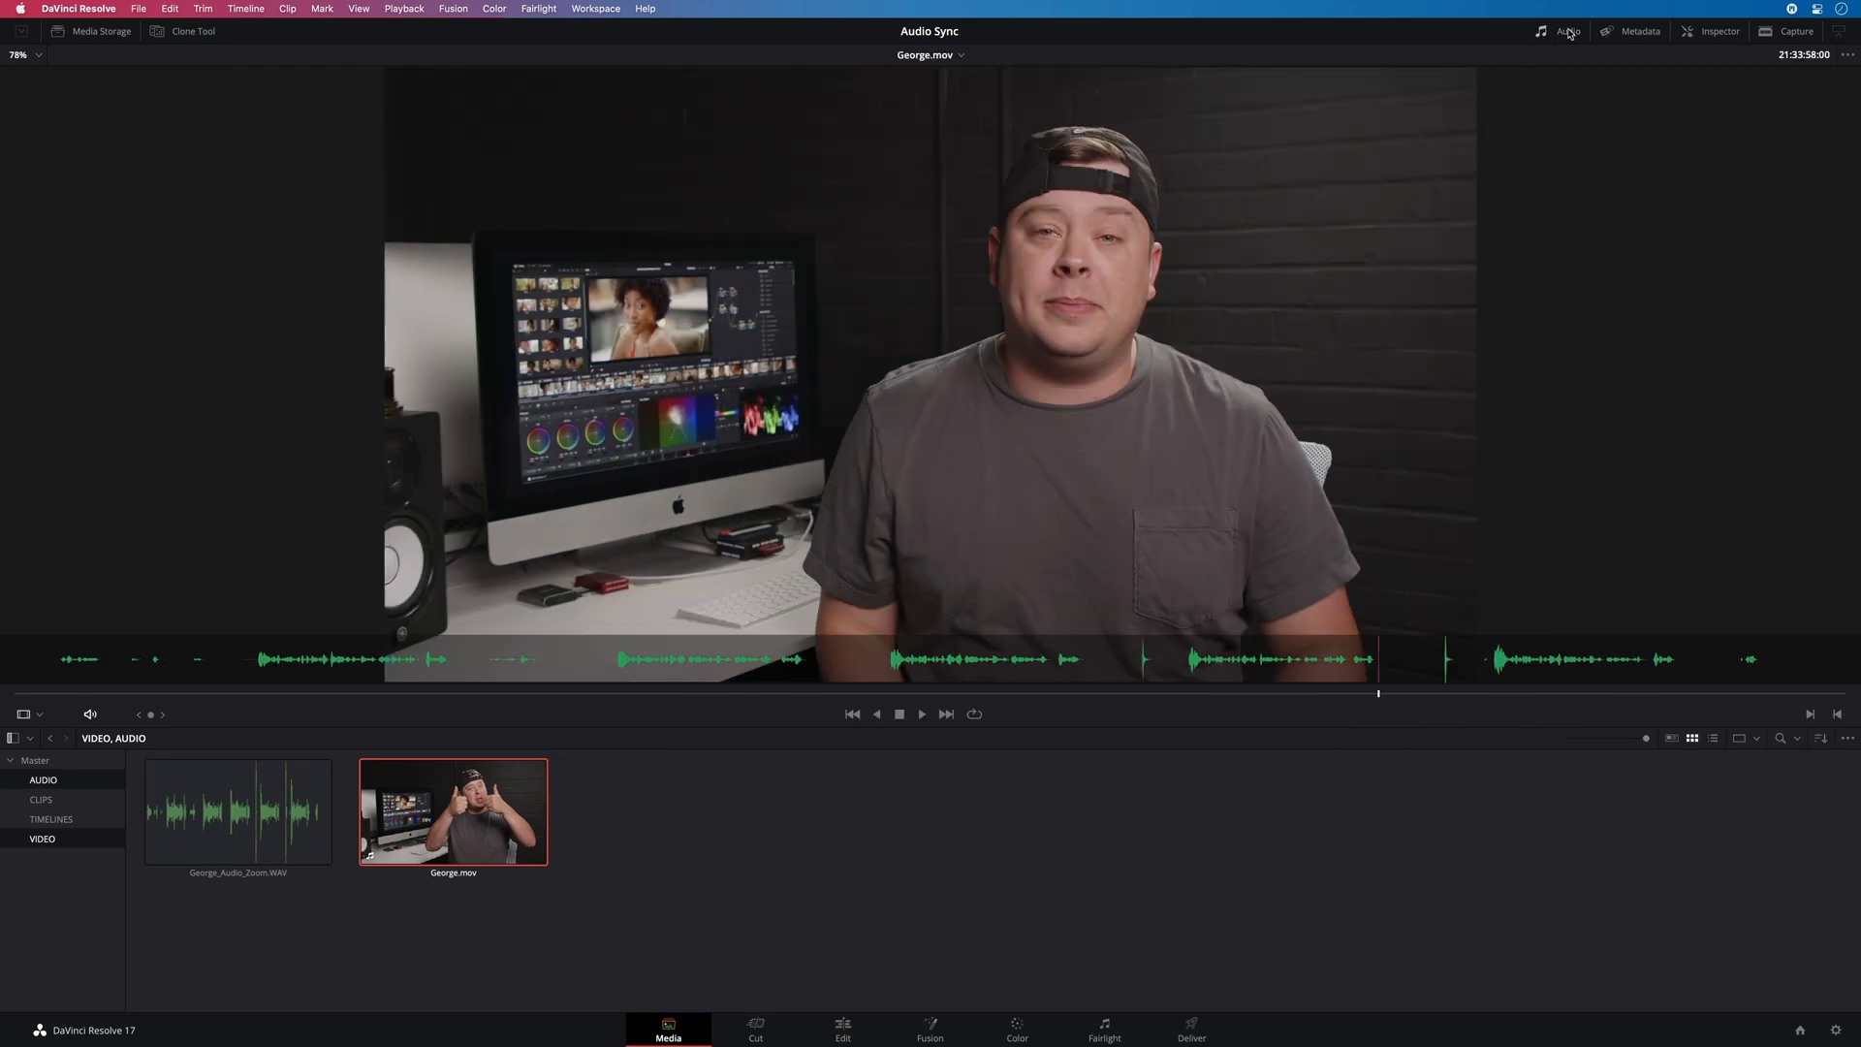
{"action": "left_click", "coordinate": [834, 847]}
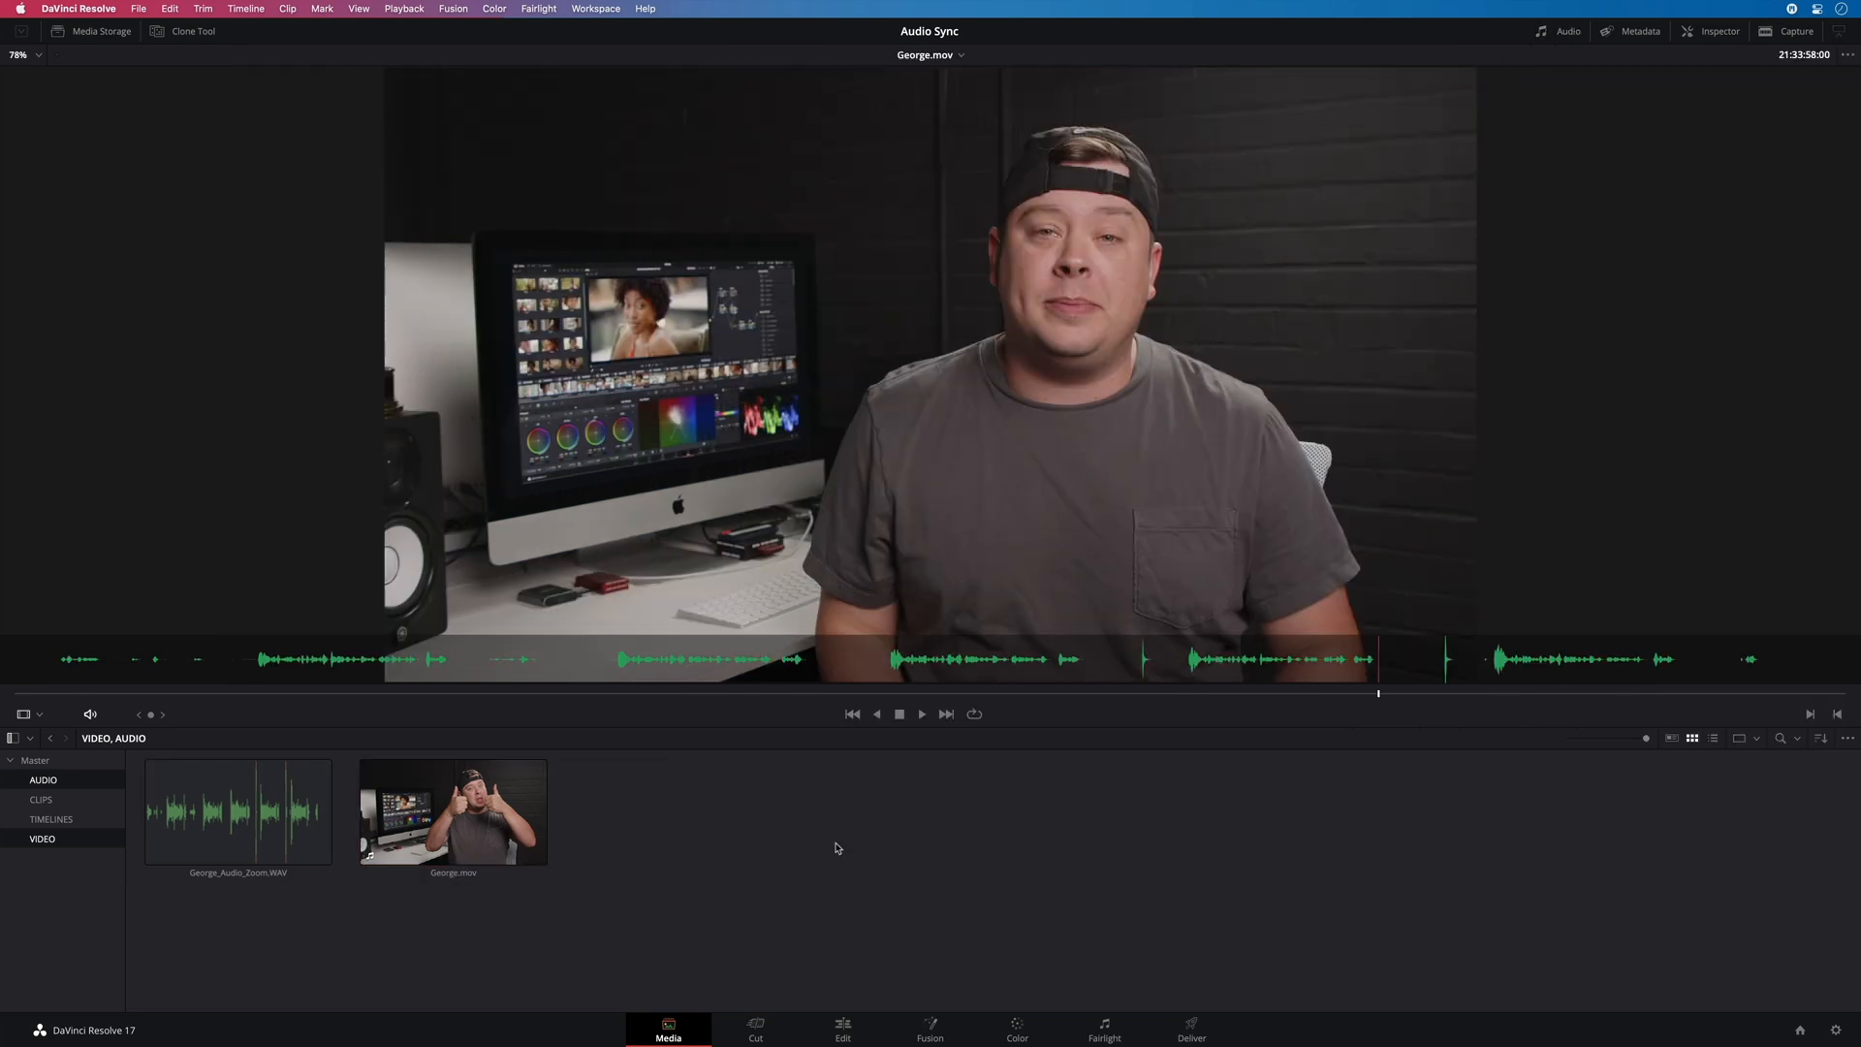
{"action": "mouse_move", "coordinate": [397, 936]}
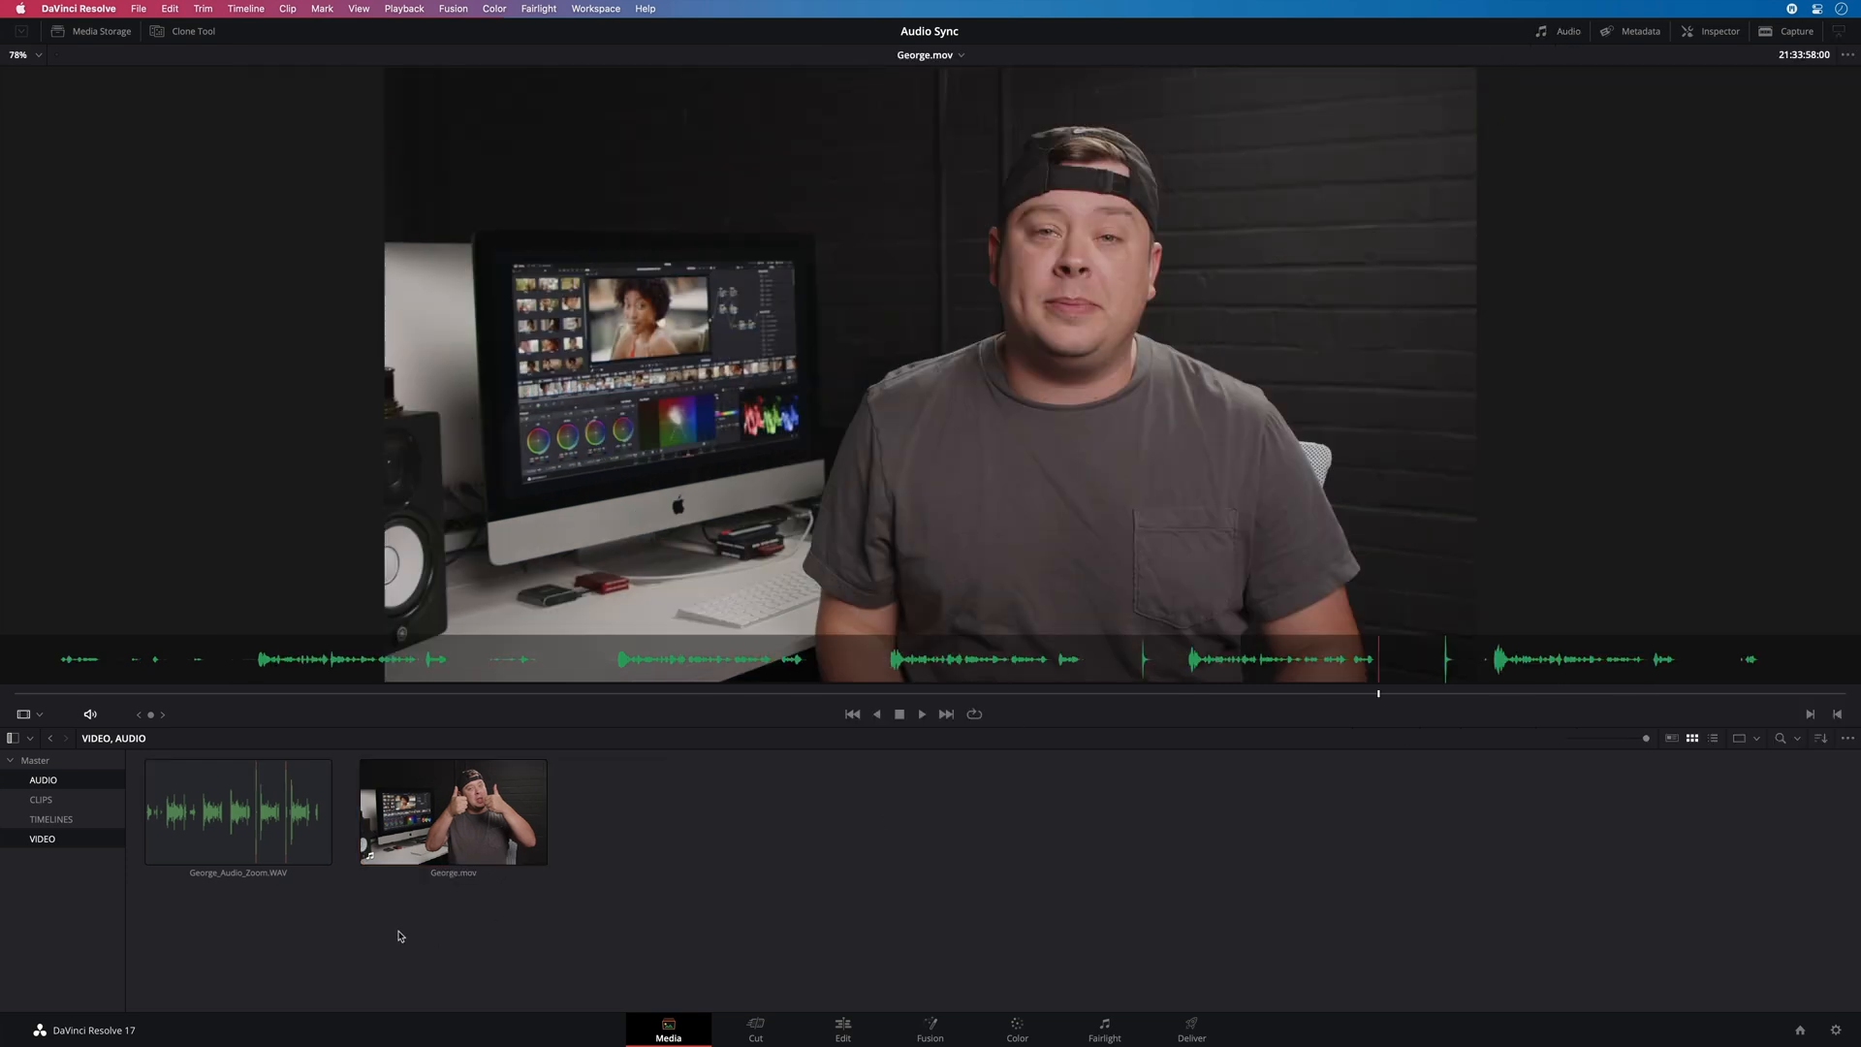
{"action": "left_click", "coordinate": [237, 813]}
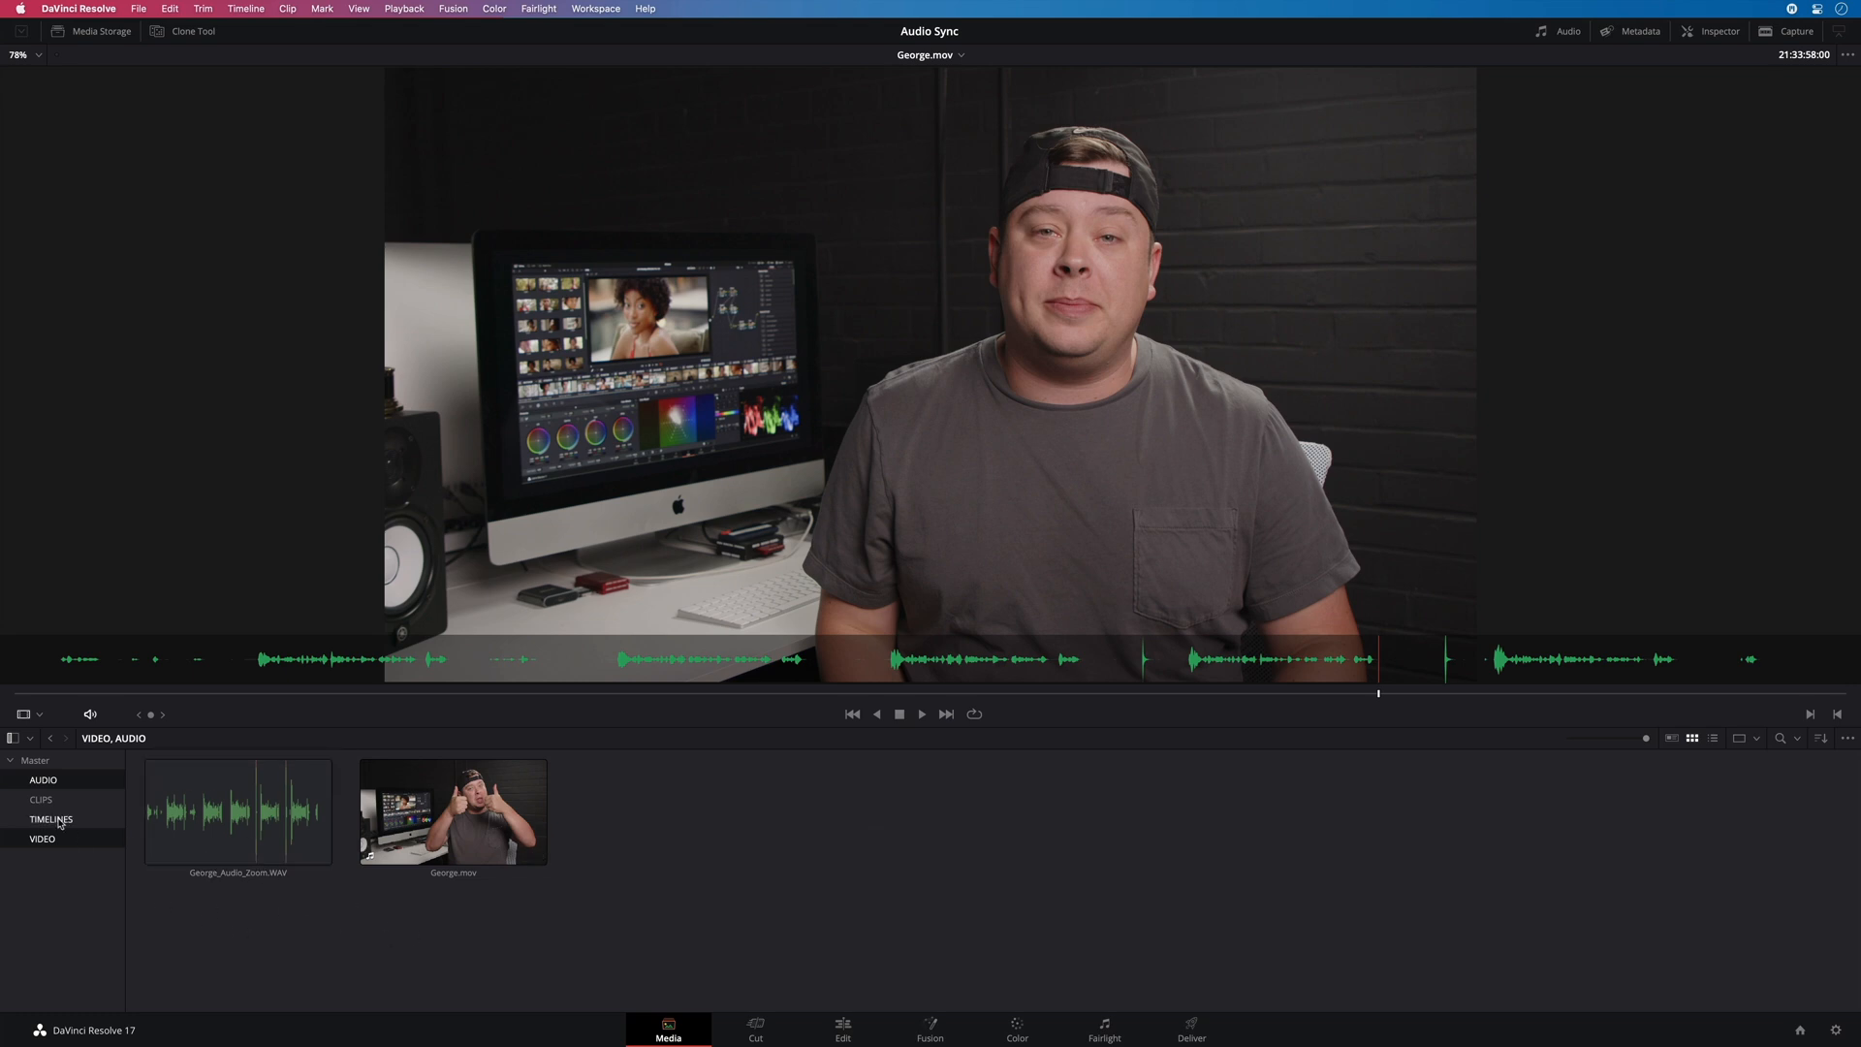
{"action": "left_click", "coordinate": [41, 799]}
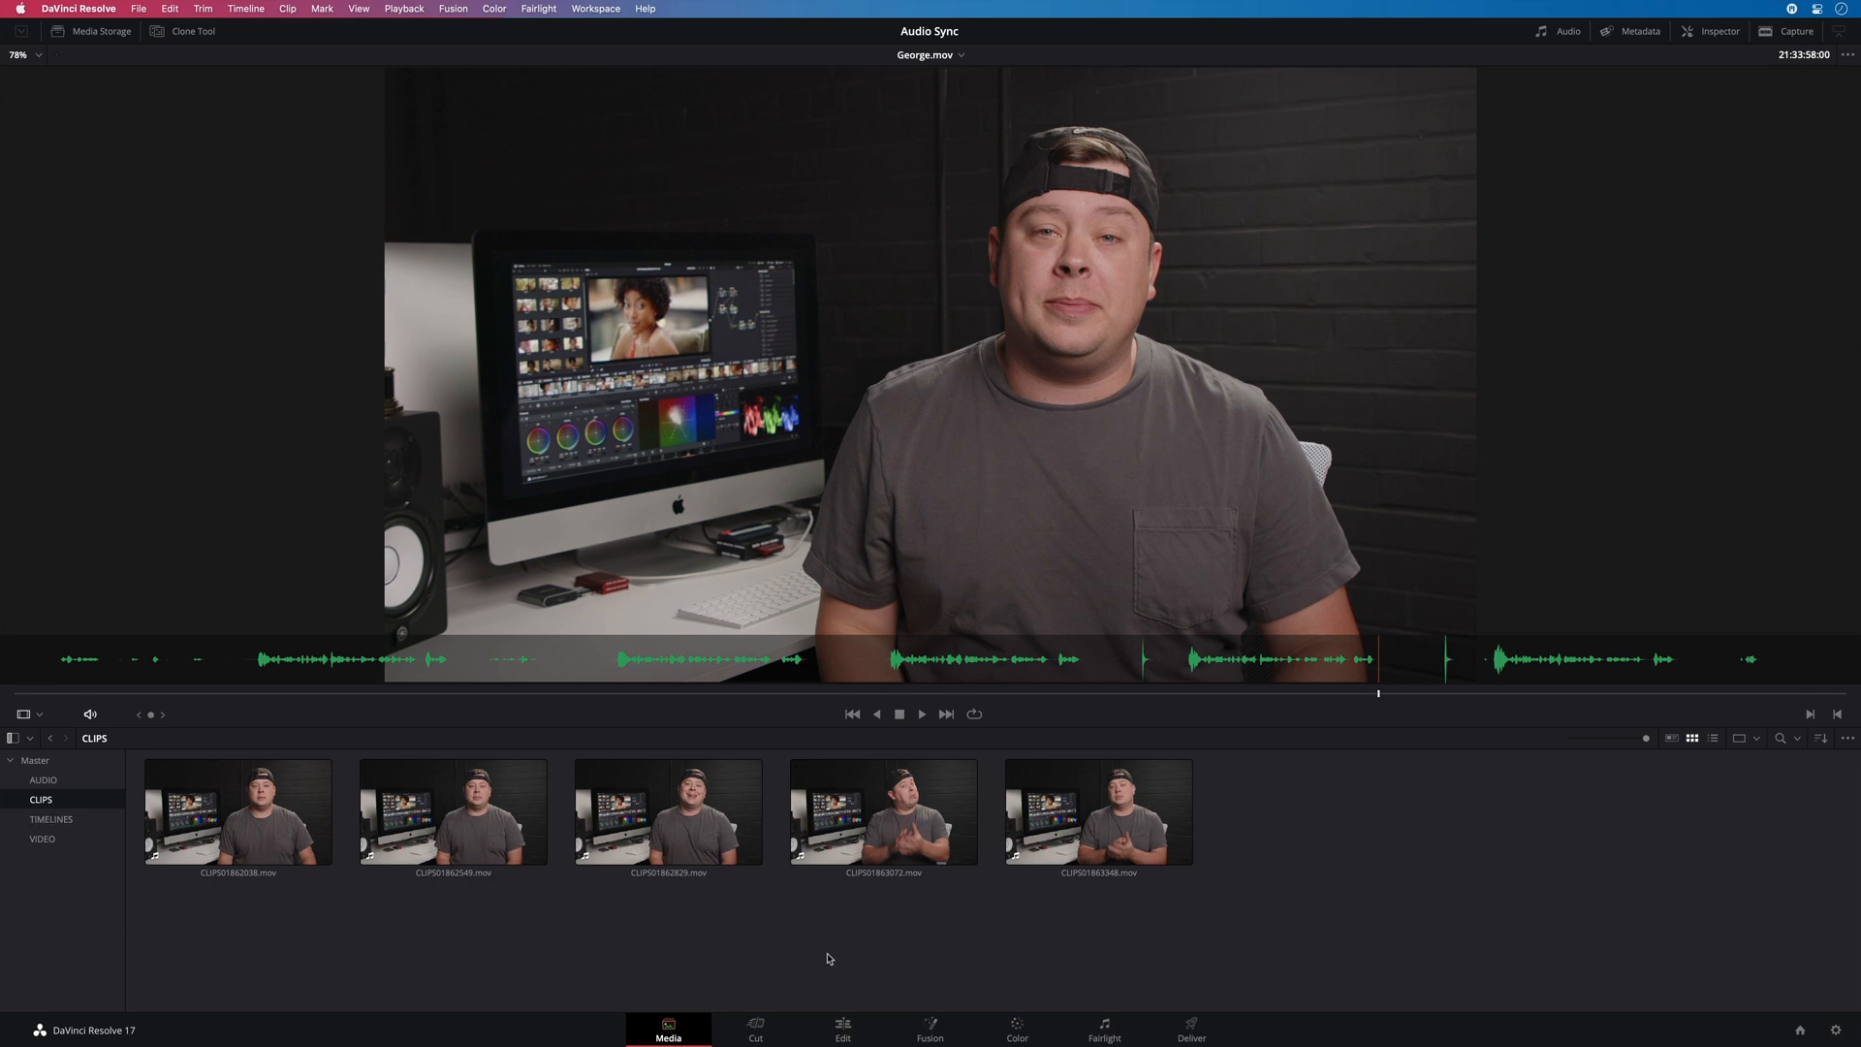
{"action": "mouse_move", "coordinate": [762, 957]}
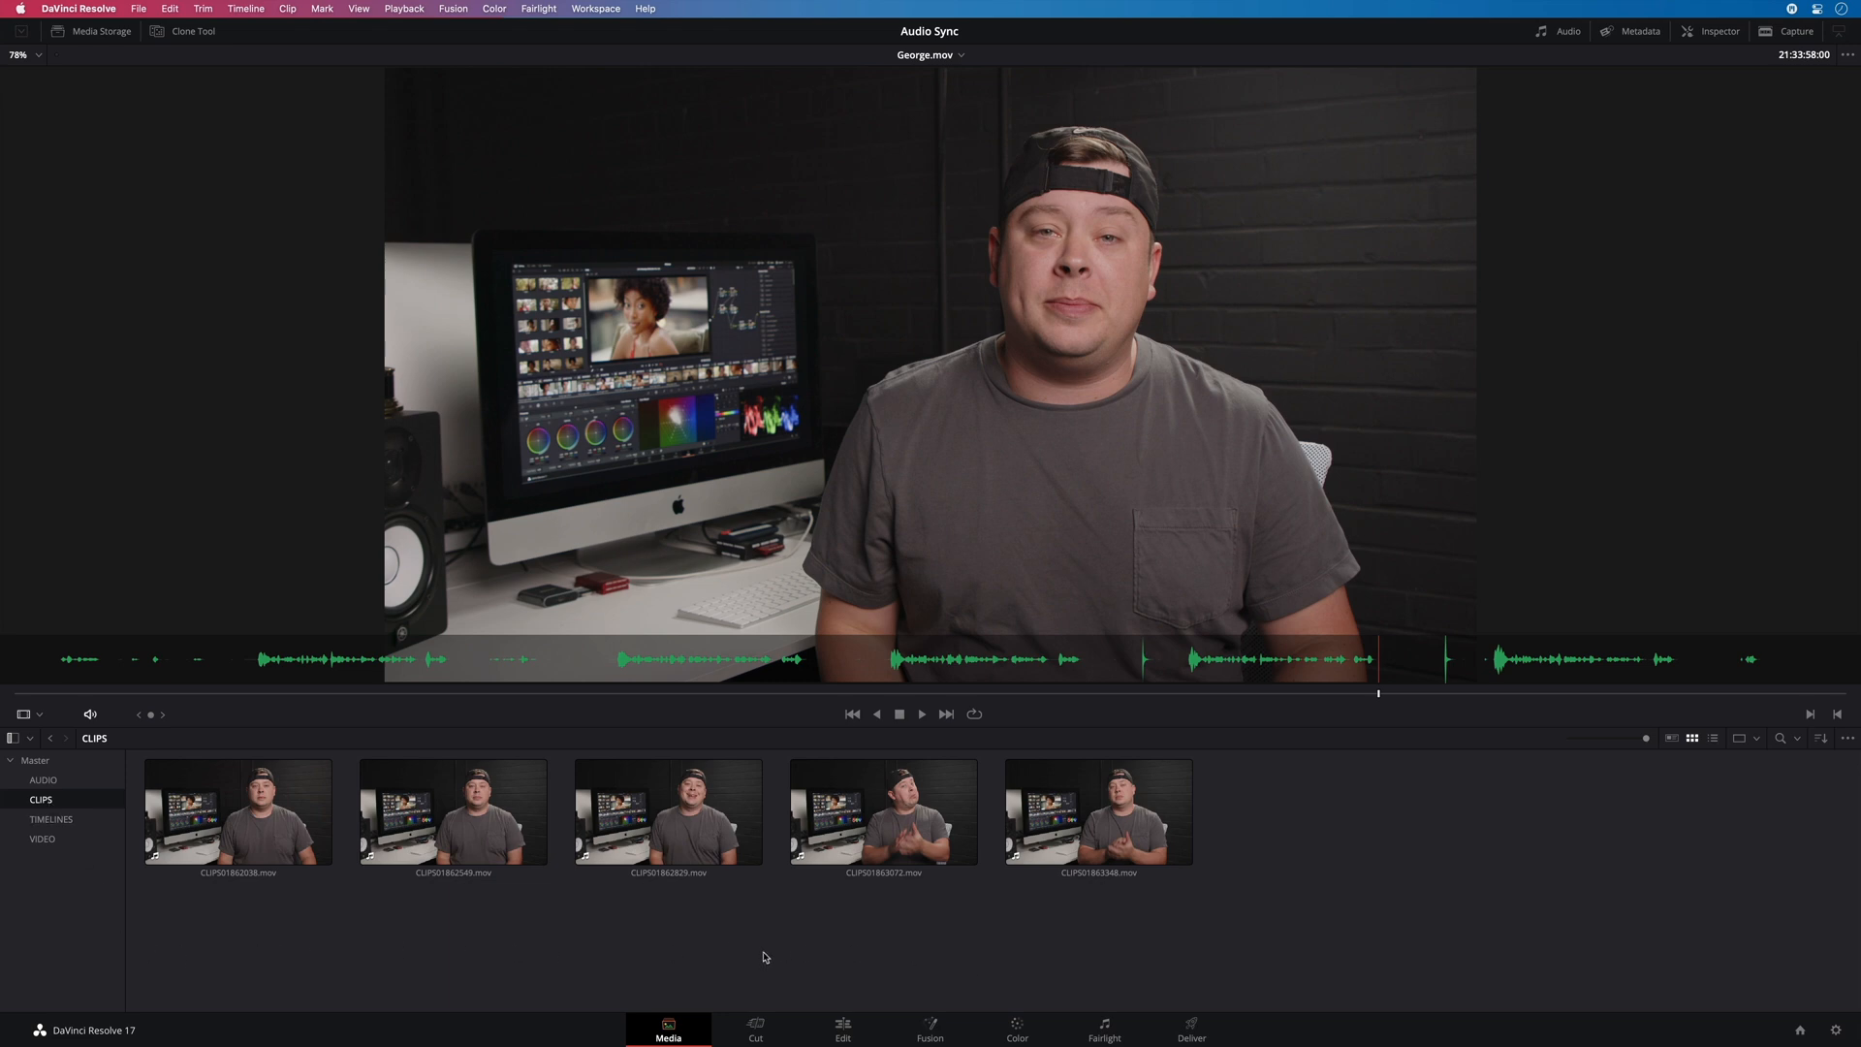
{"action": "mouse_move", "coordinate": [312, 946]}
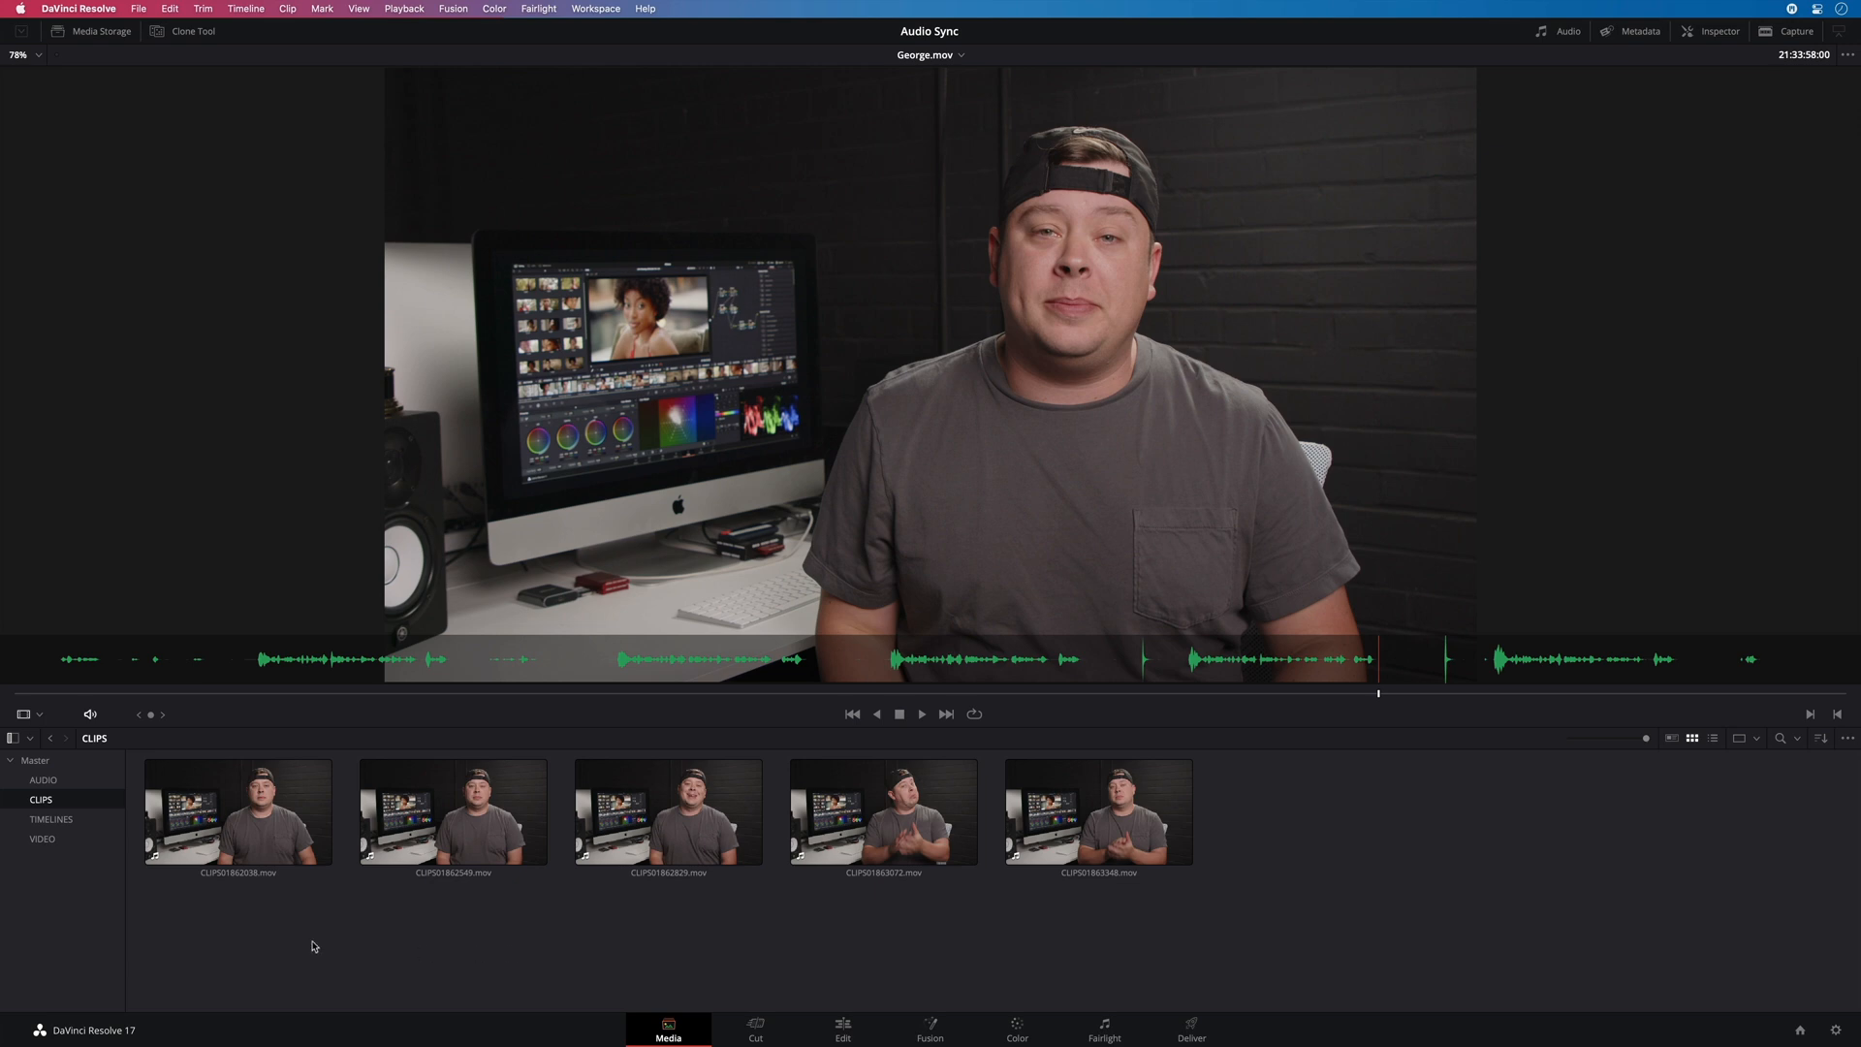
{"action": "left_click", "coordinate": [42, 780]}
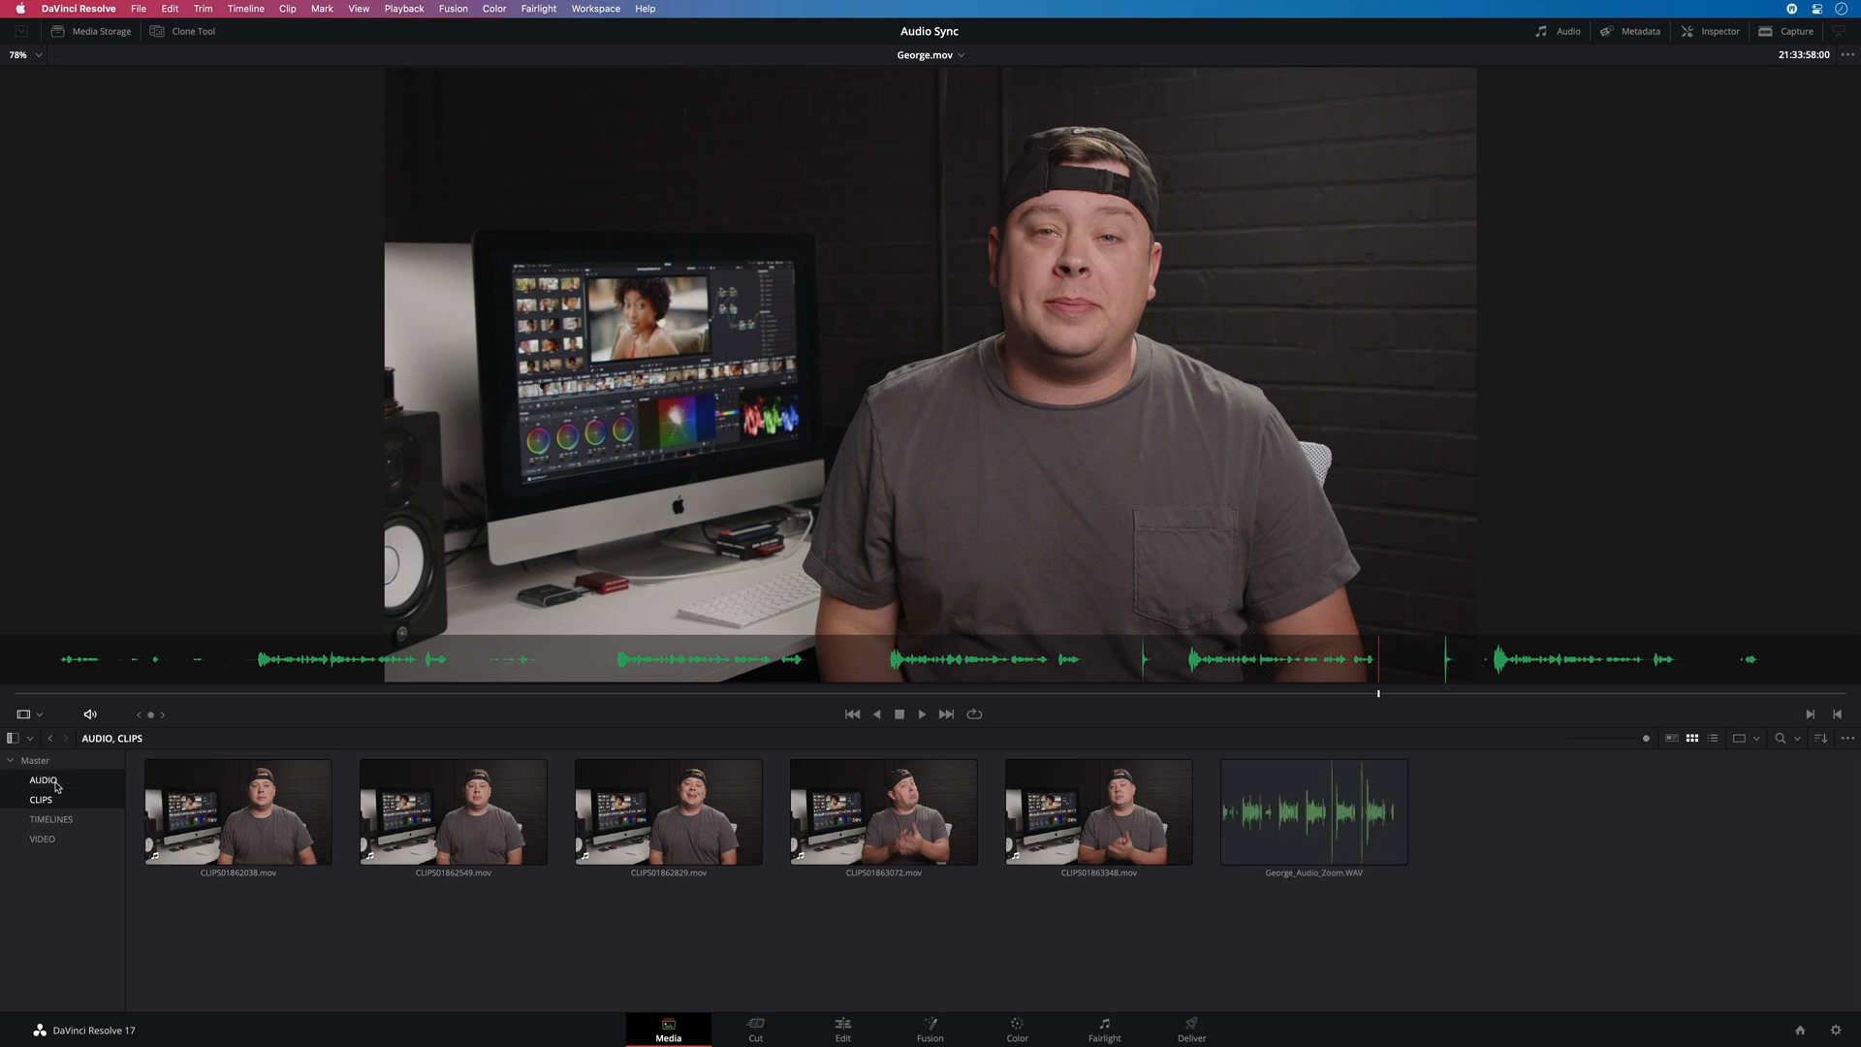
{"action": "mouse_move", "coordinate": [429, 985]}
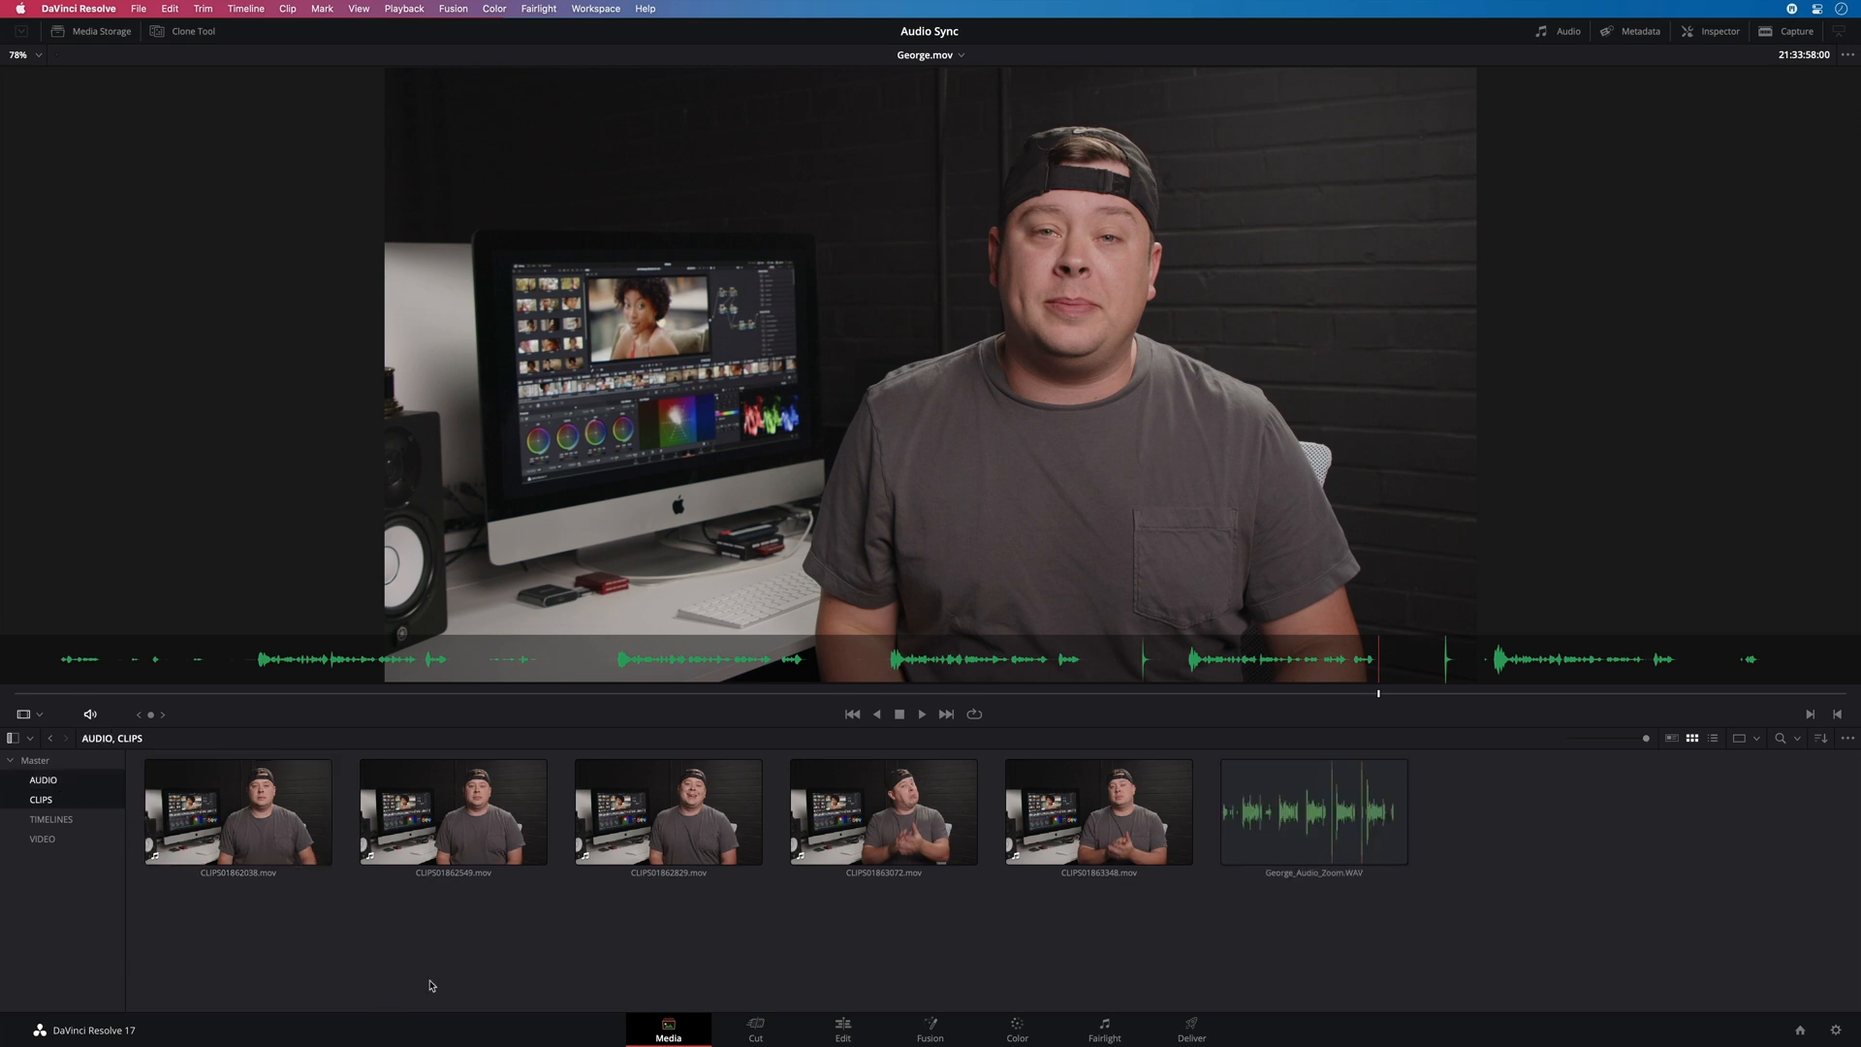
{"action": "mouse_move", "coordinate": [323, 982]}
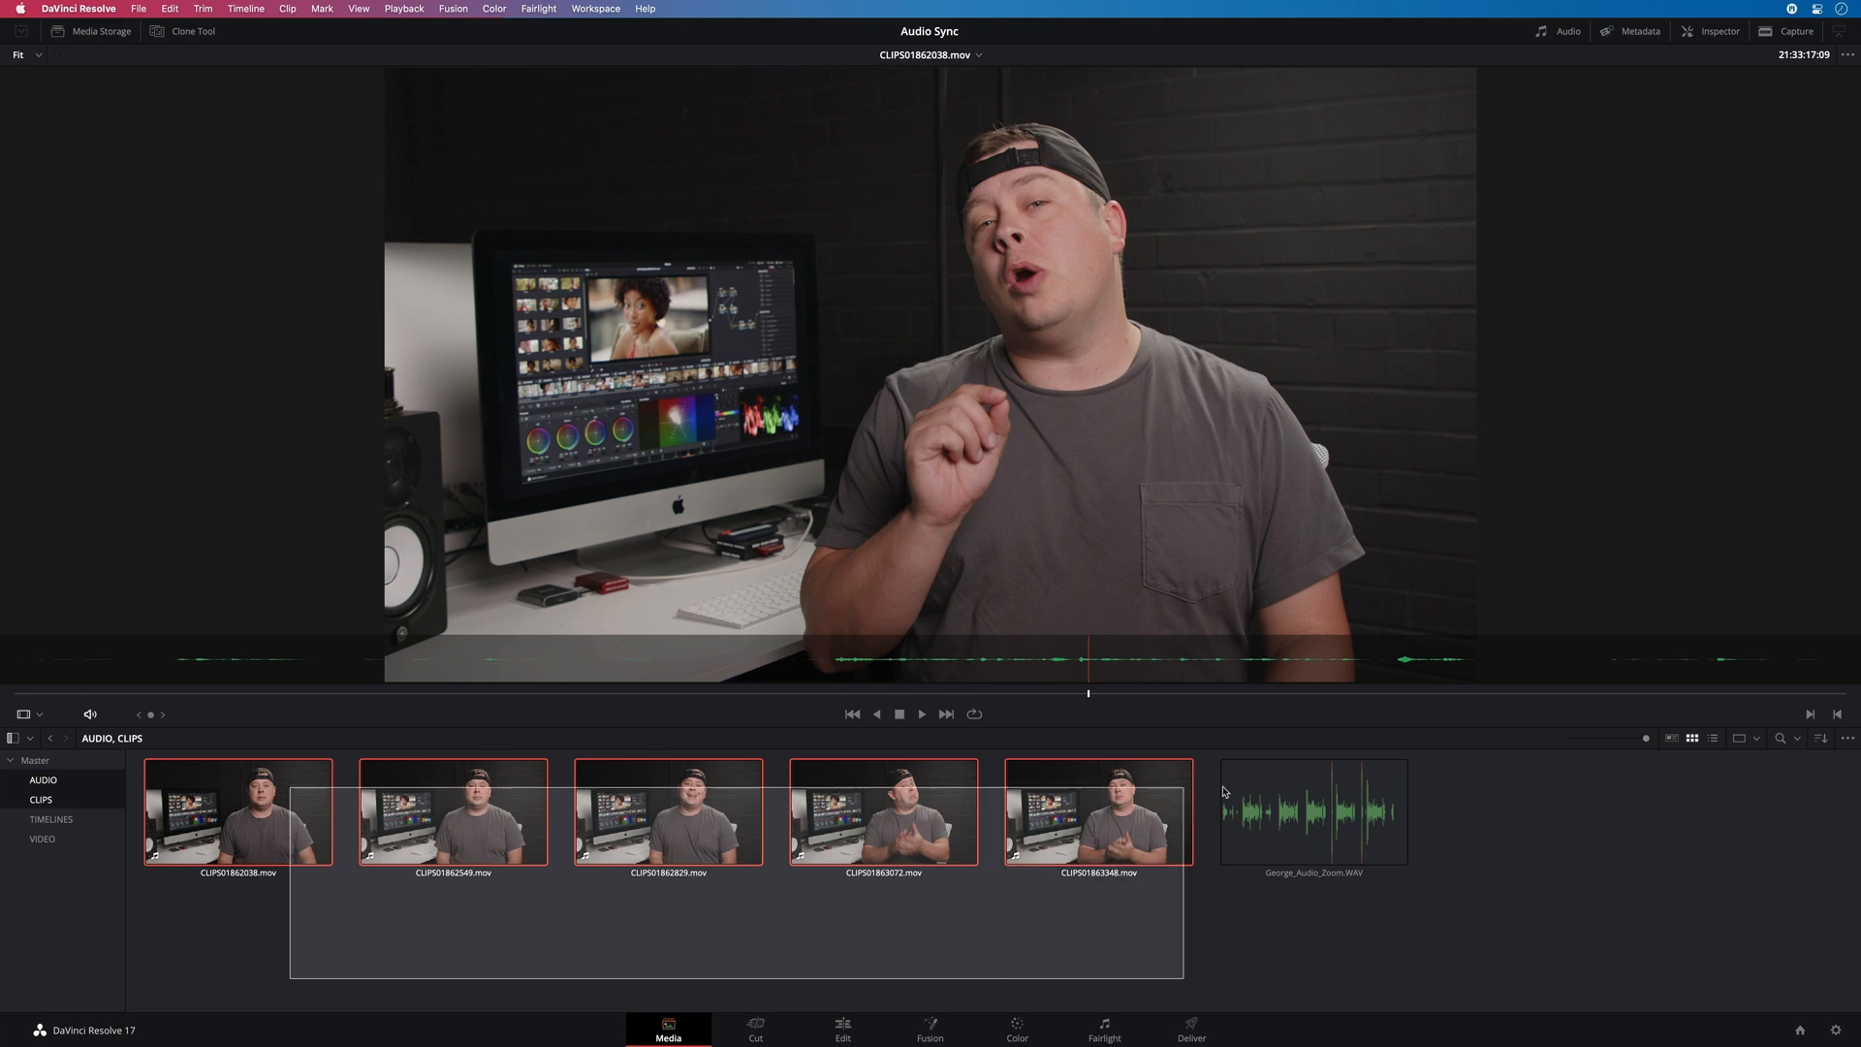
Add George_Audio_Zoom.WAV to the five selected CLIPS .mov files
{"action": "left_click", "coordinate": [1313, 814]}
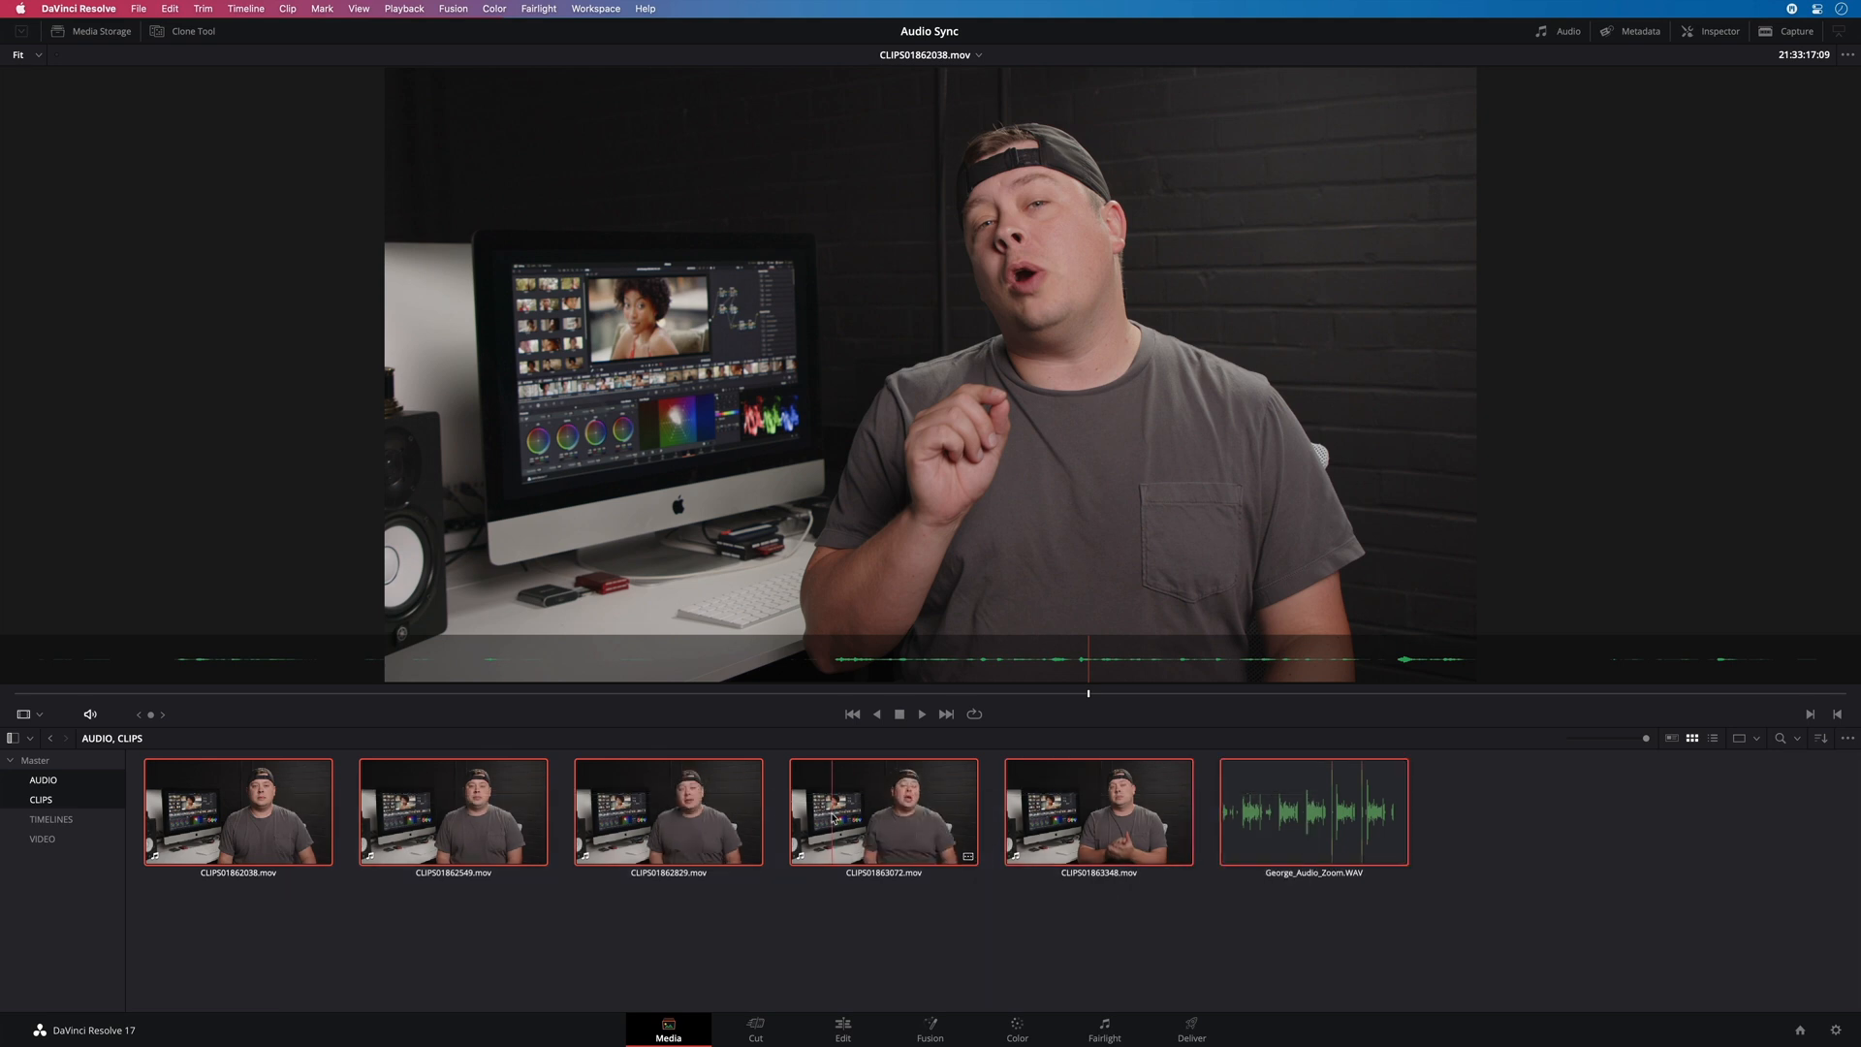
Open the context menu for the six selected clips to reach Auto Sync Audio
{"action": "right_click", "coordinate": [883, 812]}
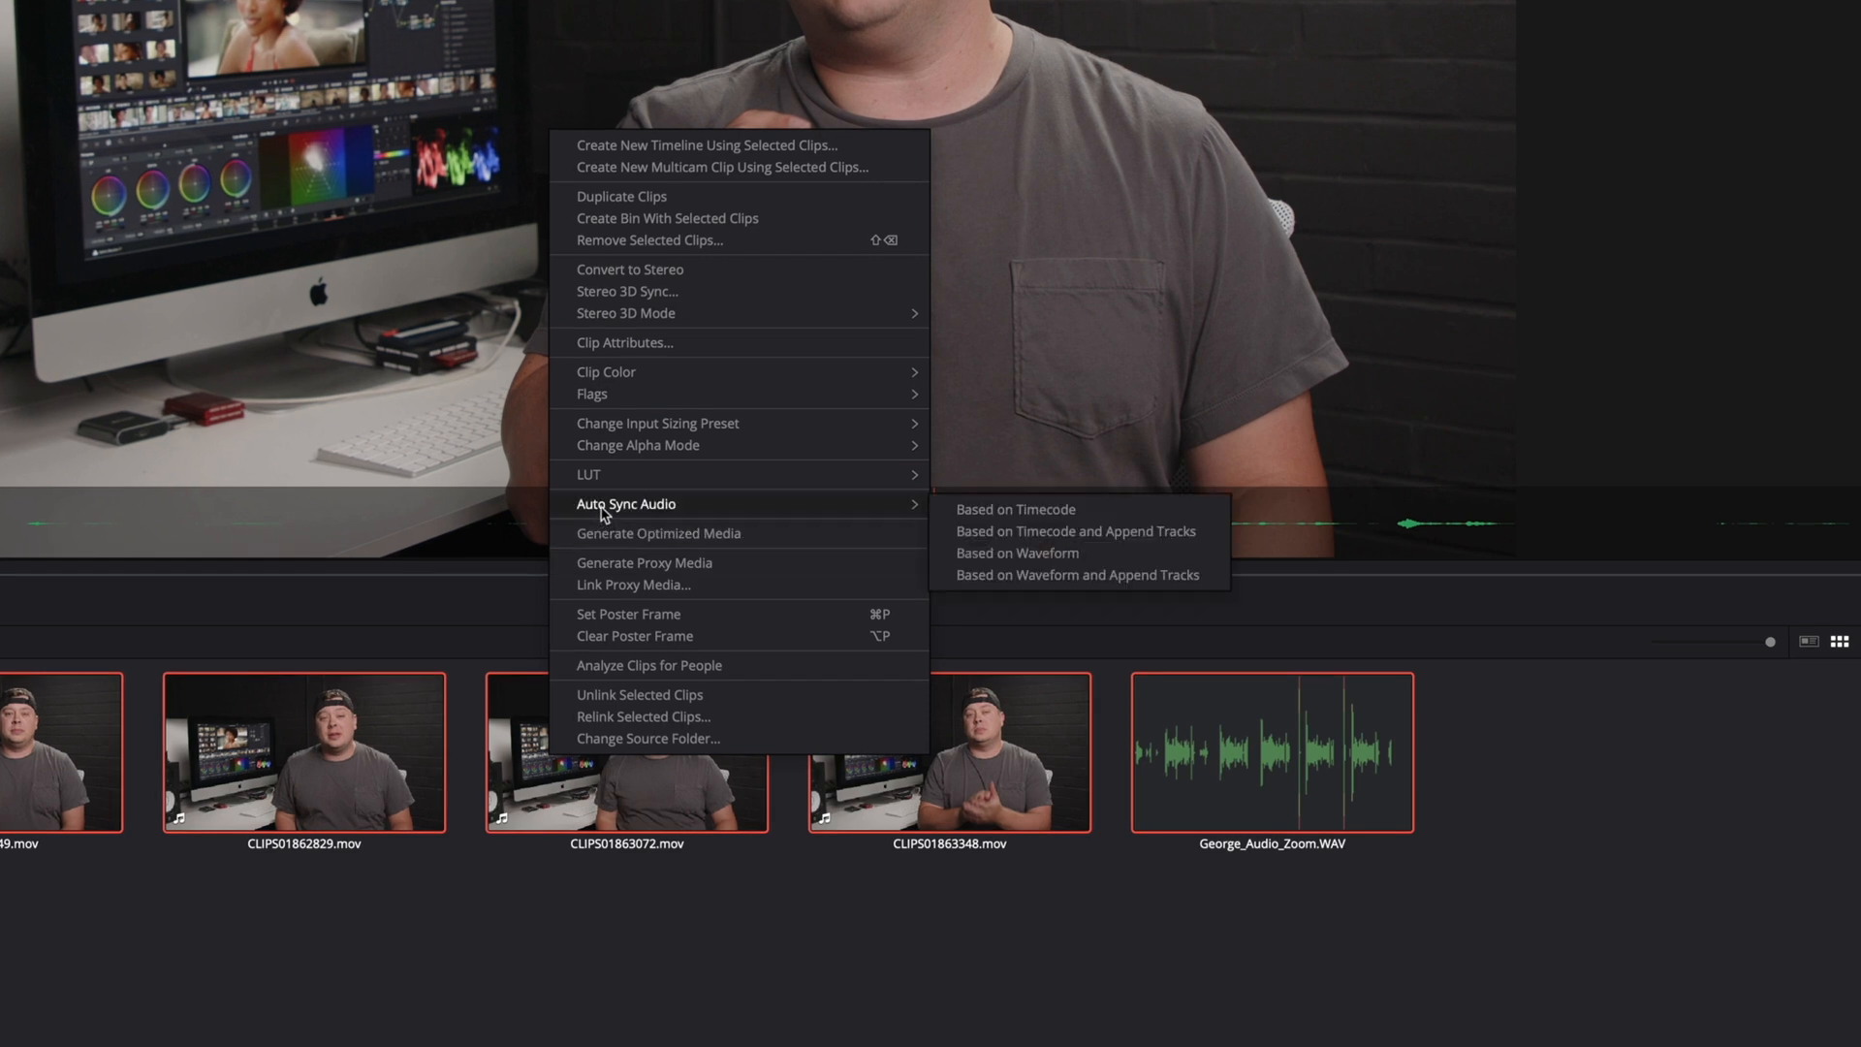
{"action": "mouse_move", "coordinate": [651, 515]}
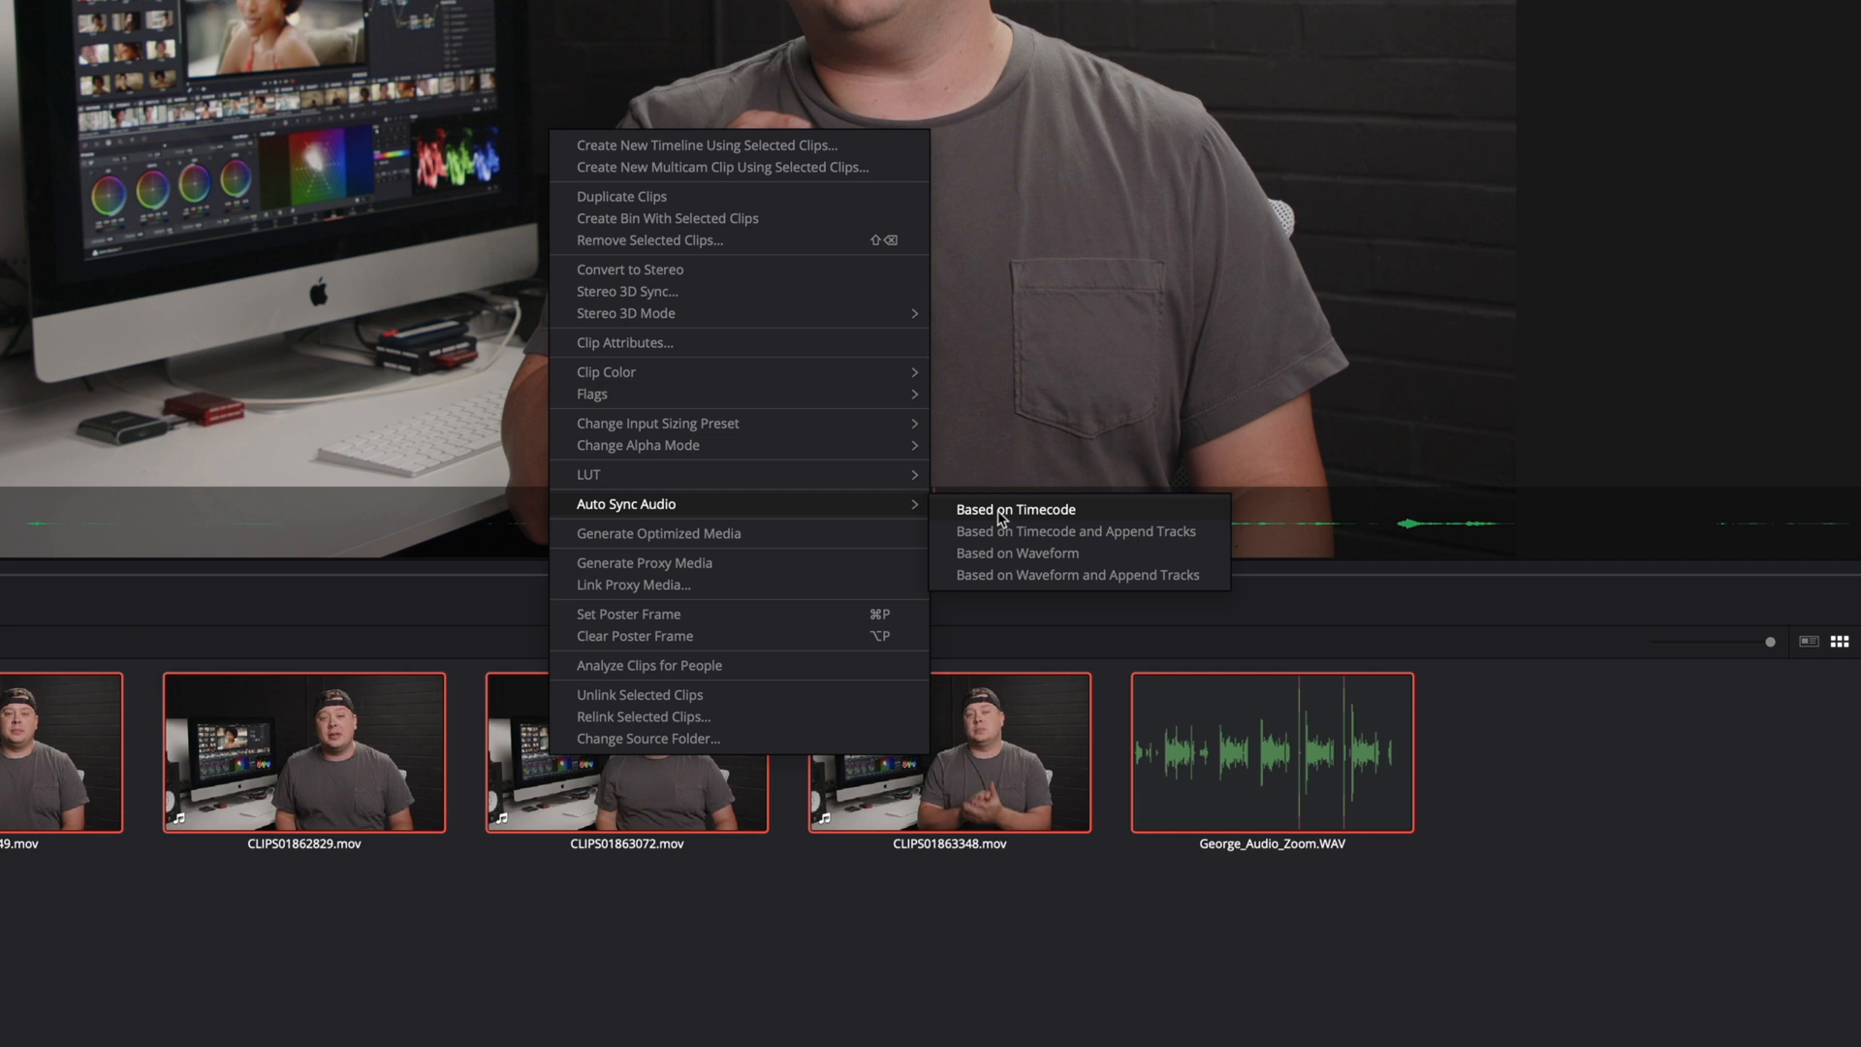
{"action": "mouse_move", "coordinate": [1003, 554]}
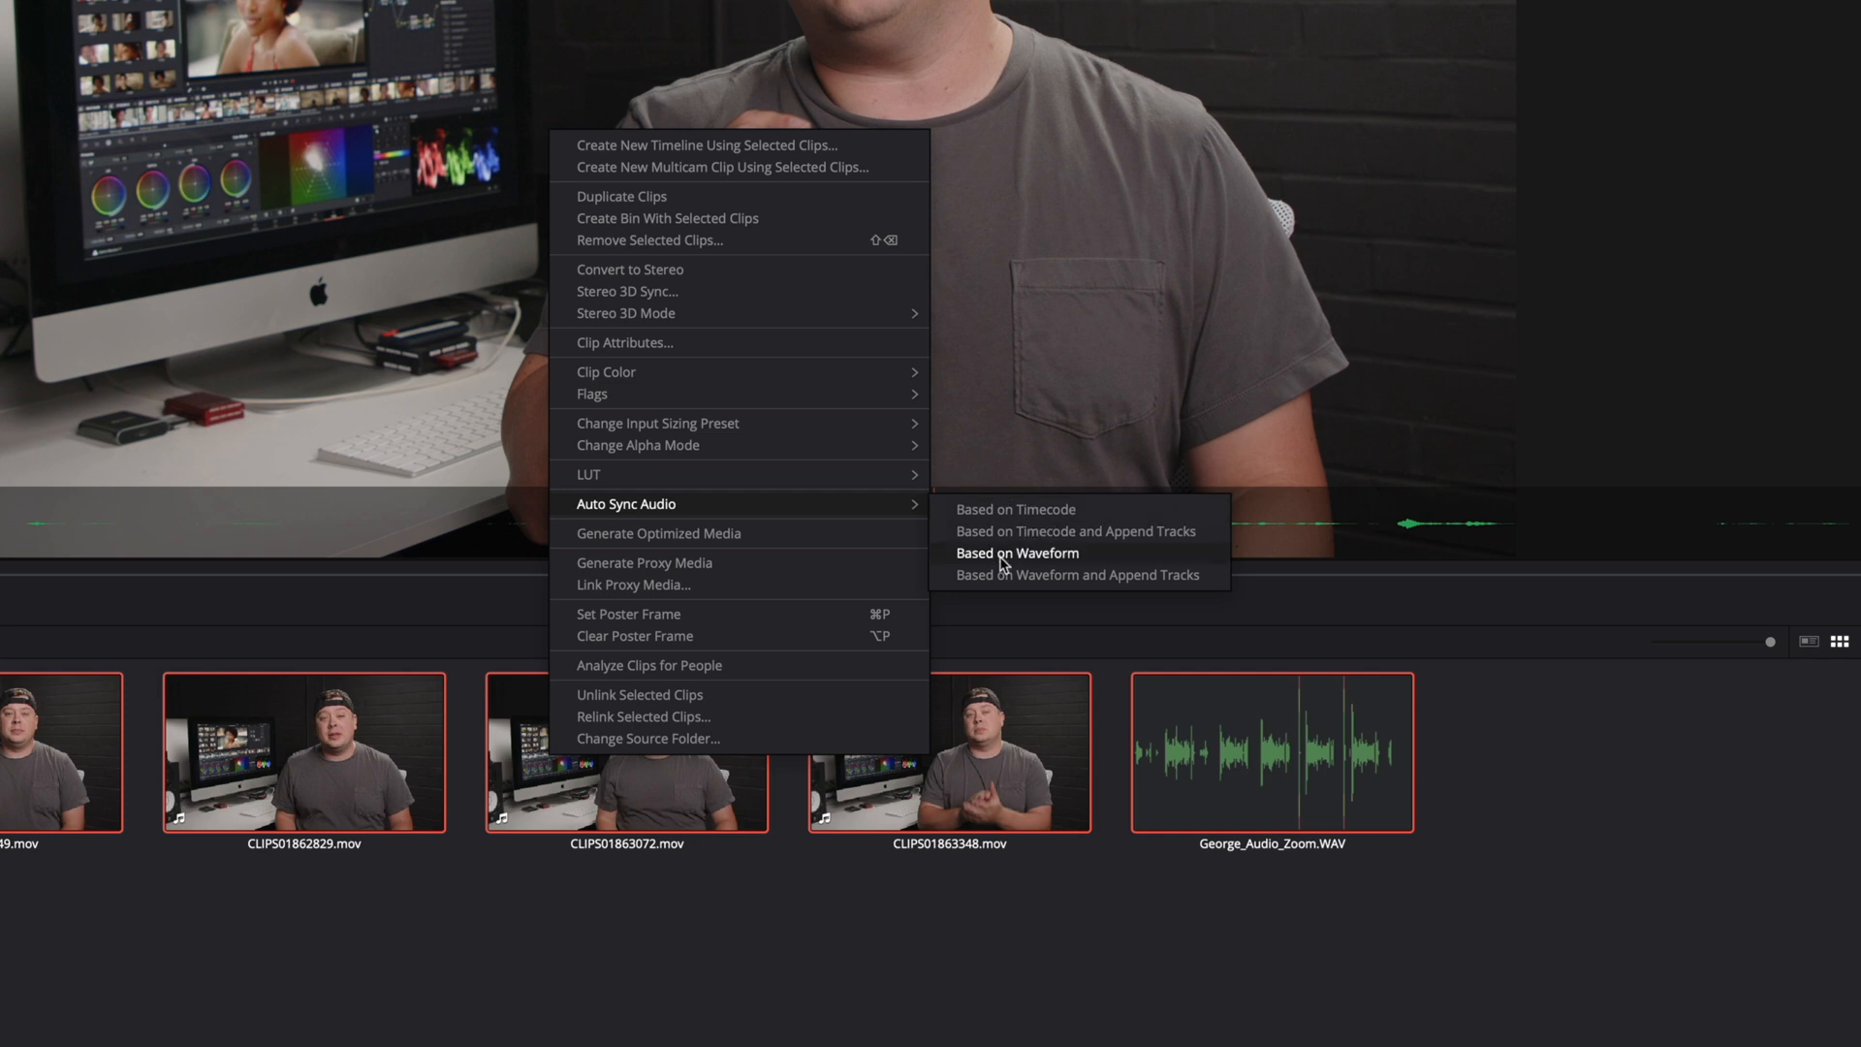
{"action": "mouse_move", "coordinate": [1015, 509]}
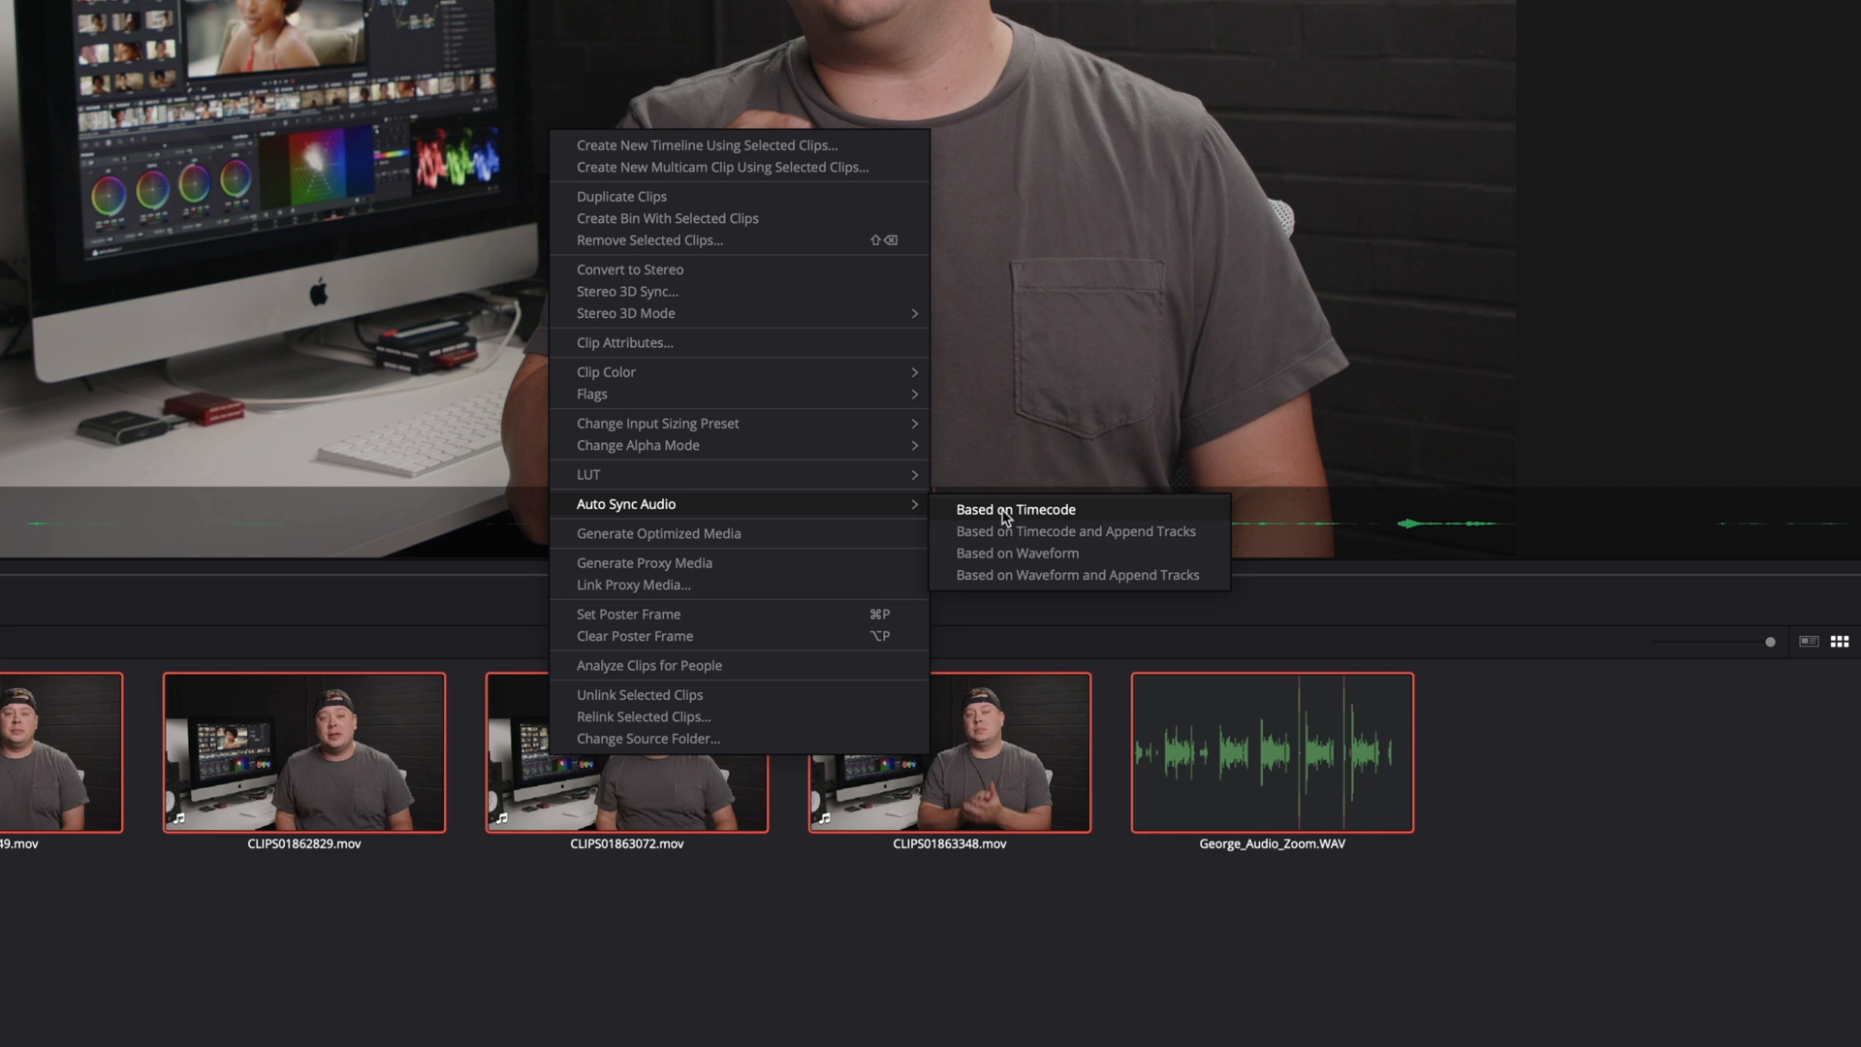
{"action": "mouse_move", "coordinate": [1016, 554]}
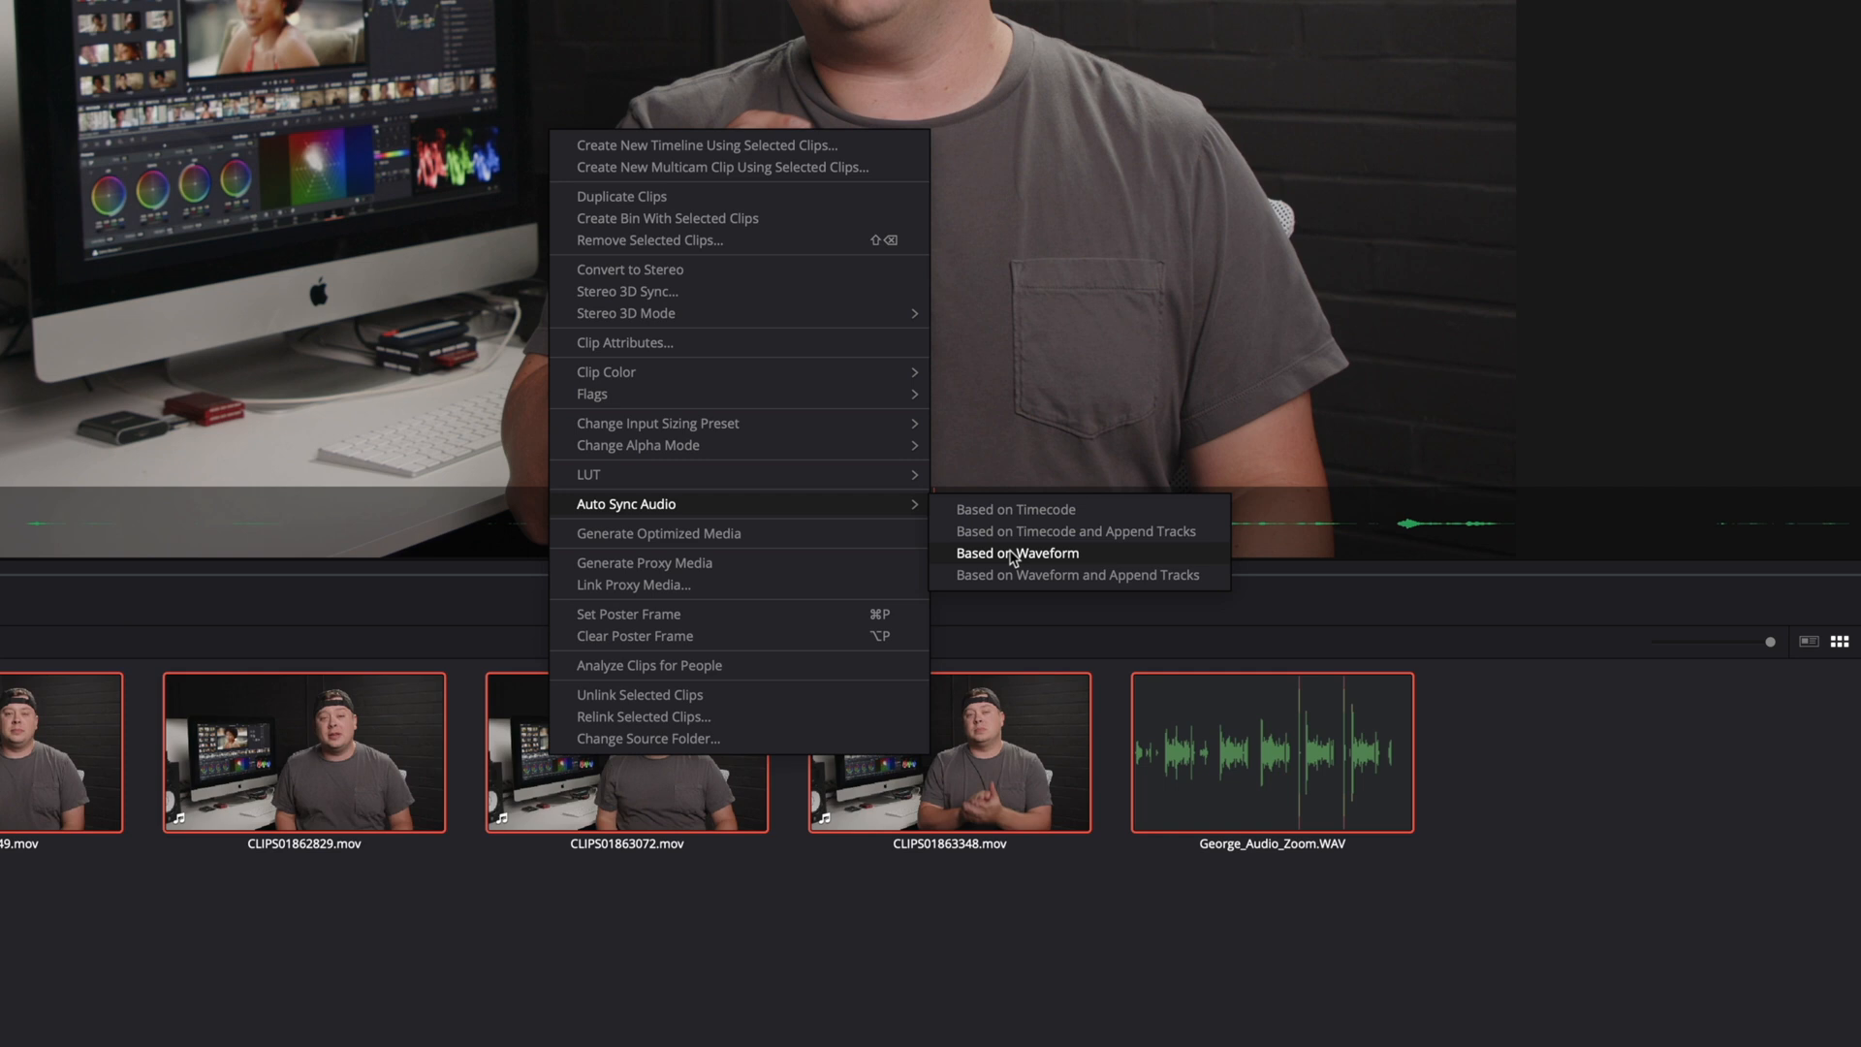
{"action": "mouse_move", "coordinate": [1115, 559]}
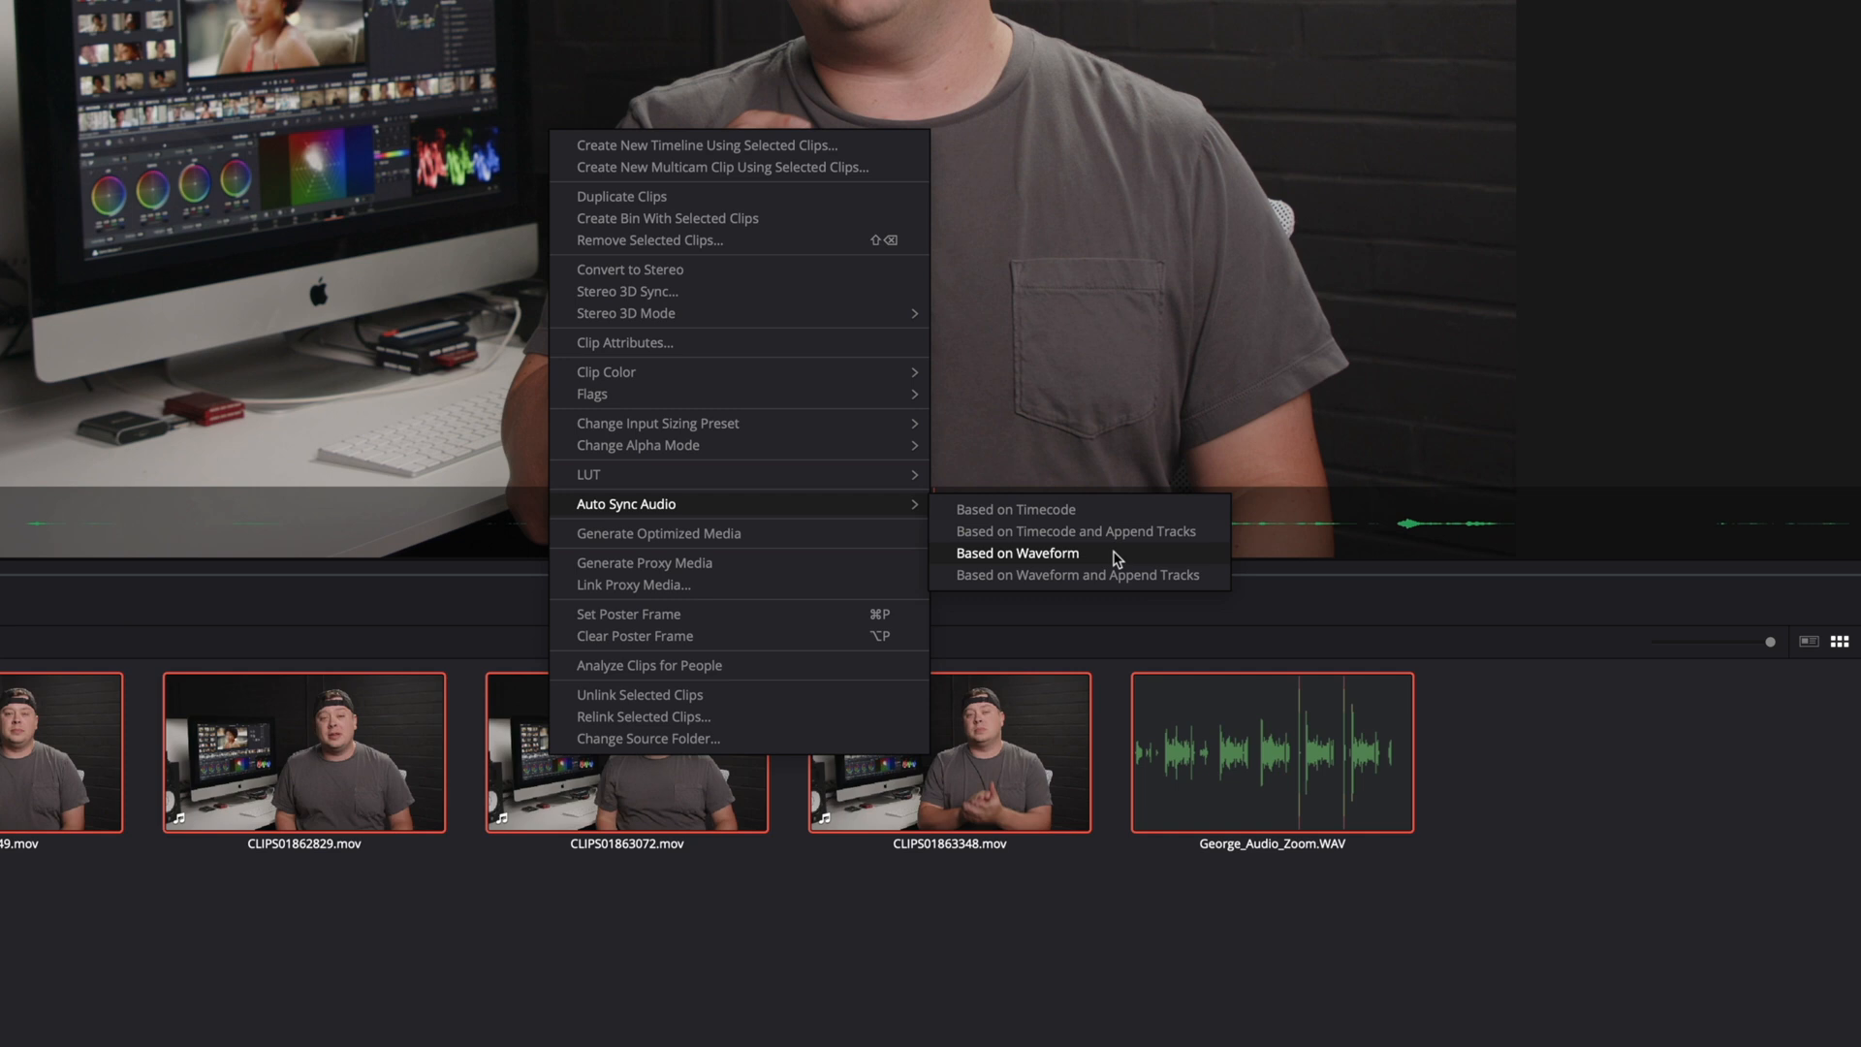
{"action": "mouse_move", "coordinate": [1115, 535]}
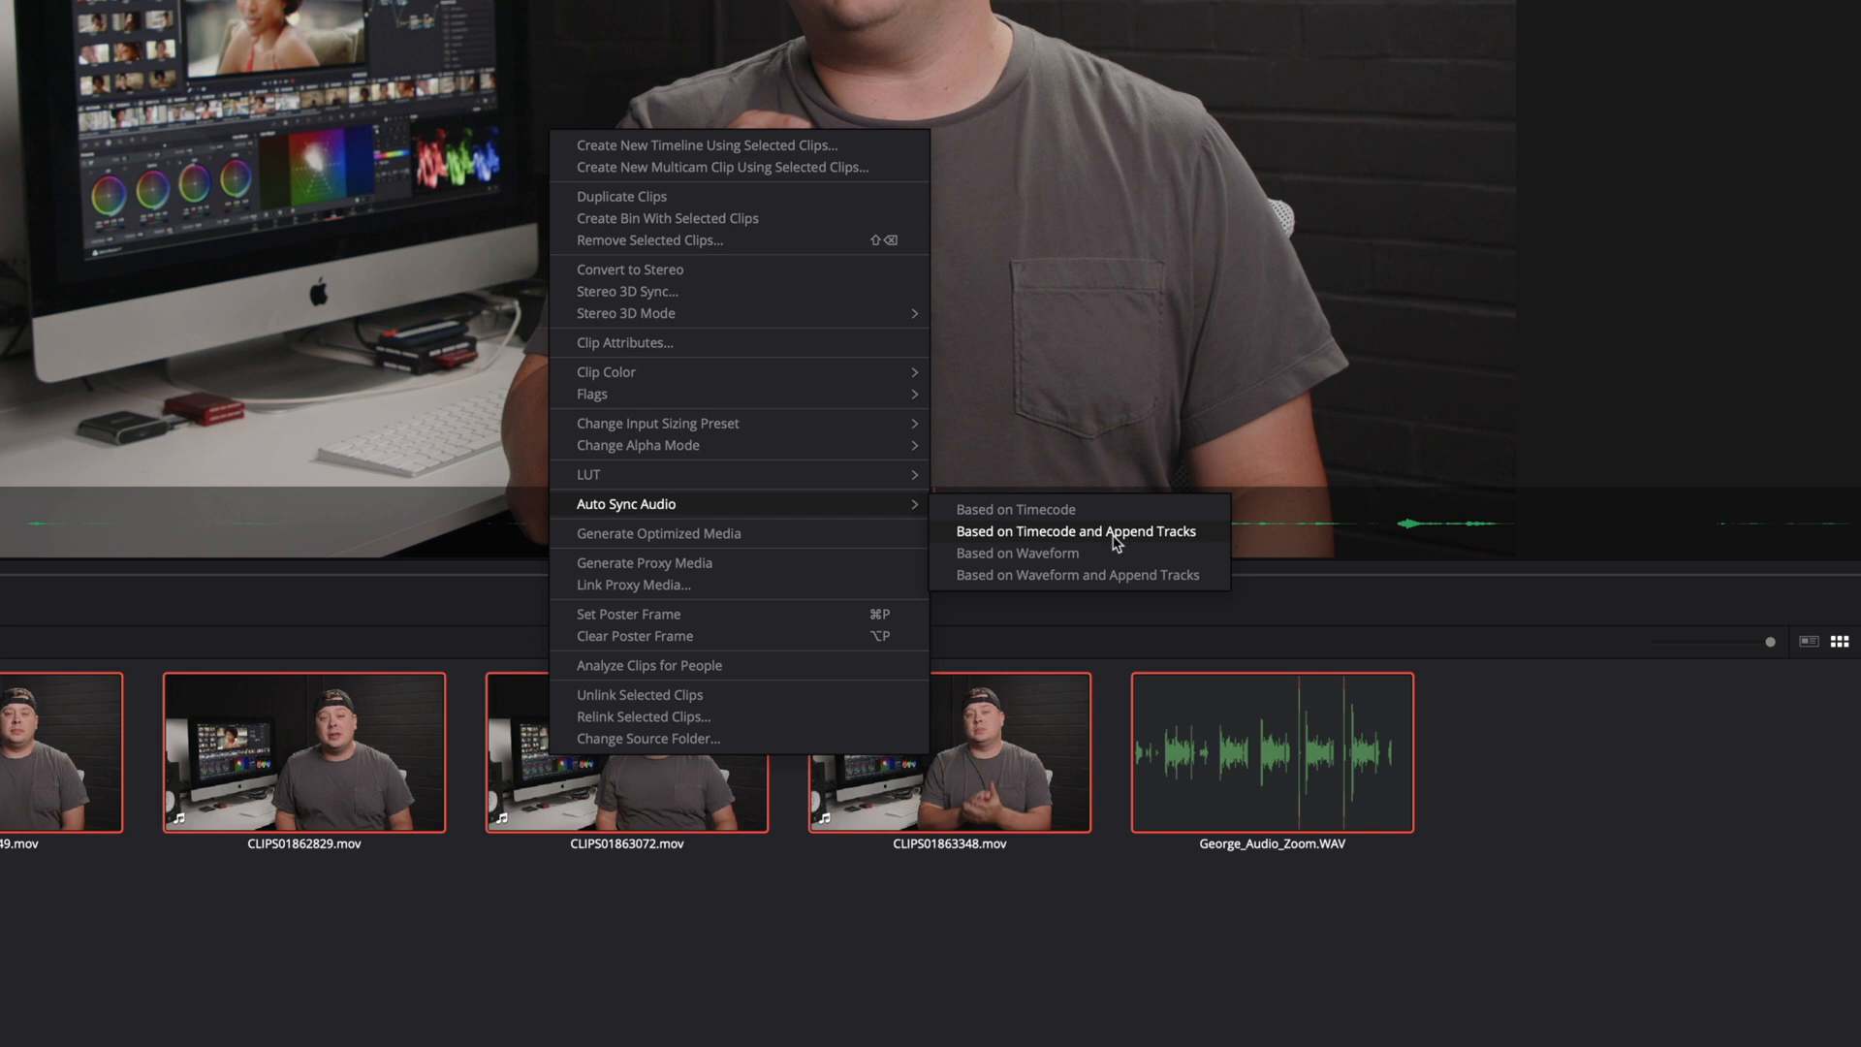
{"action": "mouse_move", "coordinate": [1101, 558]}
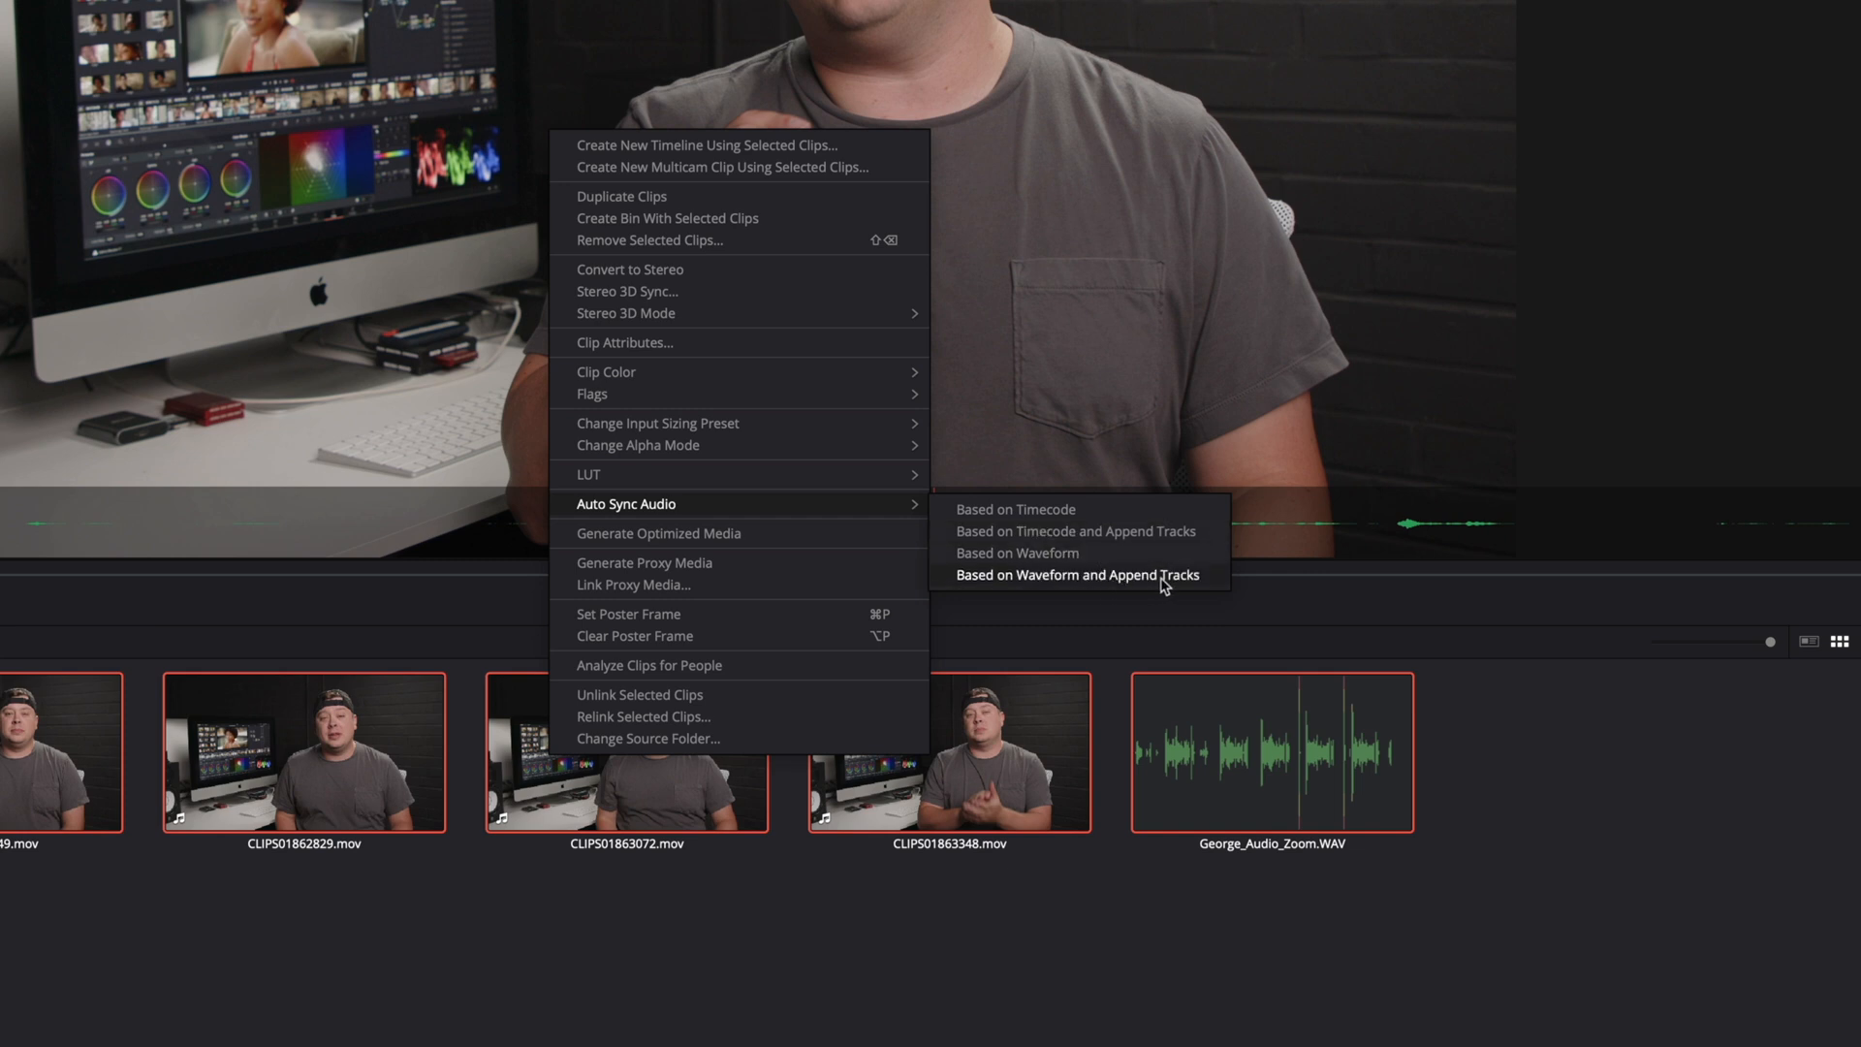
{"action": "mouse_move", "coordinate": [1125, 582]}
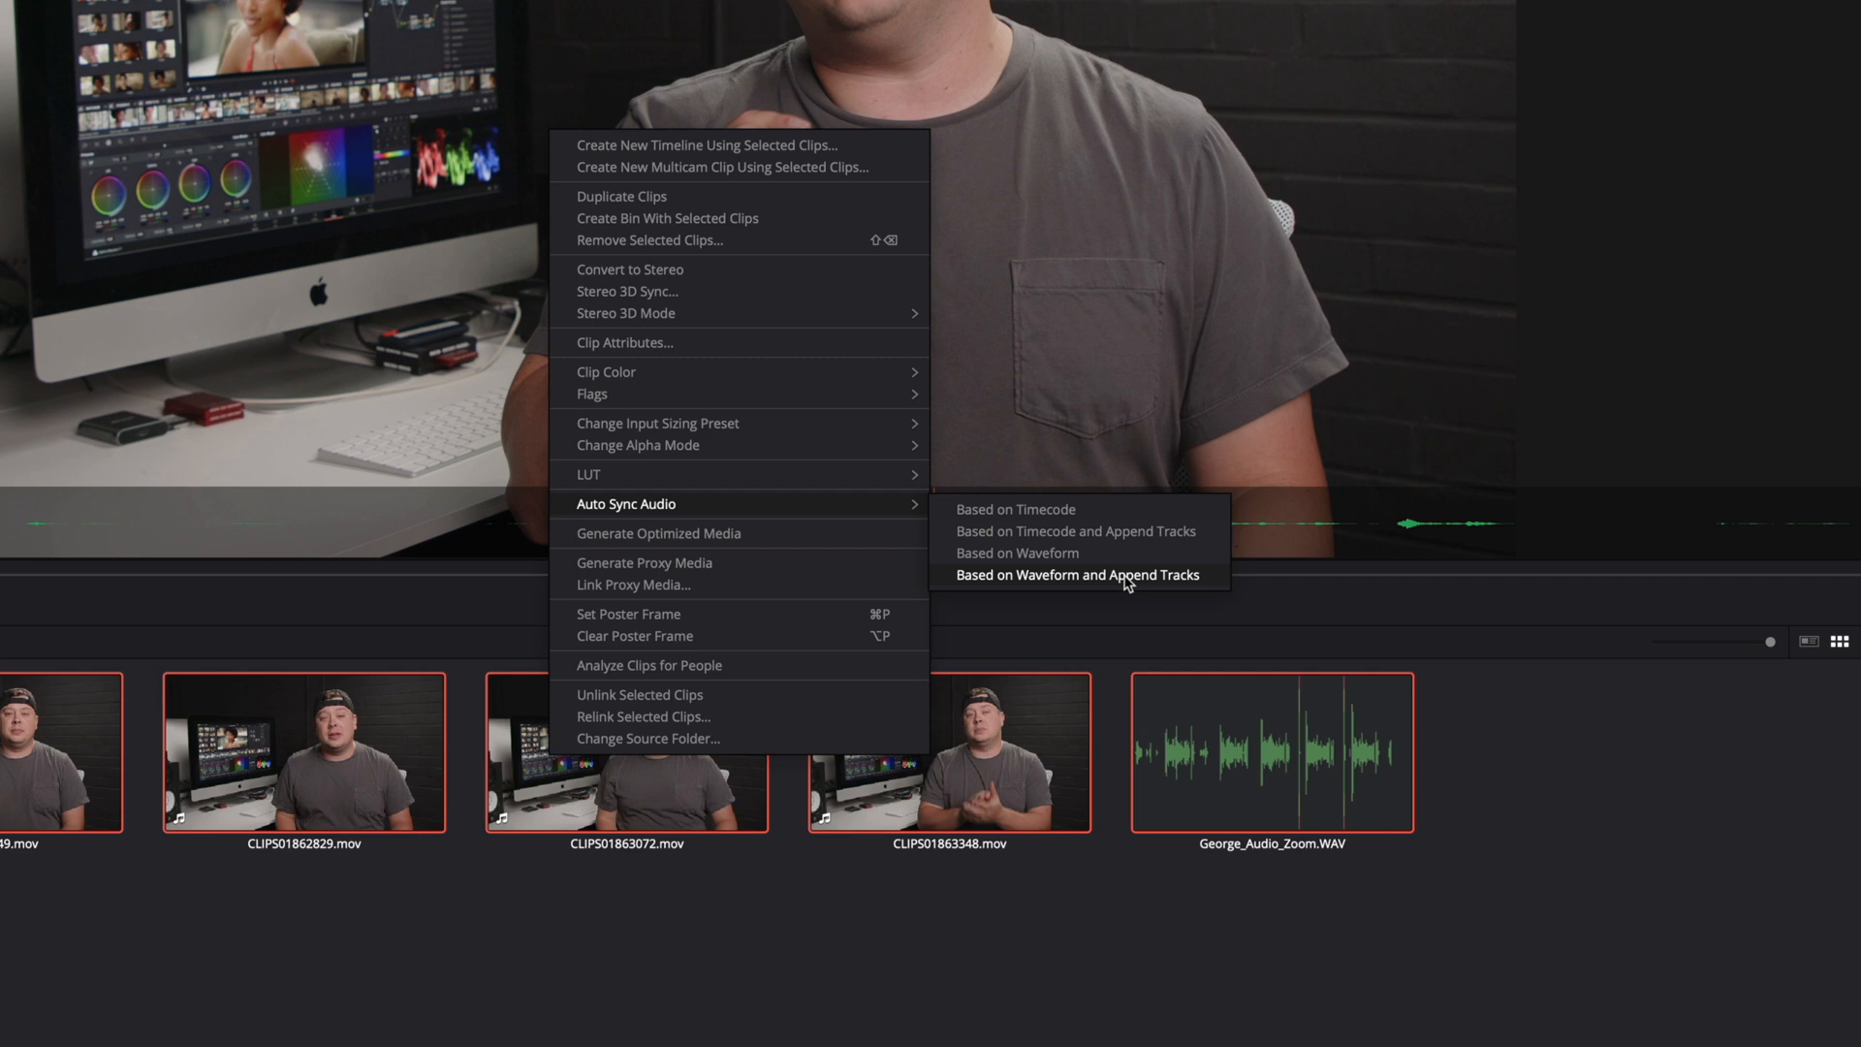
{"action": "mouse_move", "coordinate": [1014, 553]}
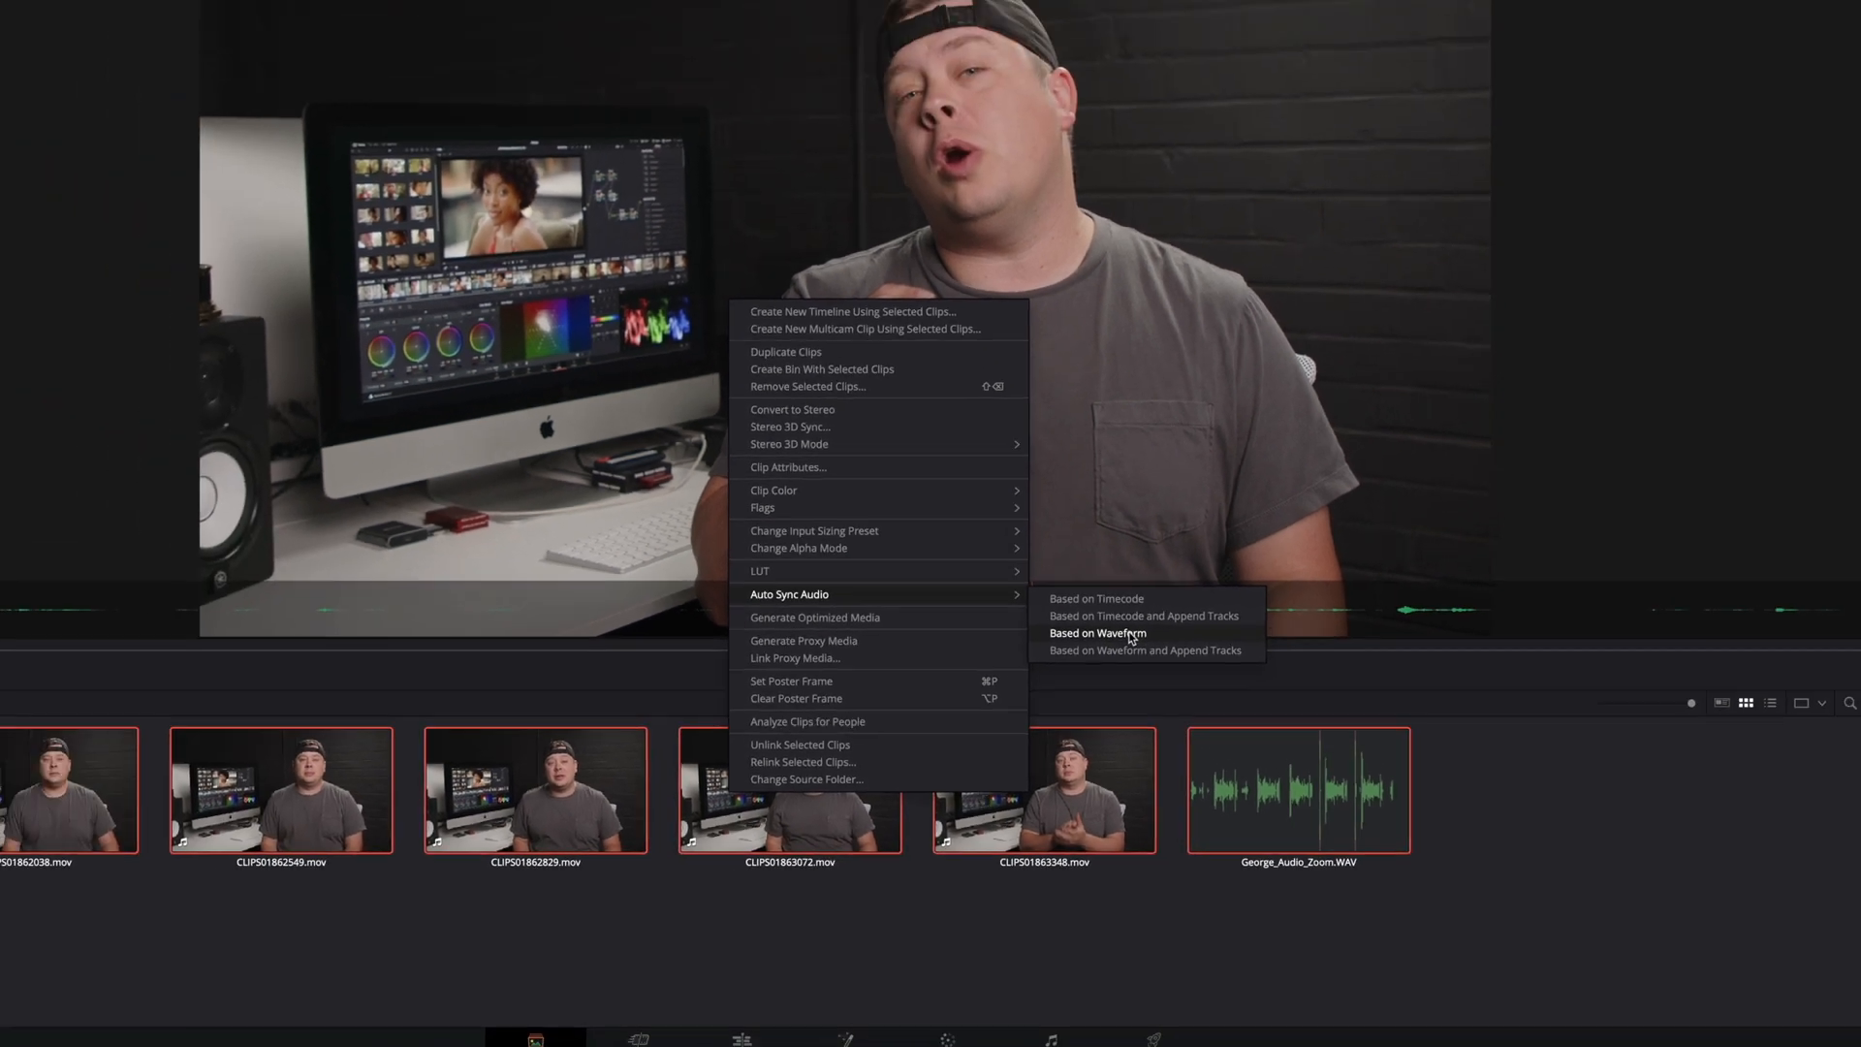
Sync the clips by waveform, preview CLIPS01863072, and switch to the Edit page
{"action": "left_click", "coordinate": [1096, 633]}
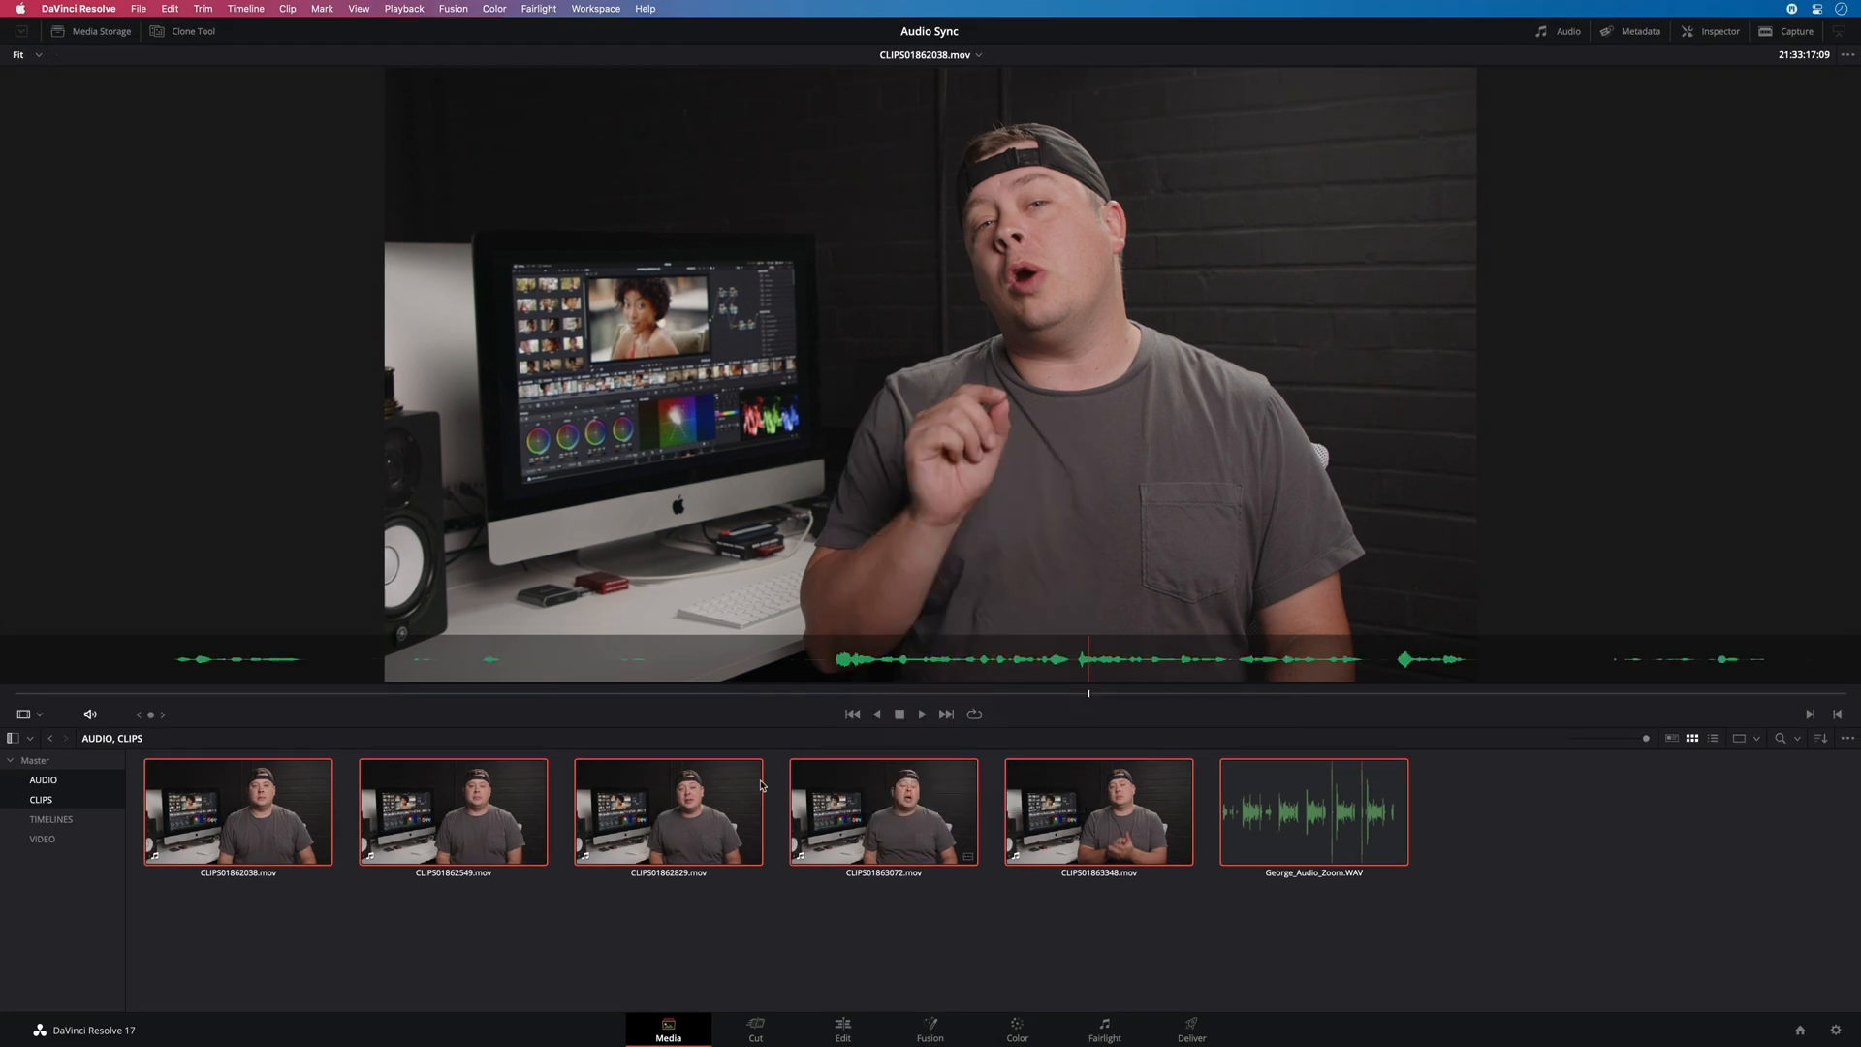
{"action": "left_click", "coordinate": [237, 812]}
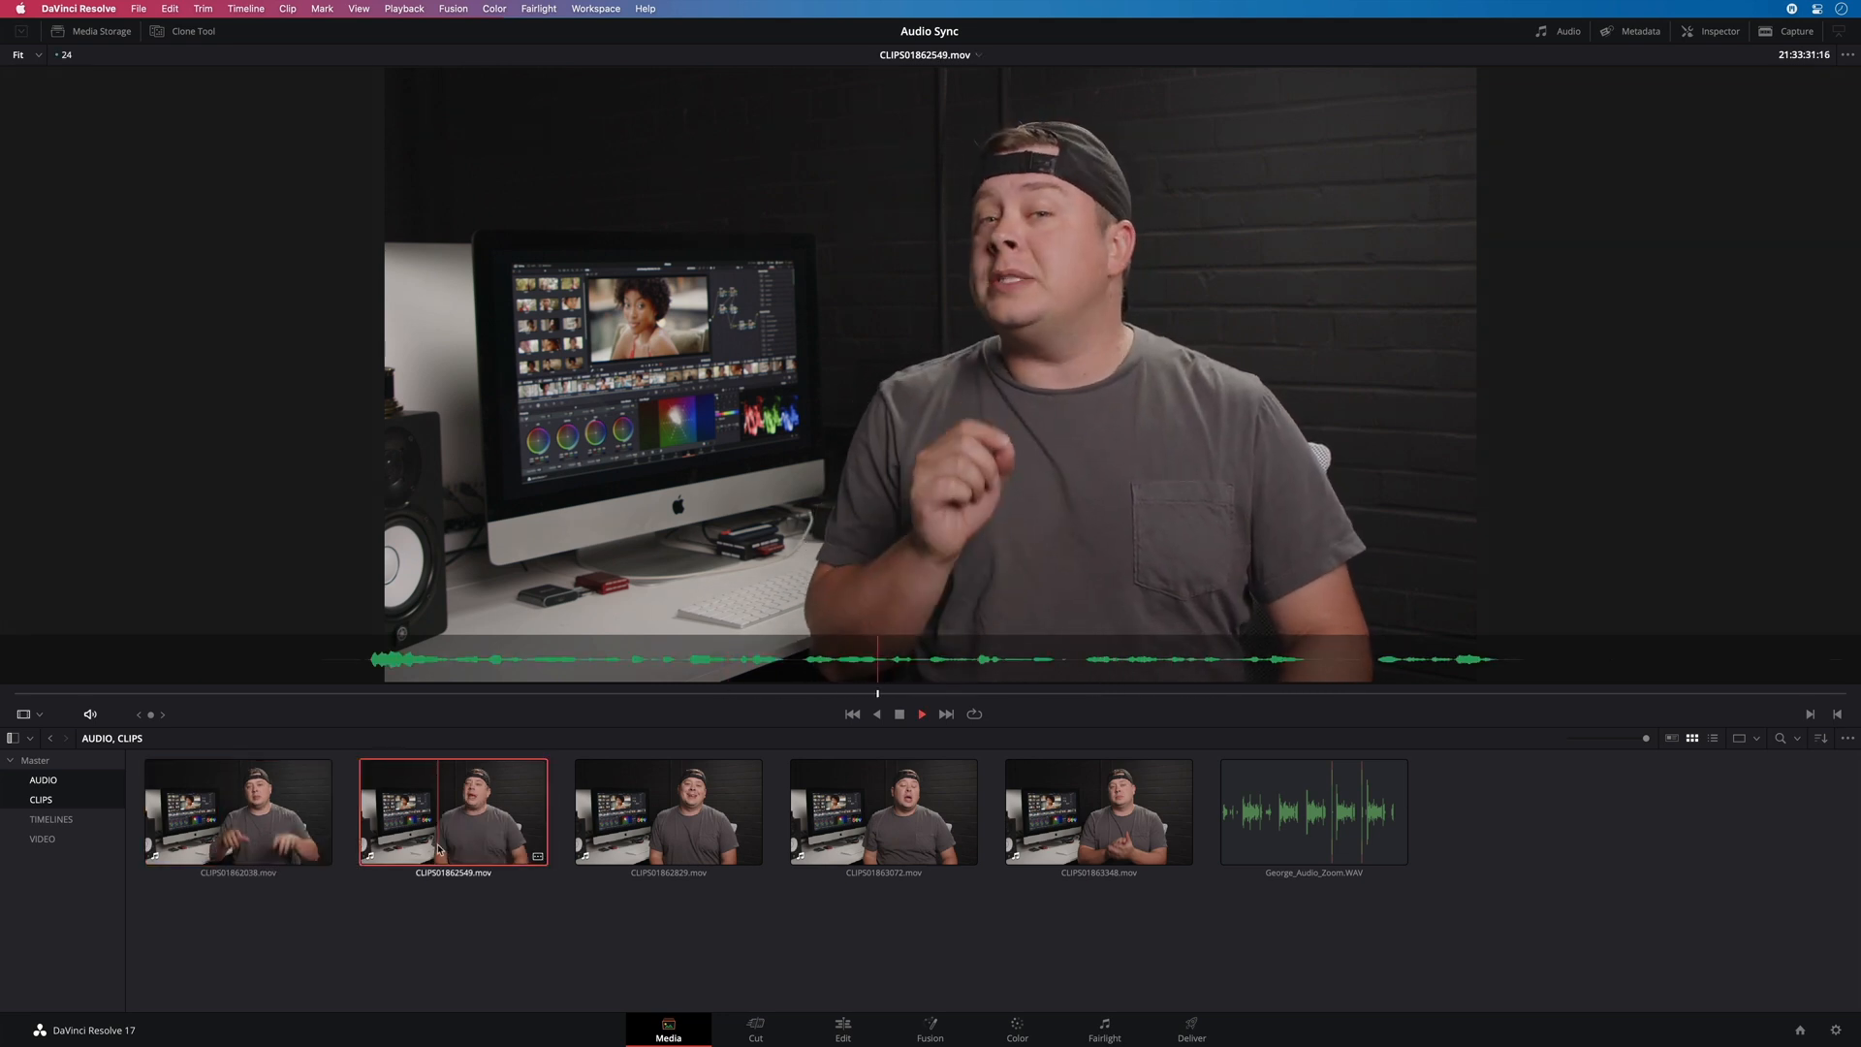
{"action": "left_click", "coordinate": [883, 813]}
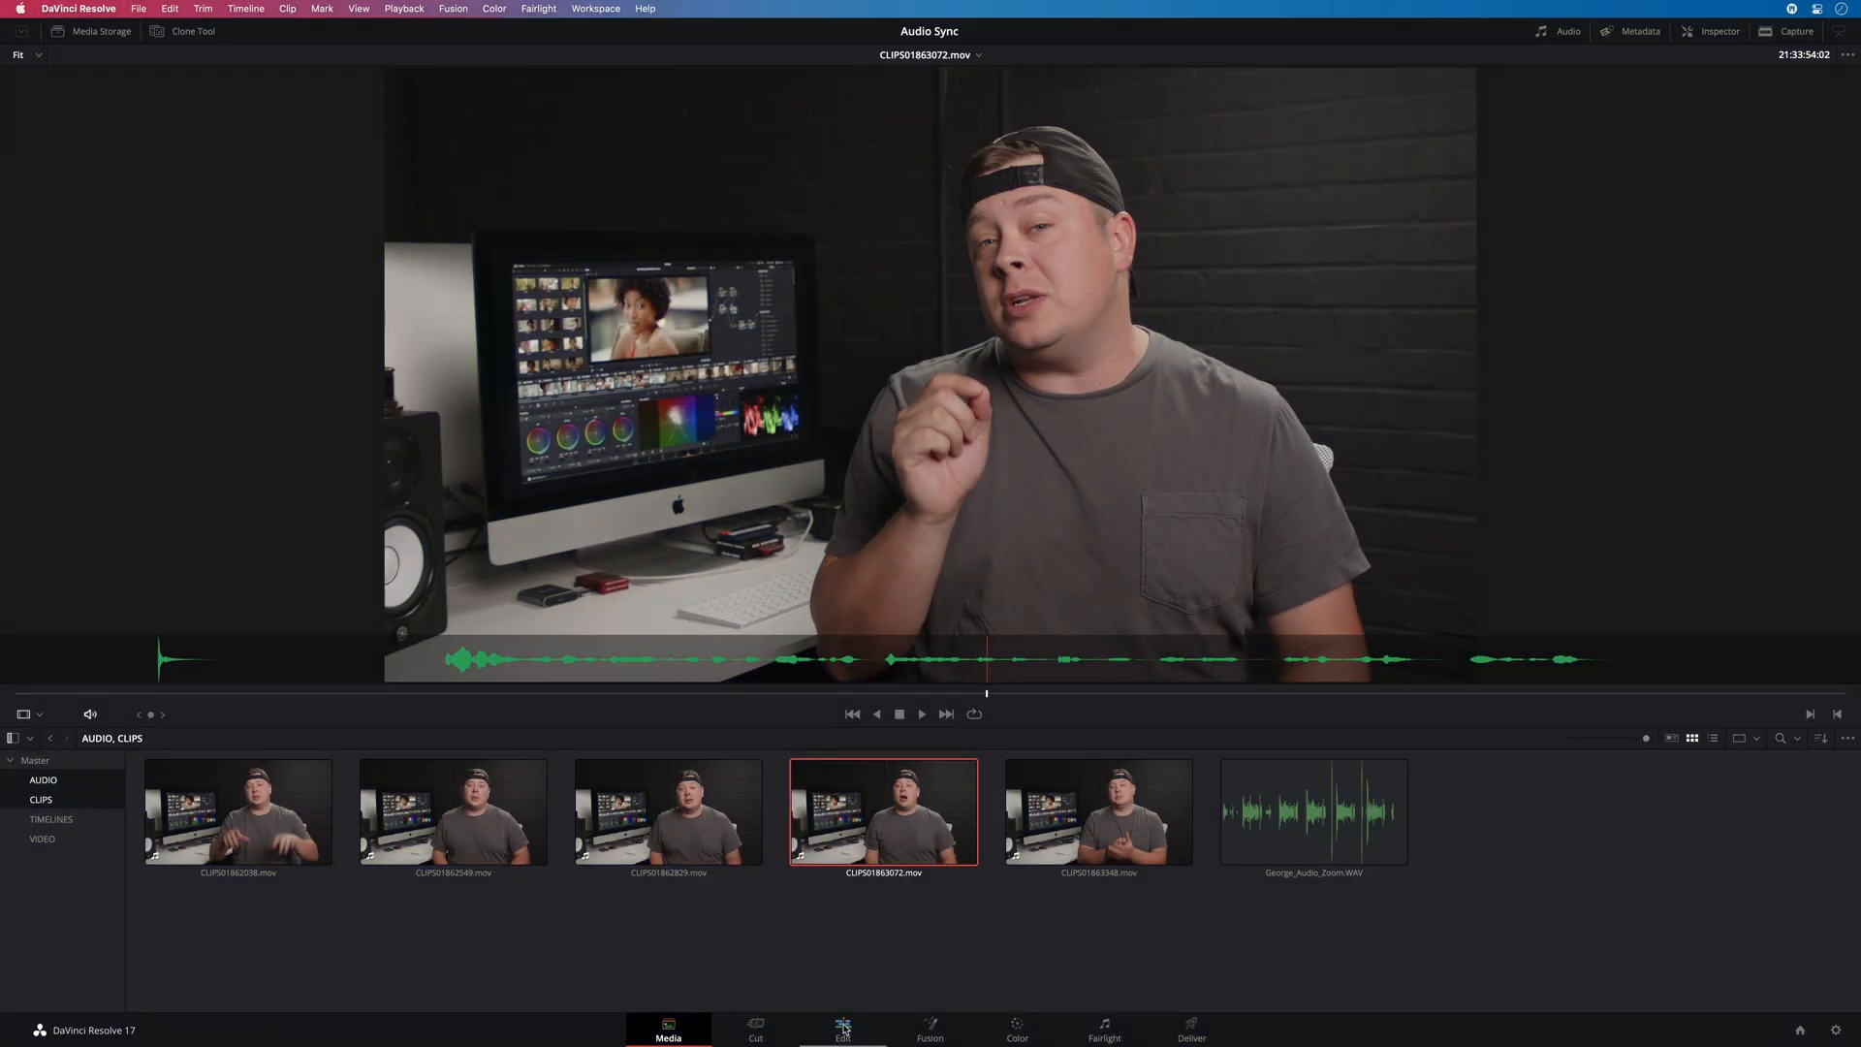
{"action": "left_click", "coordinate": [842, 1029]}
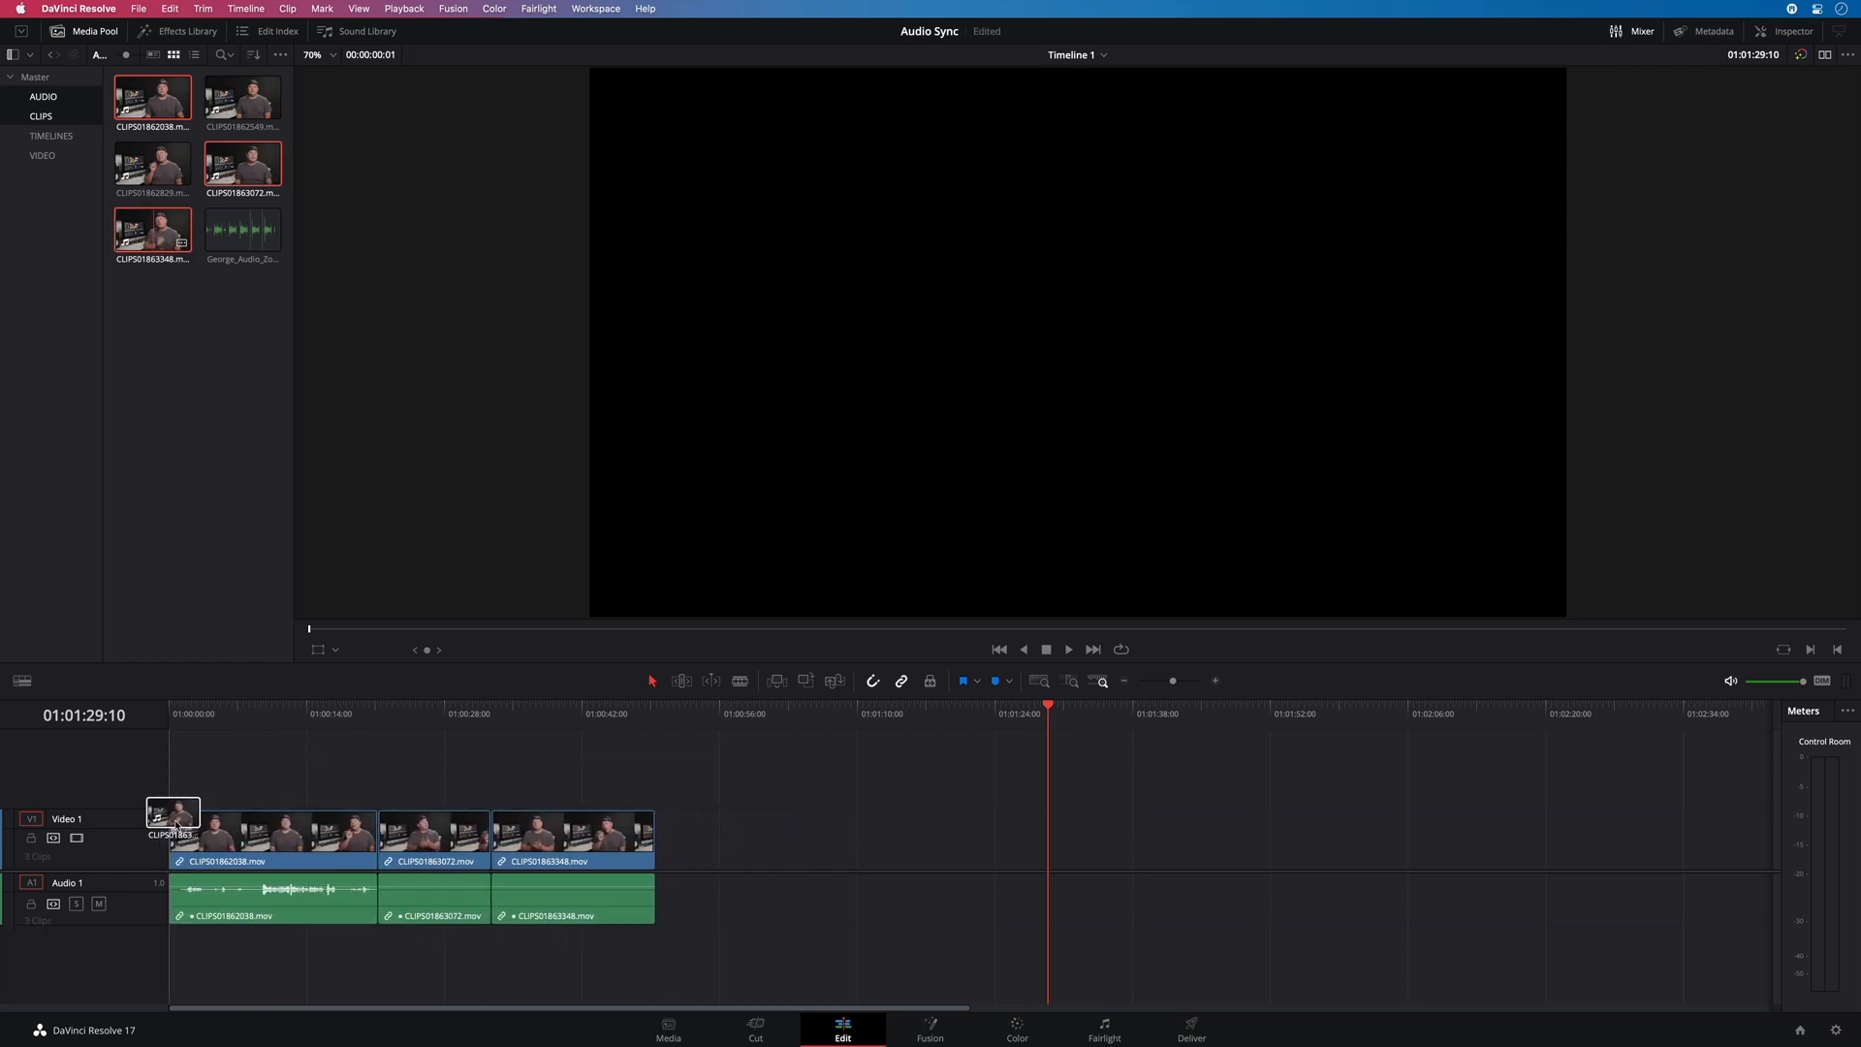
Move the playhead into the second timeline clip, select Media Pool clips, then open Cut
{"action": "left_click", "coordinate": [1066, 649]}
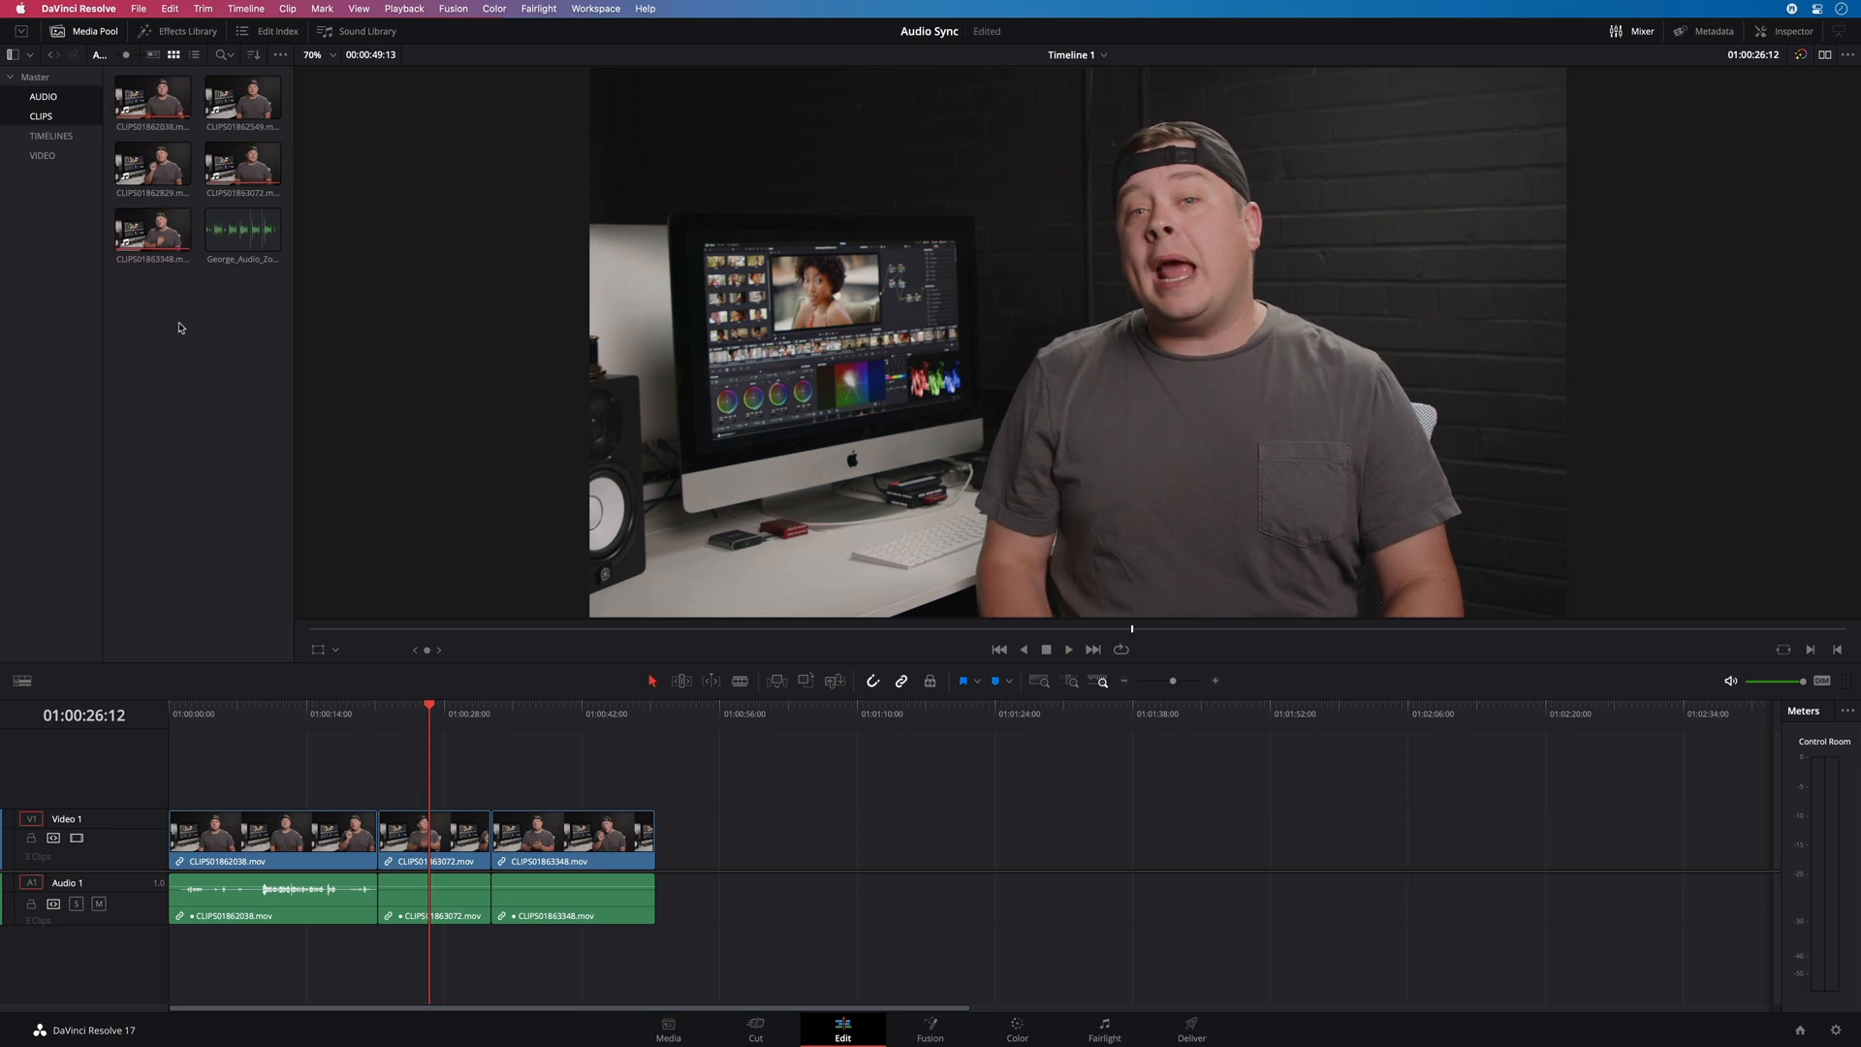
{"action": "left_click", "coordinate": [152, 229]}
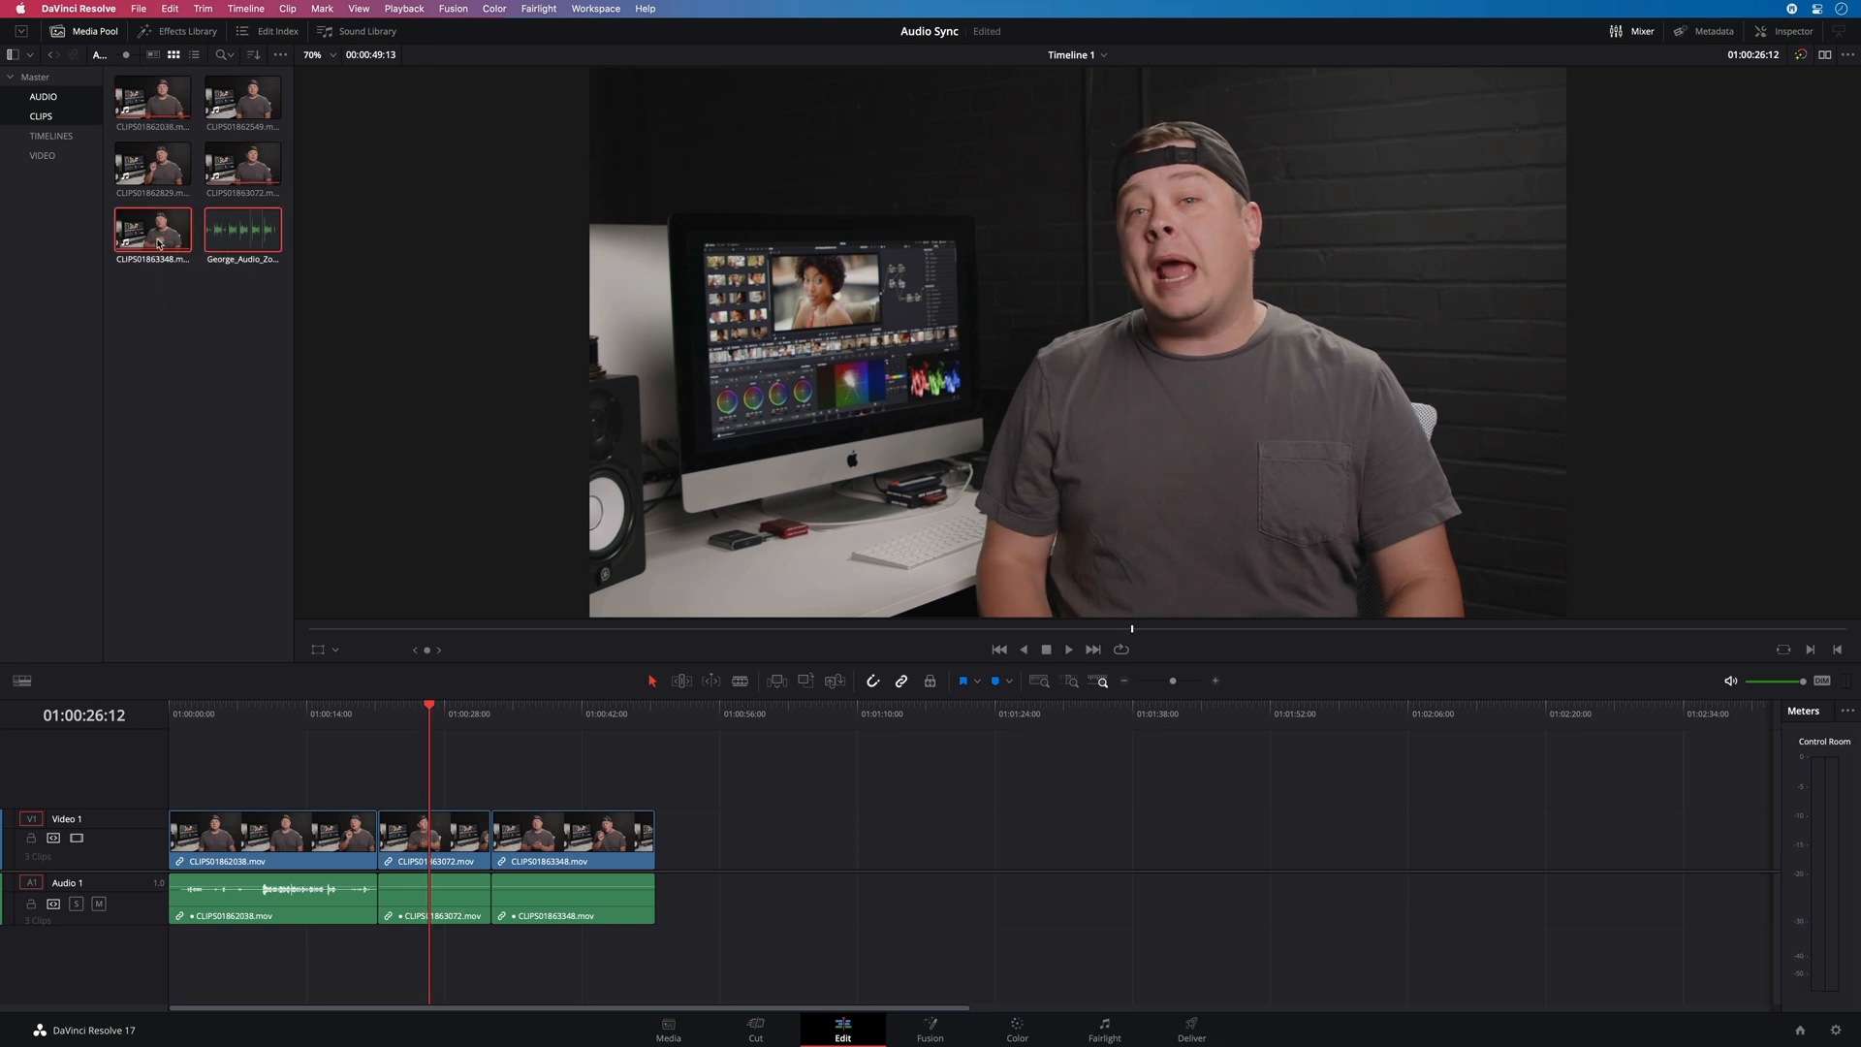
{"action": "right_click", "coordinate": [242, 229]}
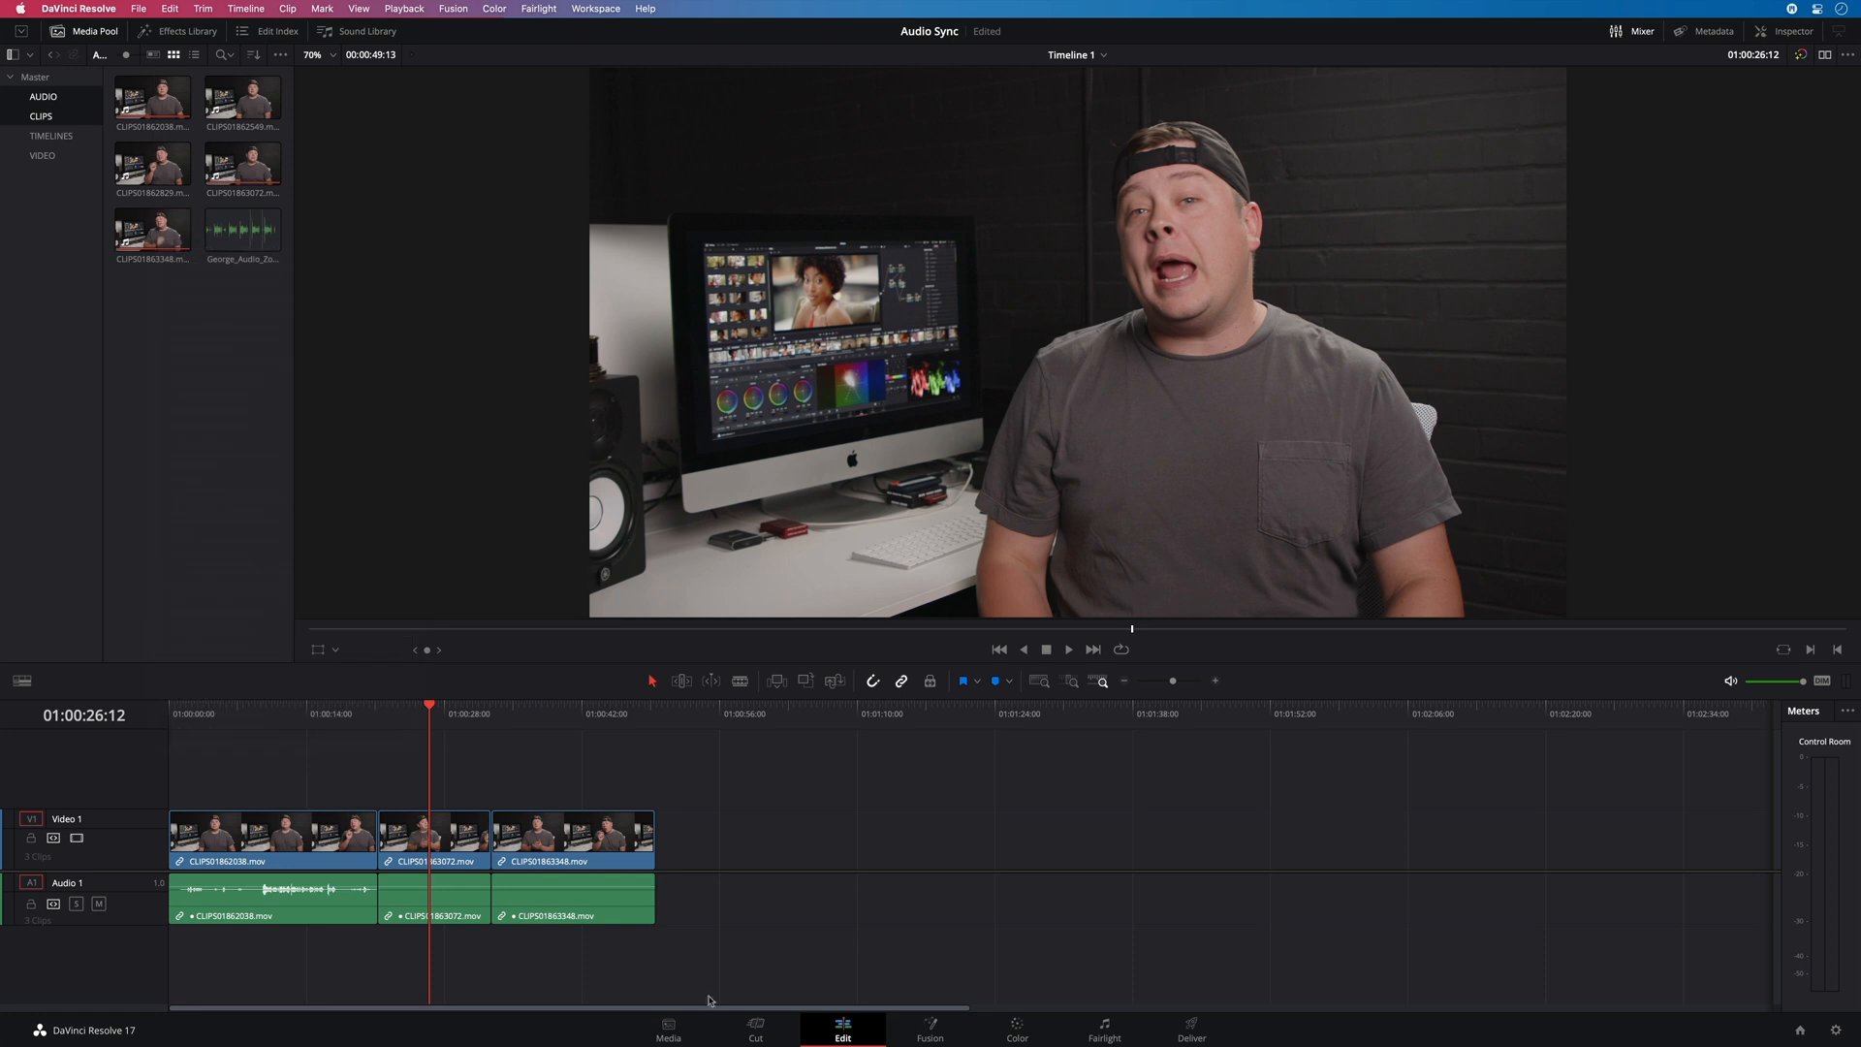
{"action": "left_click", "coordinate": [755, 1027]}
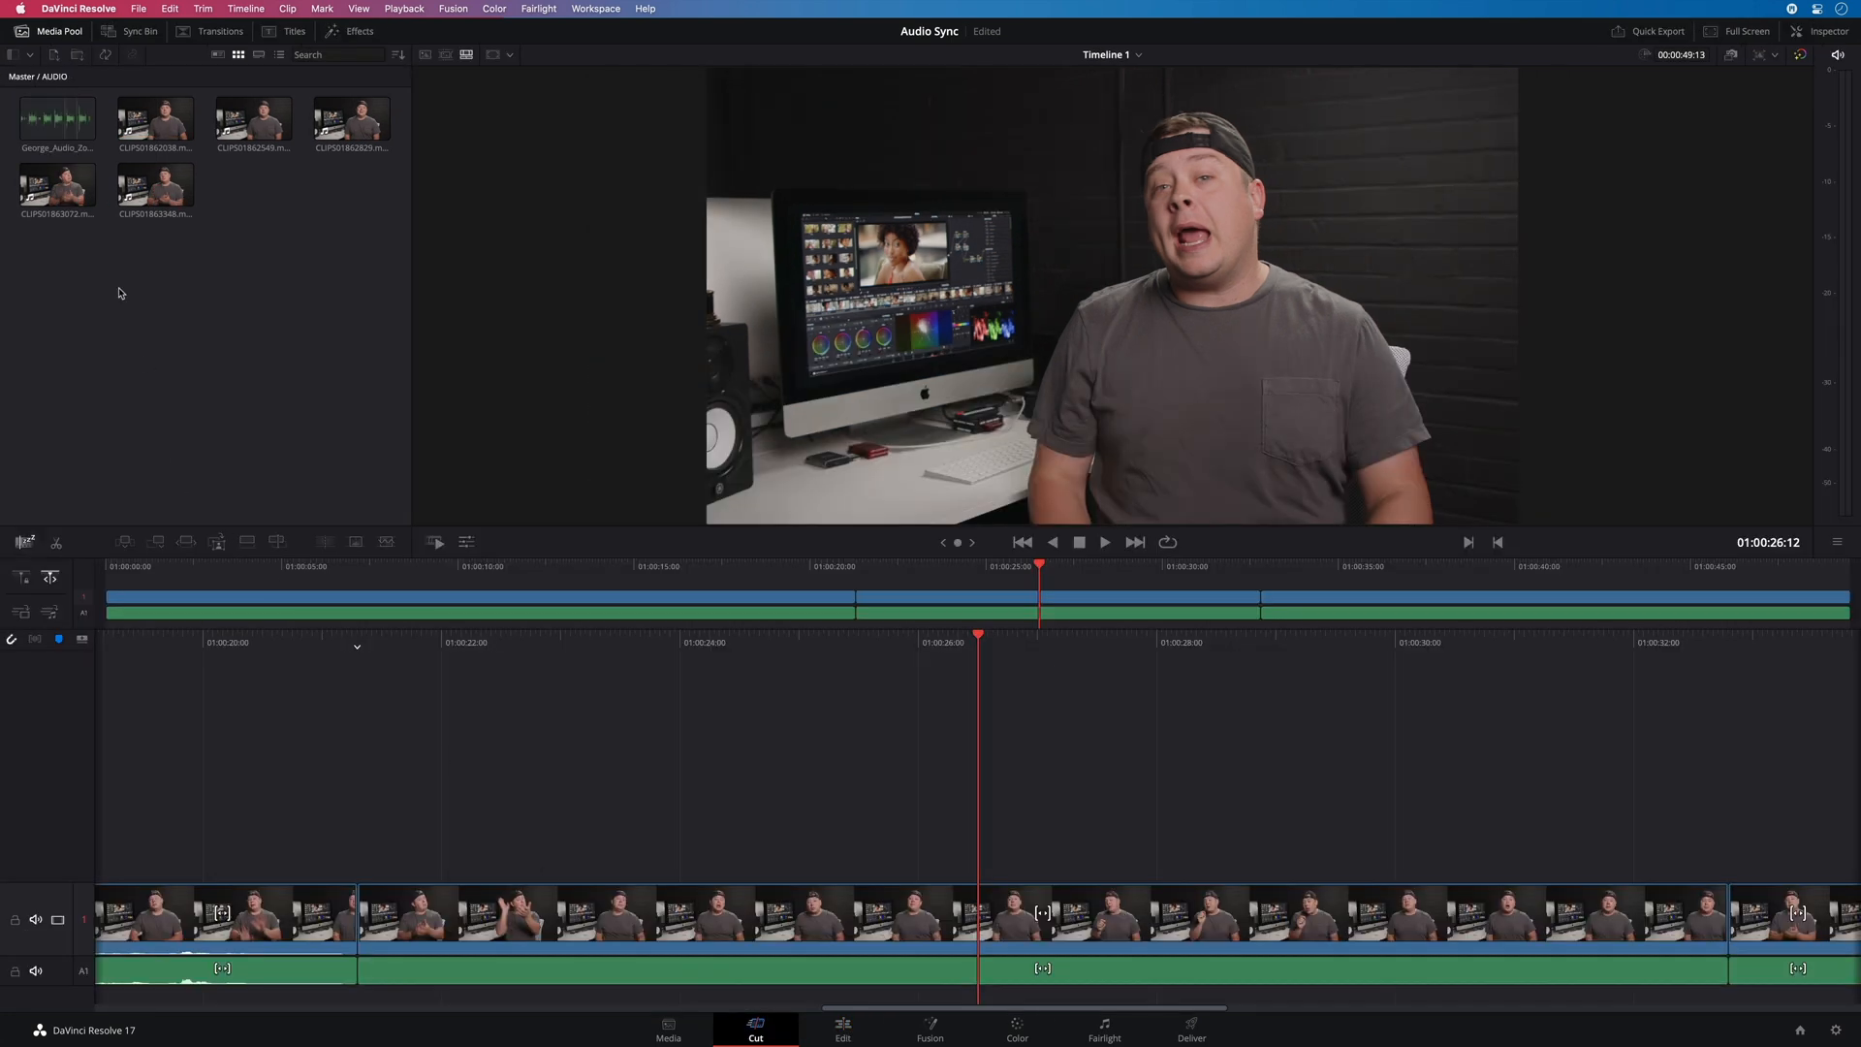
{"action": "mouse_move", "coordinate": [75, 256]}
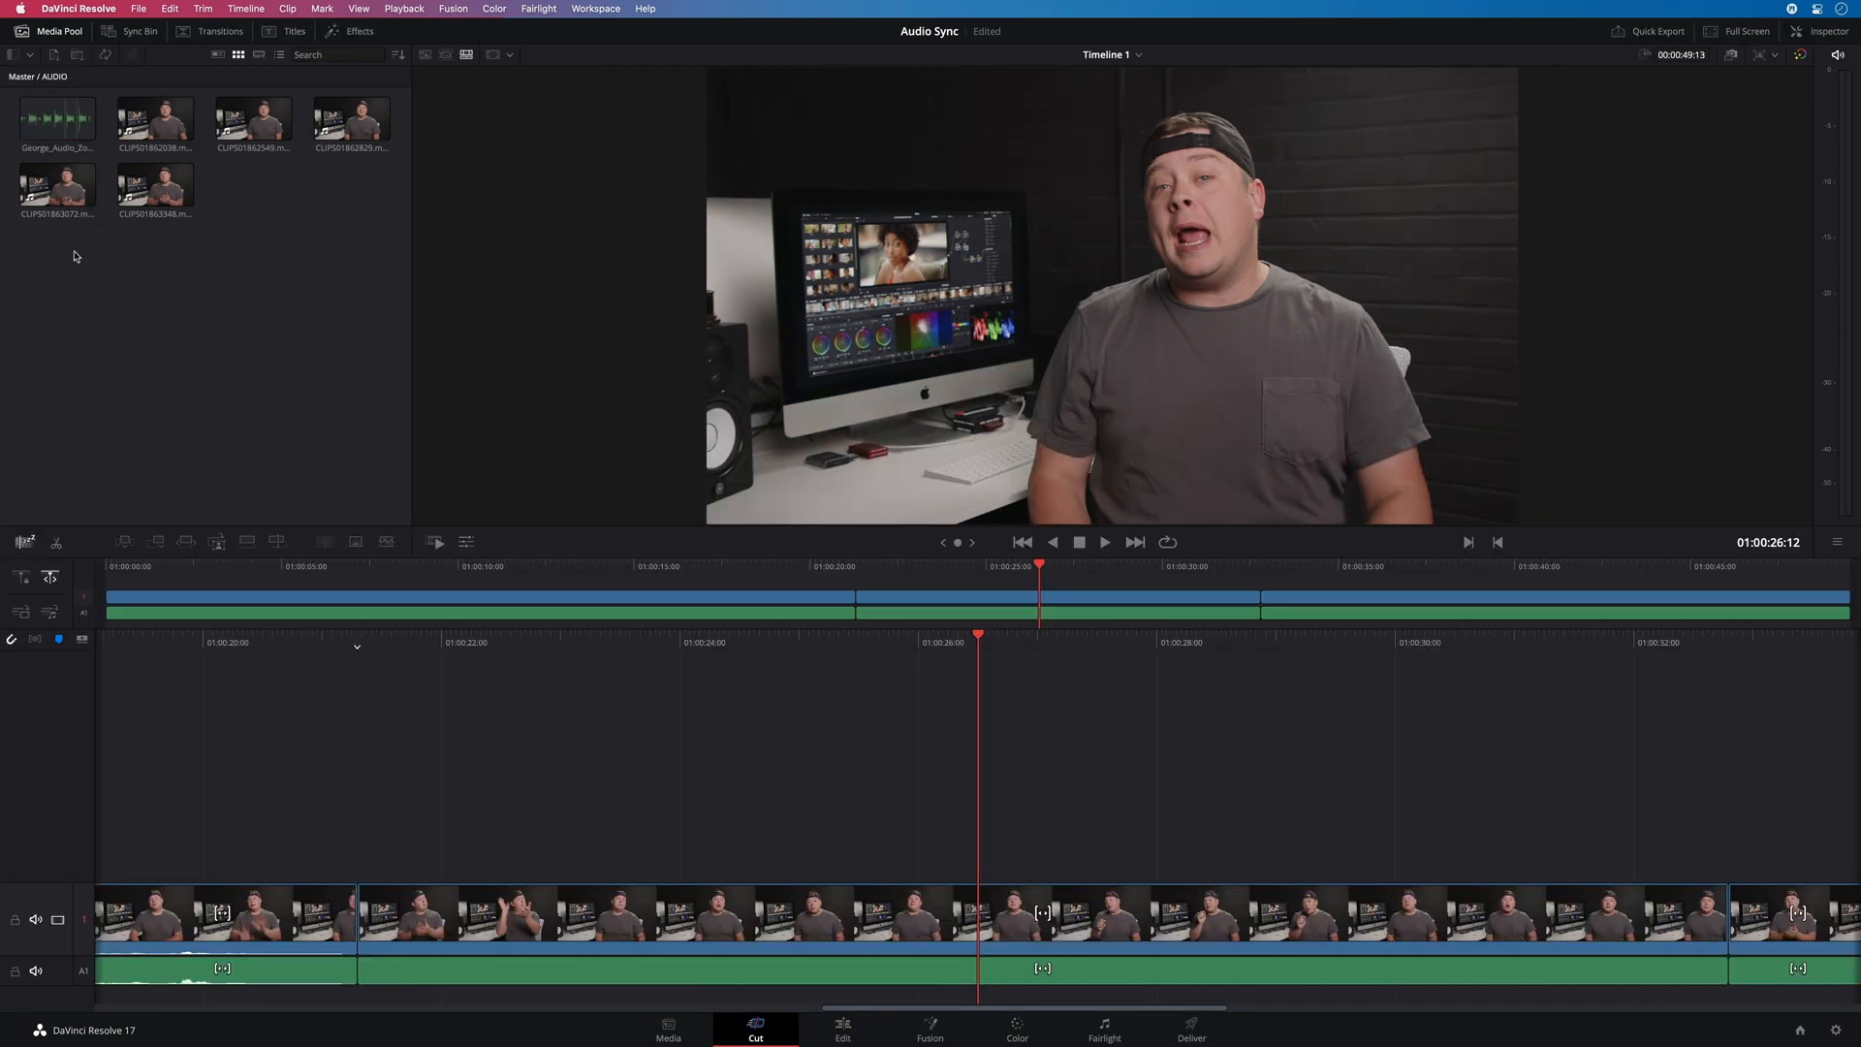
Bring up and dismiss the Zoom WAV's options, returning to the Media page
{"action": "right_click", "coordinate": [56, 125]}
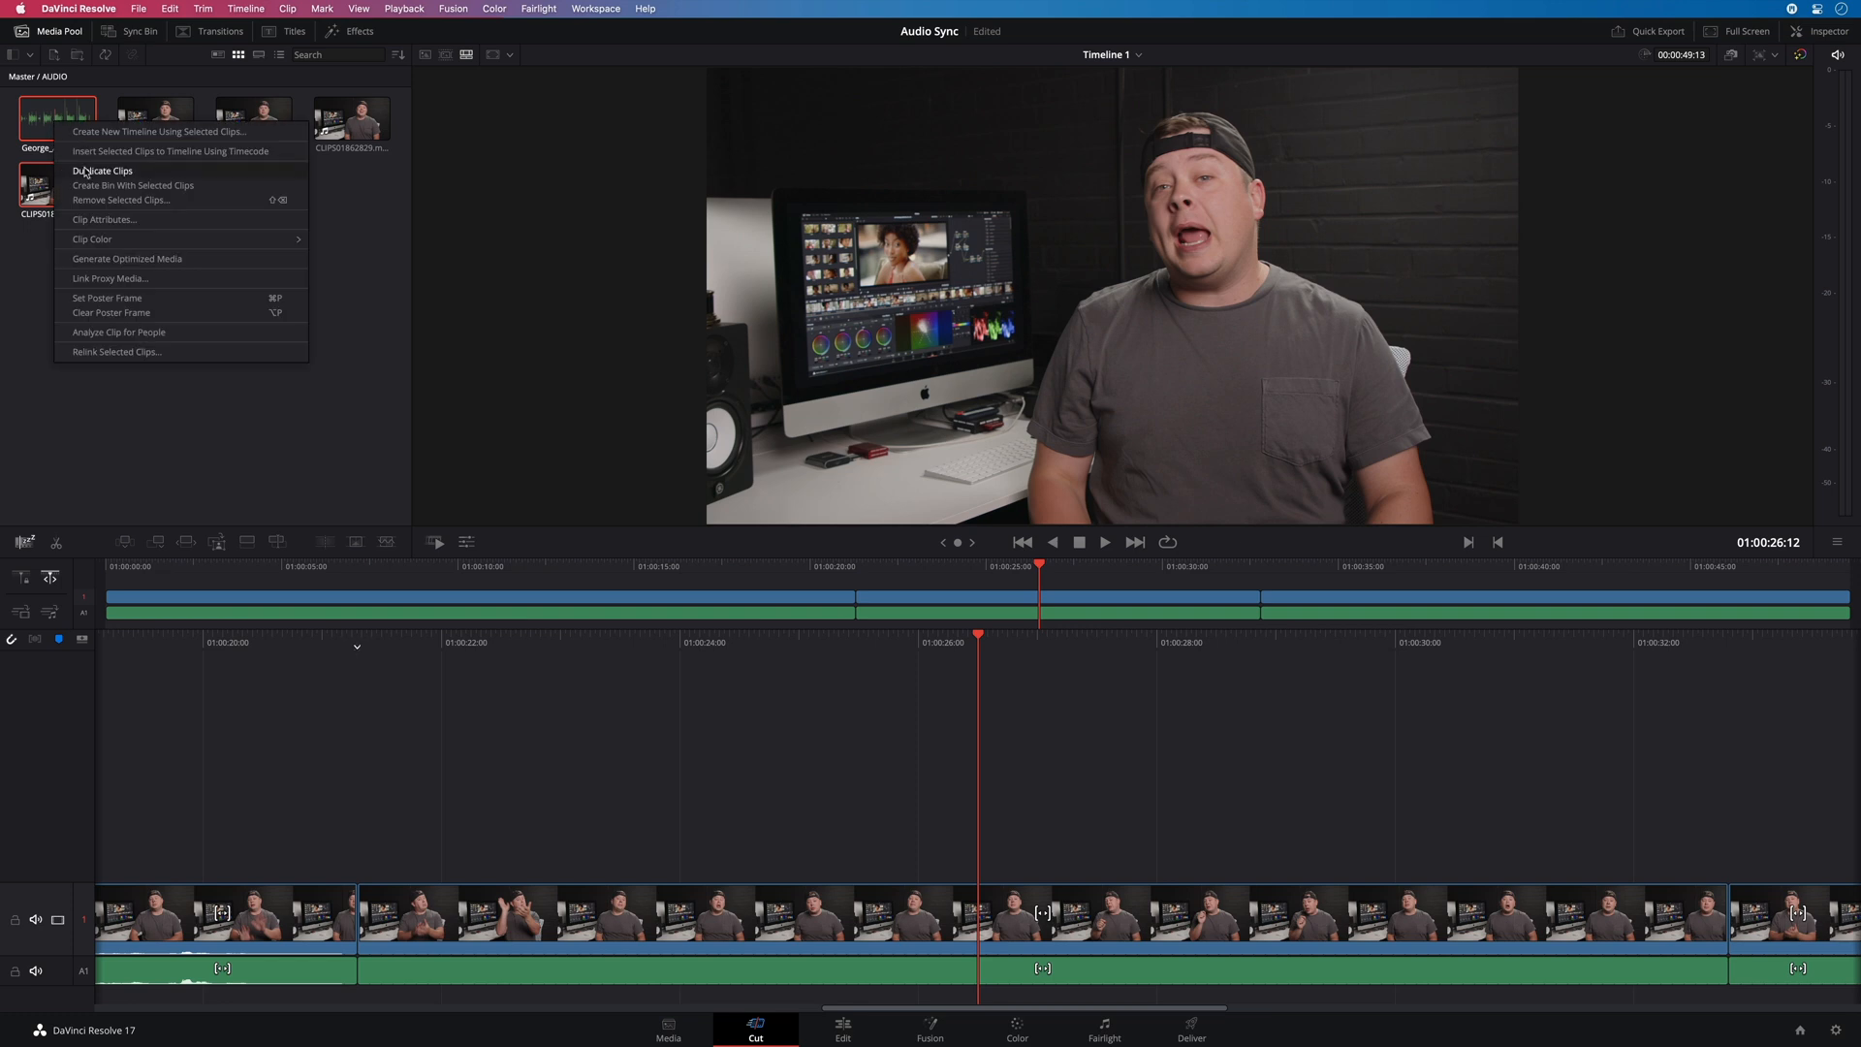
{"action": "mouse_move", "coordinate": [36, 280]}
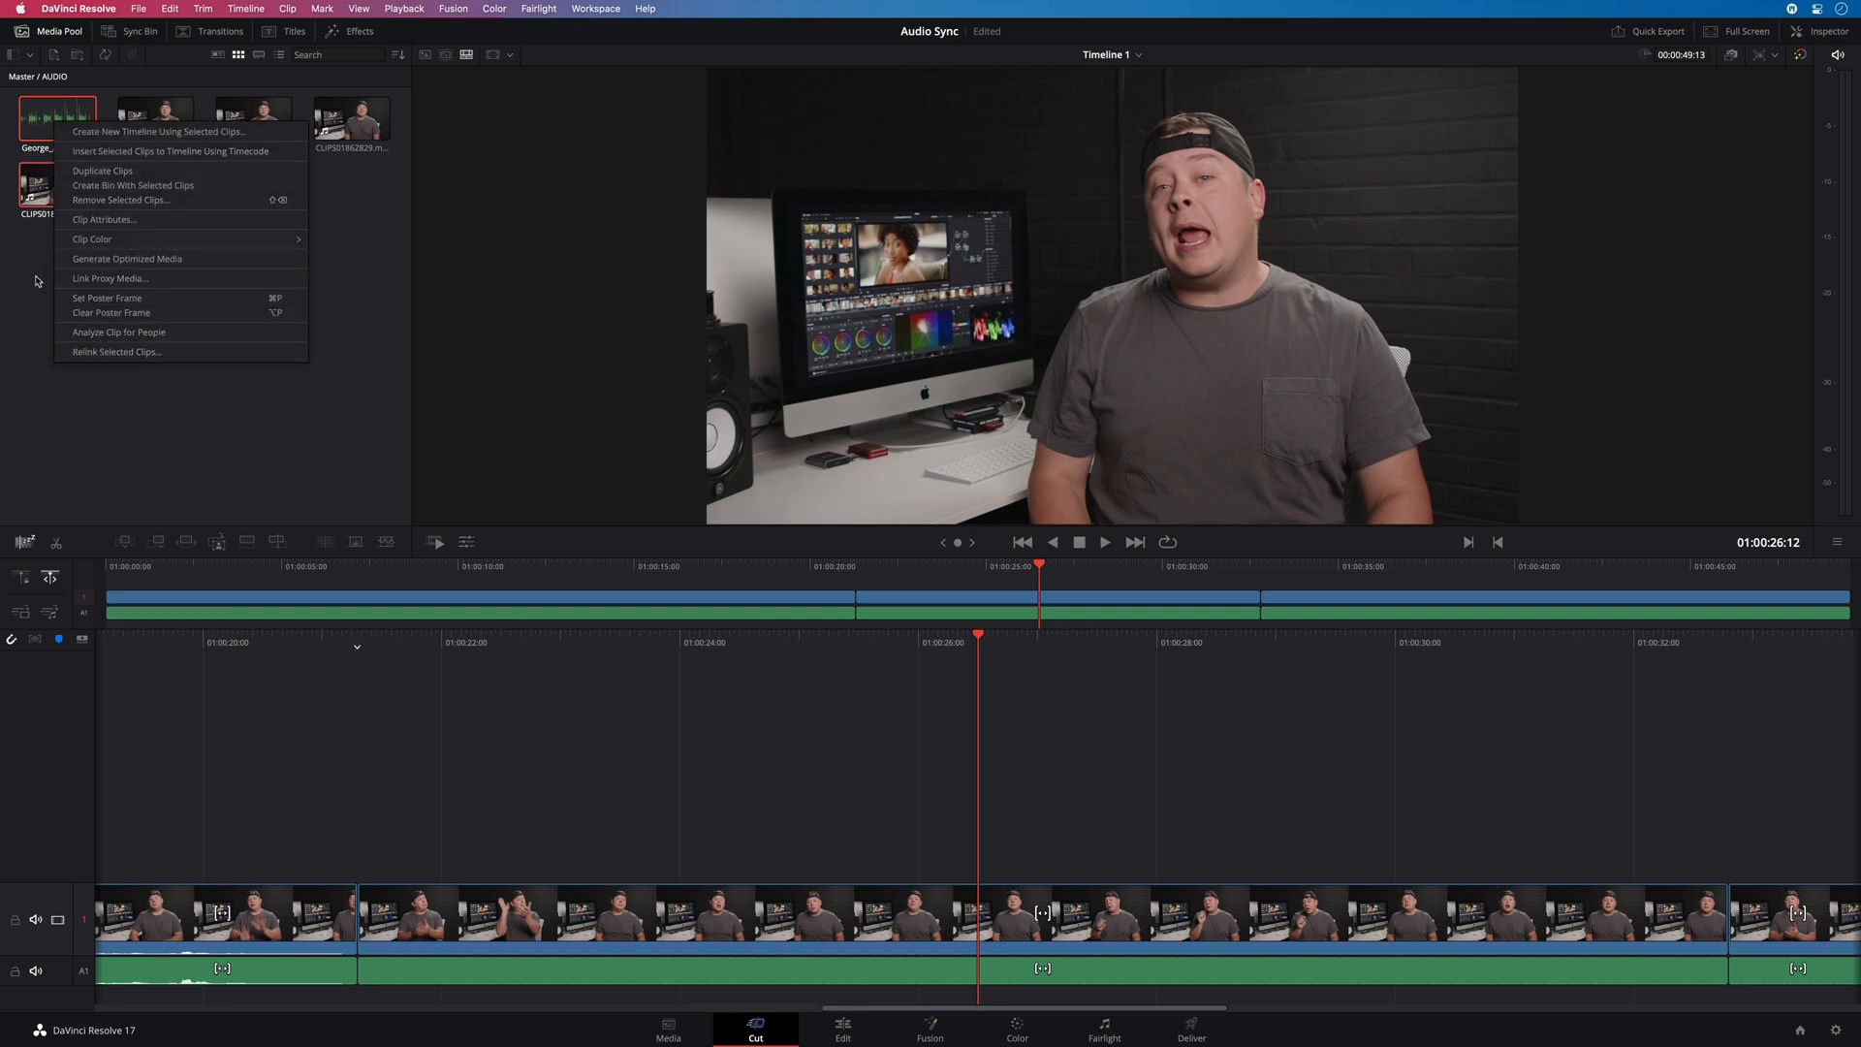
{"action": "left_click", "coordinate": [668, 1024]}
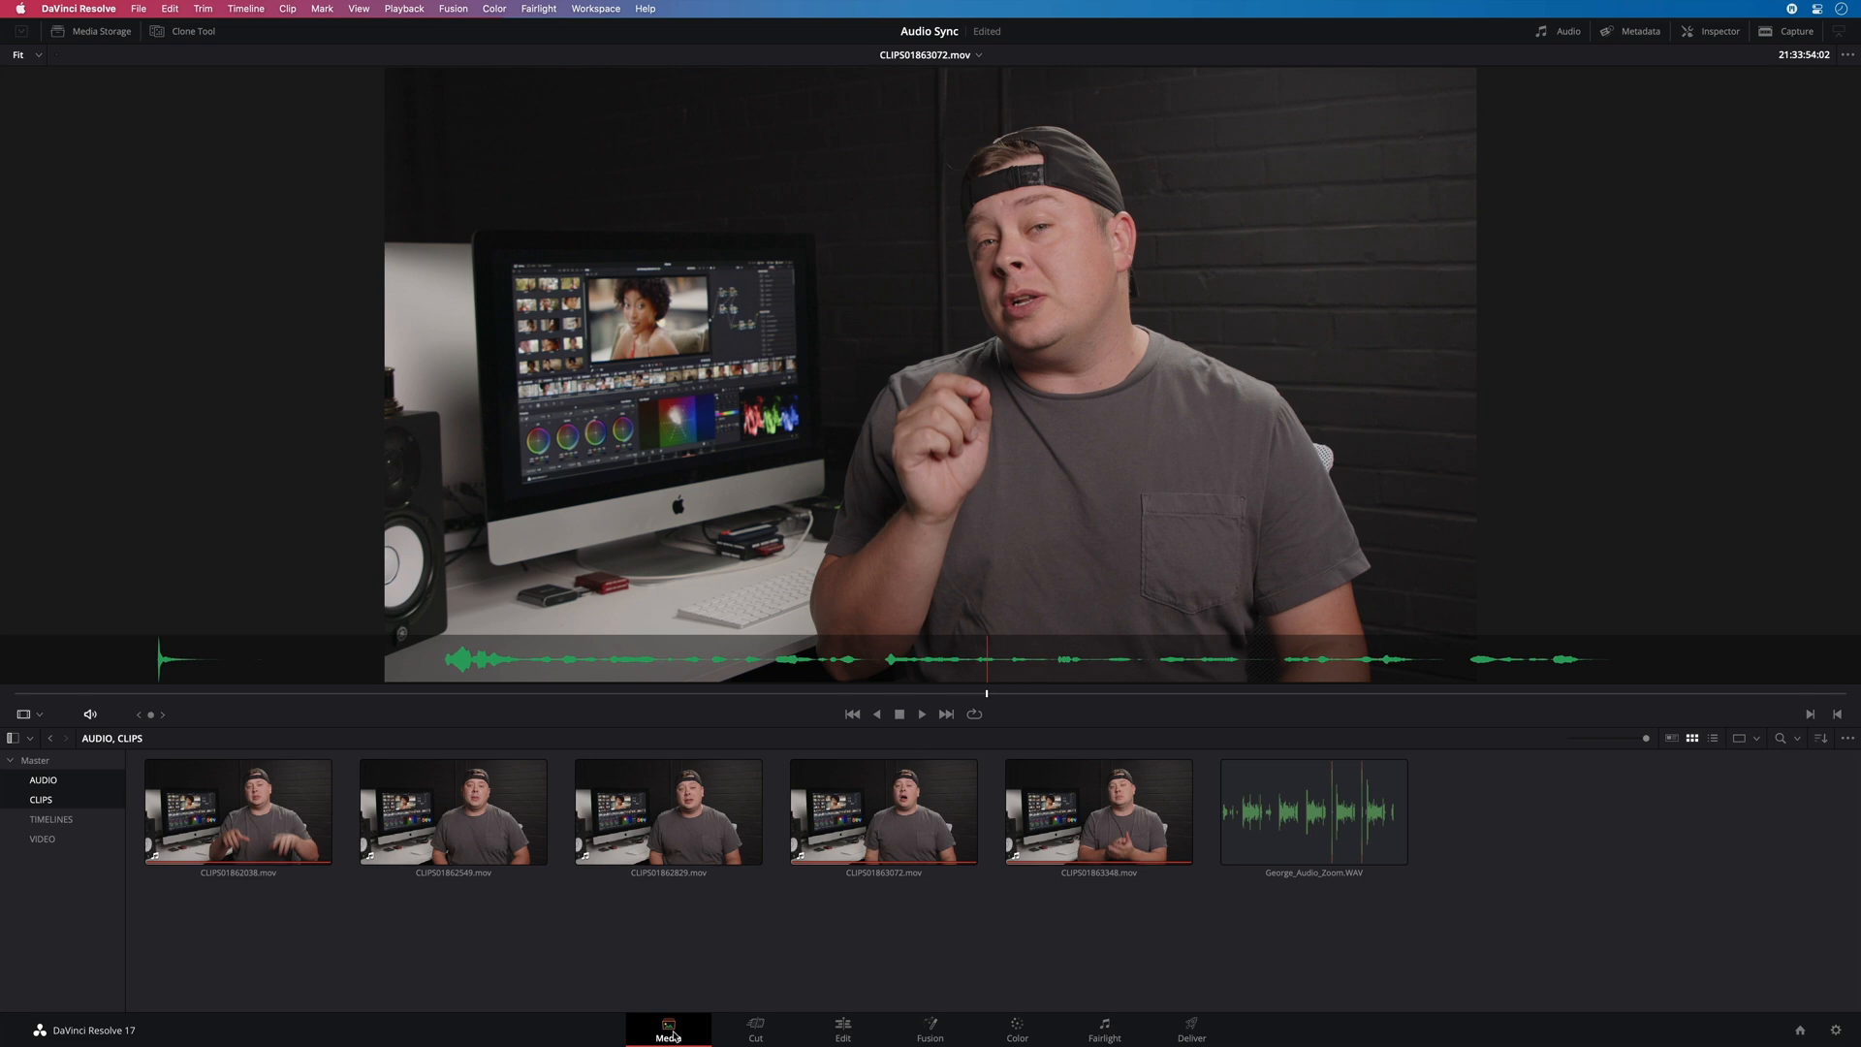
Play CLIPS01863348 with its embedded audio waveform shown in the Audio panel
{"action": "left_click", "coordinate": [1096, 812]}
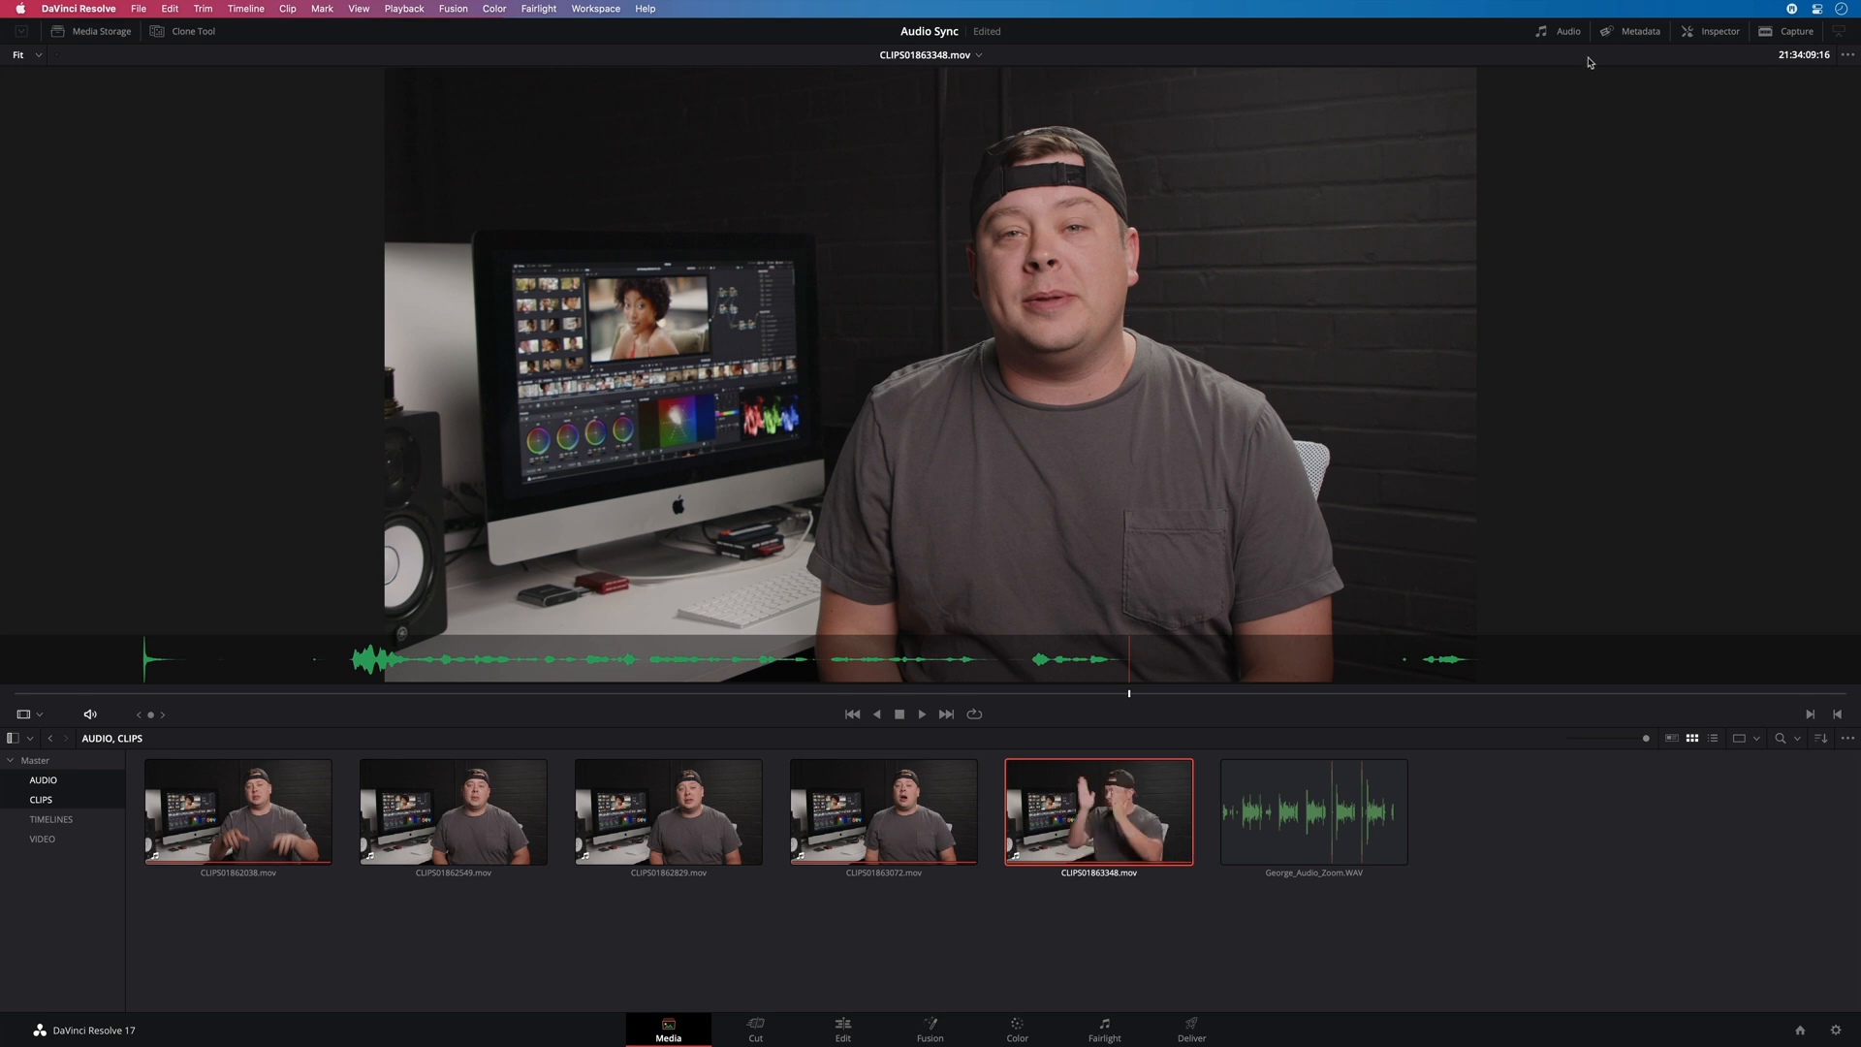
{"action": "left_click", "coordinate": [1569, 31]}
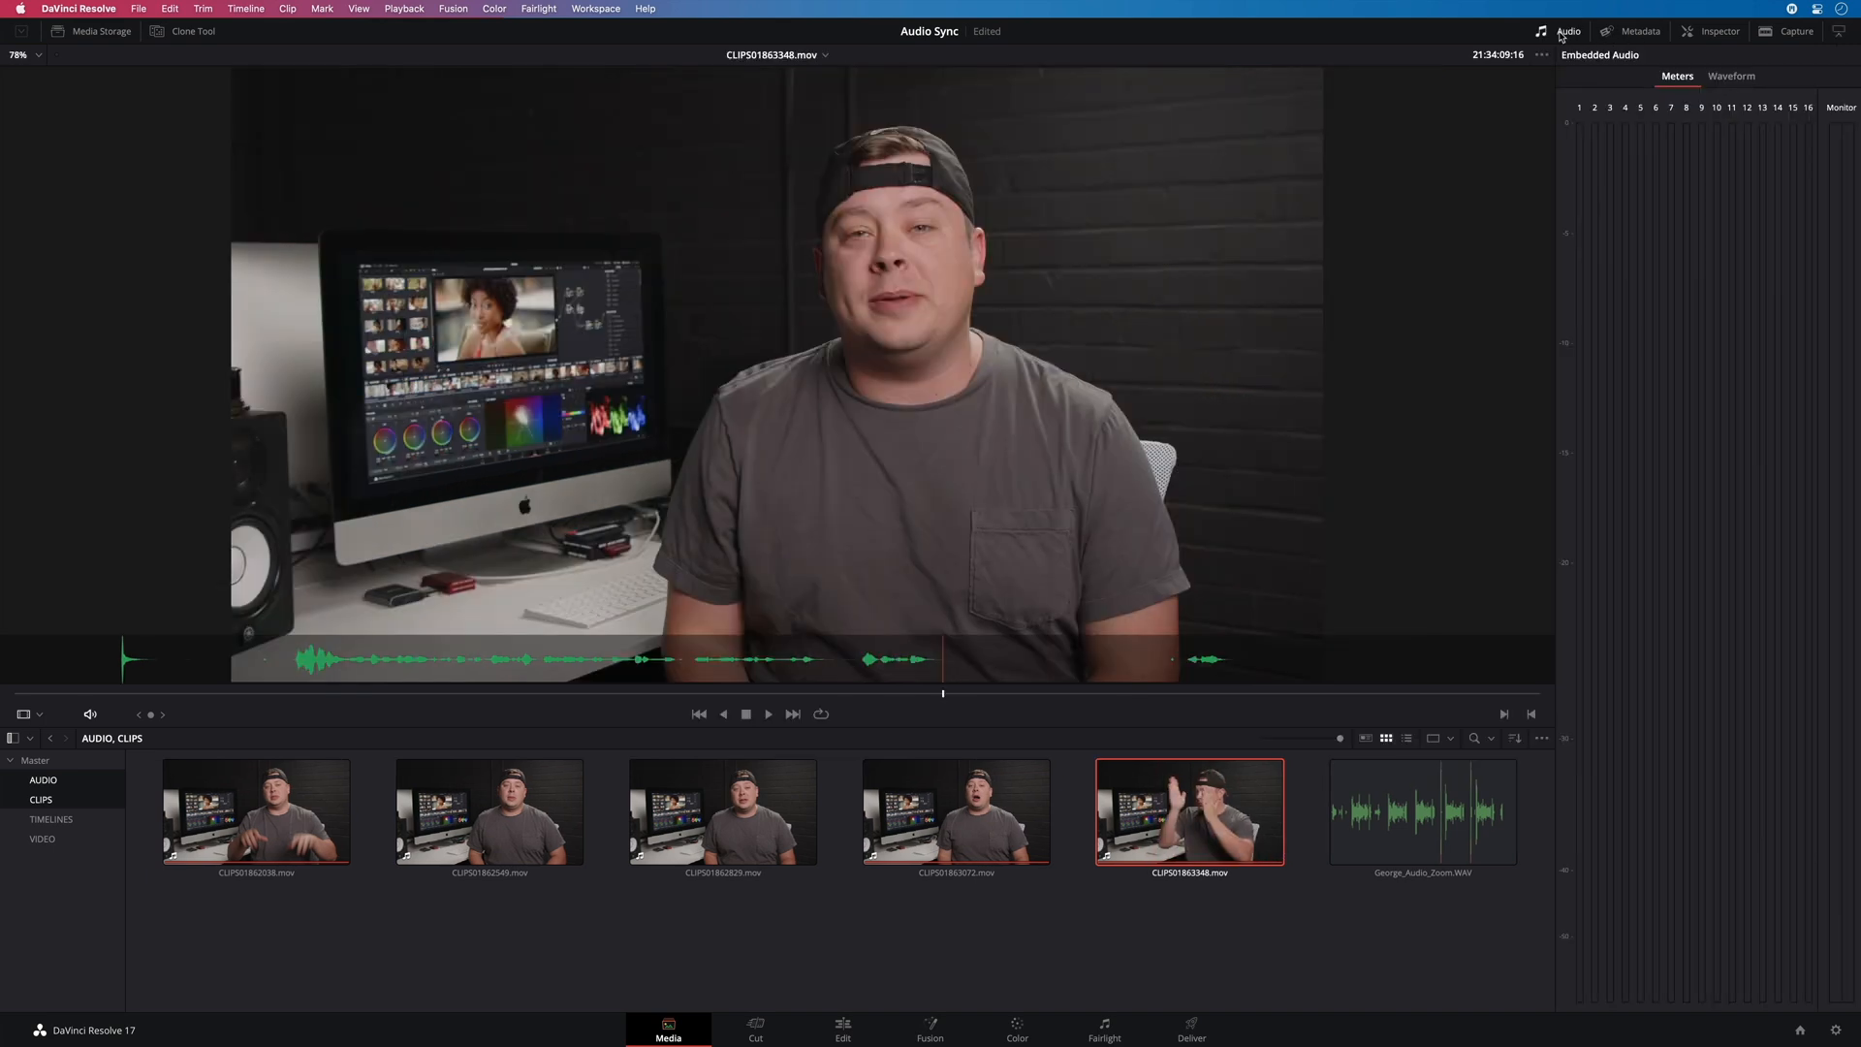
{"action": "left_click", "coordinate": [1731, 75]}
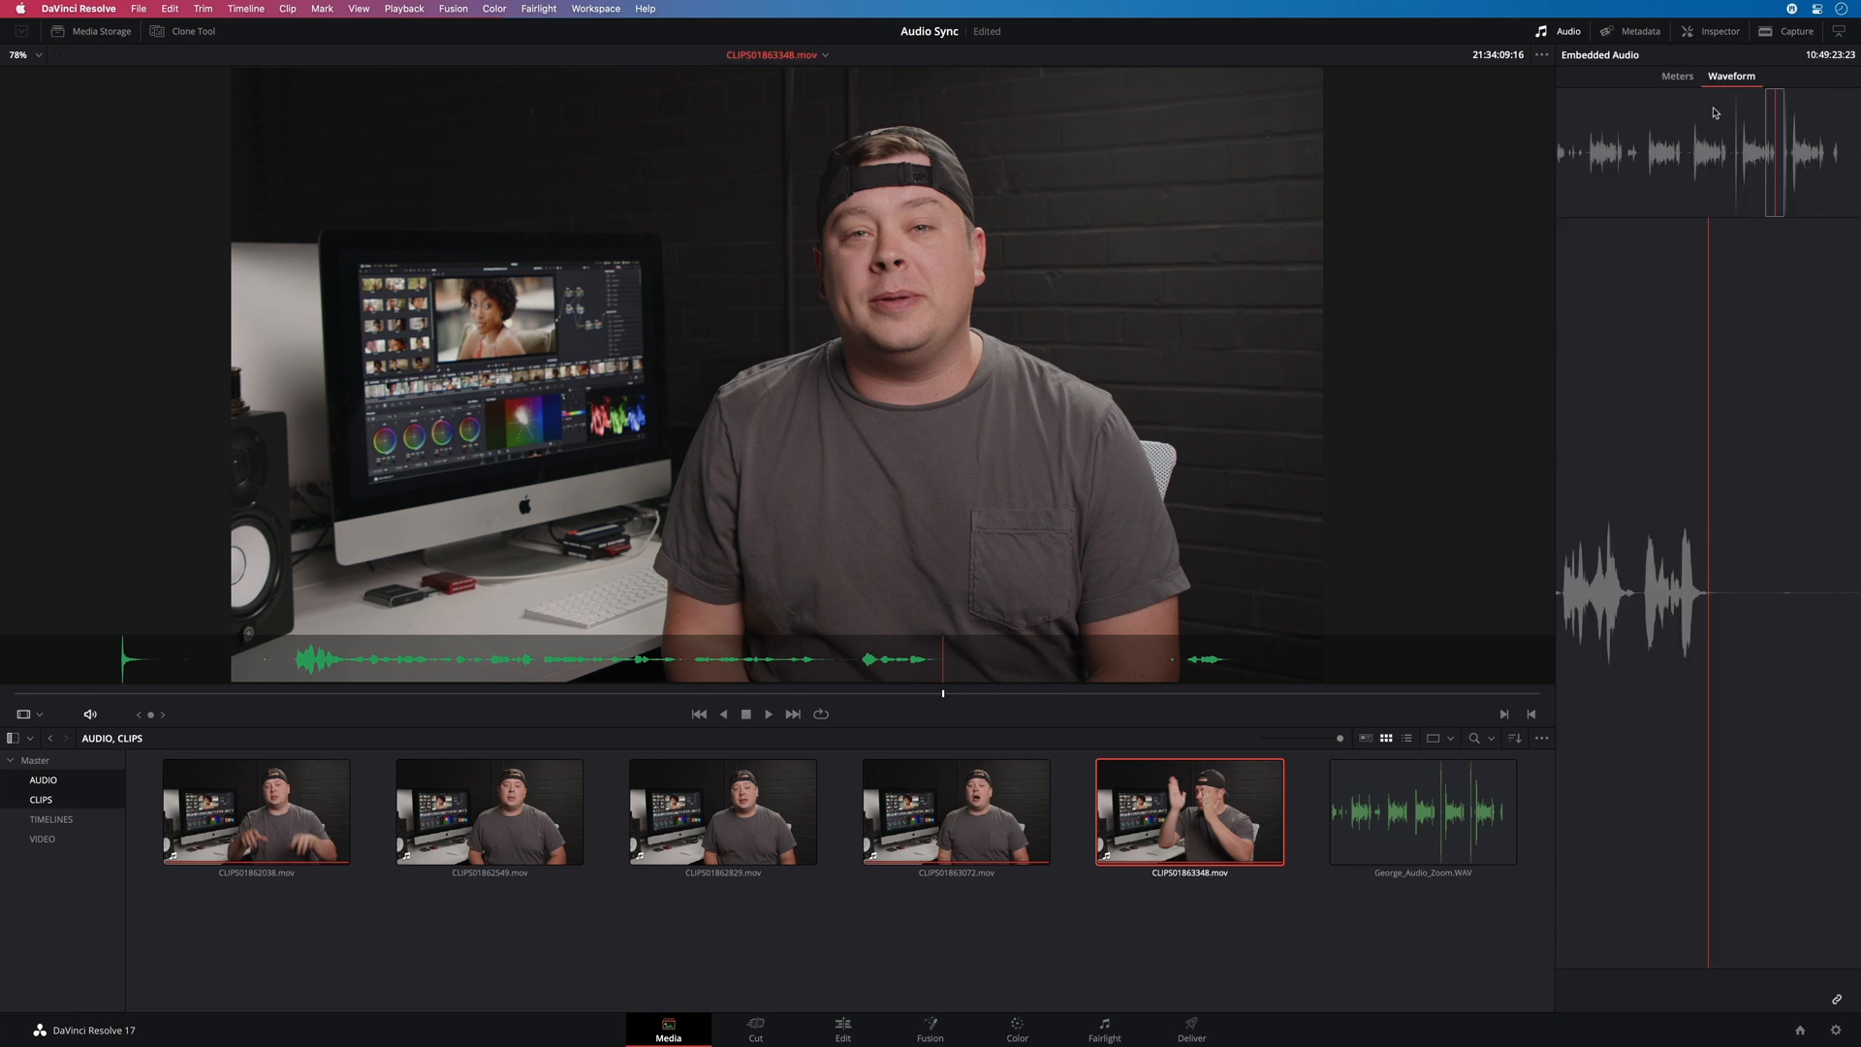
{"action": "mouse_move", "coordinate": [945, 699]}
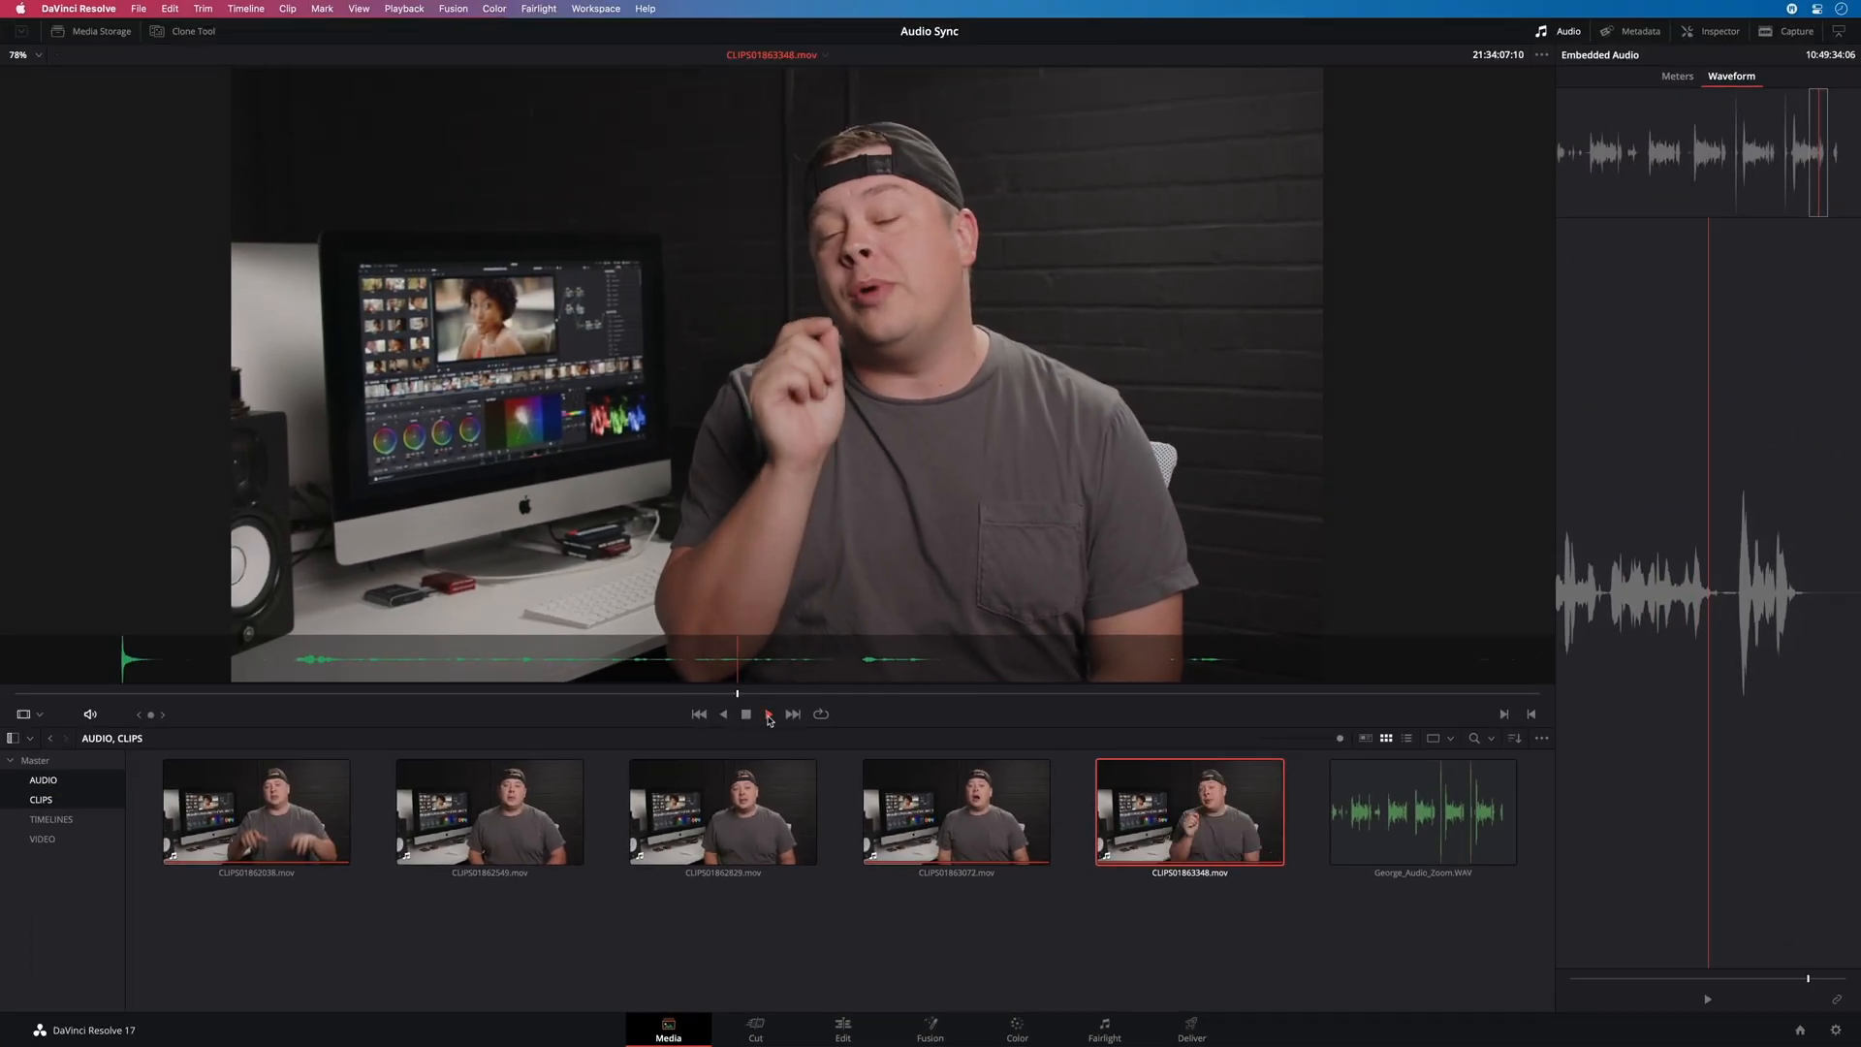
{"action": "left_click", "coordinate": [768, 713]}
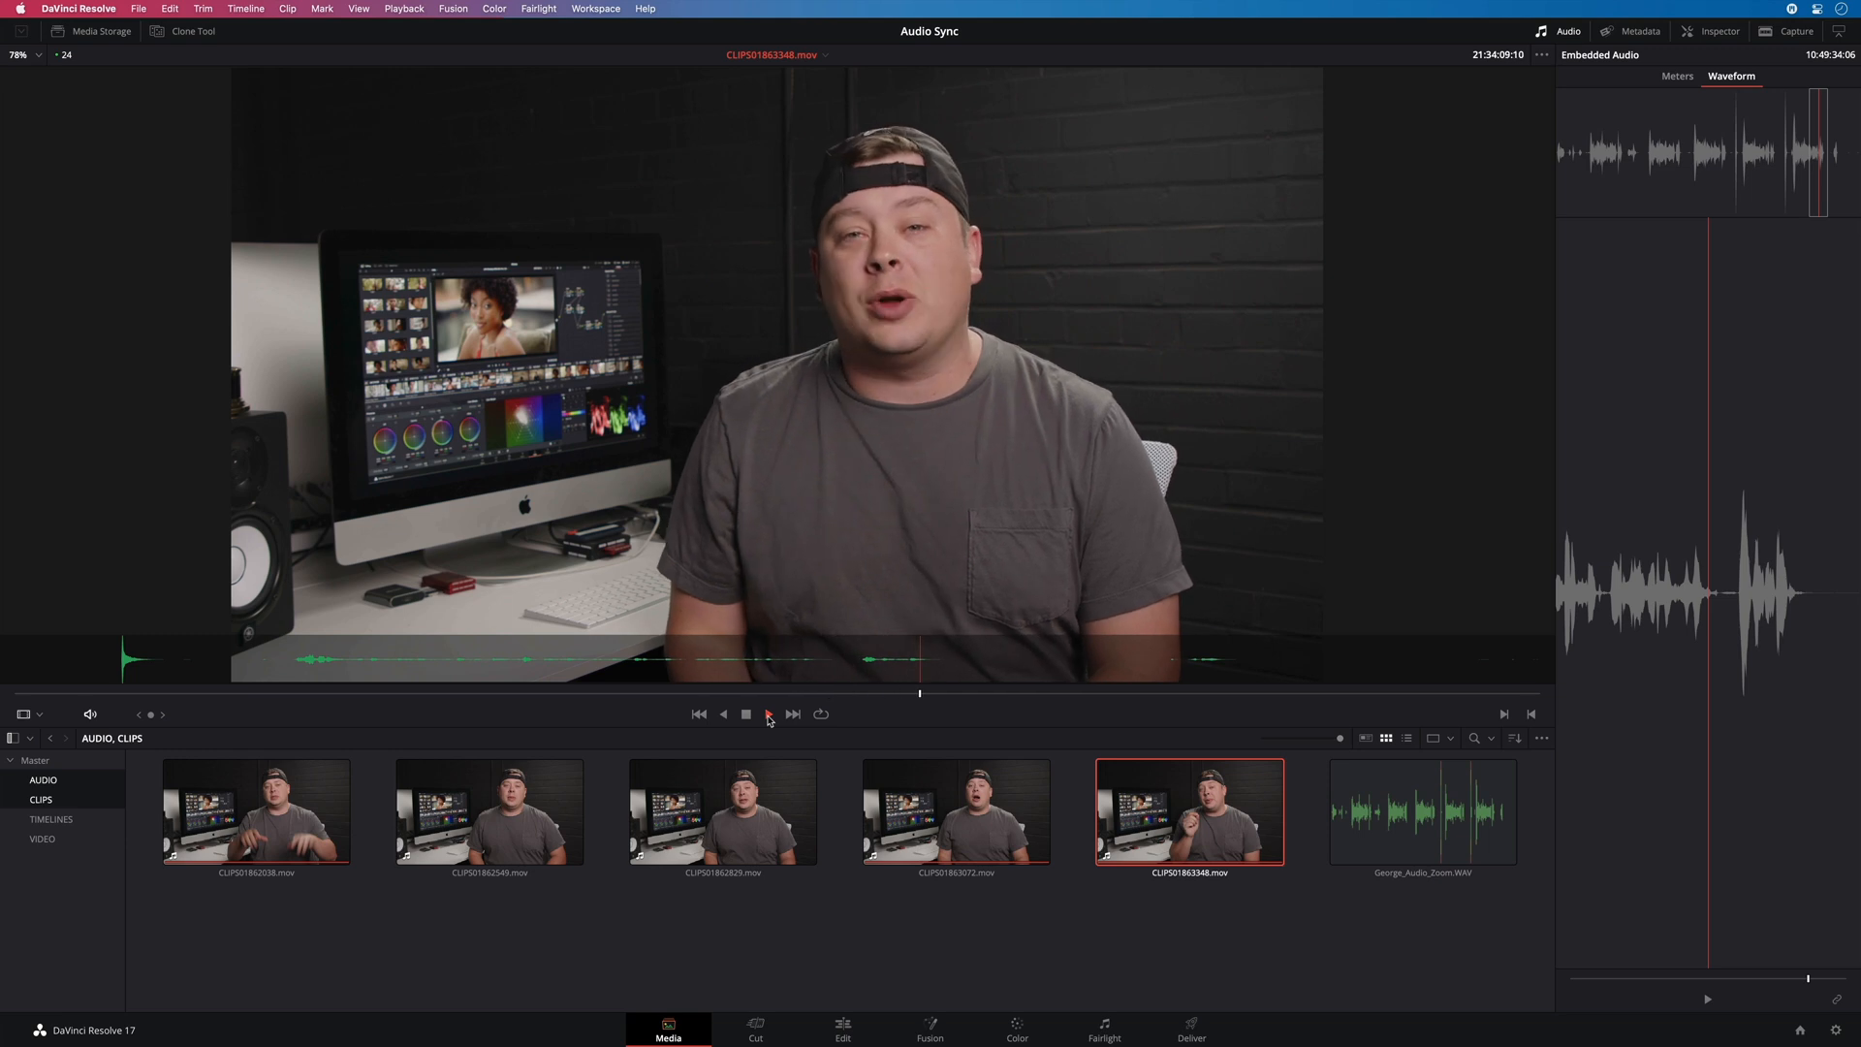
Unlink CLIPS01863348 from its synced audio with Unlink Selected Clips
{"action": "right_click", "coordinate": [1188, 813]}
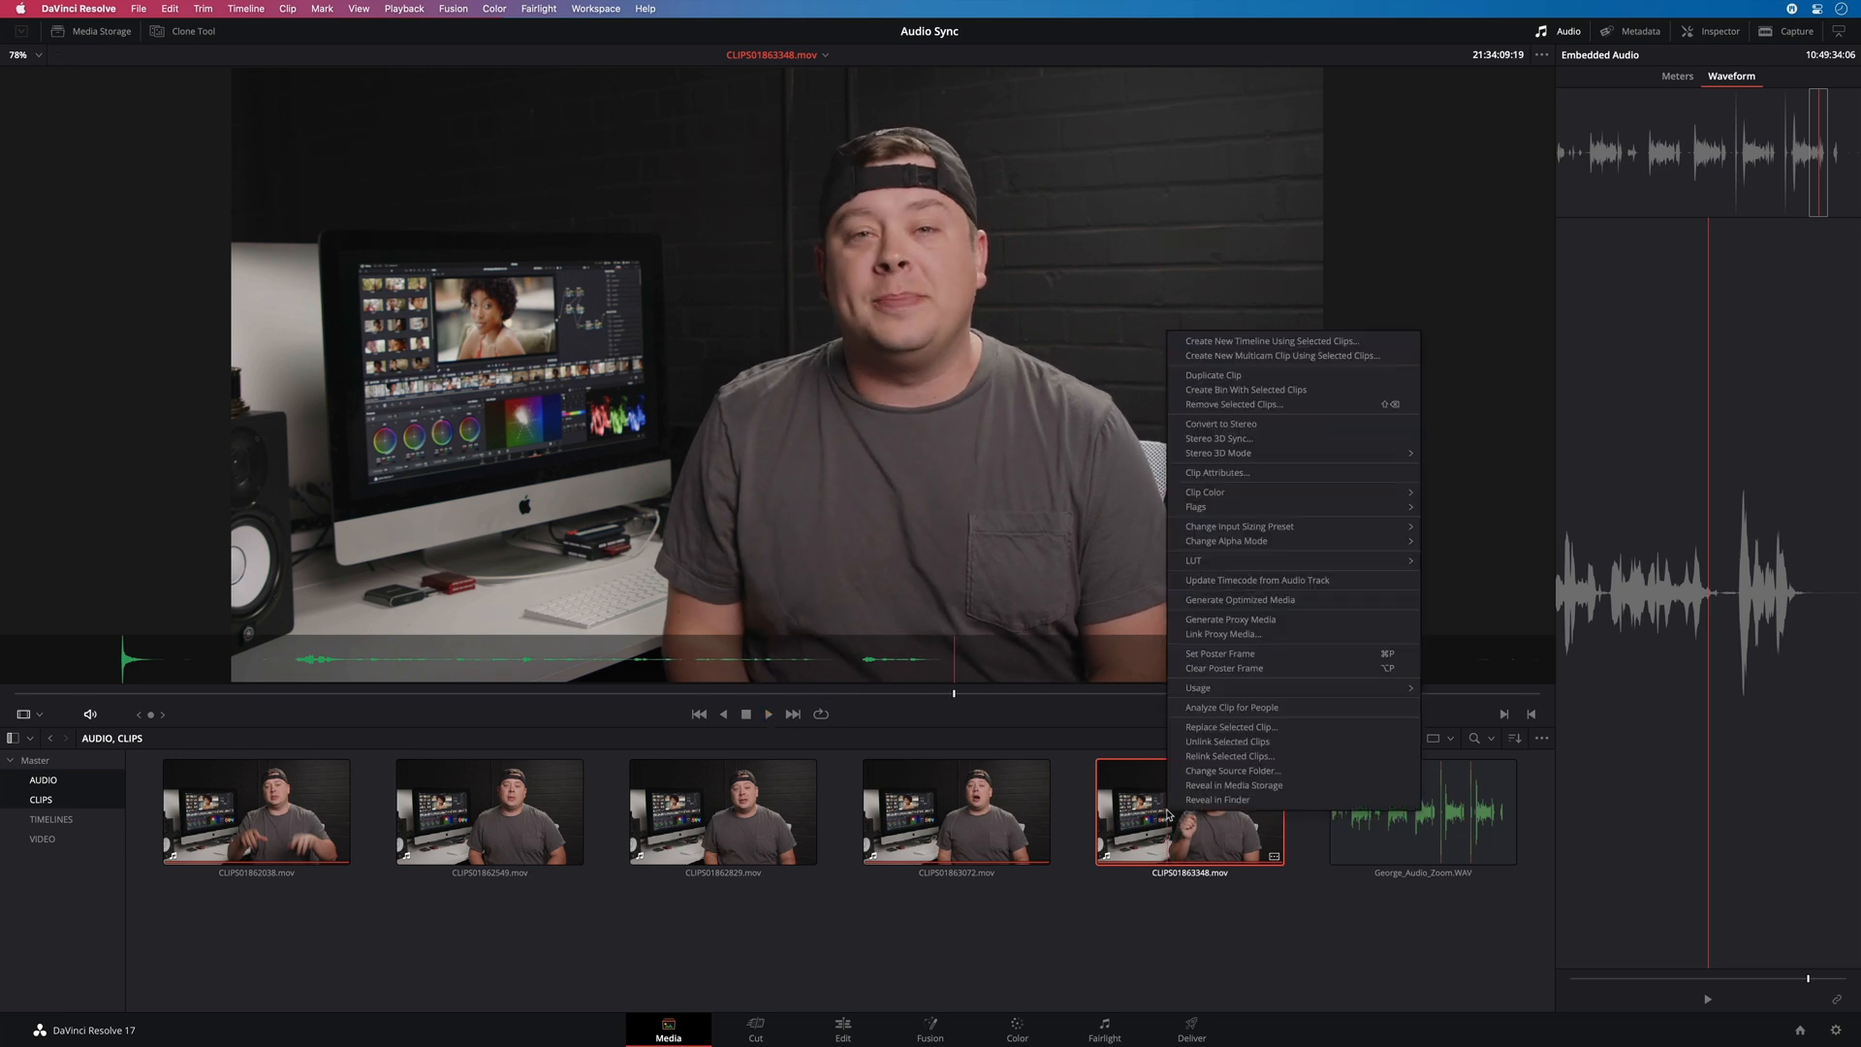
{"action": "left_click", "coordinate": [1215, 472]}
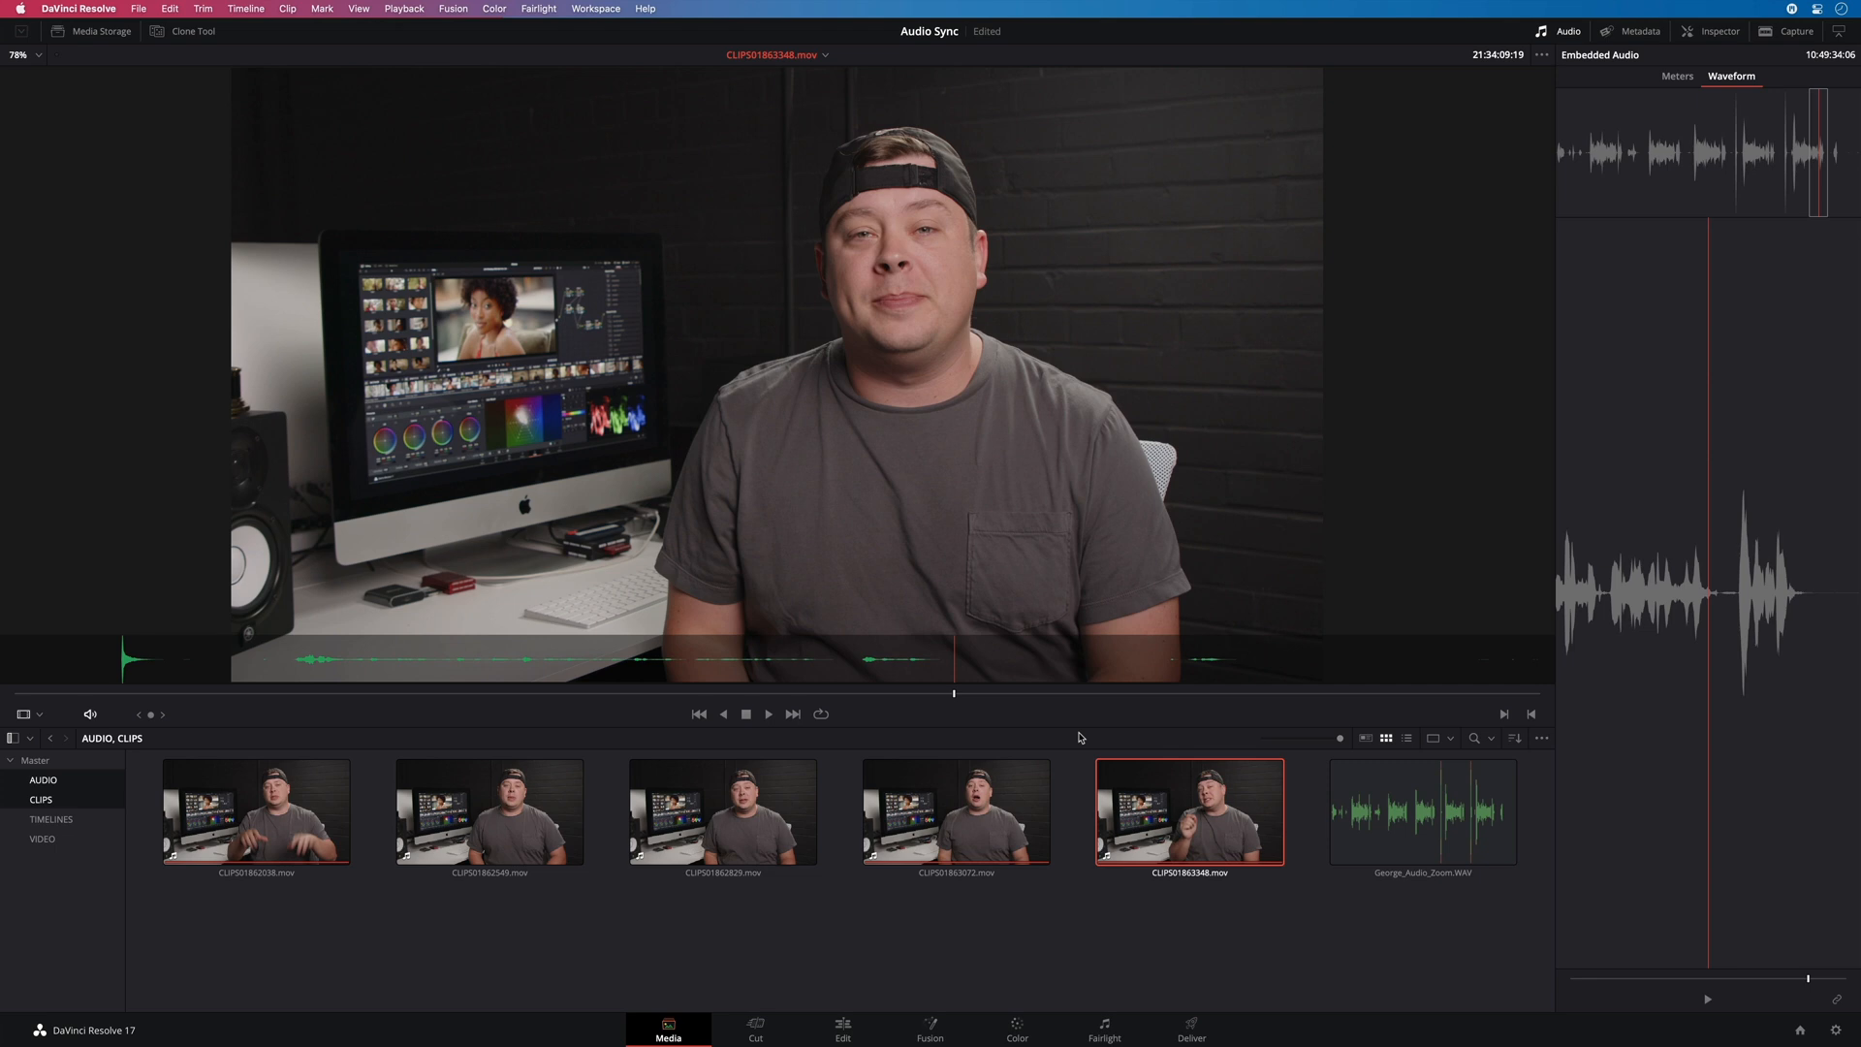
{"action": "mouse_move", "coordinate": [1373, 239]}
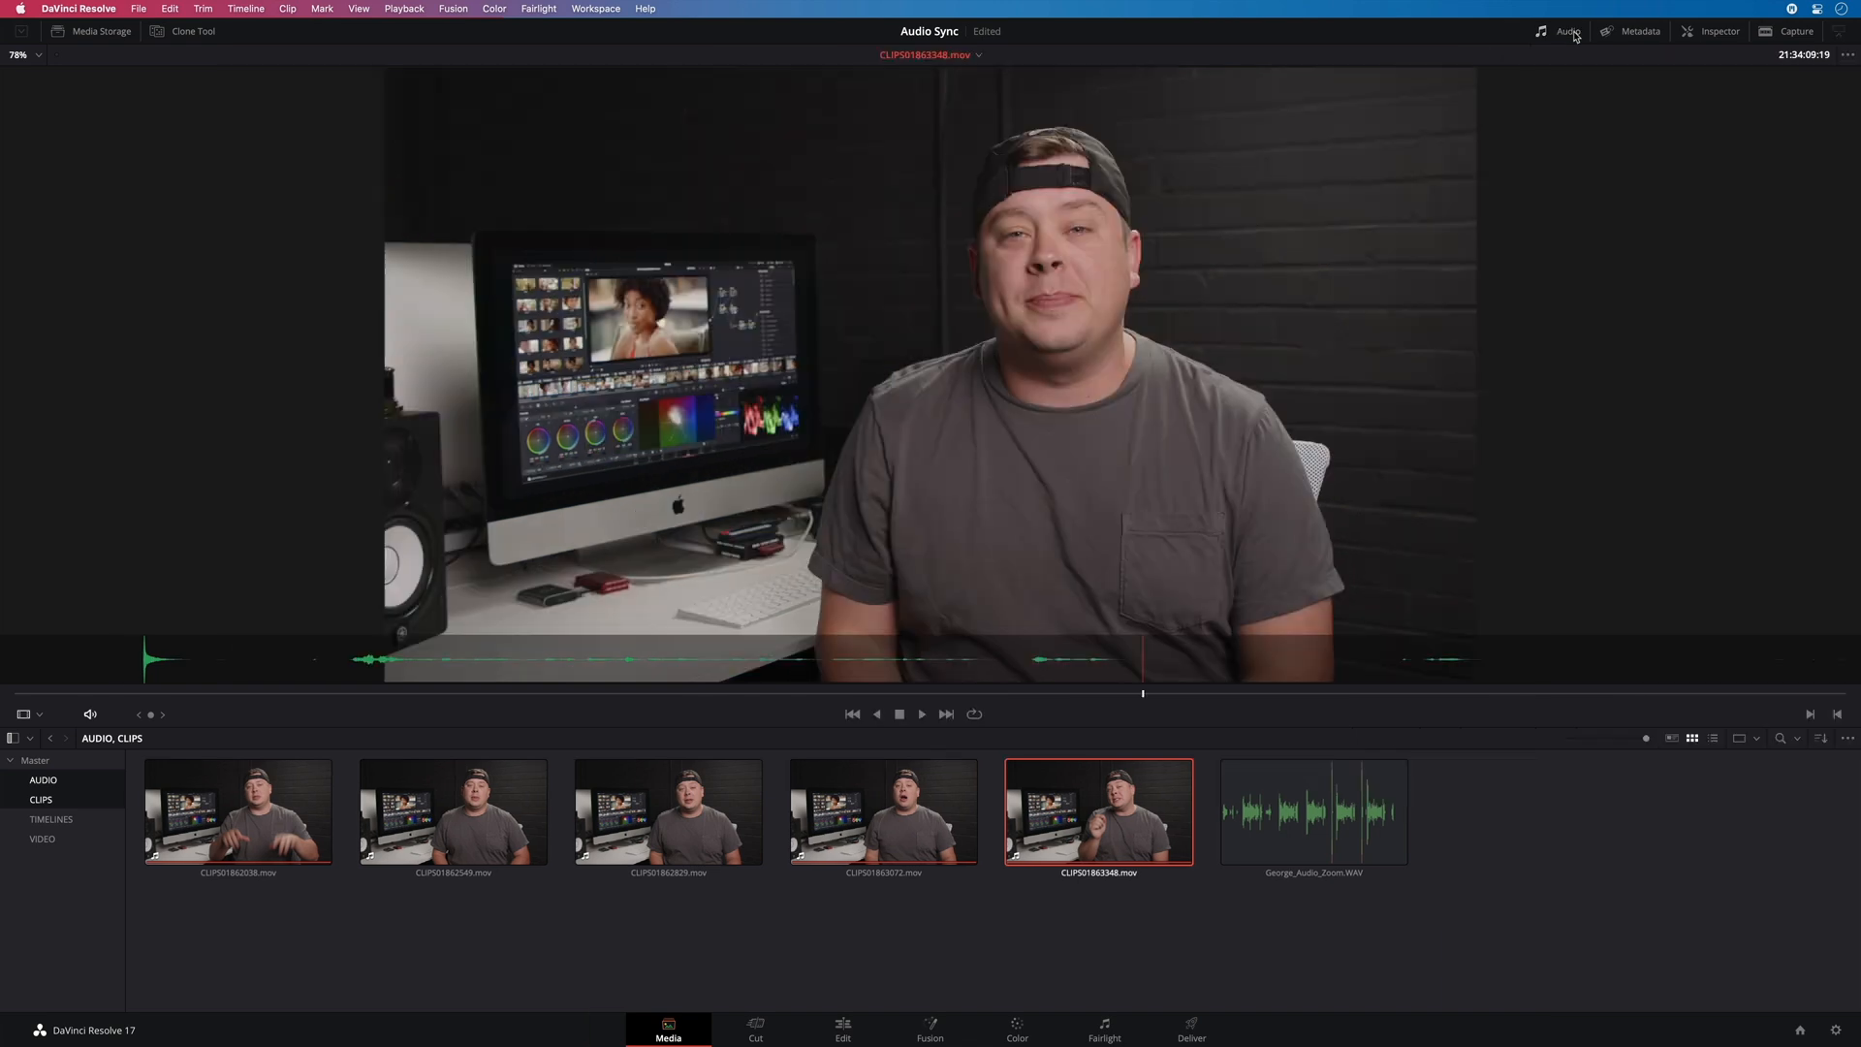
{"action": "mouse_move", "coordinate": [1543, 461]}
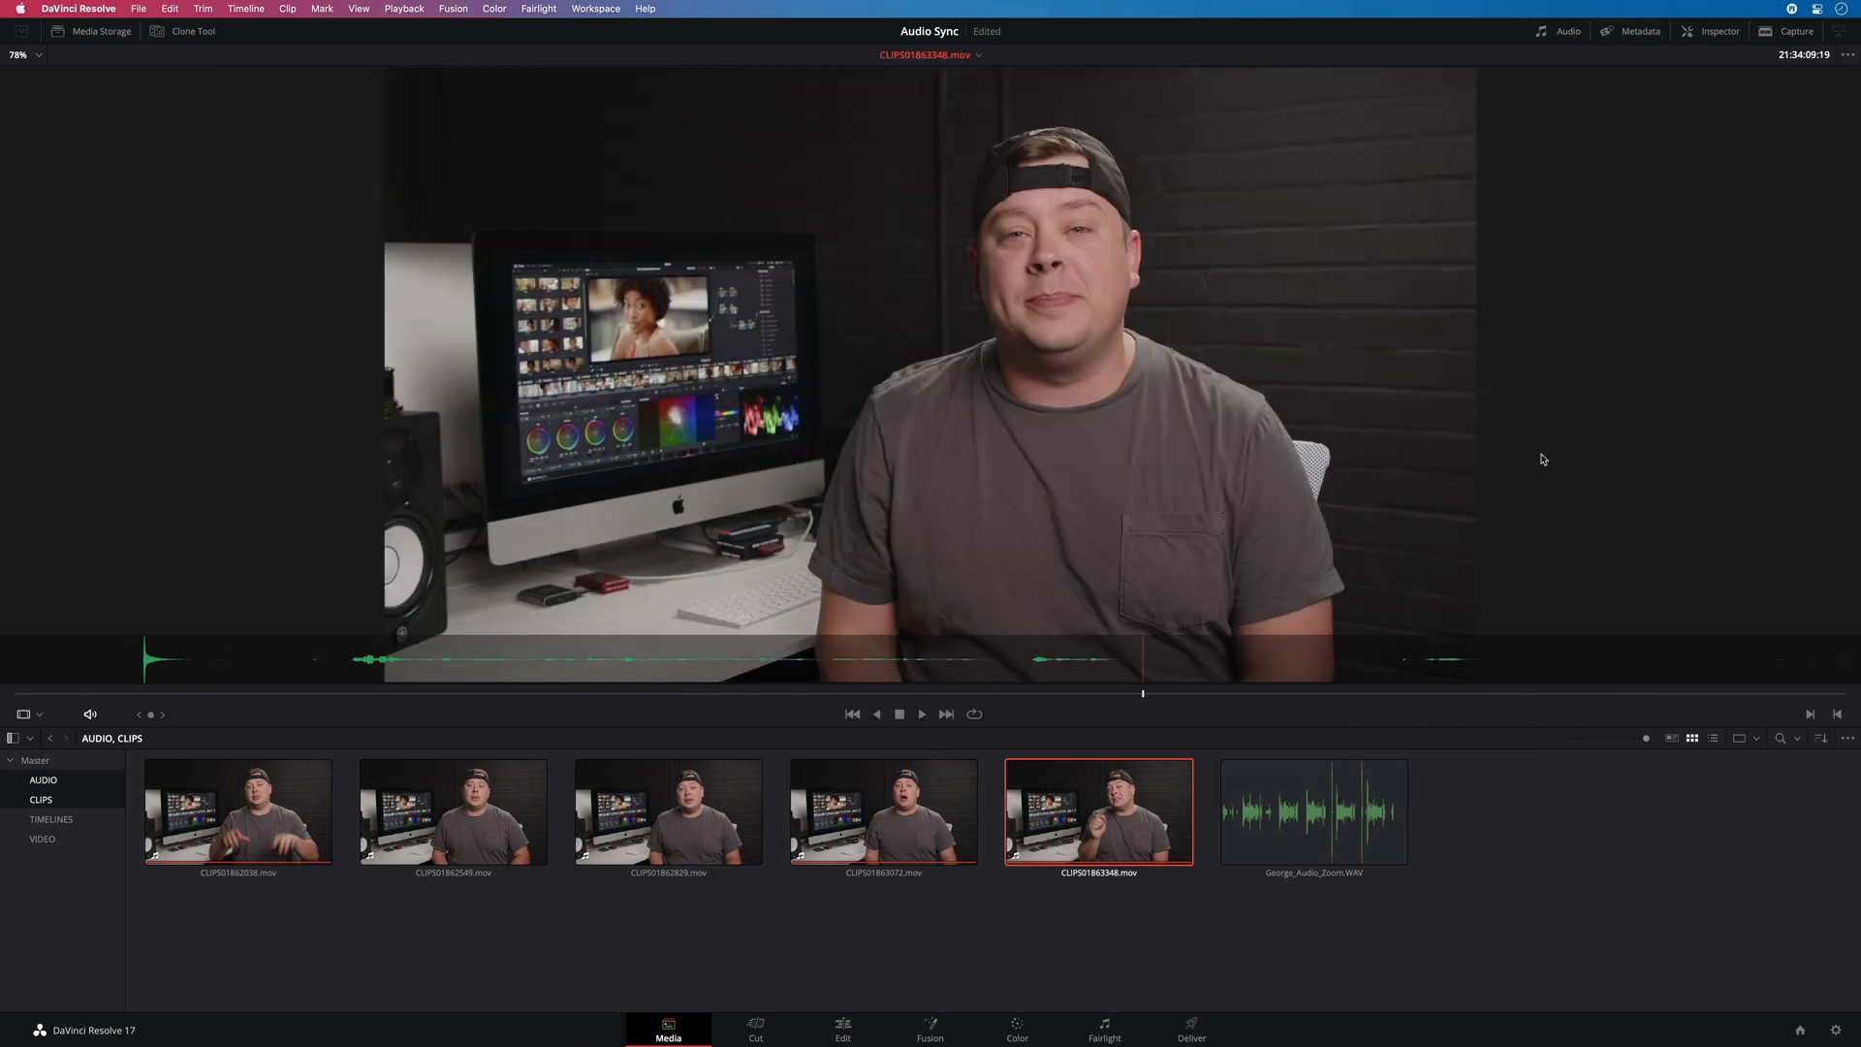